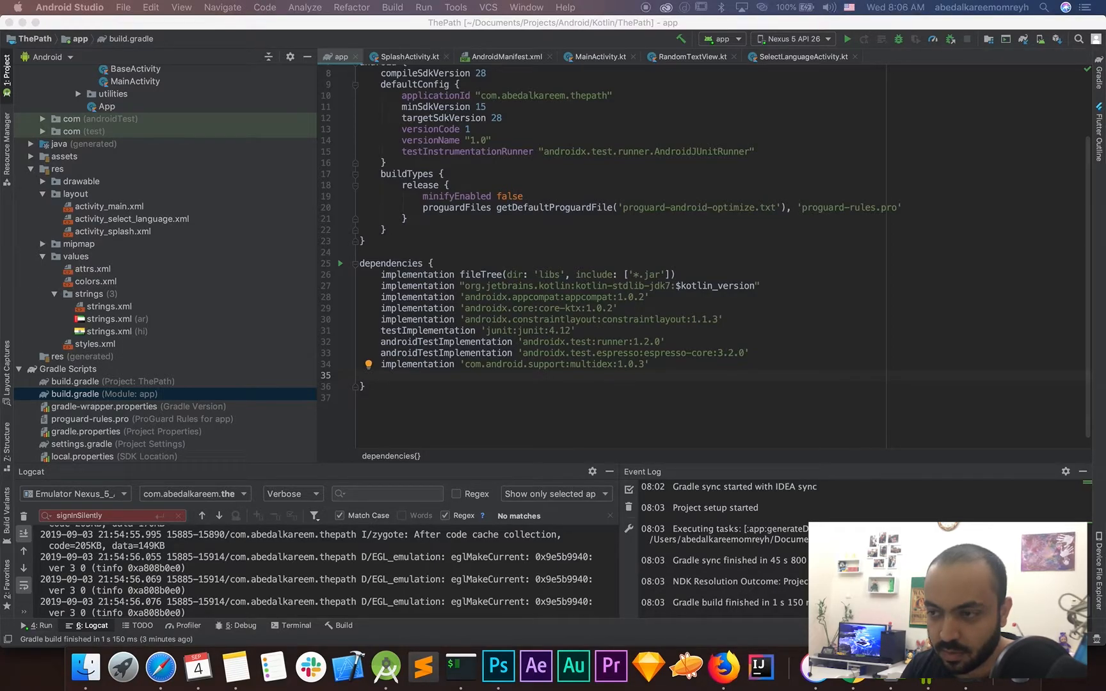
Add play-services-games 18.0.1 and play-services-auth 17.0.0 dependencies to build.gradle and sync.
left_click(433, 380)
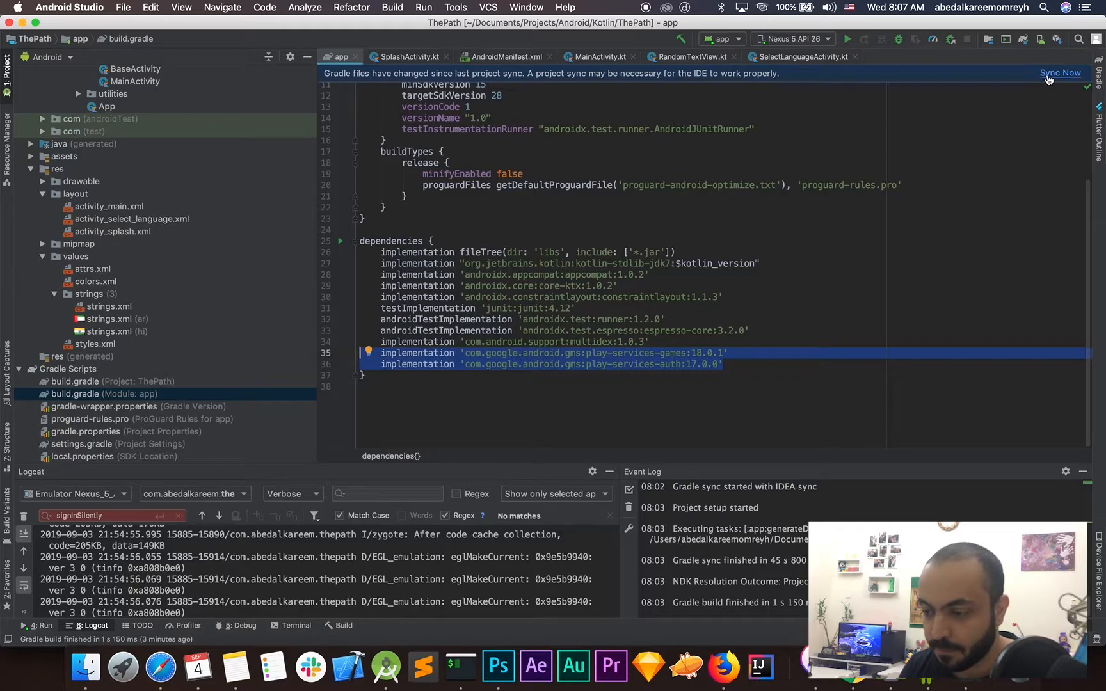
left_click(1059, 73)
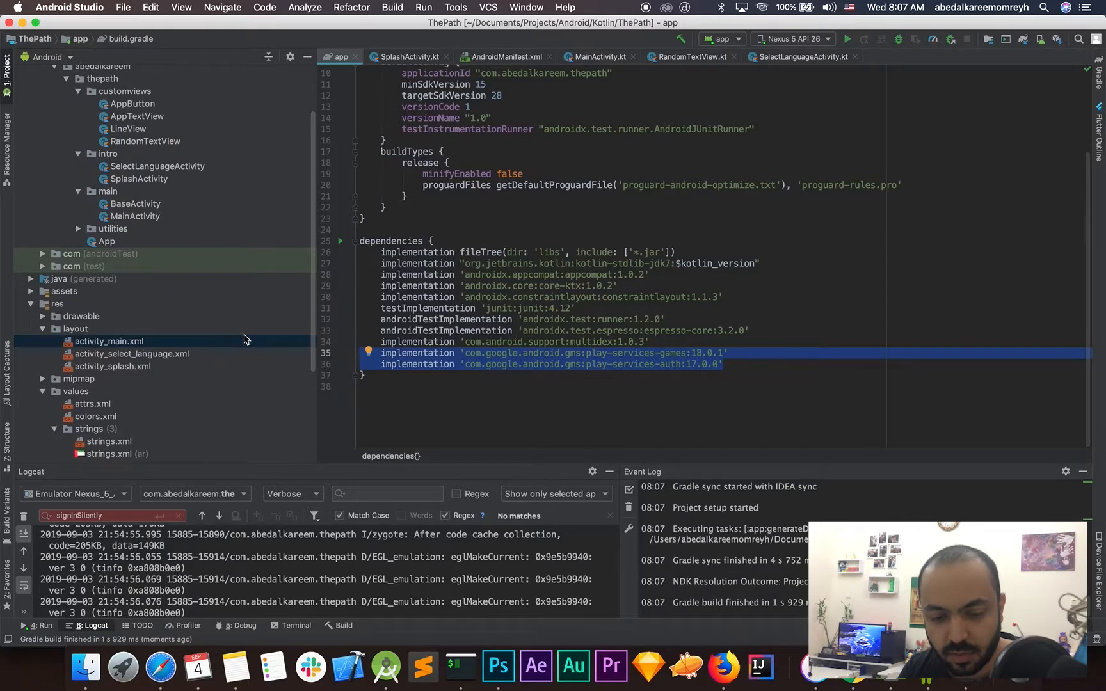
Open activity_main.xml to preview THE PATH menu with its four buttons.
double_click(110, 340)
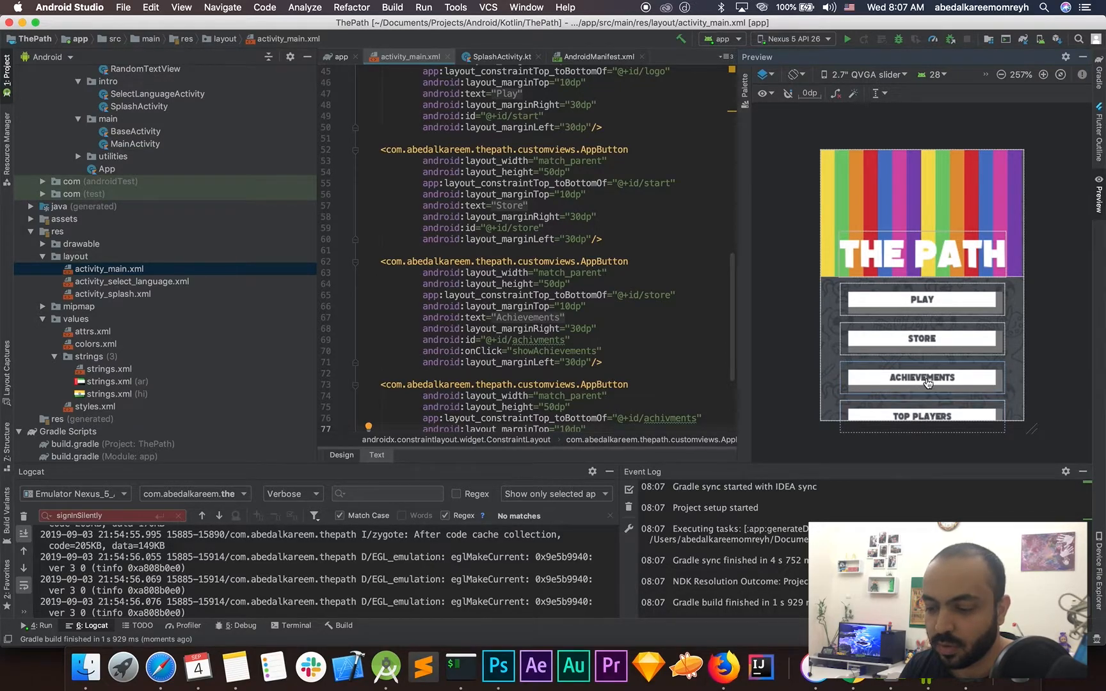
mouse_move(913, 389)
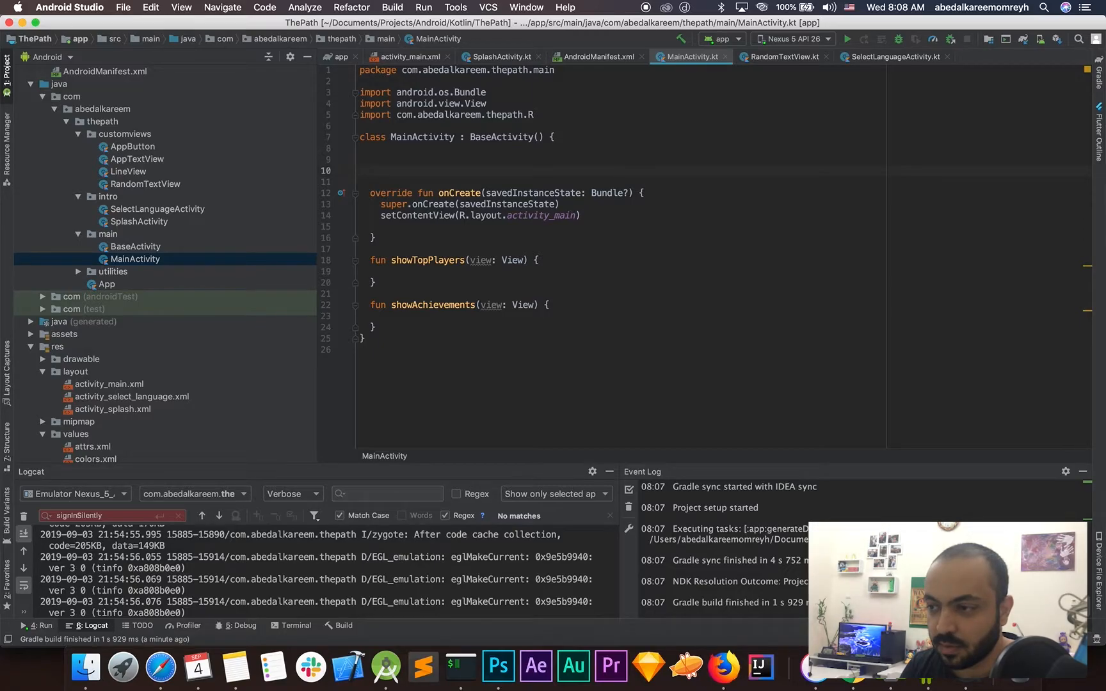
mouse_move(540, 280)
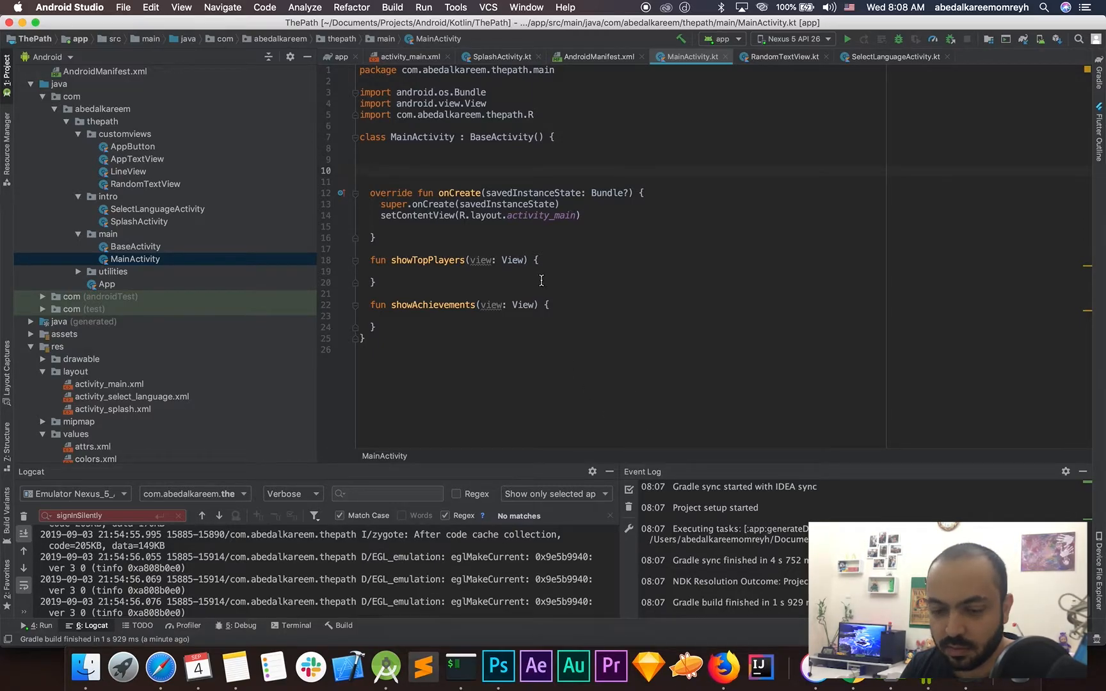
Declare 'private var googleSignInClient: GoogleSignInClient? = null' in MainActivity, importing GoogleSignInClient.
type("private")
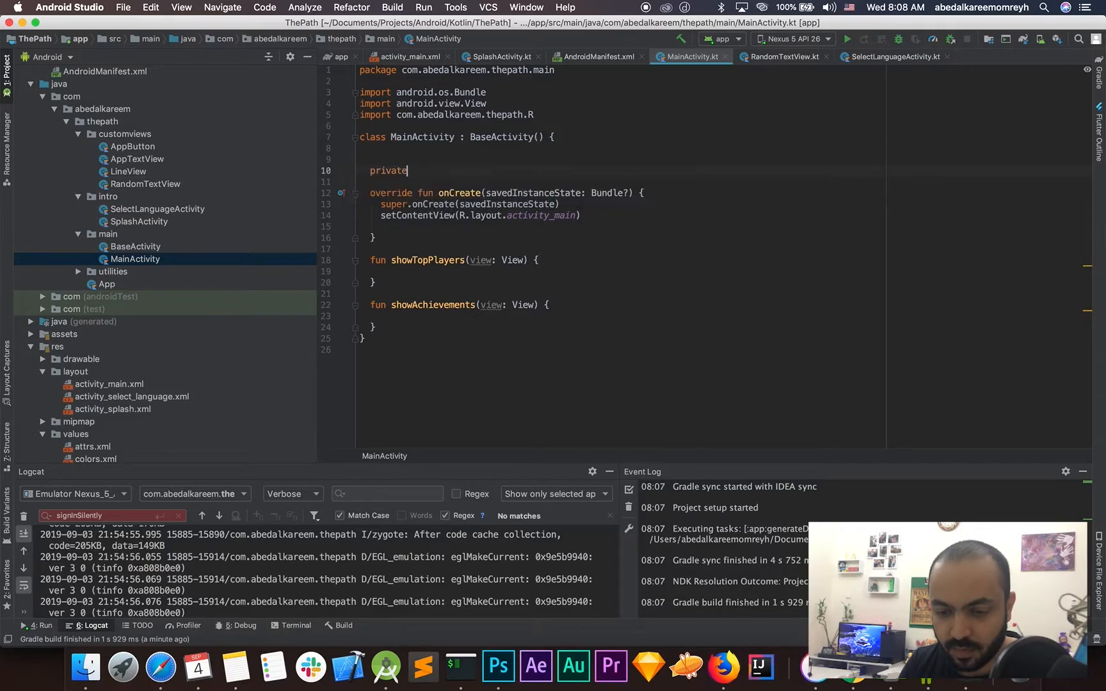
type("var")
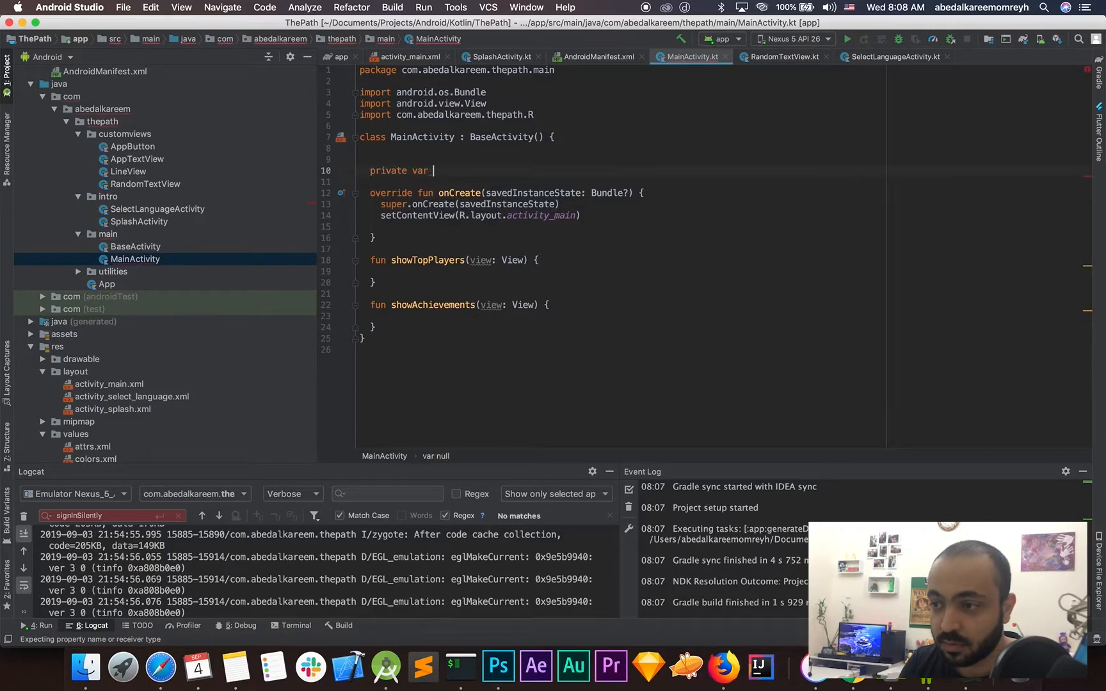
type("g")
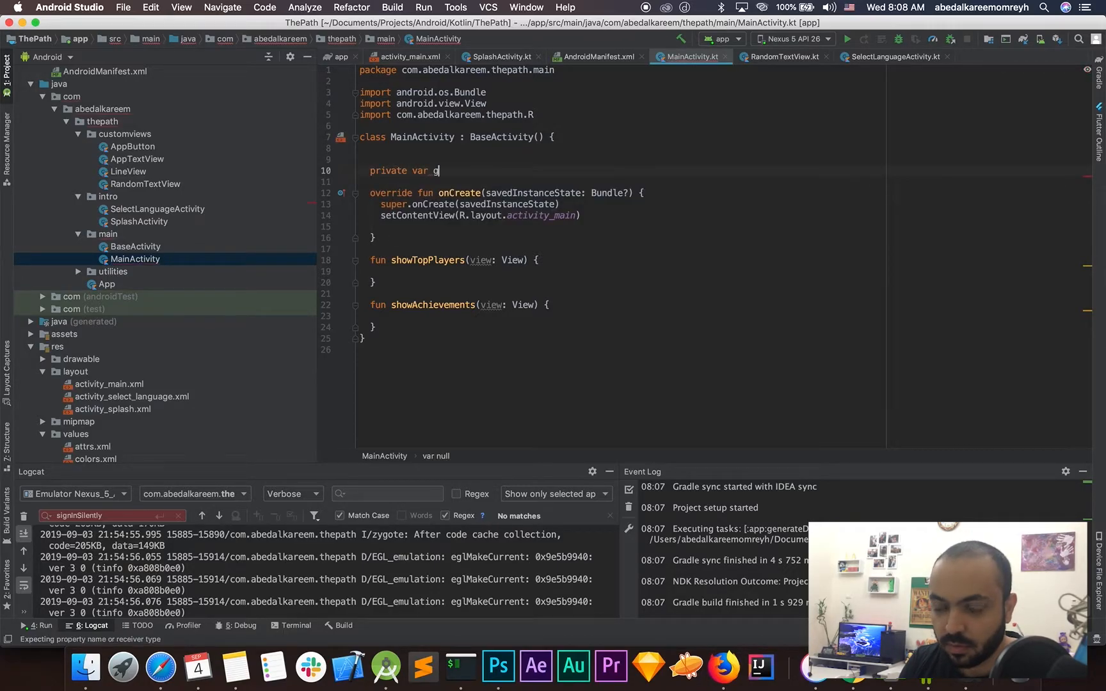
type("oogleSignIn")
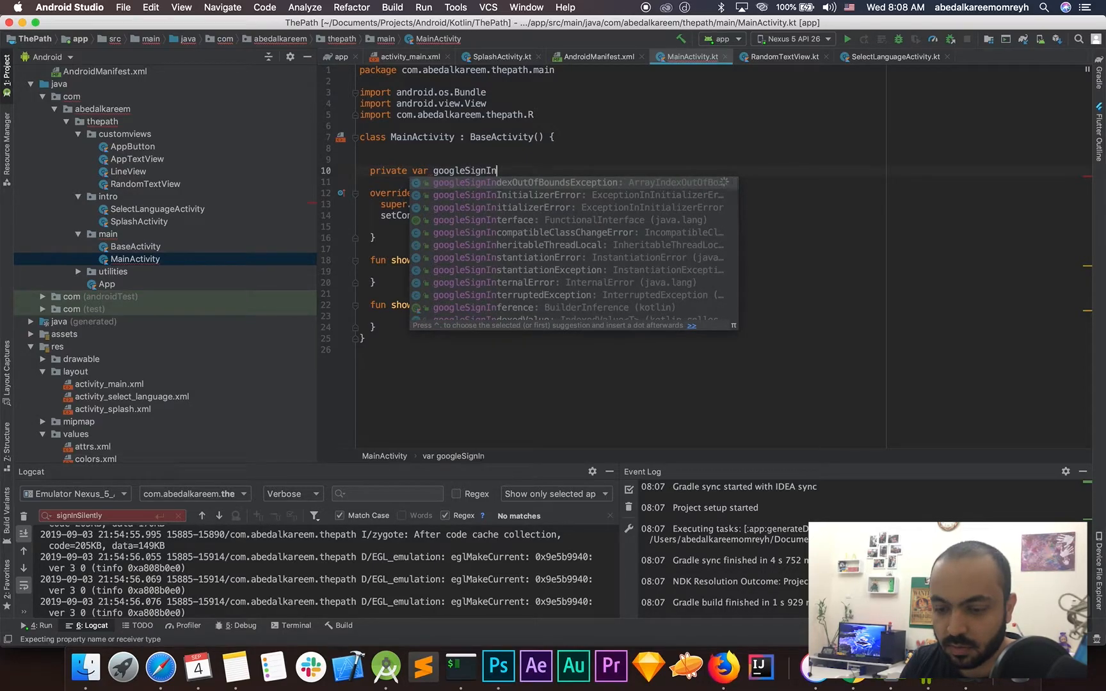
type("C")
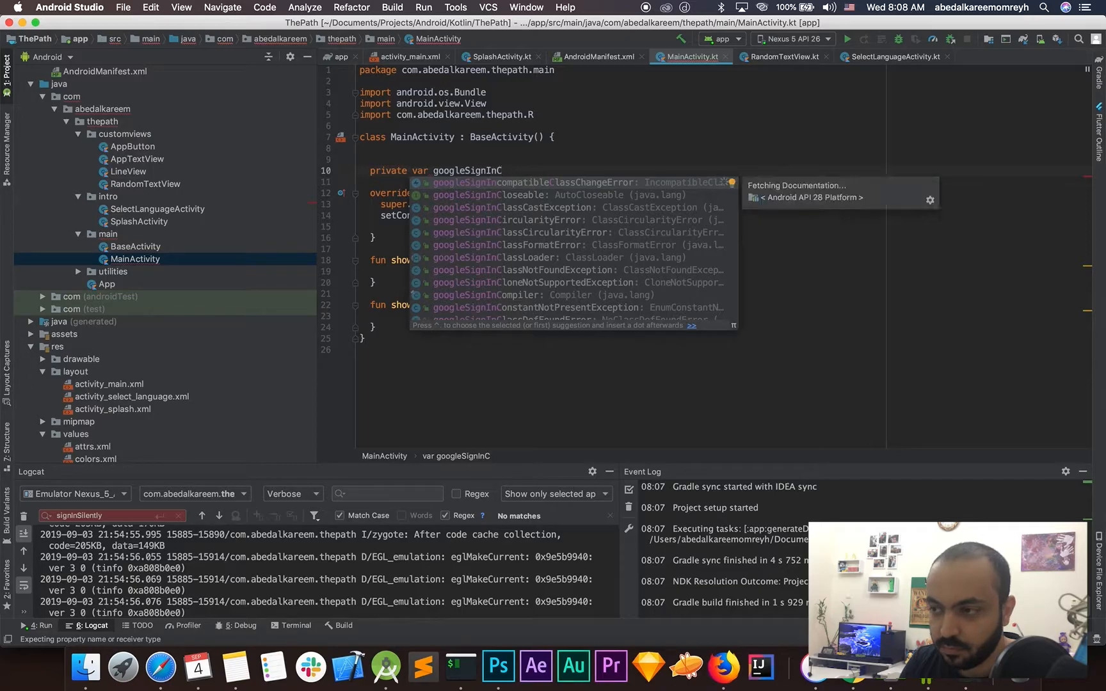
type("Client")
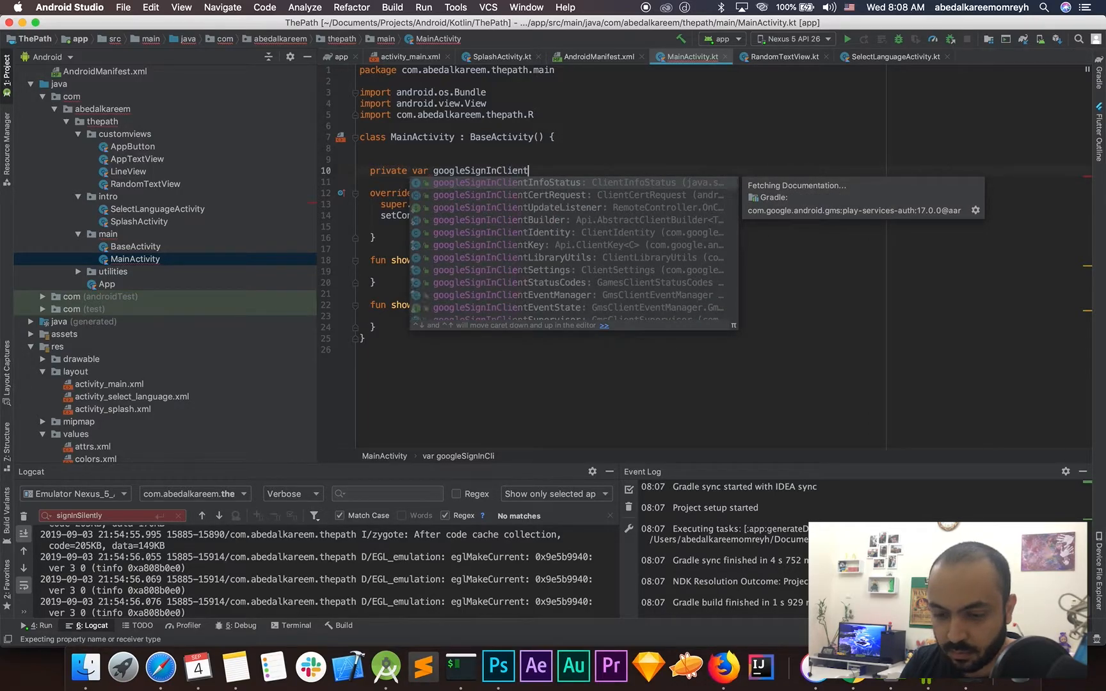
type(":")
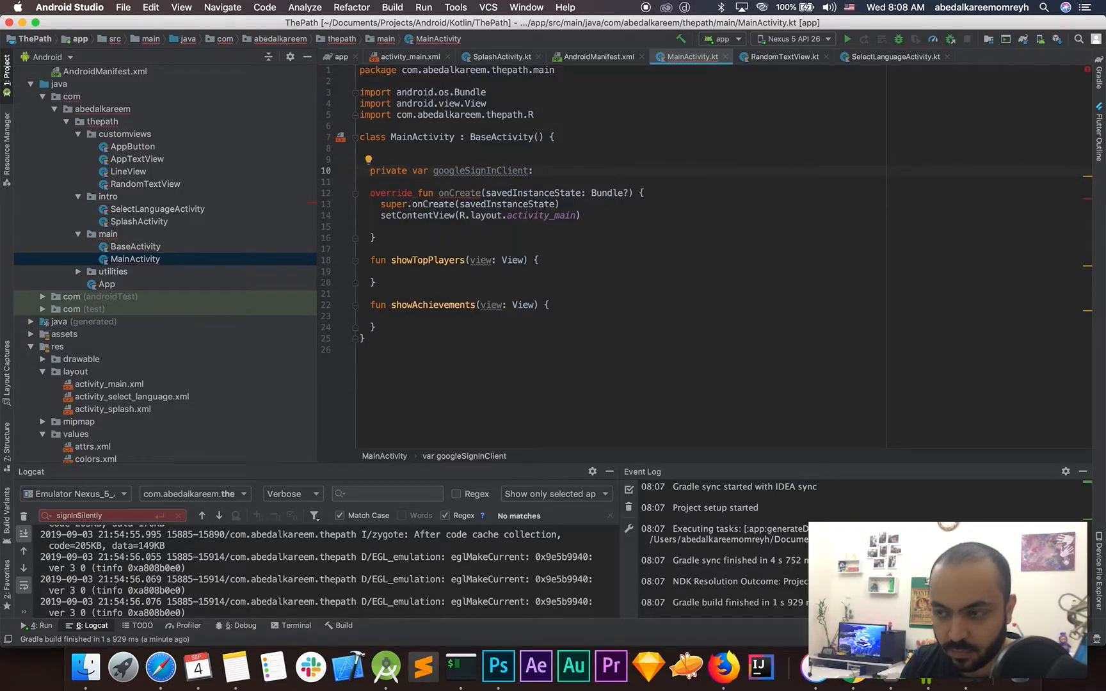
type("Goo")
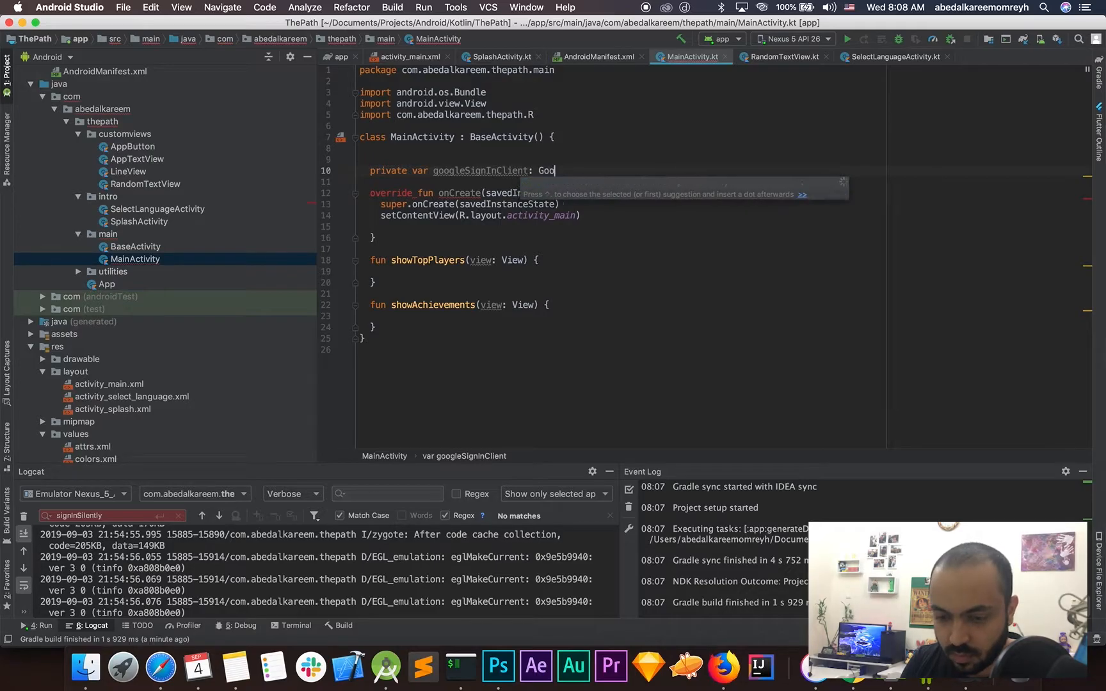
type("gleso")
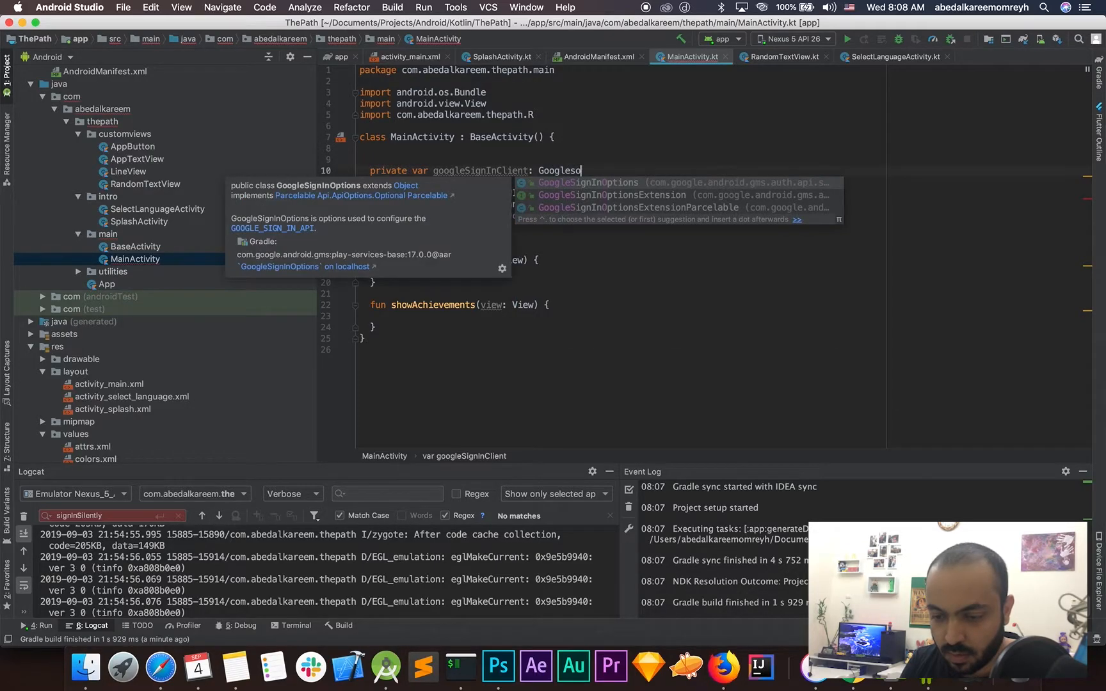
type("ign")
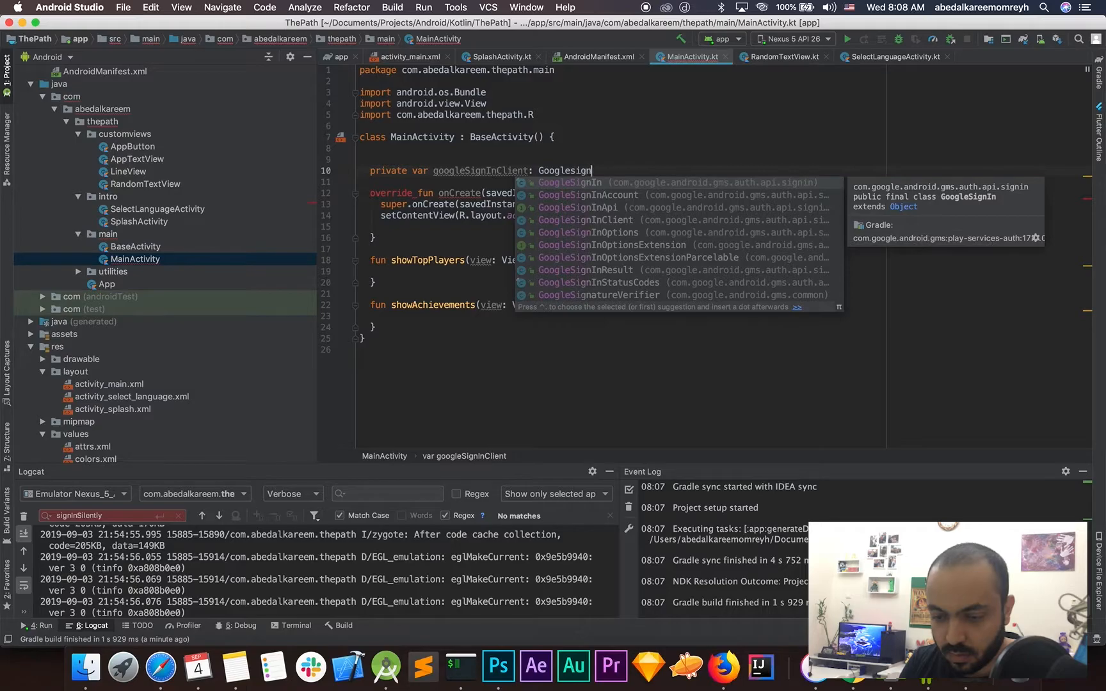
type("ing")
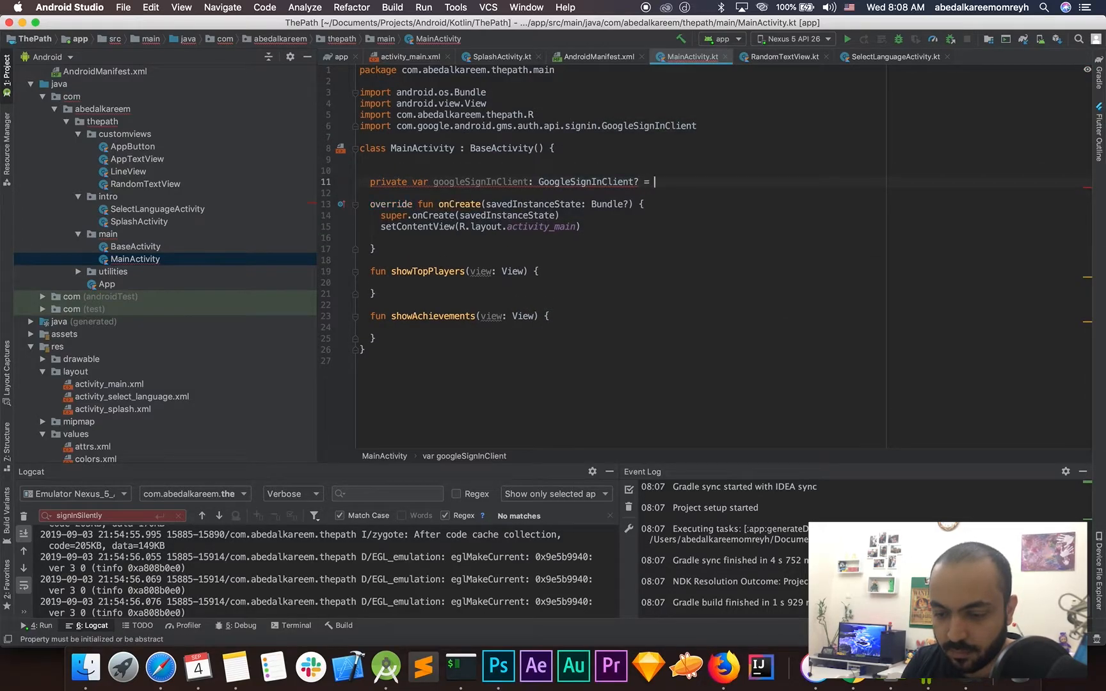
type("ni")
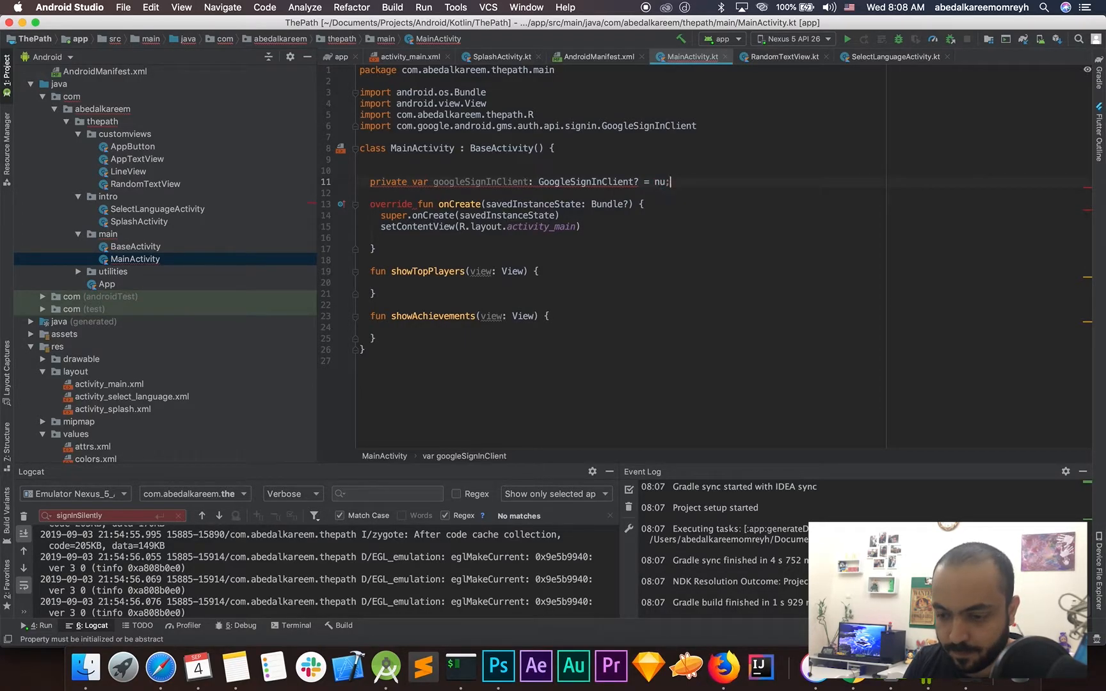
type("ll")
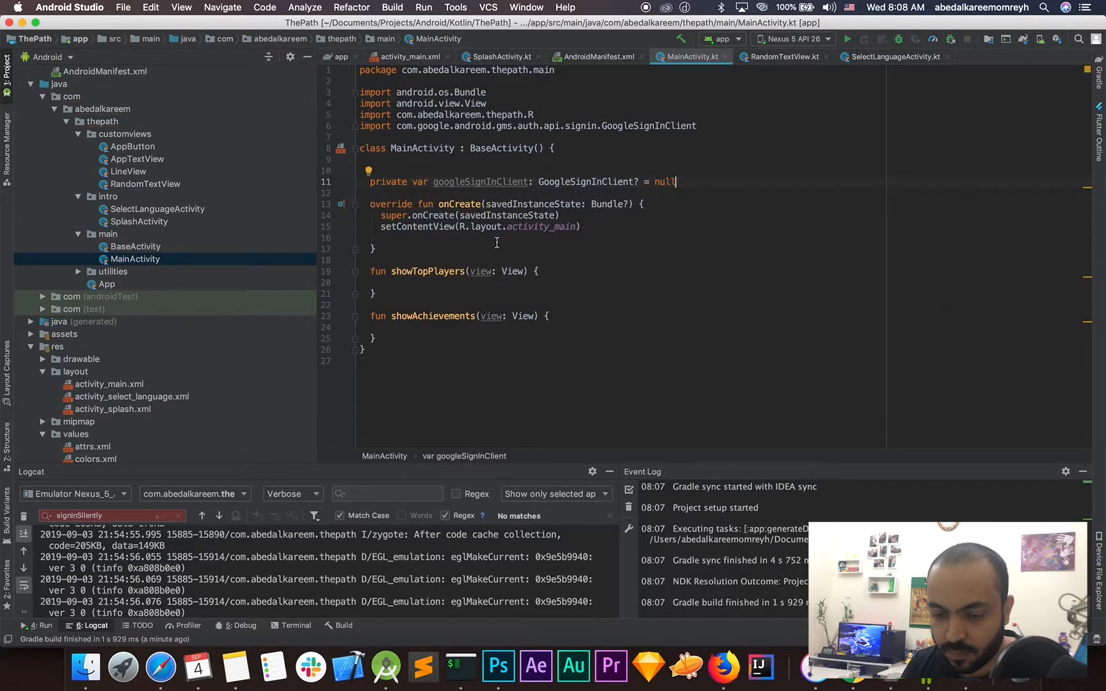
mouse_move(505, 237)
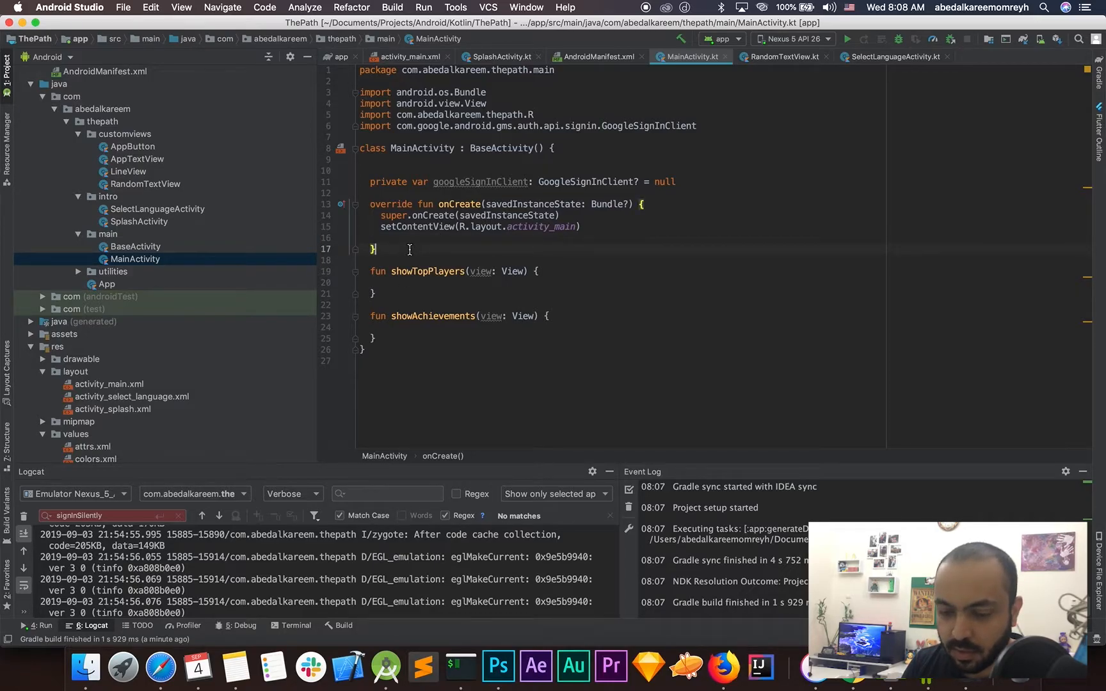
Declare the initGoogleClientAndSignin() function in MainActivity.
type("fu")
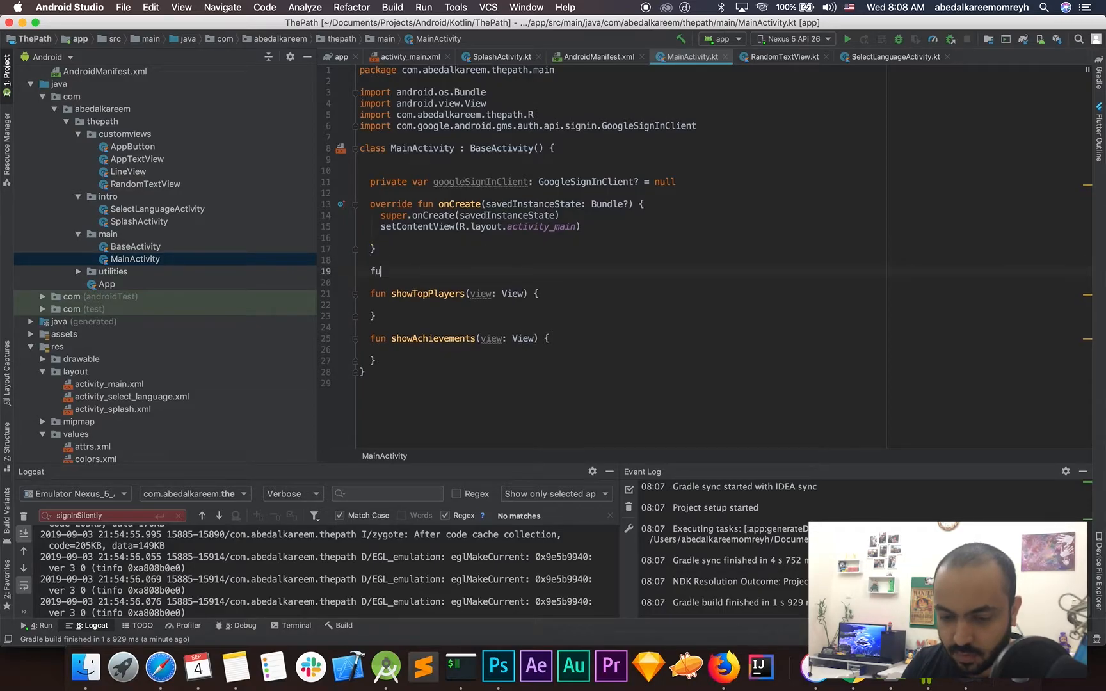
type("init")
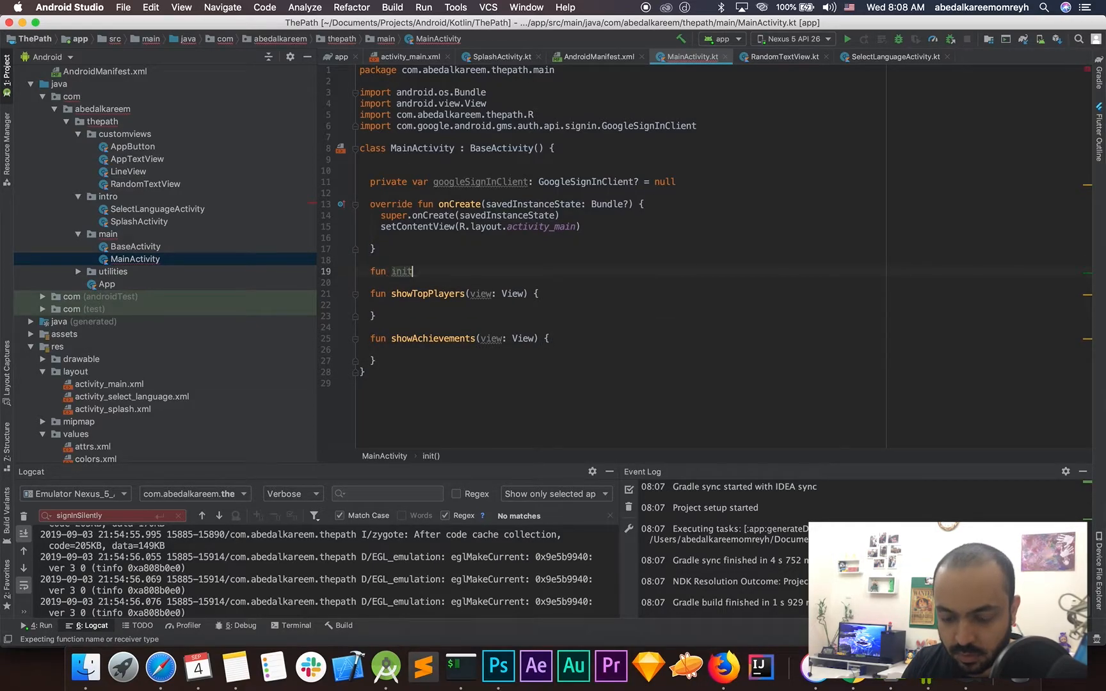
type("GoogleClie")
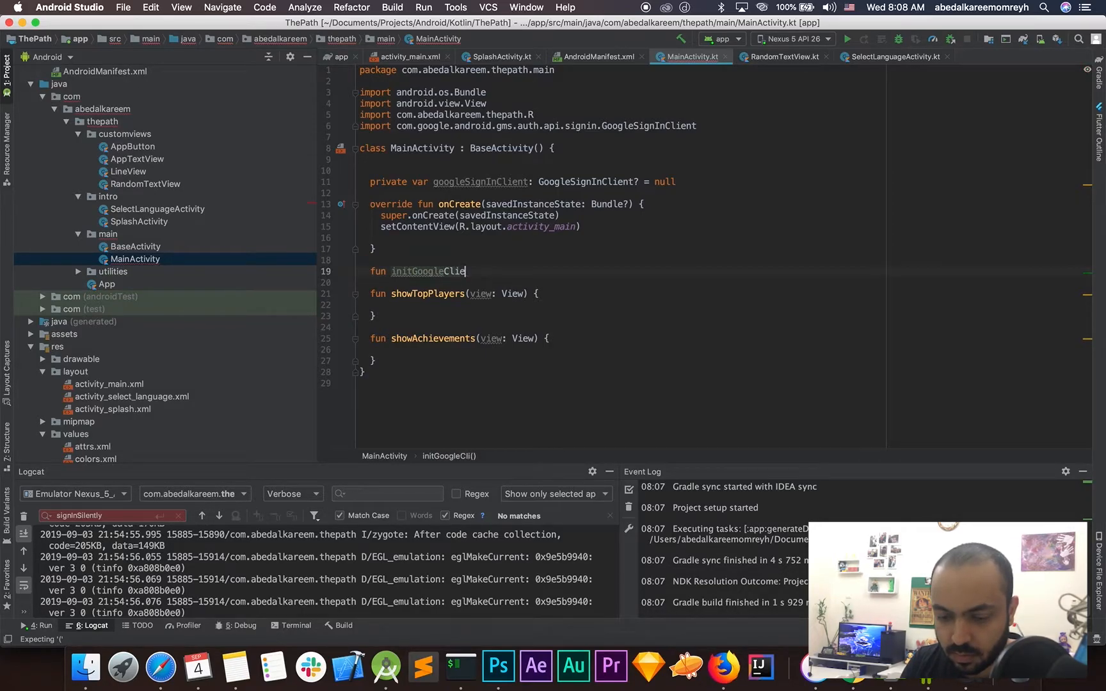
type("ntAndS")
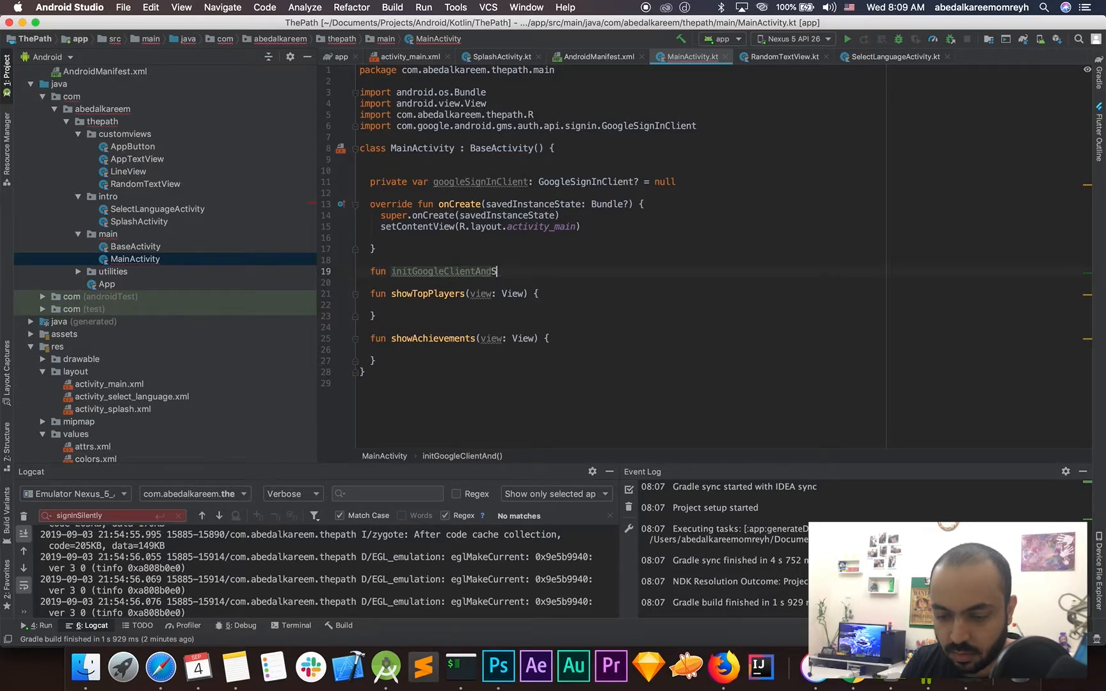
type("ignin() {")
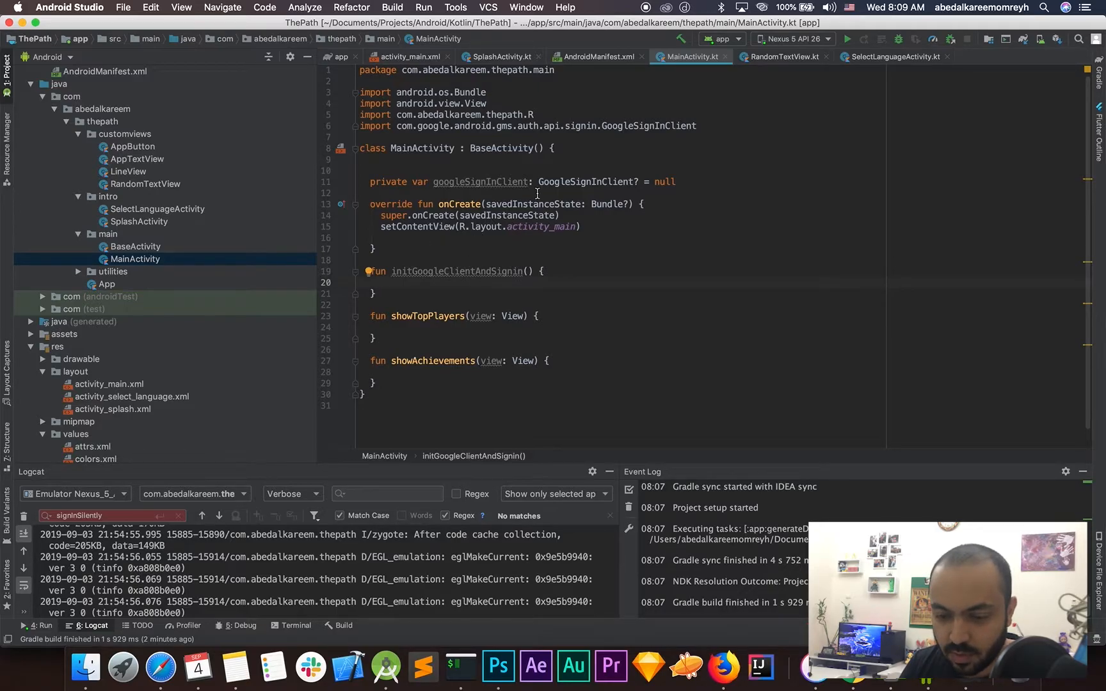
Assign googleSignInClient via GoogleSignIn.getClient(this, ...) using DEFAULT_GAMES_SIGN_IN options.
left_click(381, 283)
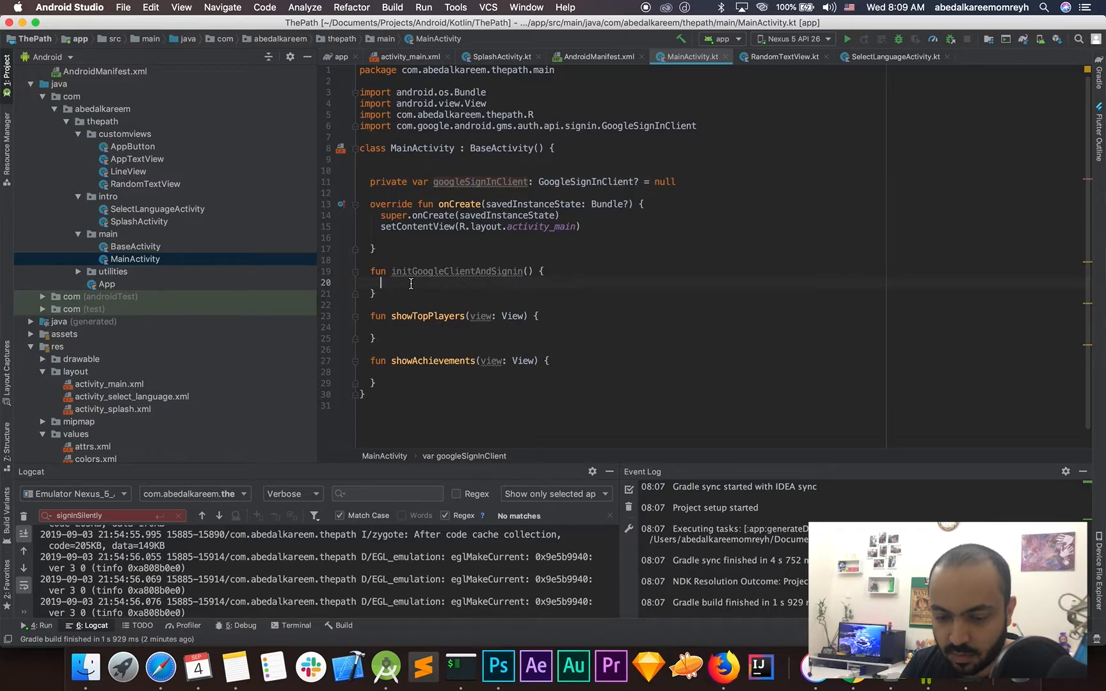
type("googleSignInClient")
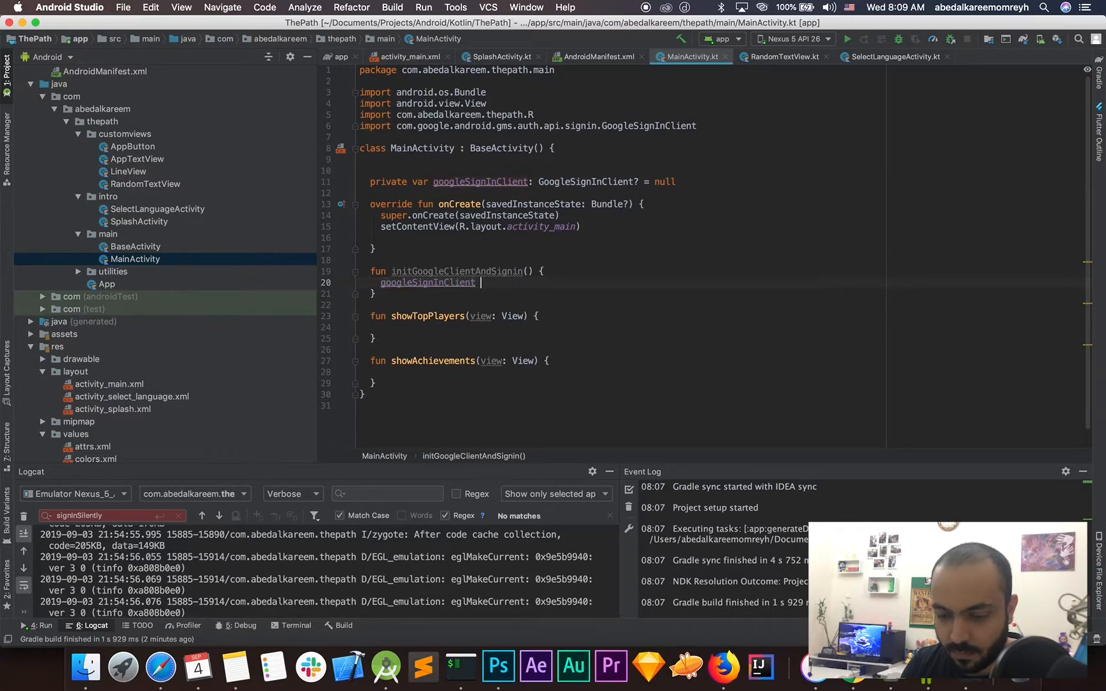
type("=")
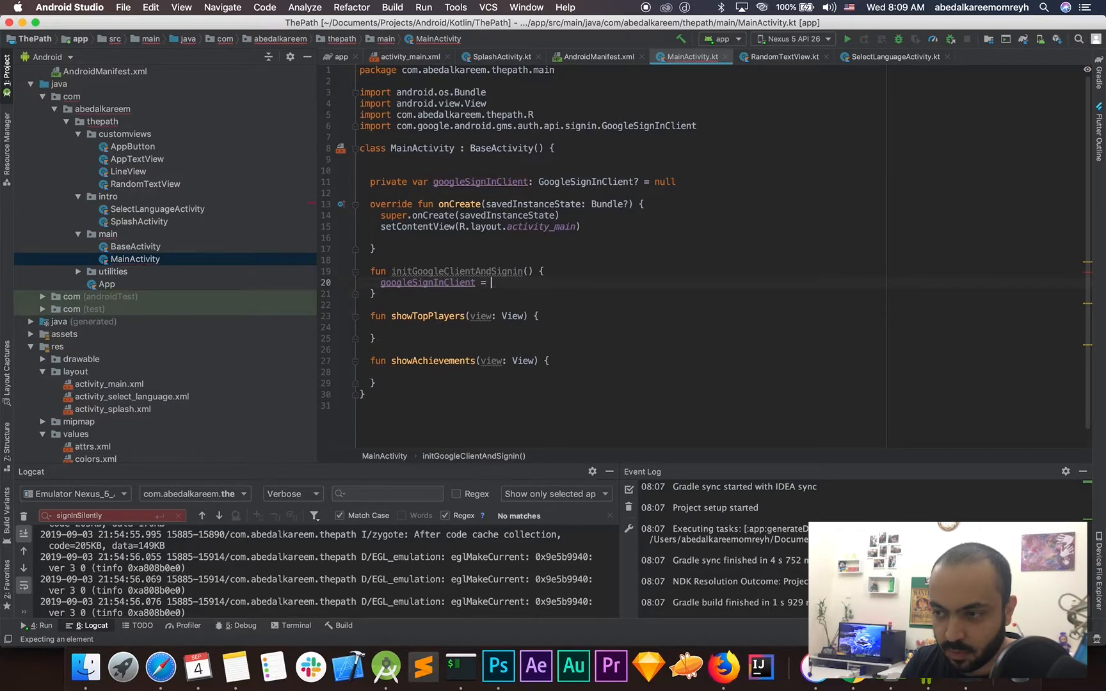
type("G")
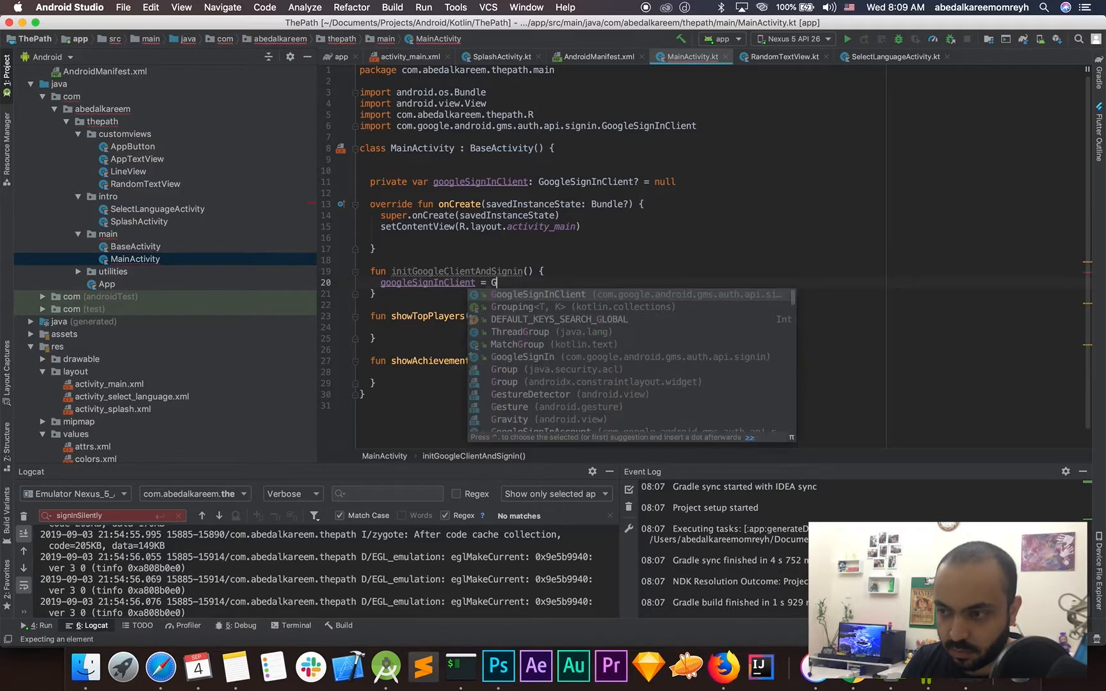
type("oogleSignIn.getClient(th")
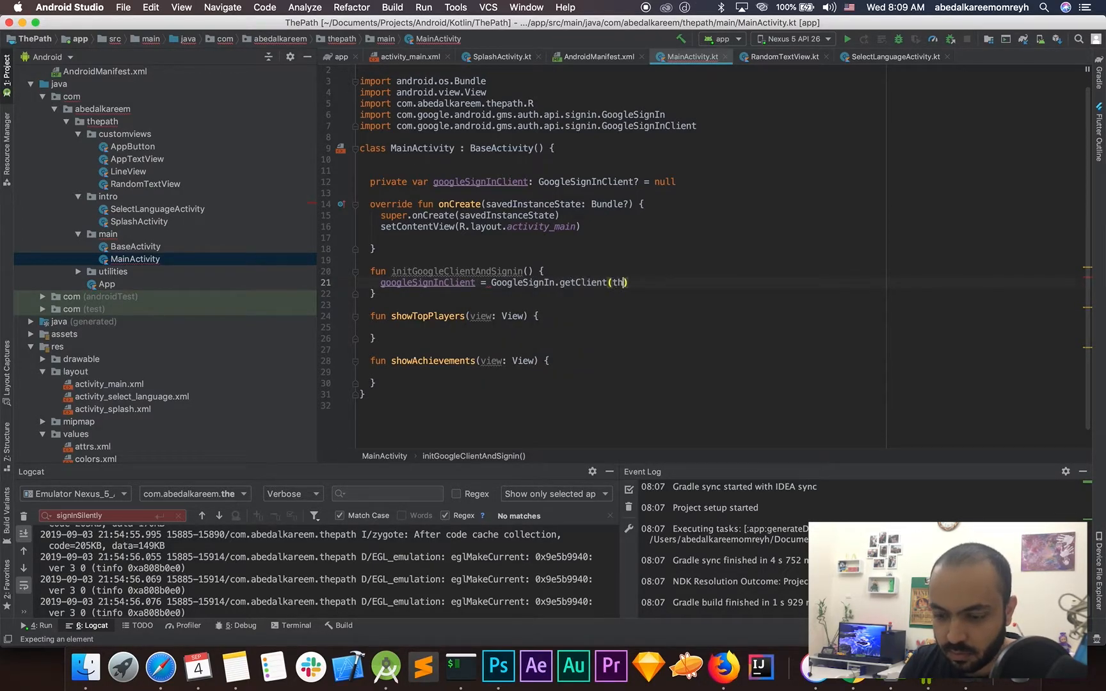
type("is)")
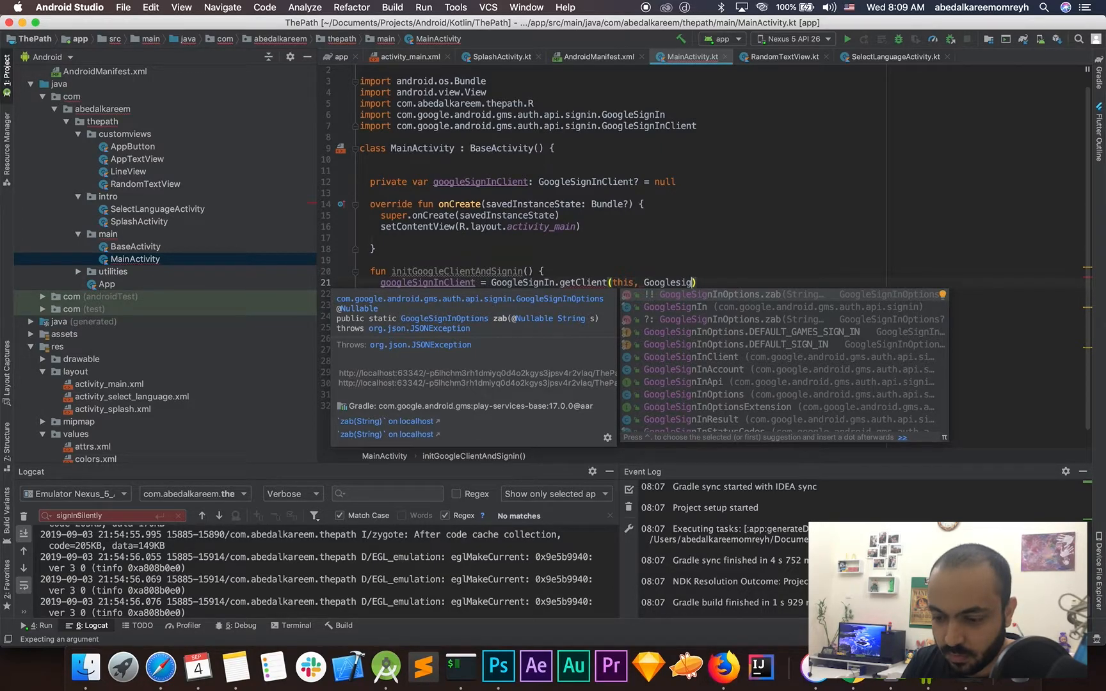
type("nInOptions.")
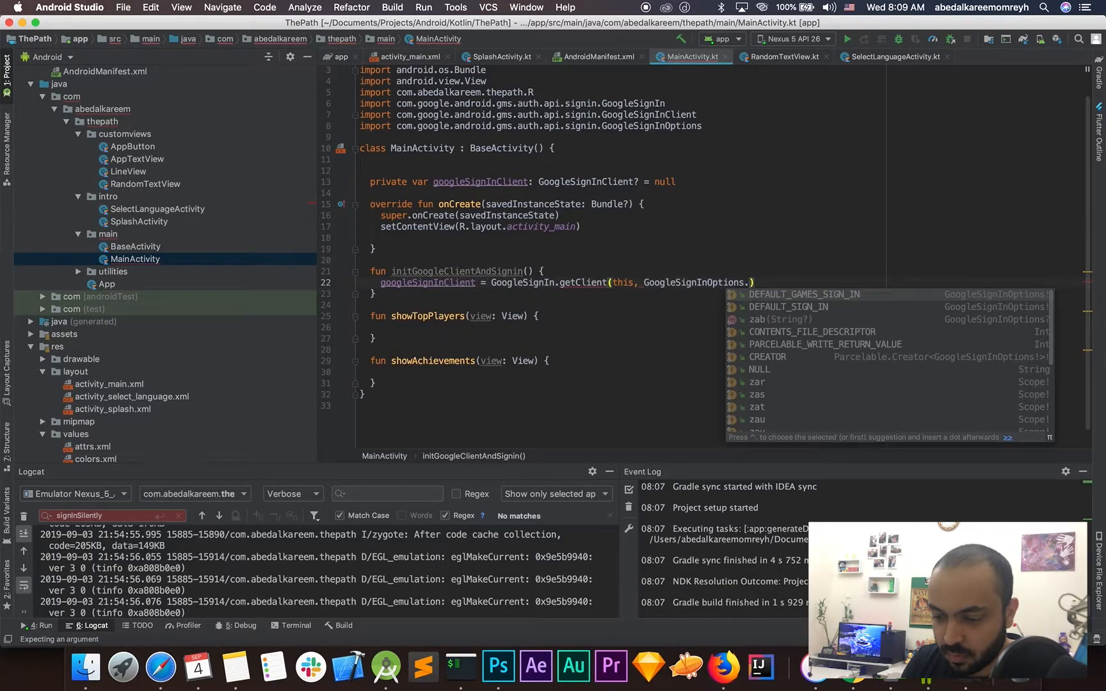
type("Builder")
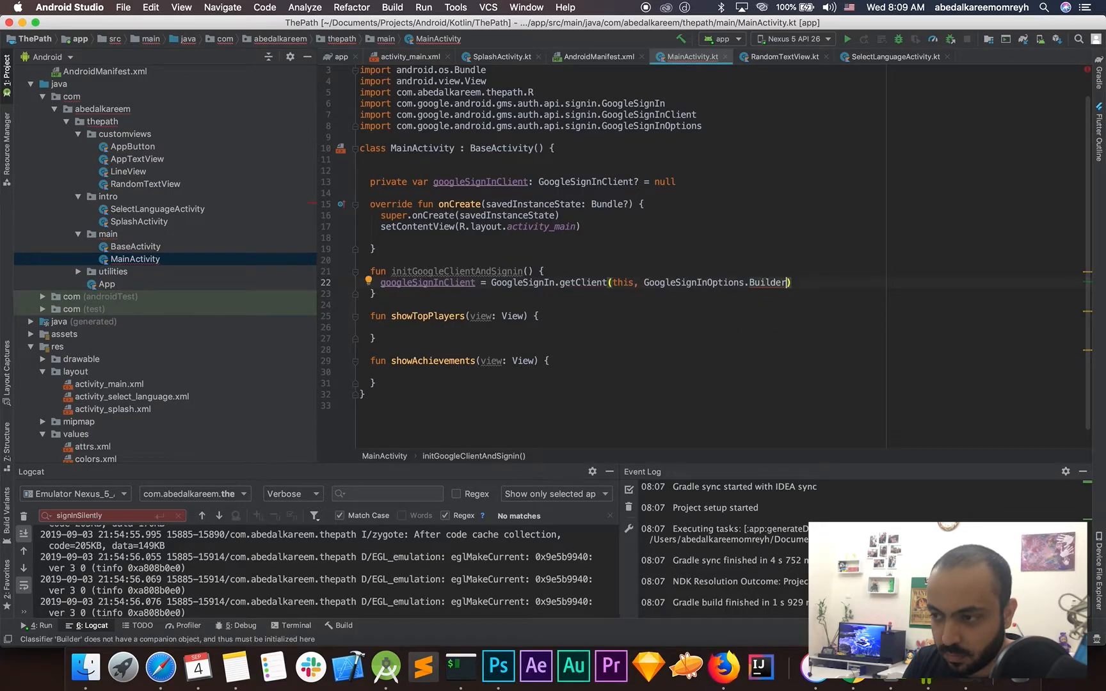
type("()")
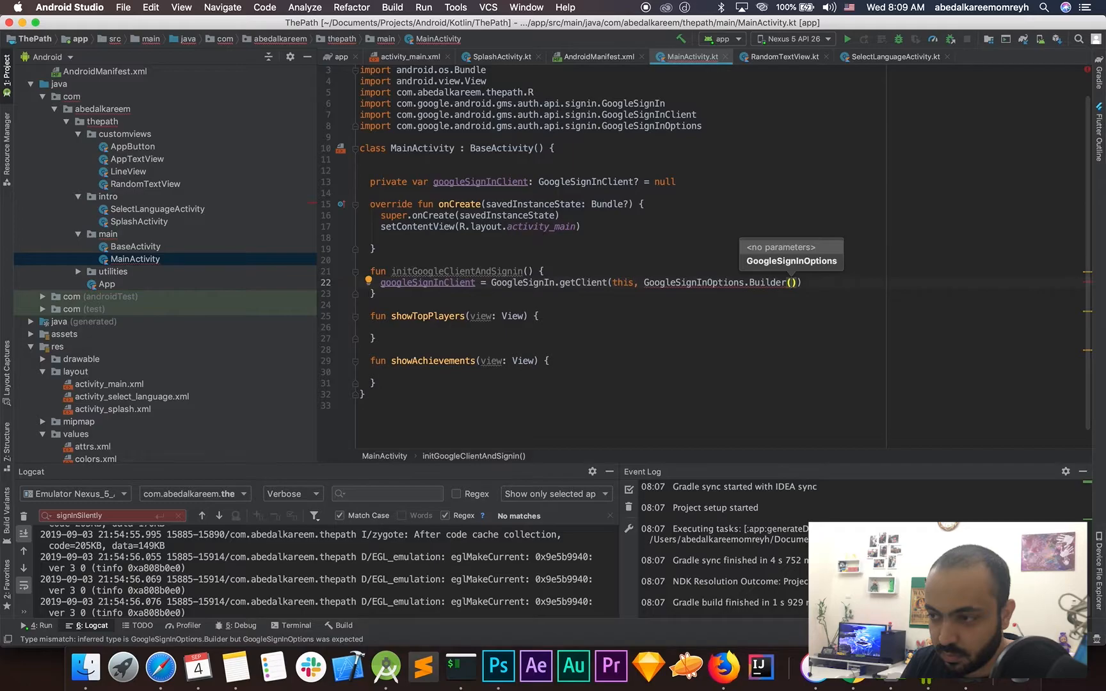
type("G")
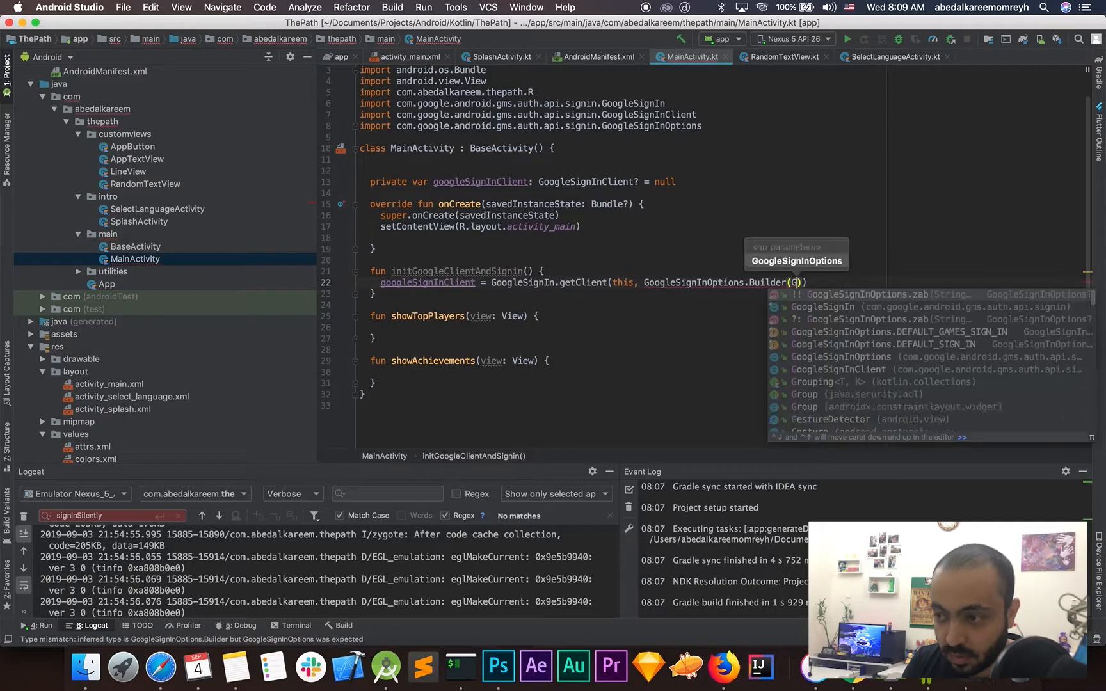
type("Google")
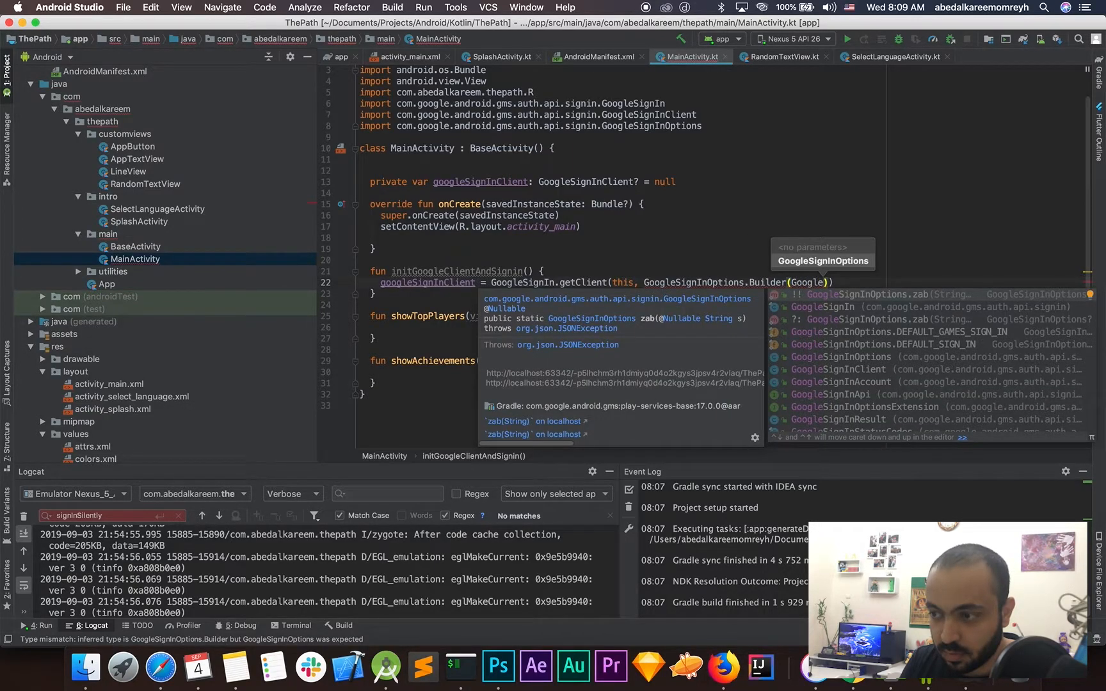
type("sig")
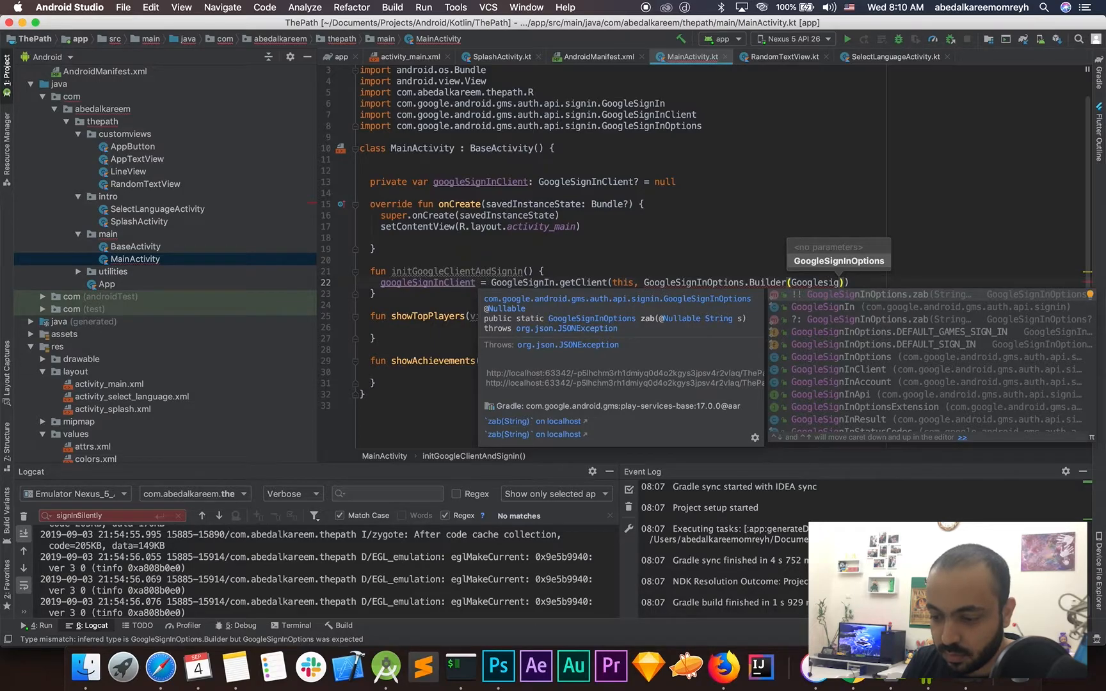
left_click(917, 332)
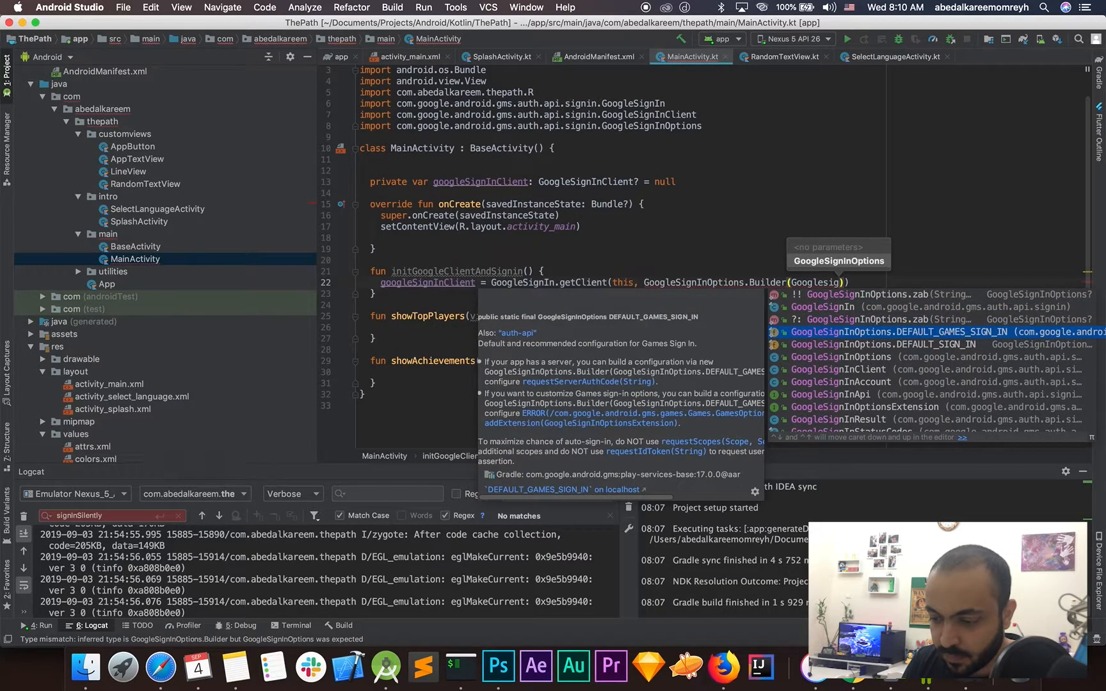
key("Escape")
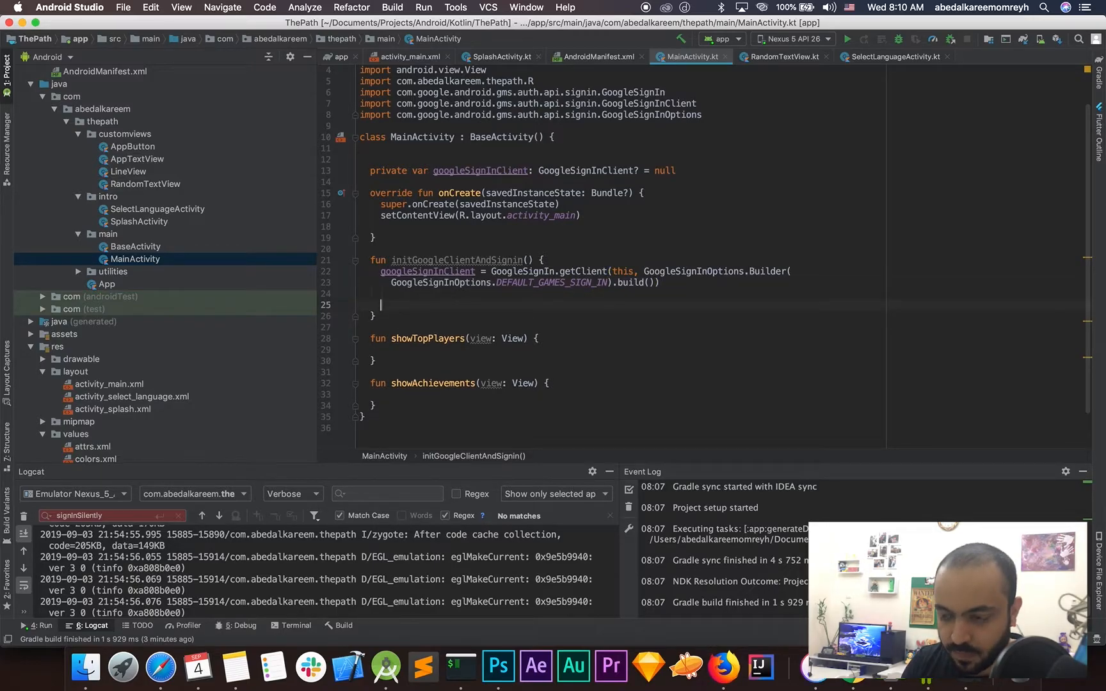
Call googleSignInClient?.silentSignIn() with an addOnCompleteListener taking task.
type("googl")
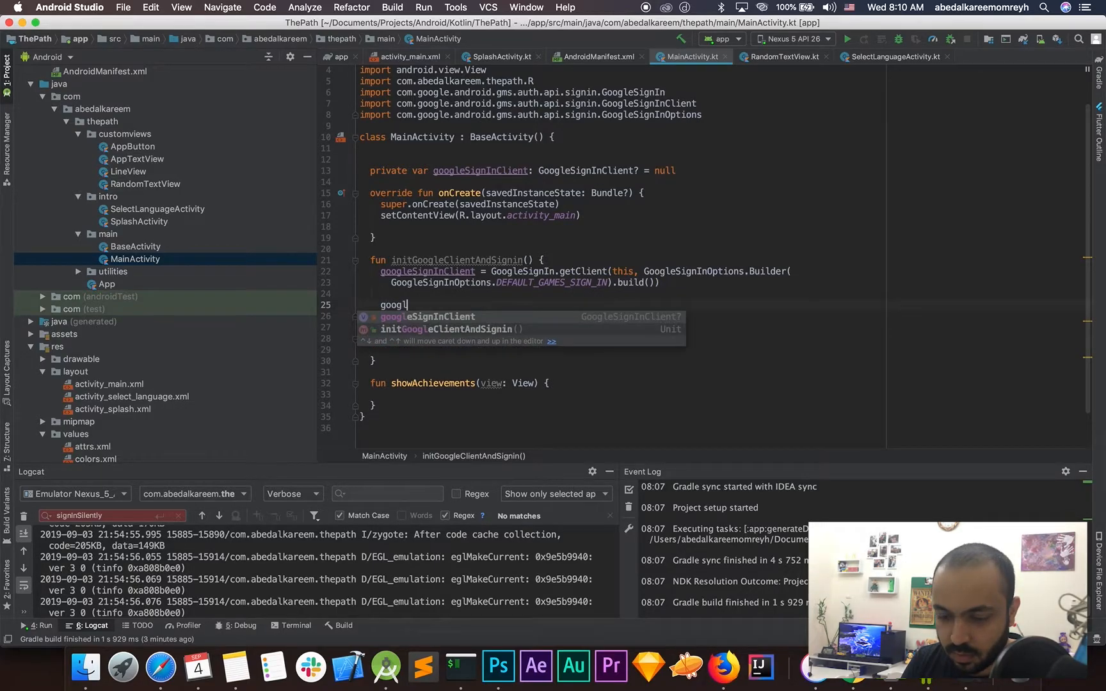
type("googleSignInClient")
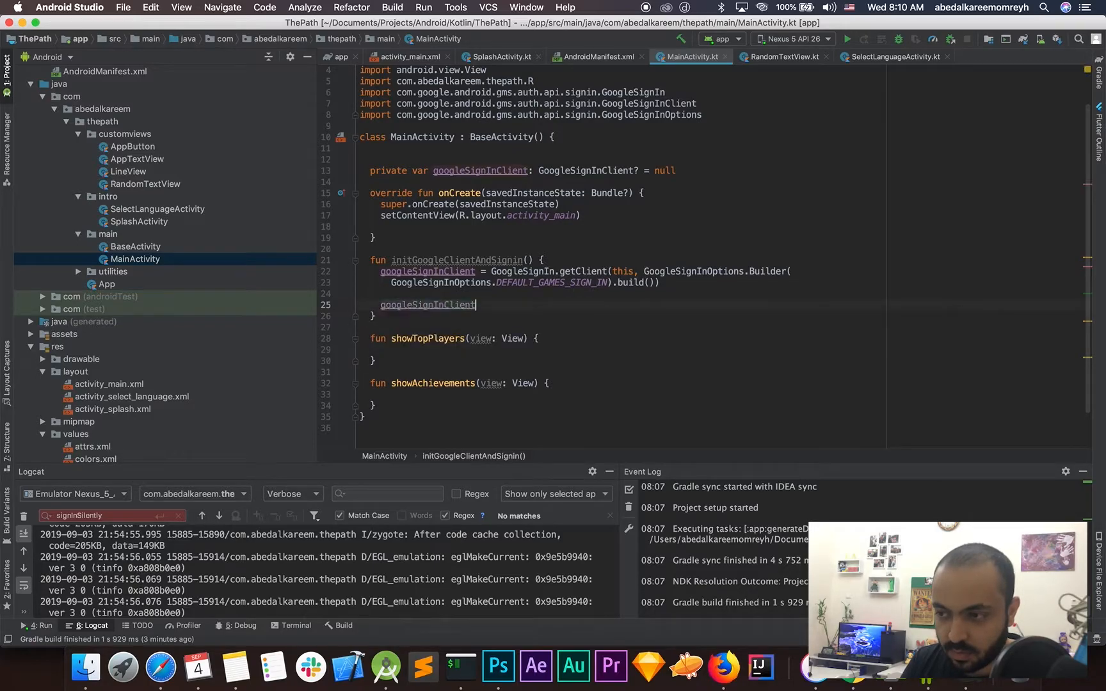
type(".")
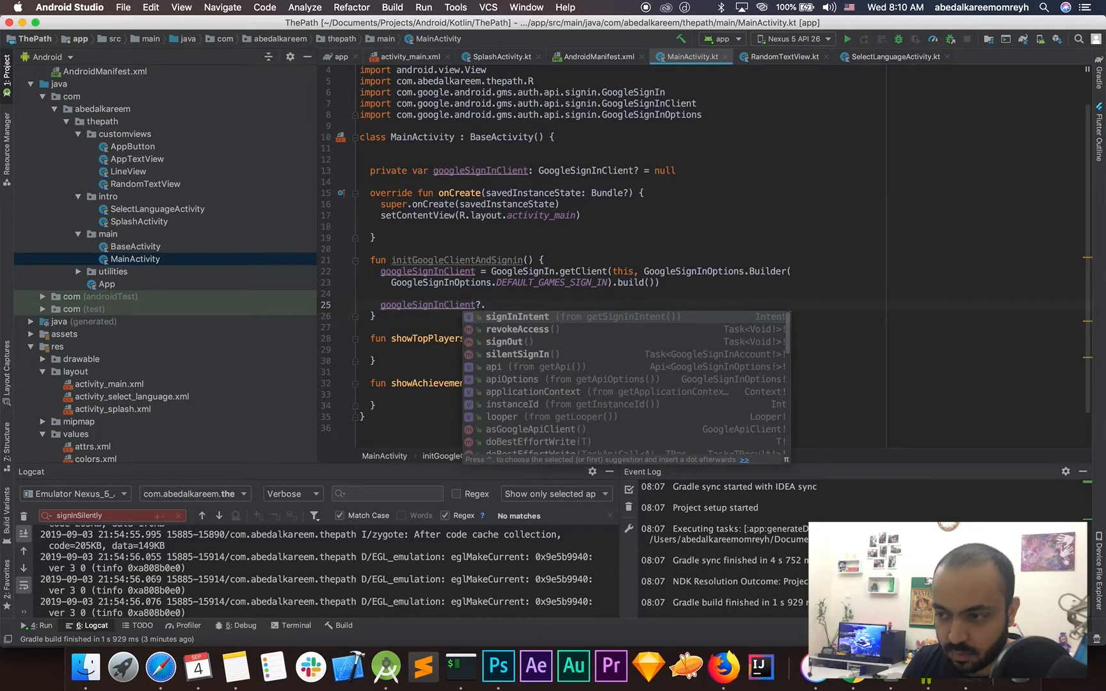
type("silentSignIn()?.")
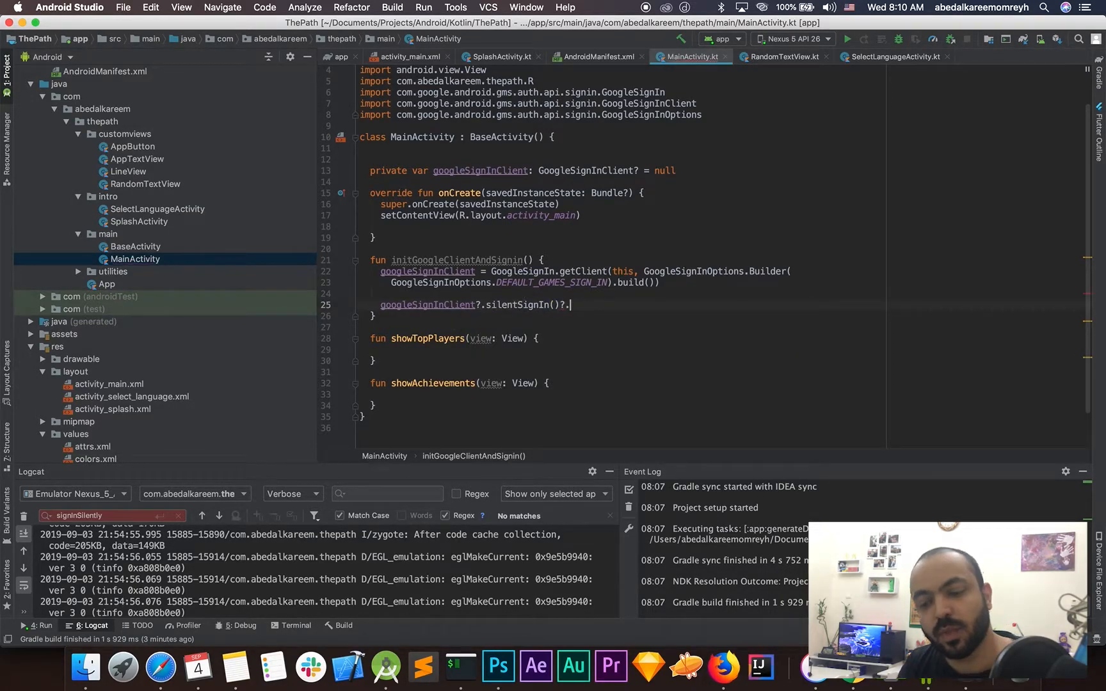
type("add")
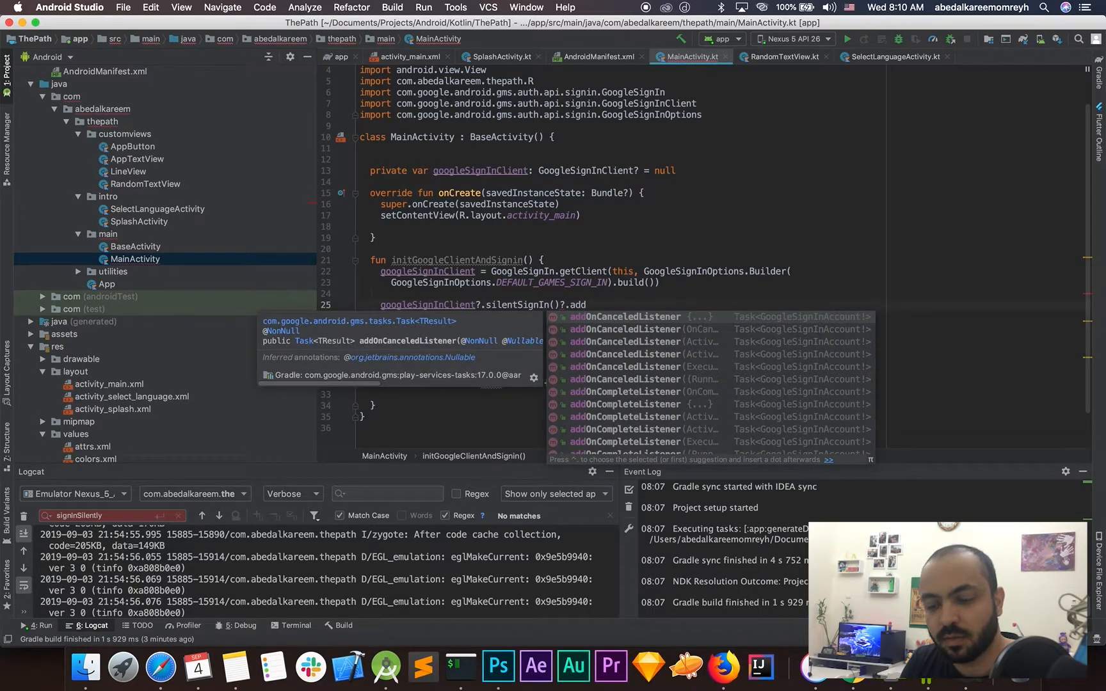
type("addoncom")
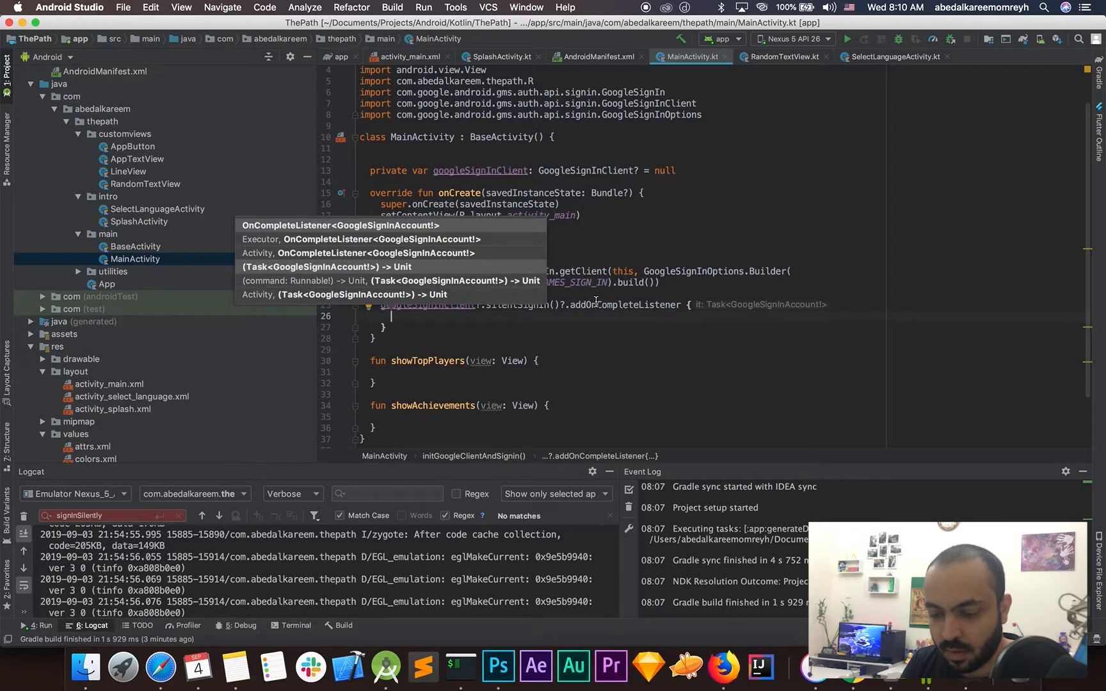
key("Escape")
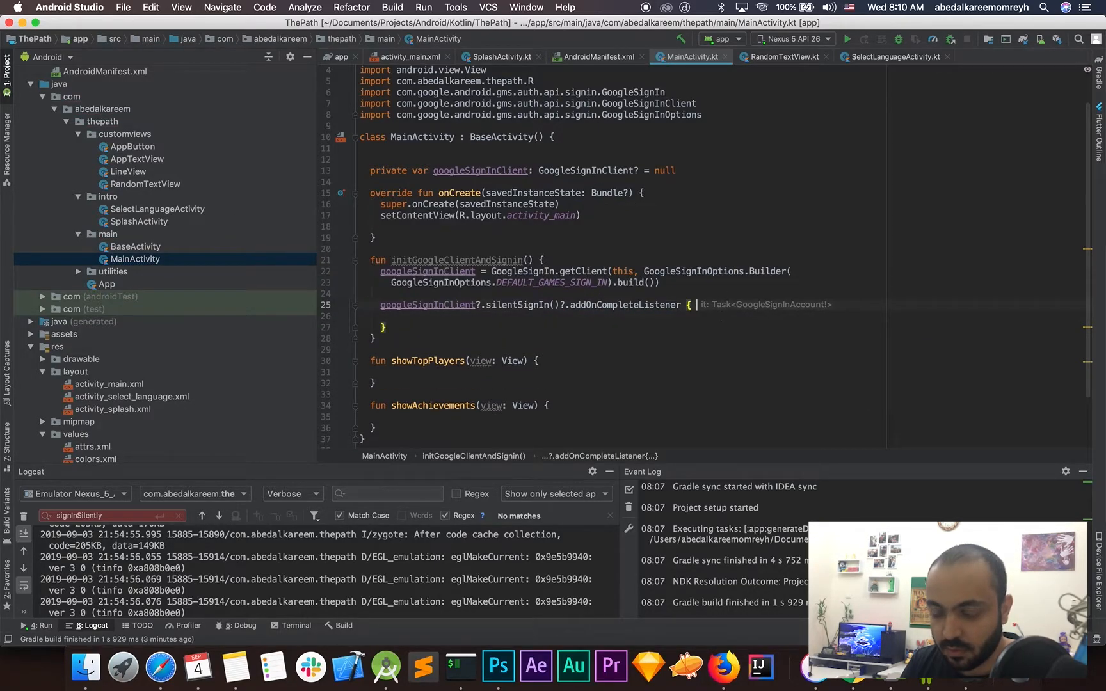
type("task")
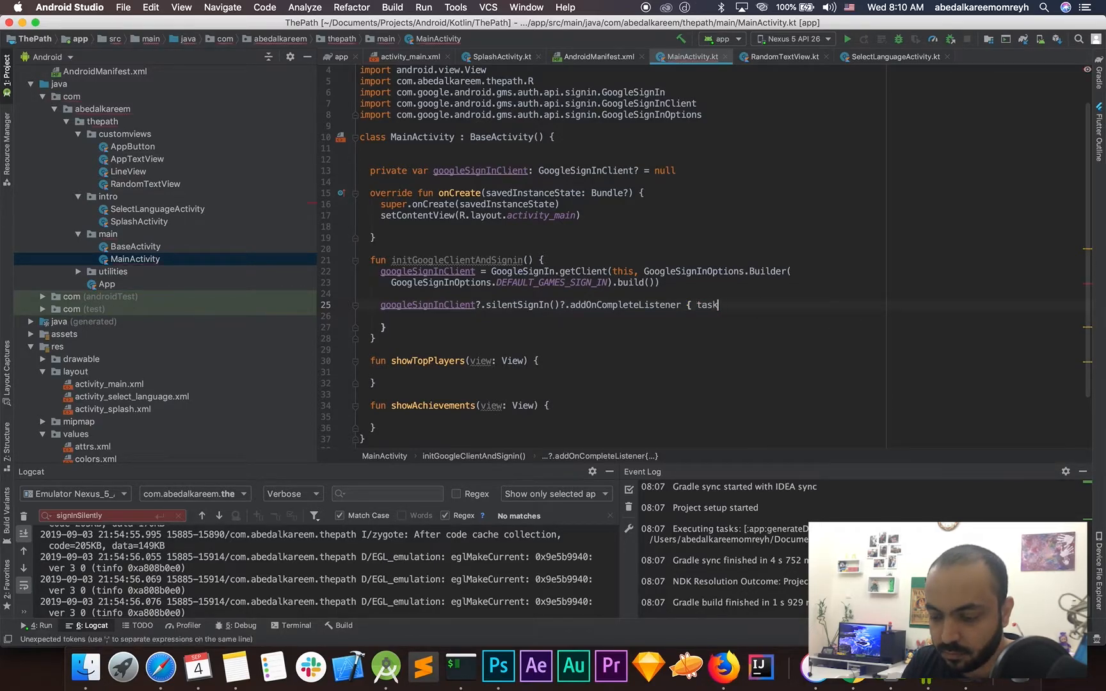
type("->")
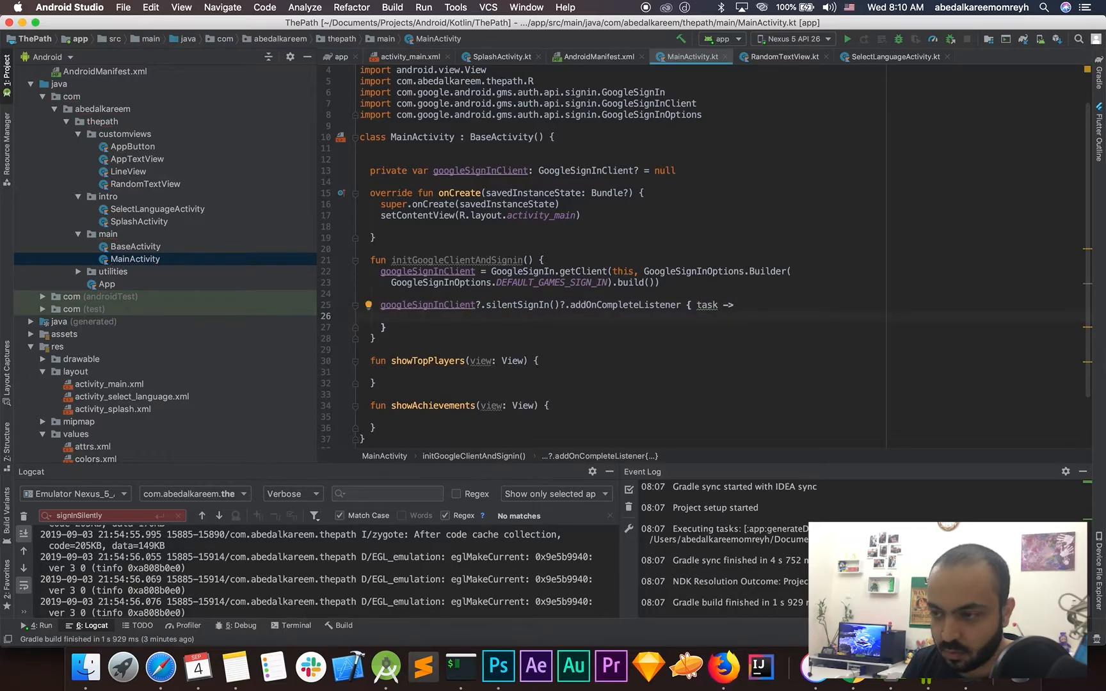
Add an if (task.isSuccessful) branch and an else logging Log.e("Error", "signInError", task.exception).
type("if ta")
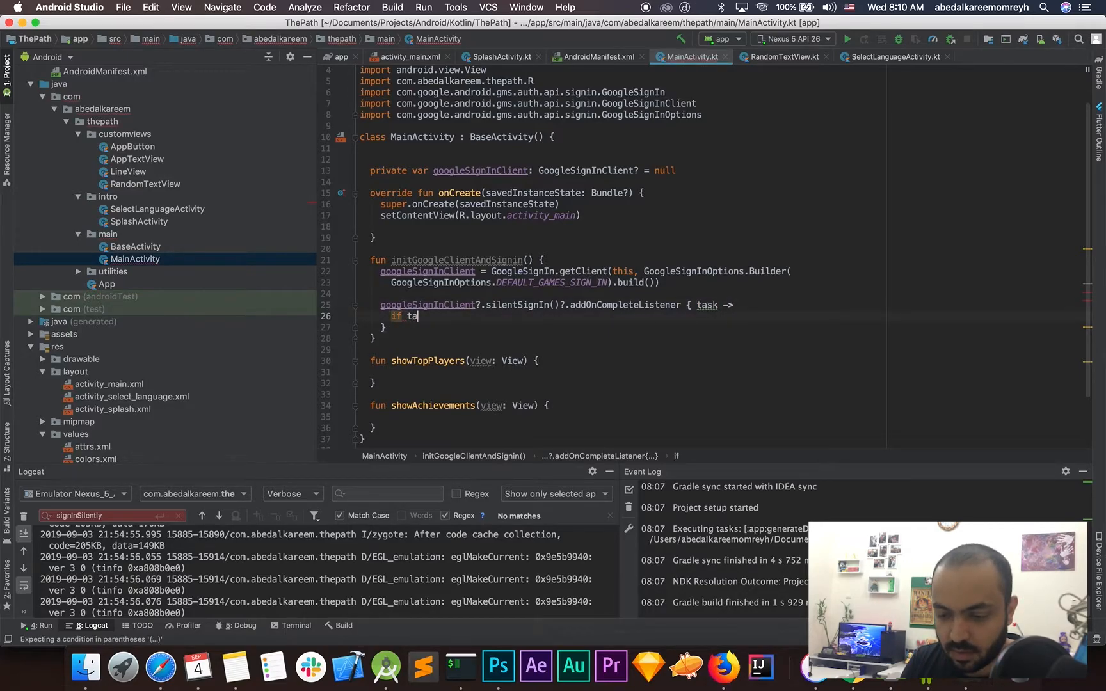
type("sk.isSuccessful {")
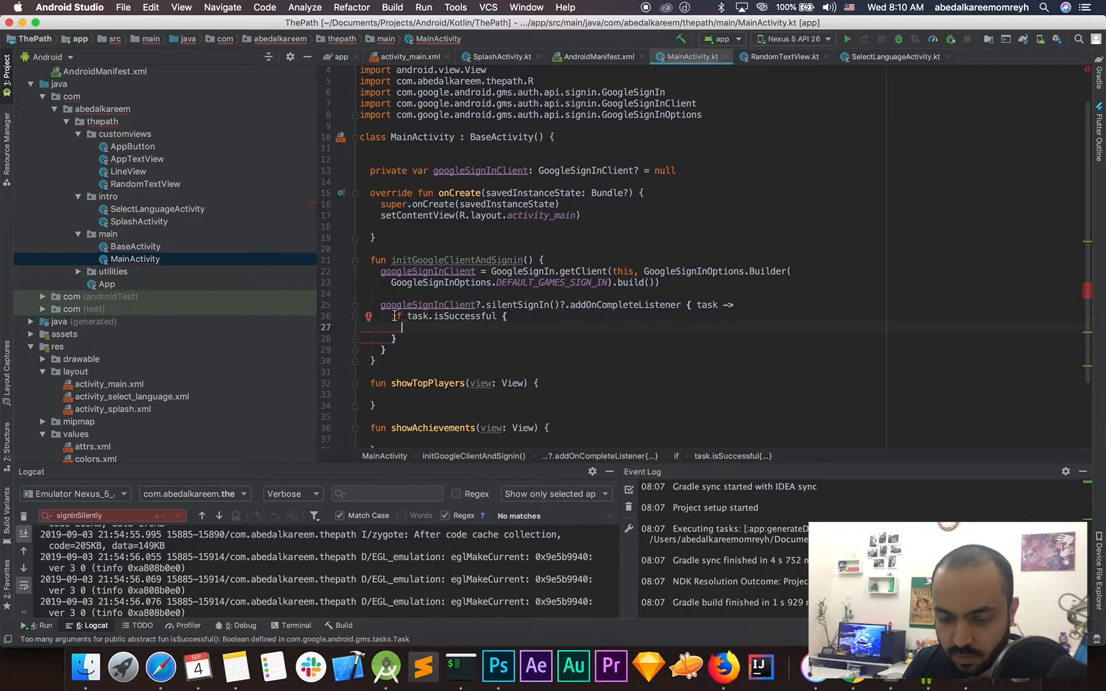
type("(")
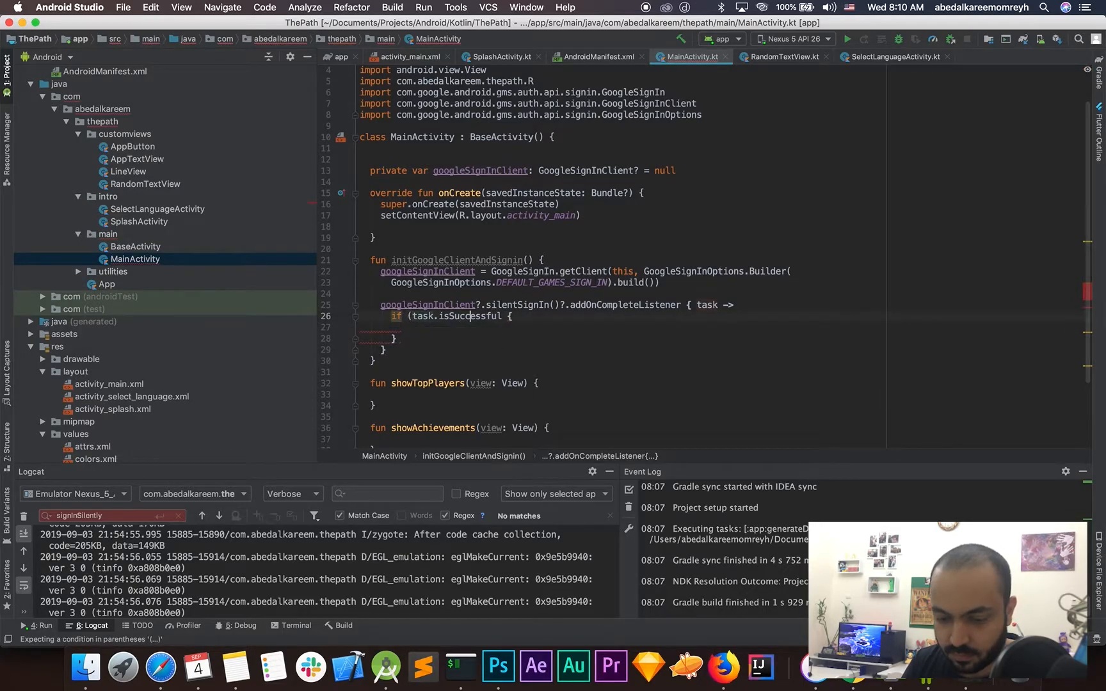
type(")")
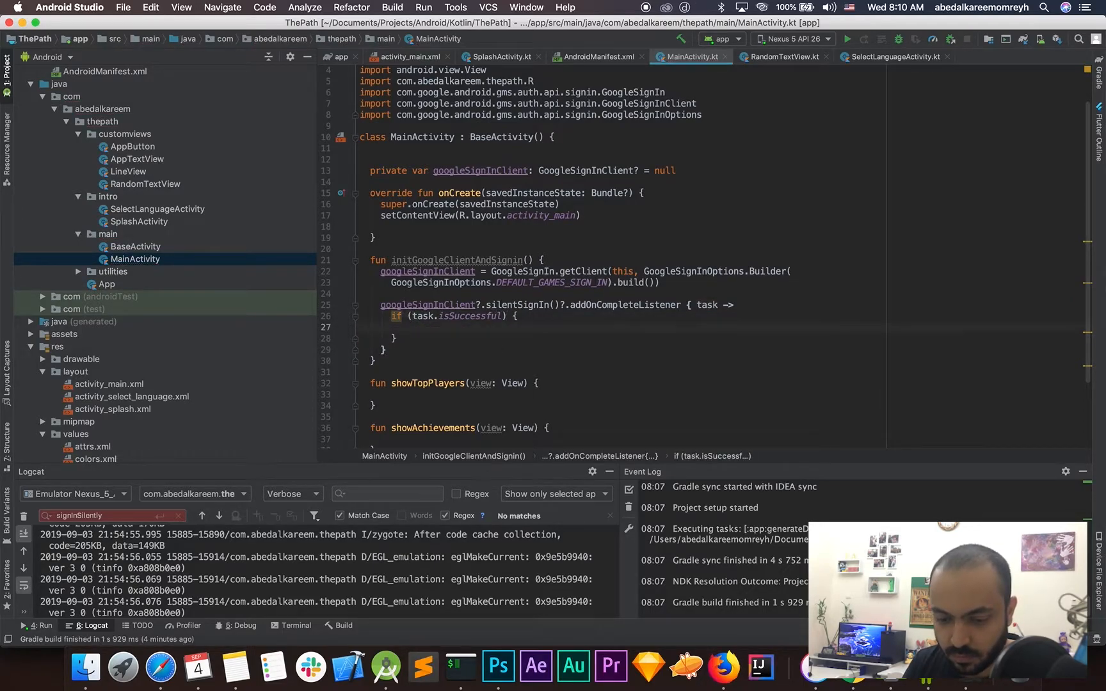
type("else")
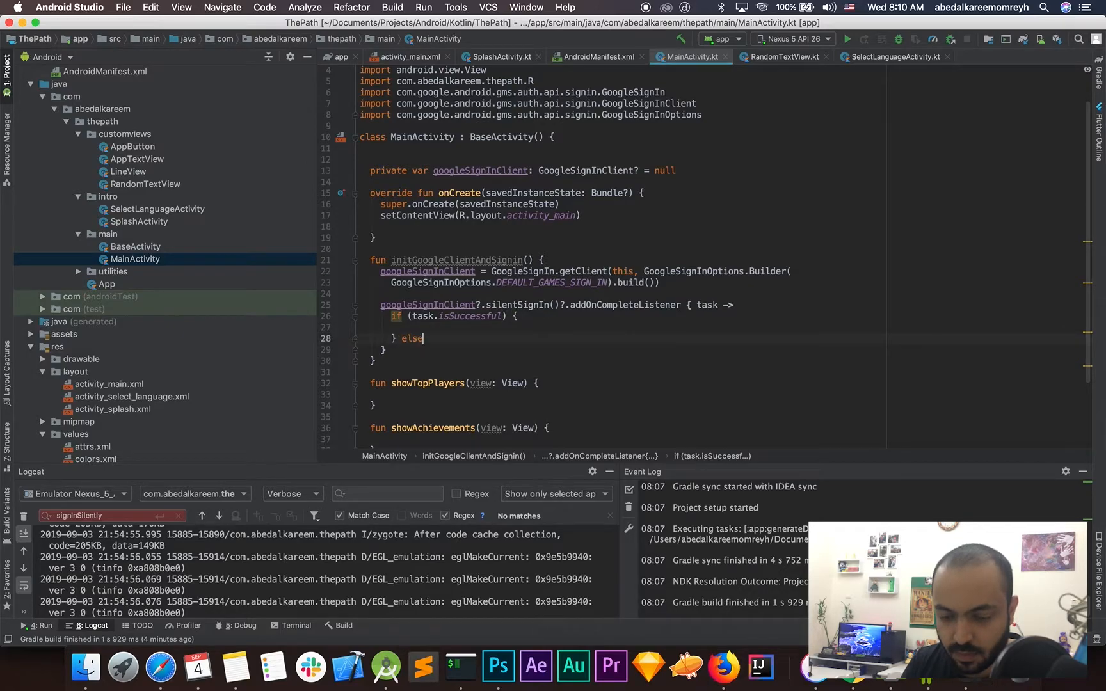
type("{")
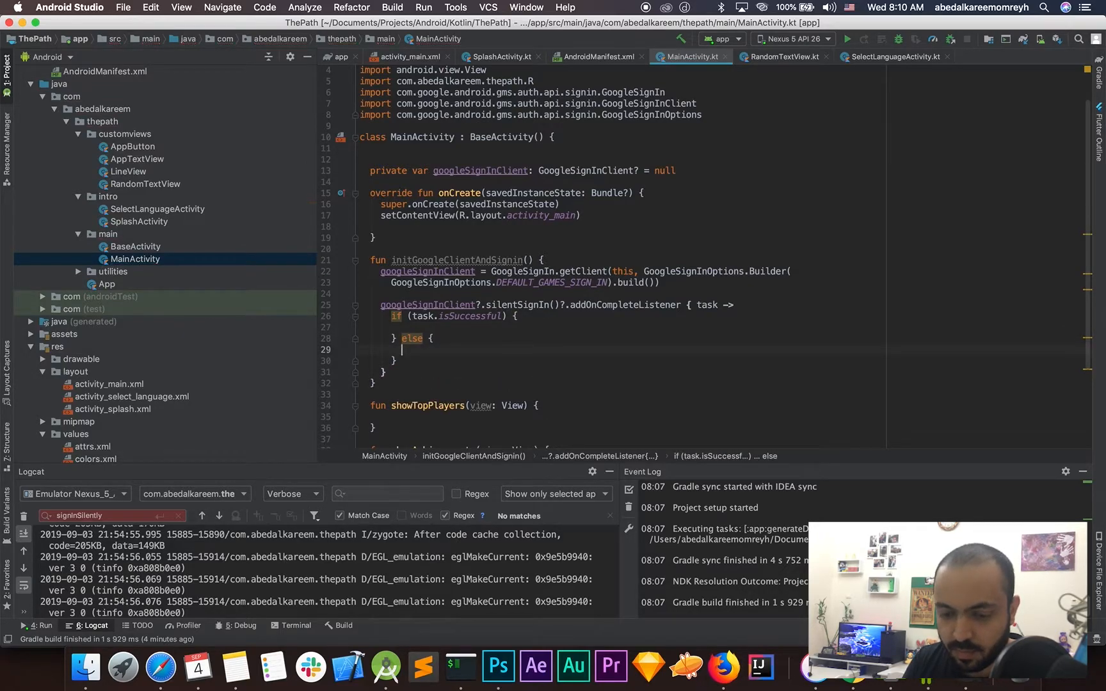
type("Log")
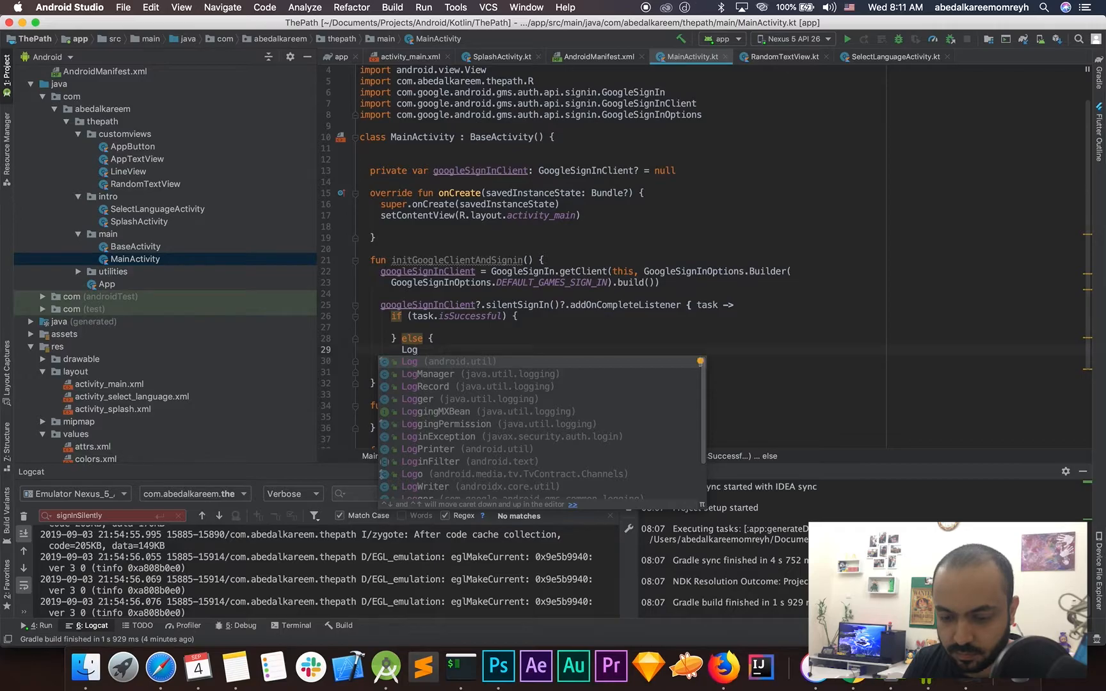
type(".e(\"pri")
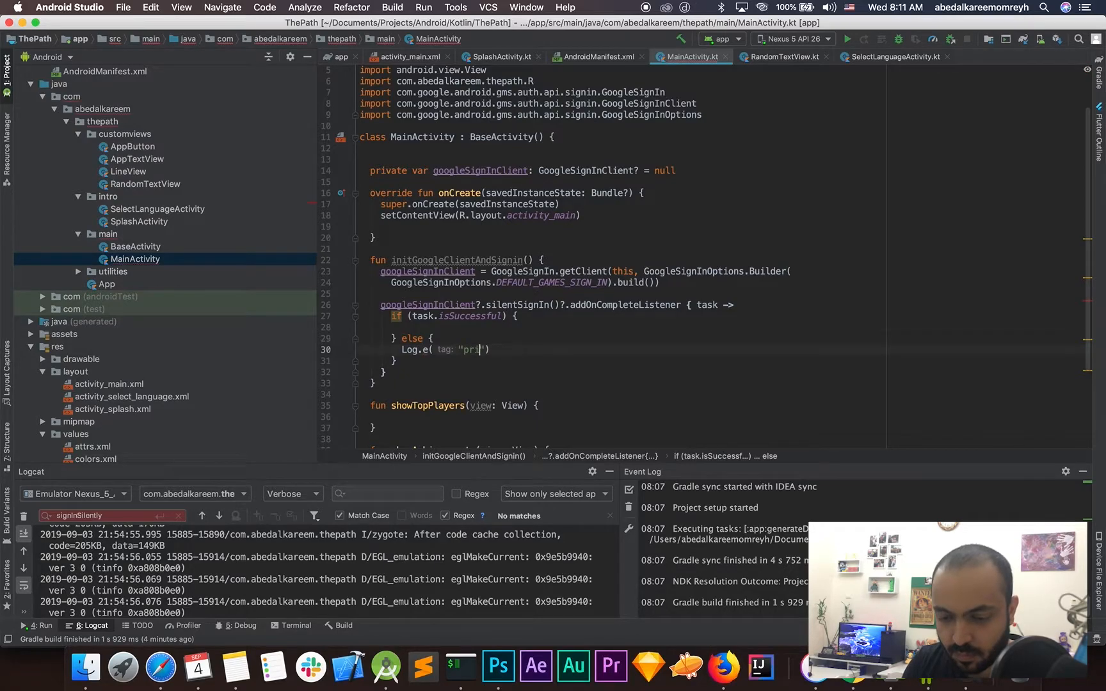
type("Error")
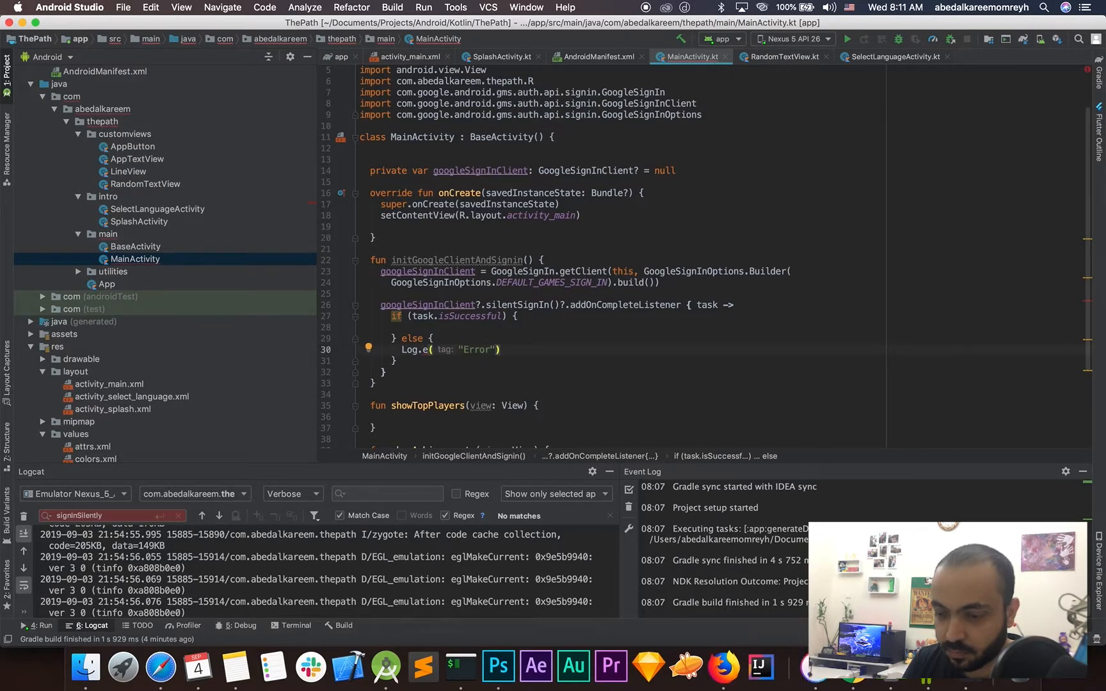
type(",")
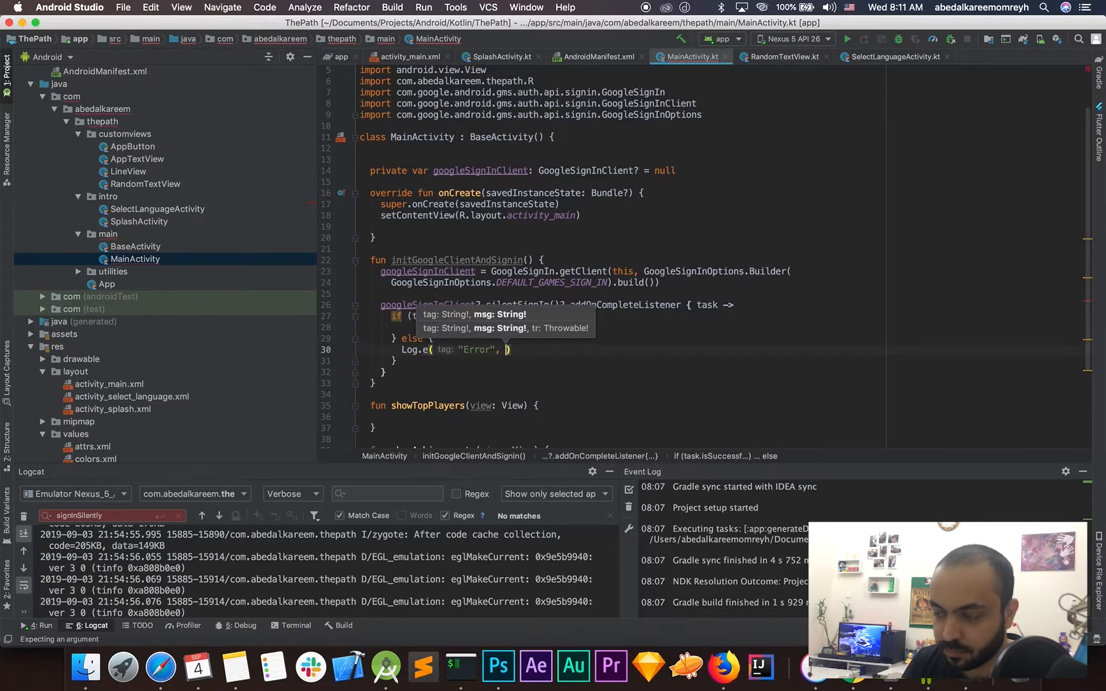
type("task")
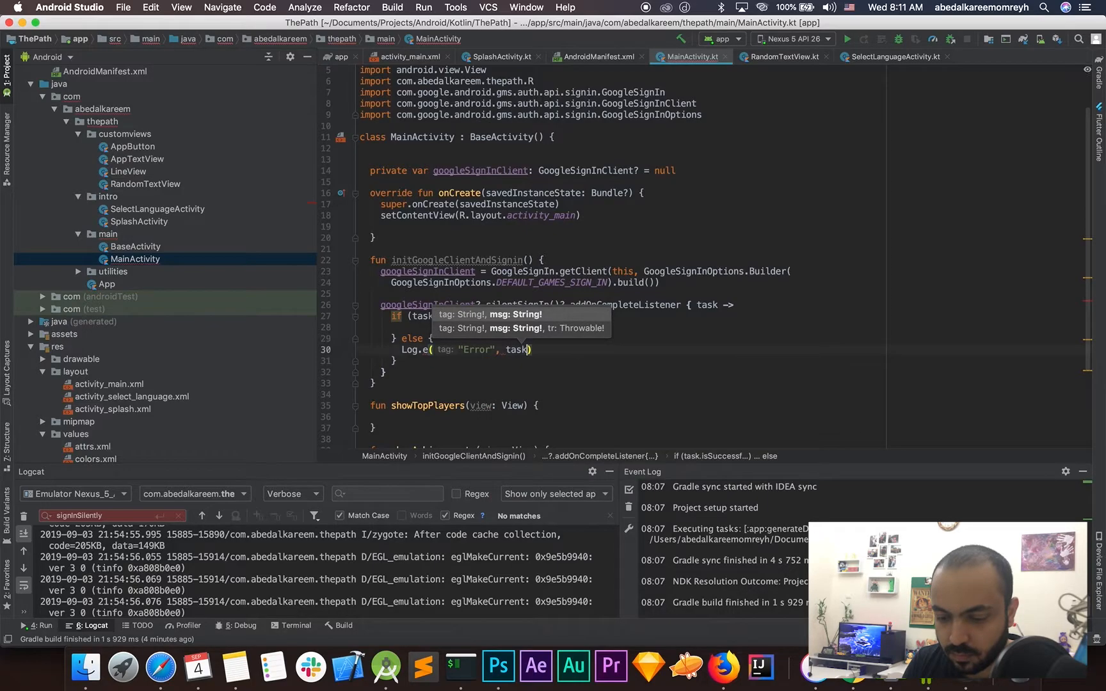
type(".exception")
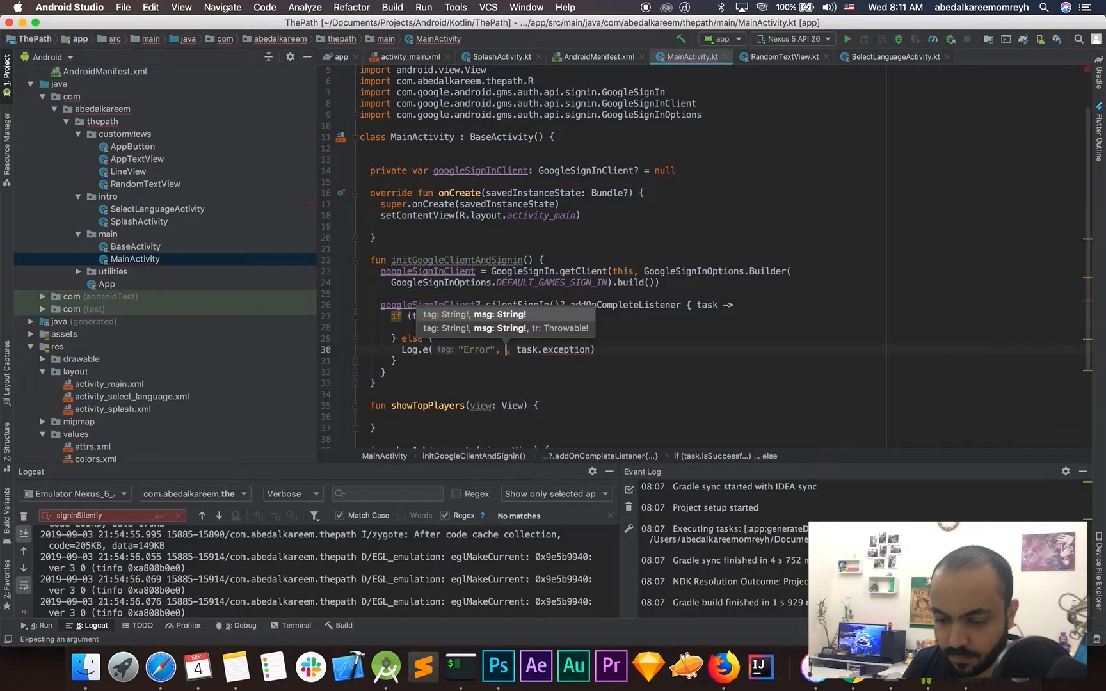
type("signInError\"")
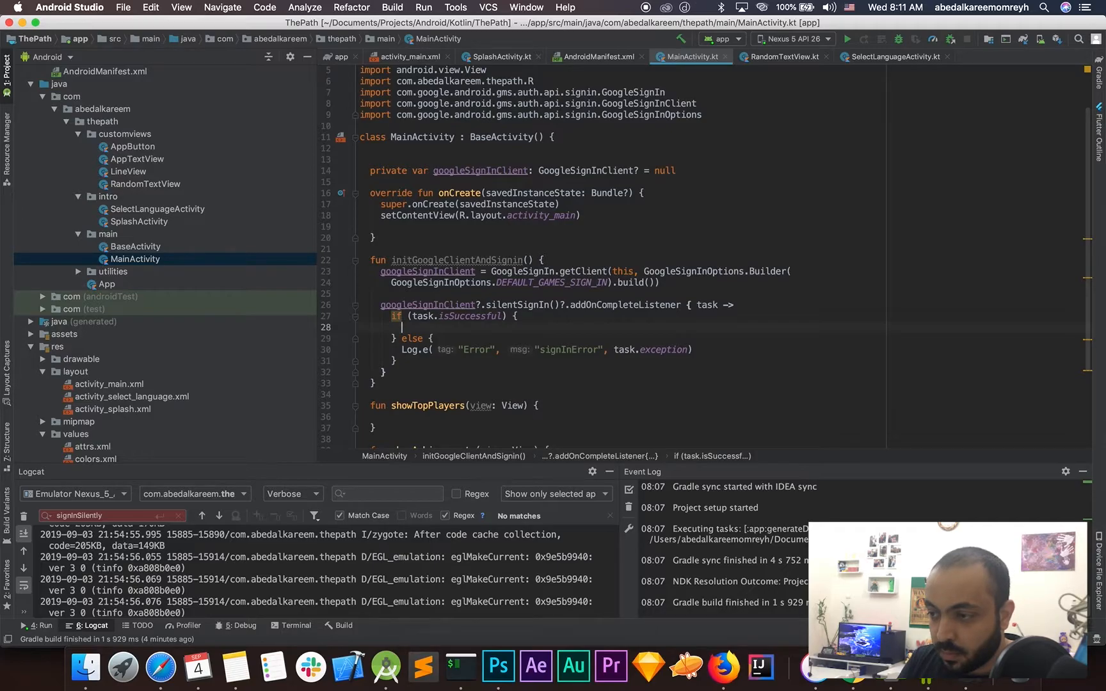
mouse_move(717, 551)
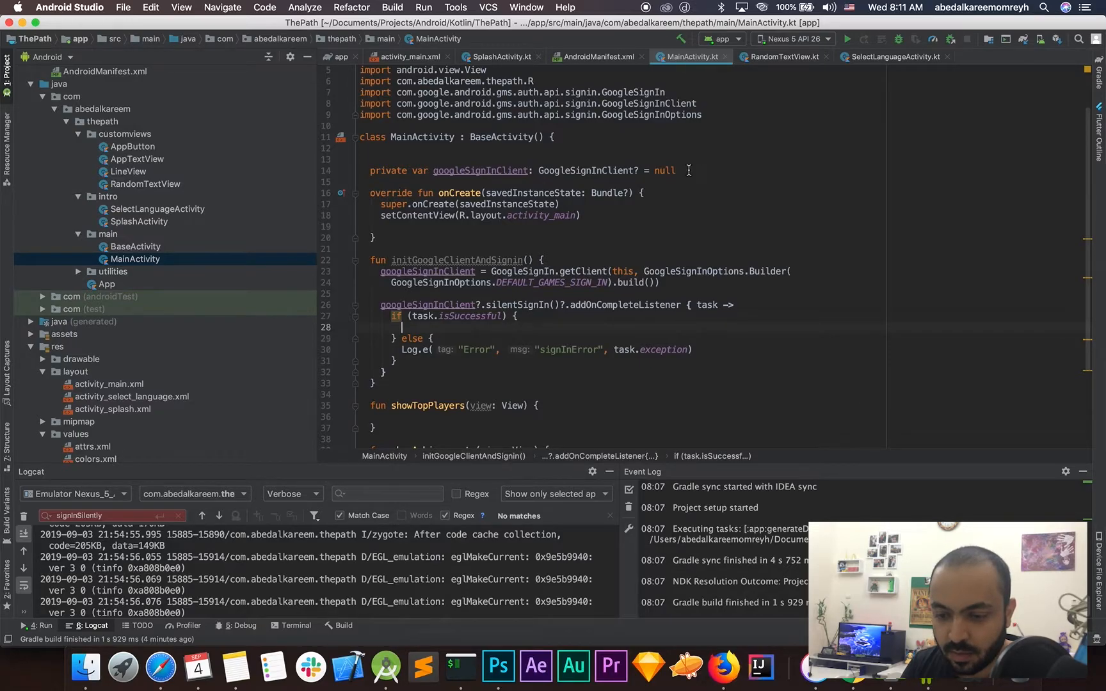
Declare 'private var achievementClient: AchievementsClient? = null' in MainActivity.
type("private")
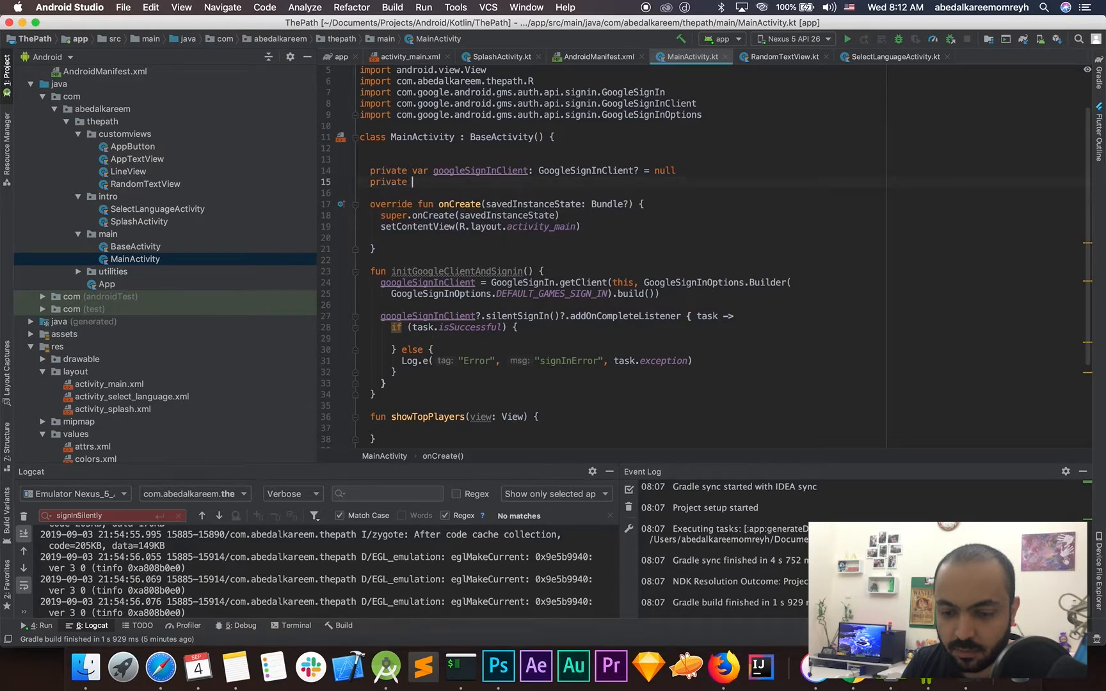
type("var")
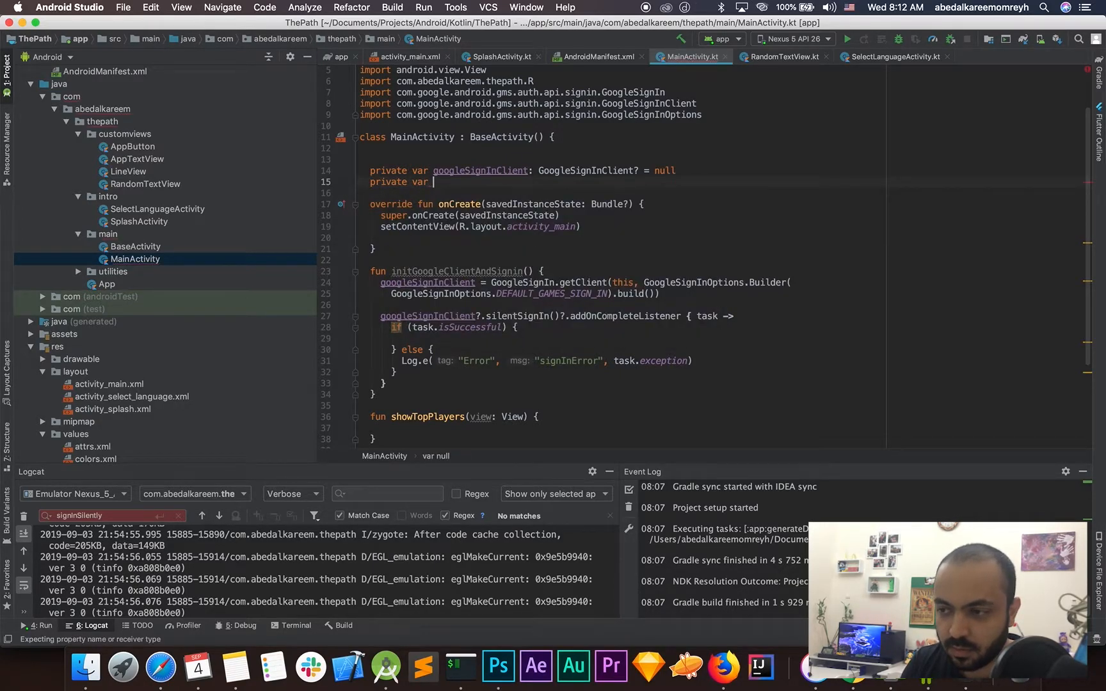
type("ach")
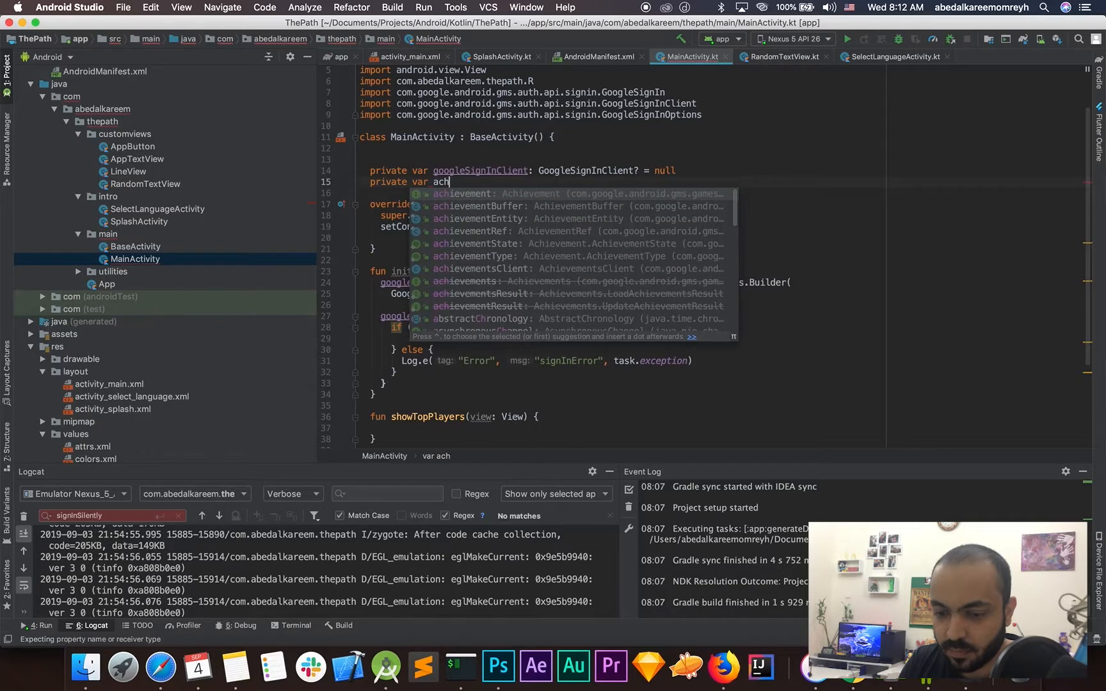
type("ievement")
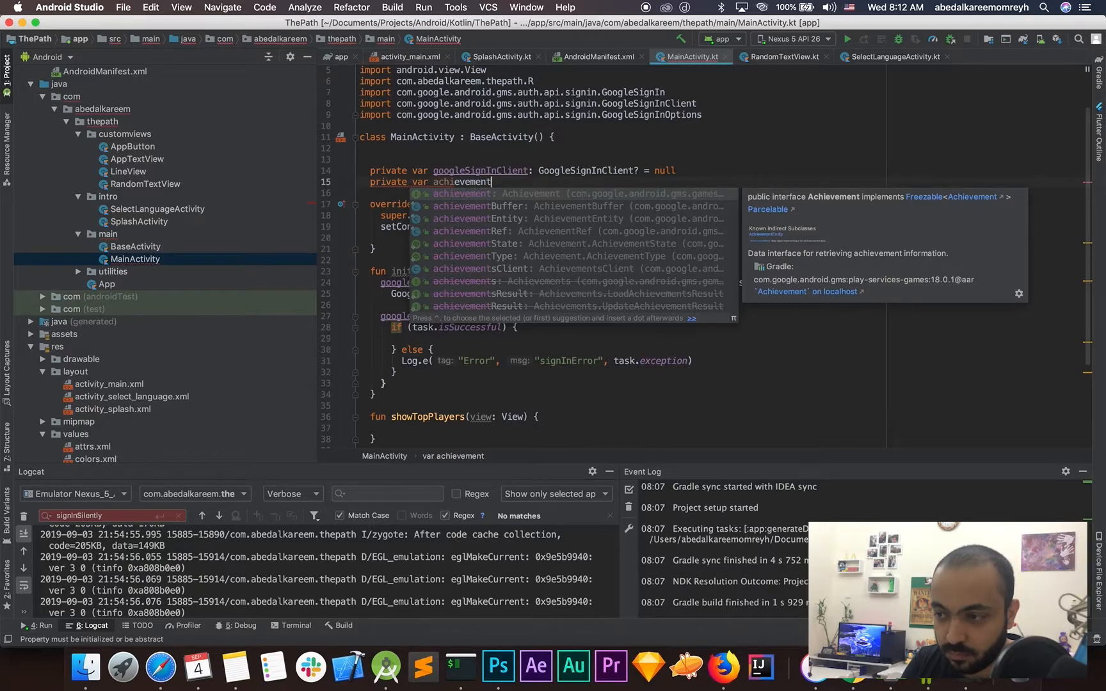
type("Client:")
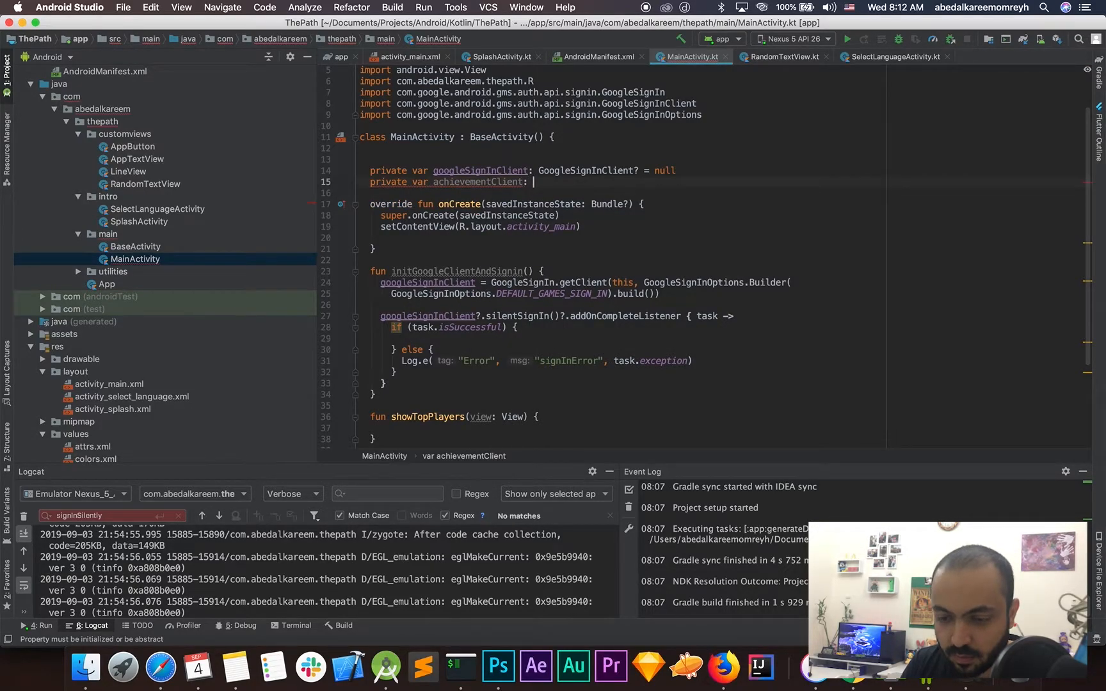
type("Achiv")
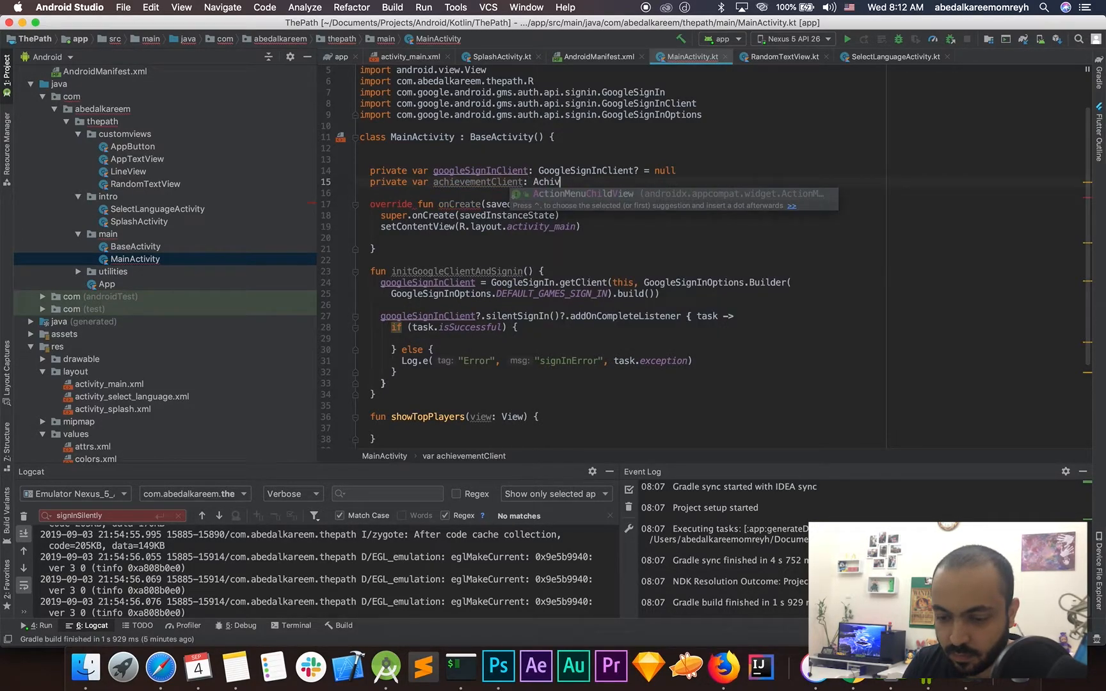
type("ient? =")
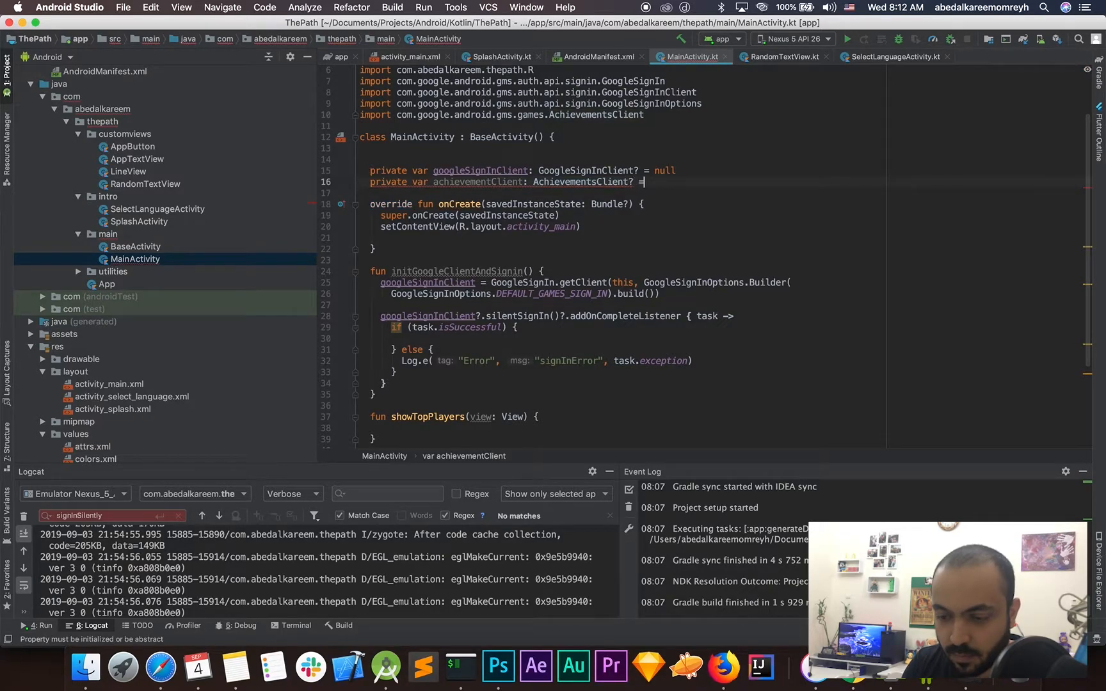
type("null")
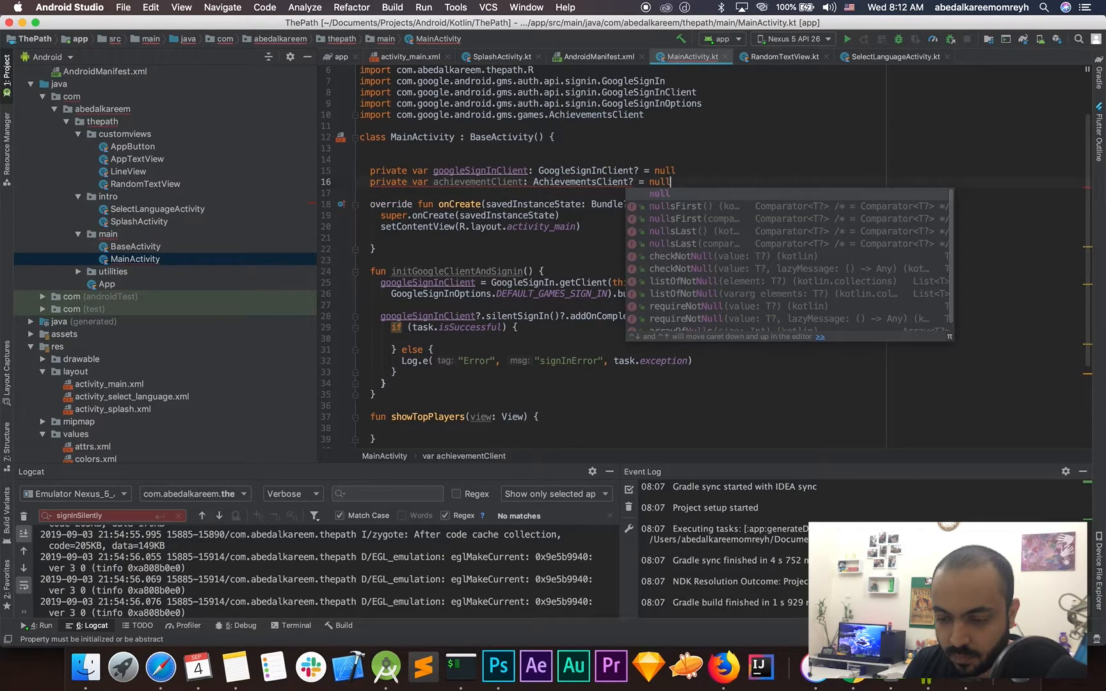
Declare 'private var leaderboardsClient: LeaderboardsClient? = null' below it.
type("private")
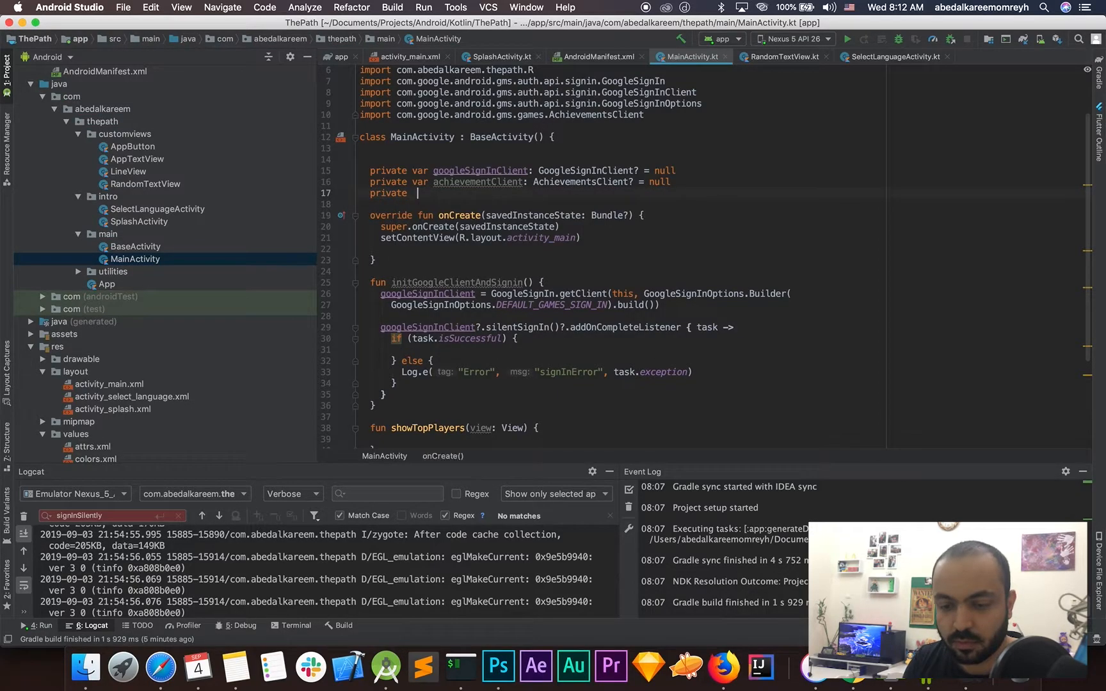
type("var")
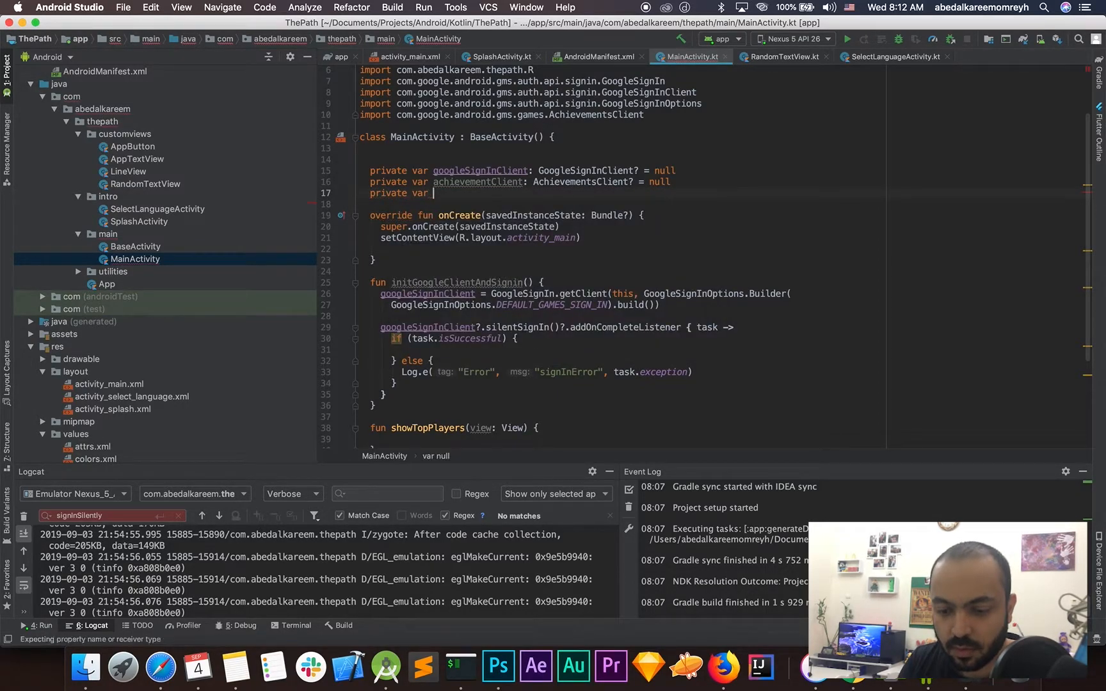
type("leader")
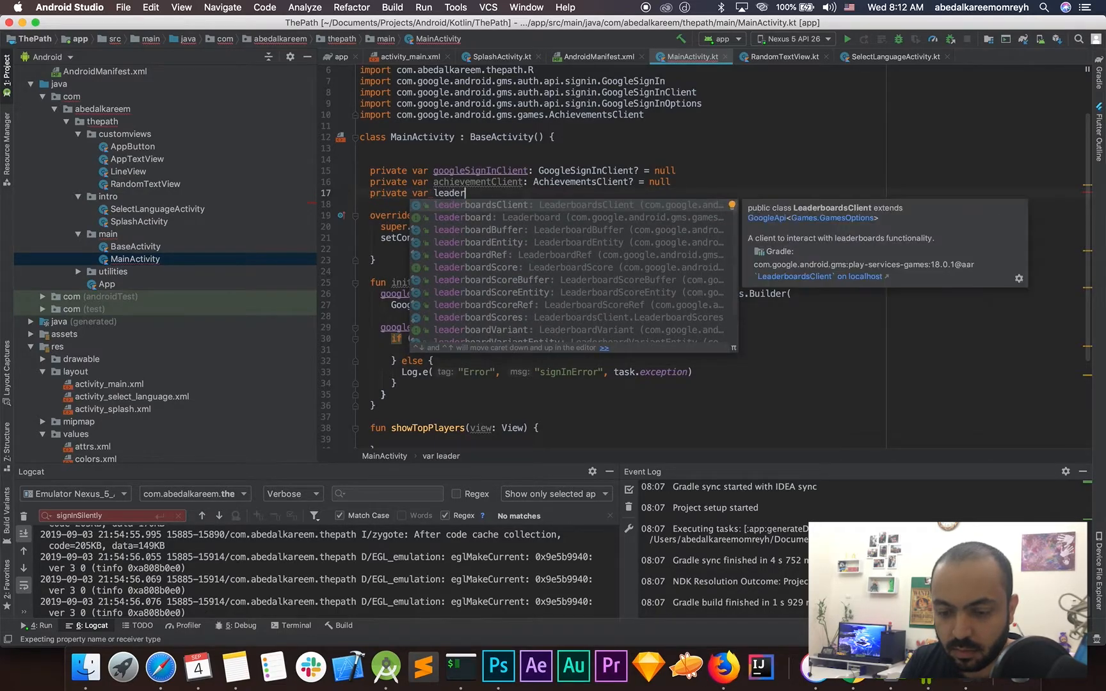
type("boardsClient")
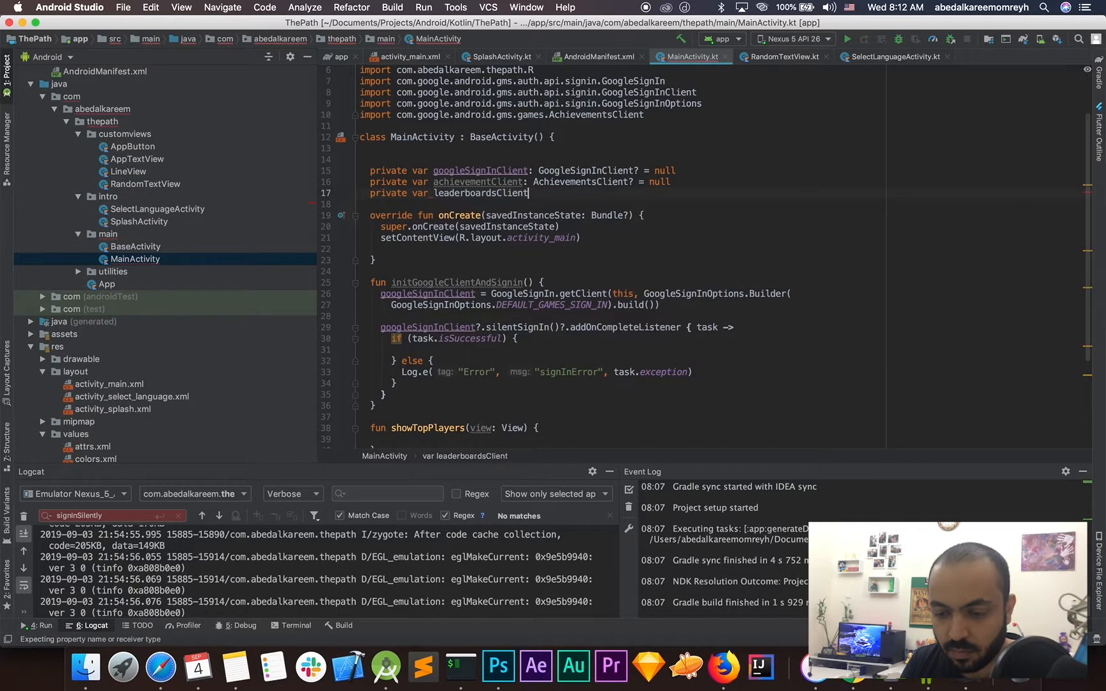
type(": Lea")
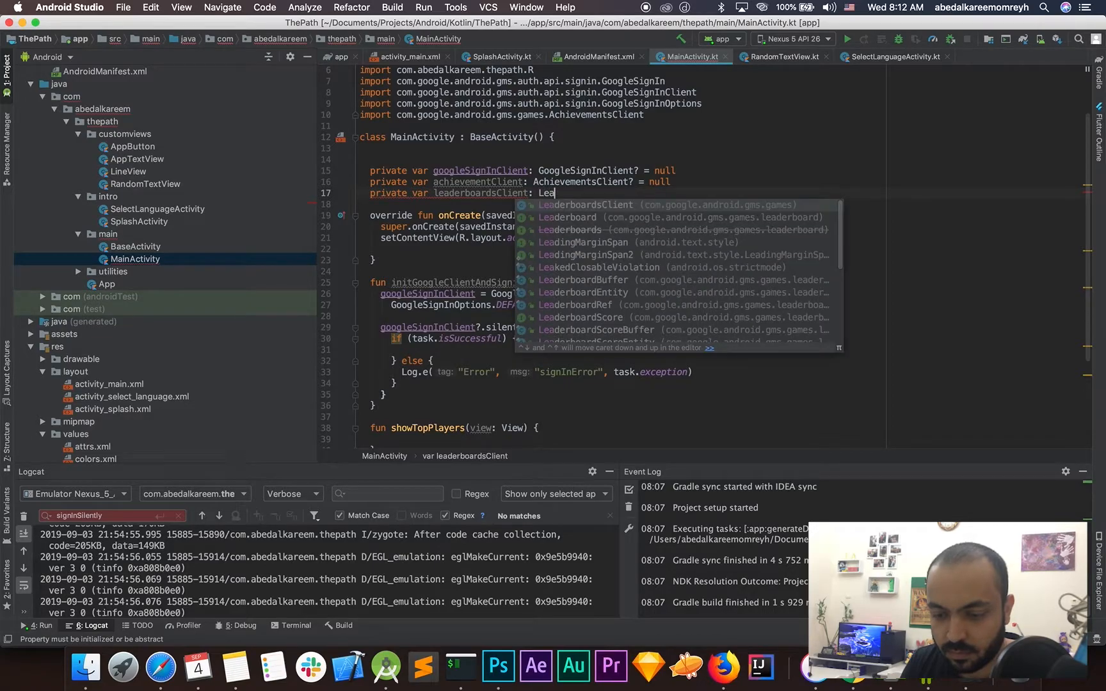
left_click(586, 205)
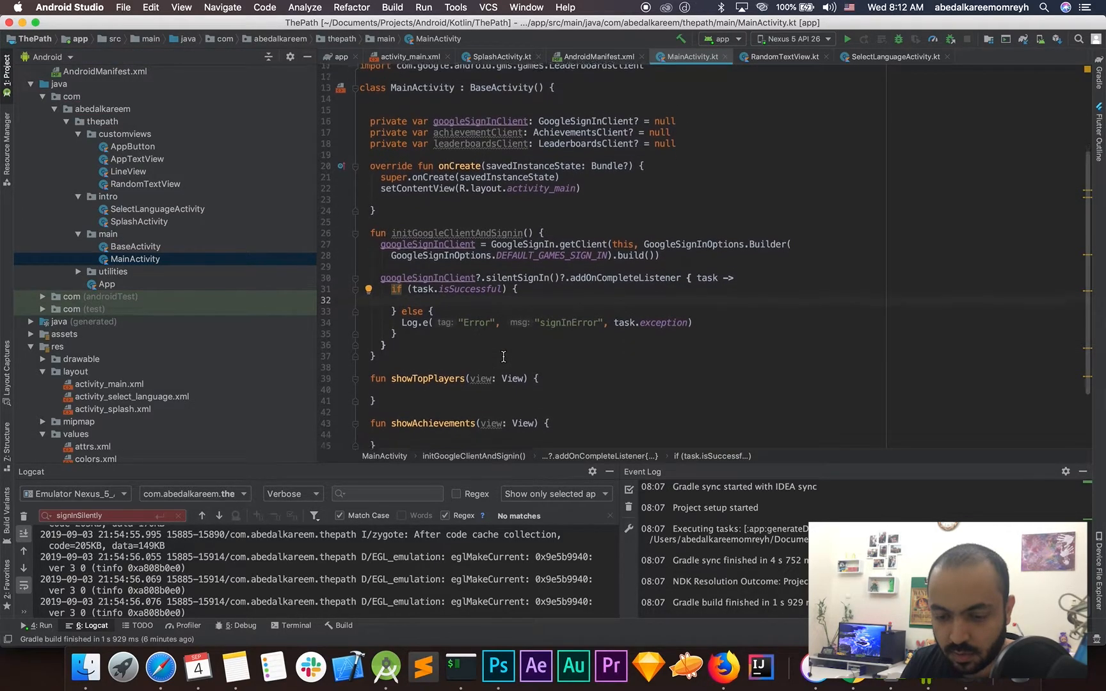
On successful sign-in, set achievementClient = Games.getAchievementsClient(this, task.result!!).
type("a")
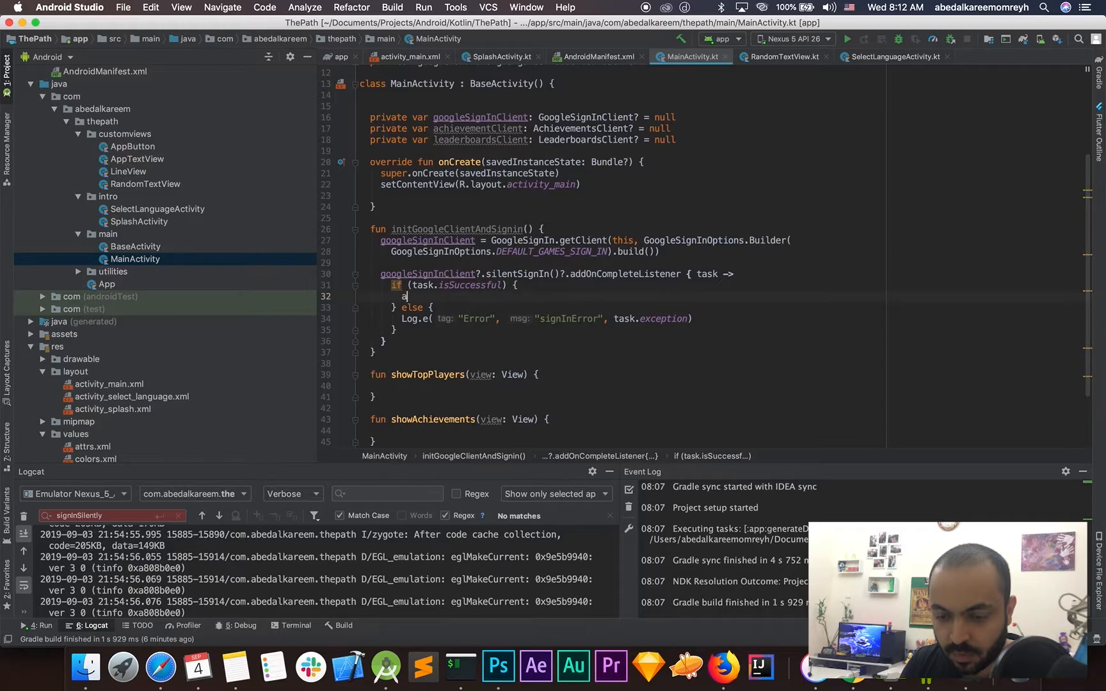
type("chievementClient")
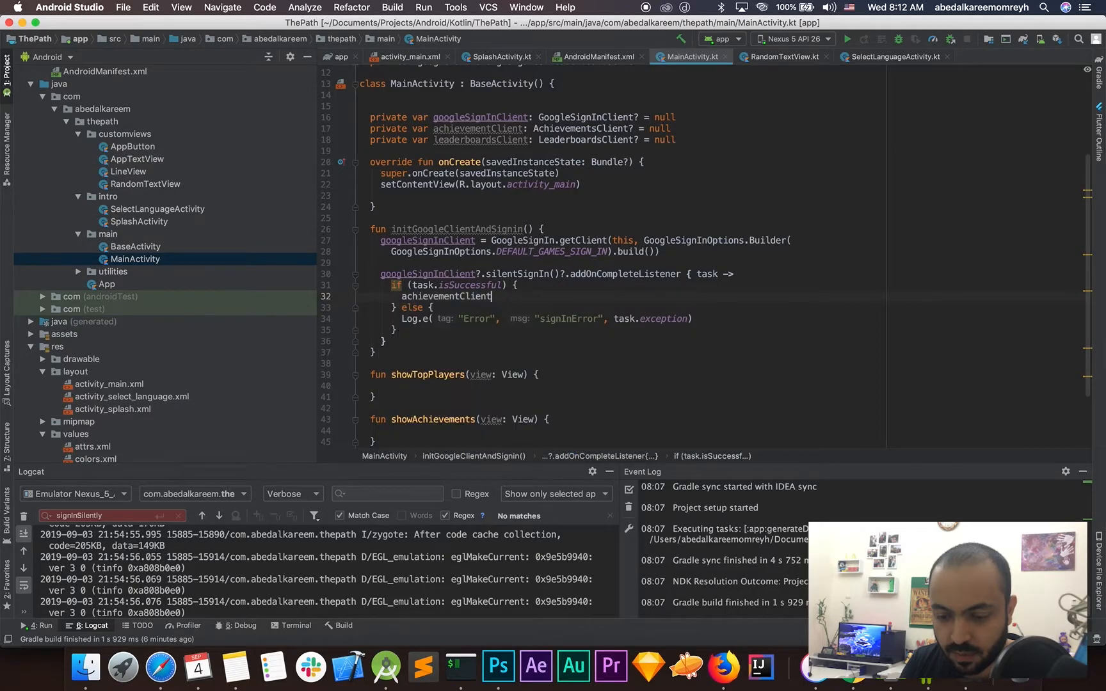
type("=")
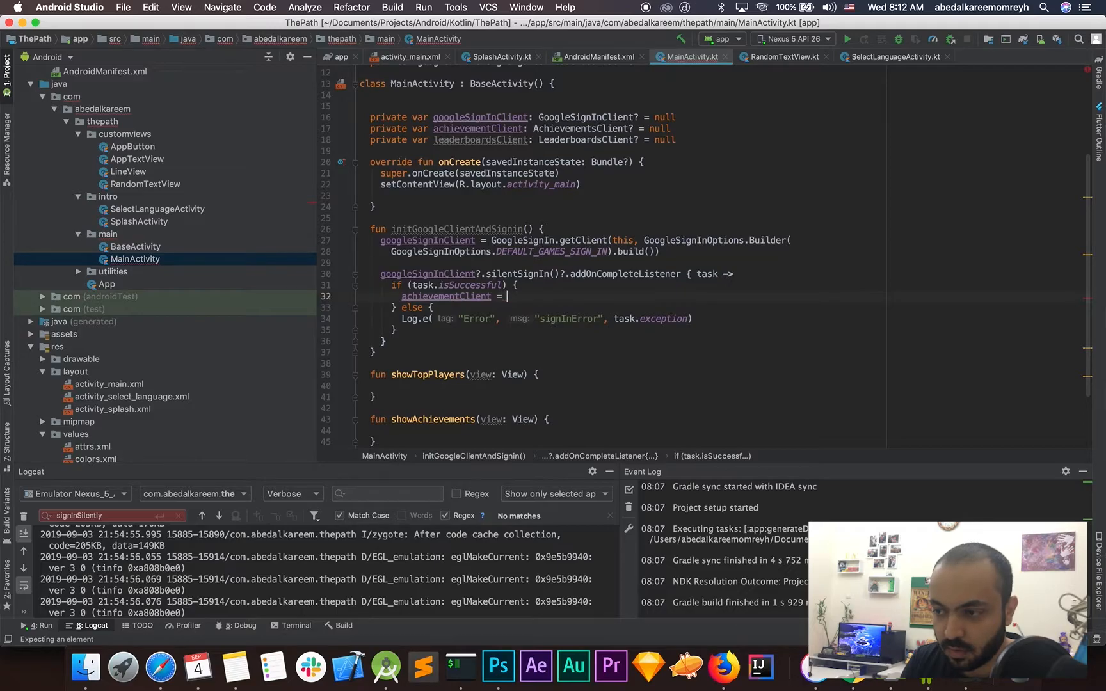
type("Games.")
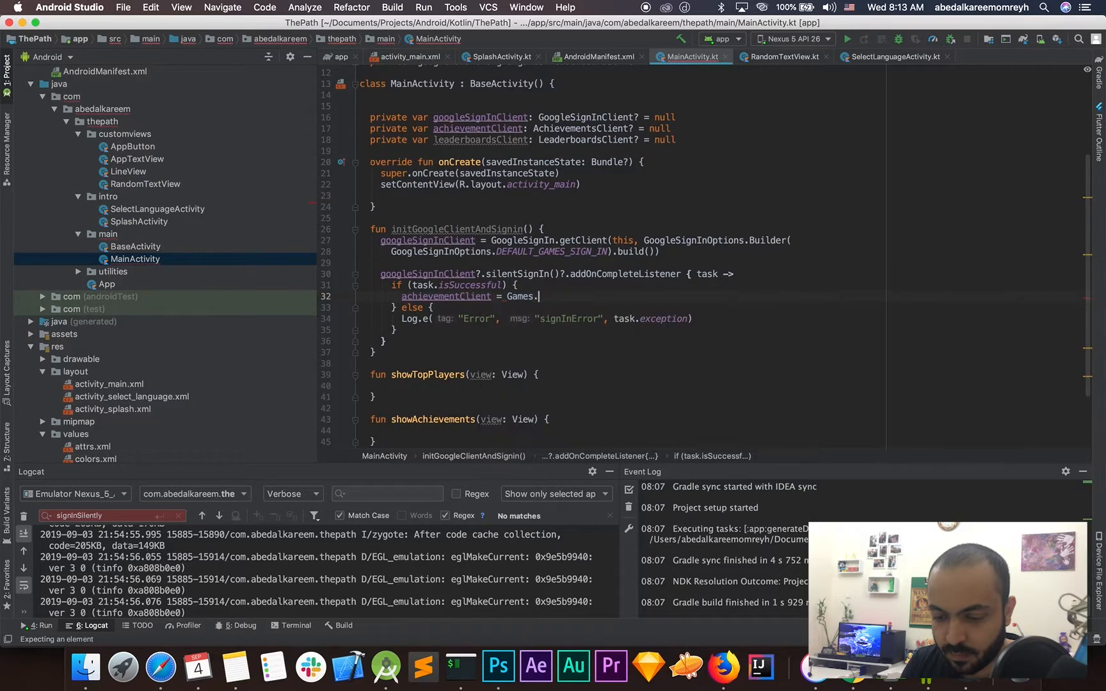
type("getAchievementsClient(")
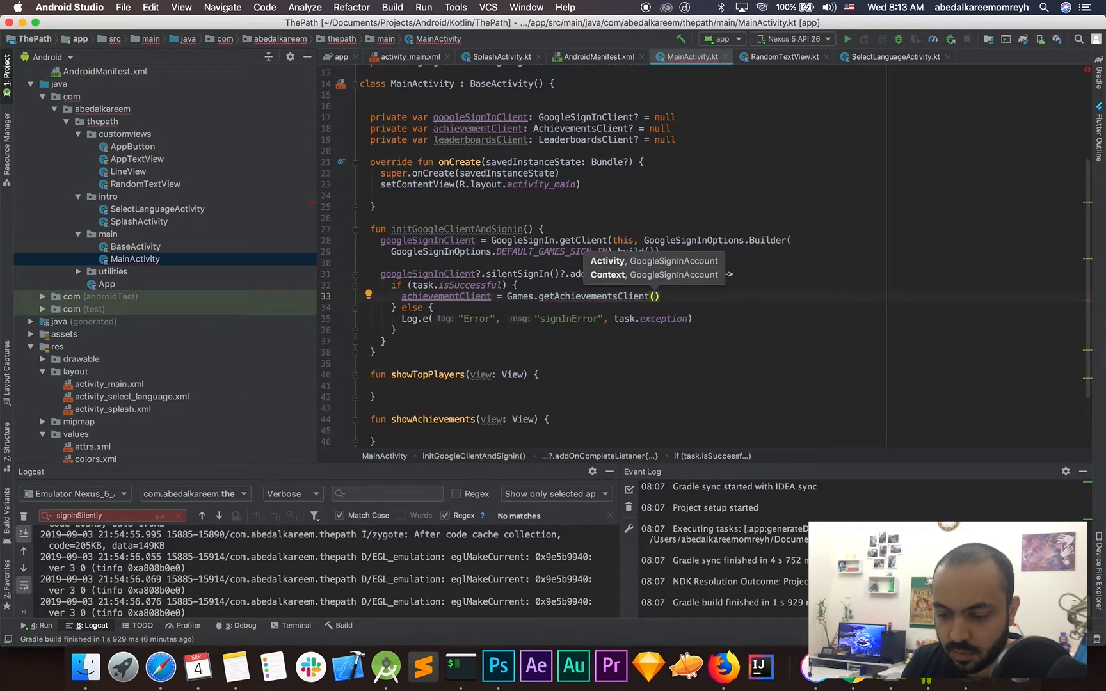
type("thi")
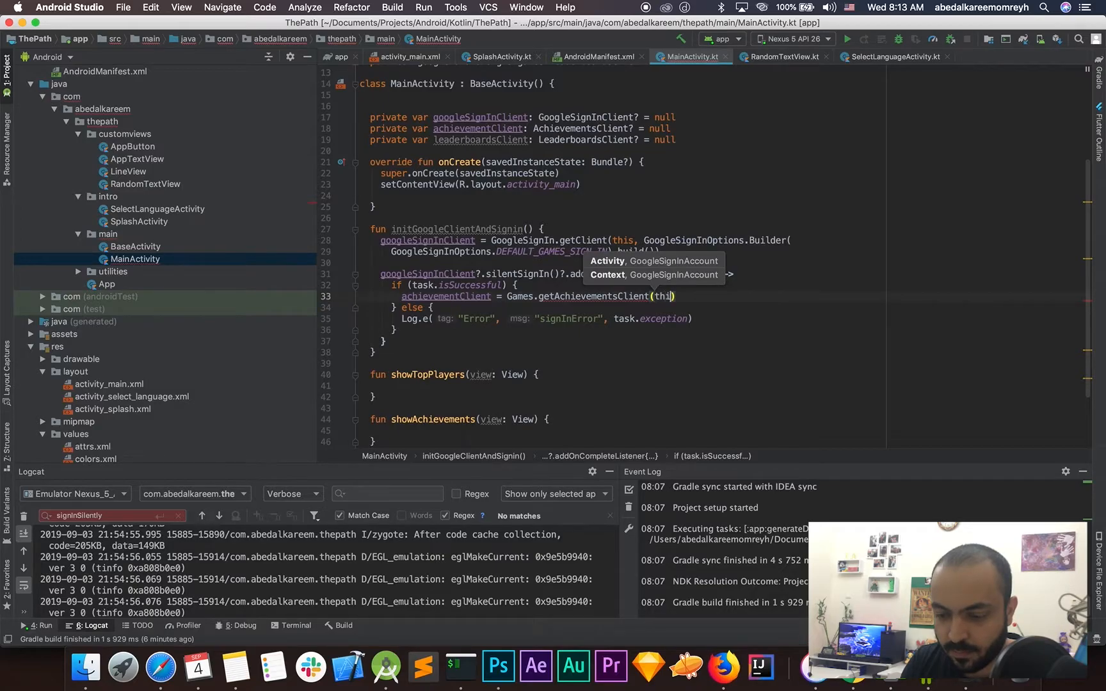
type("s,")
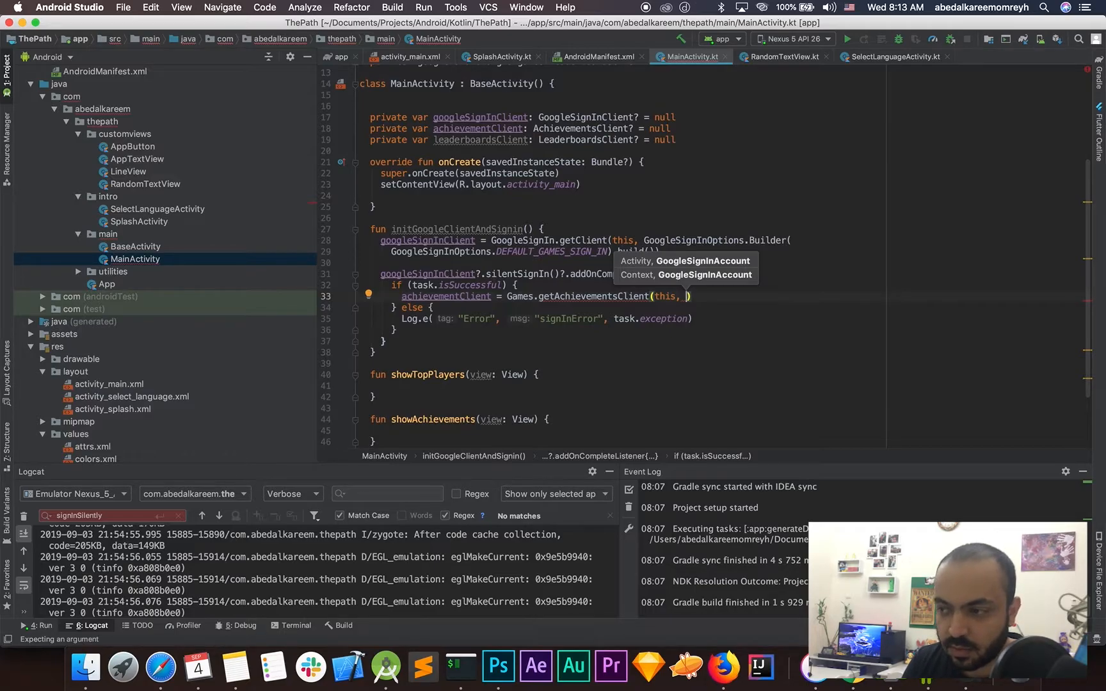
type("task")
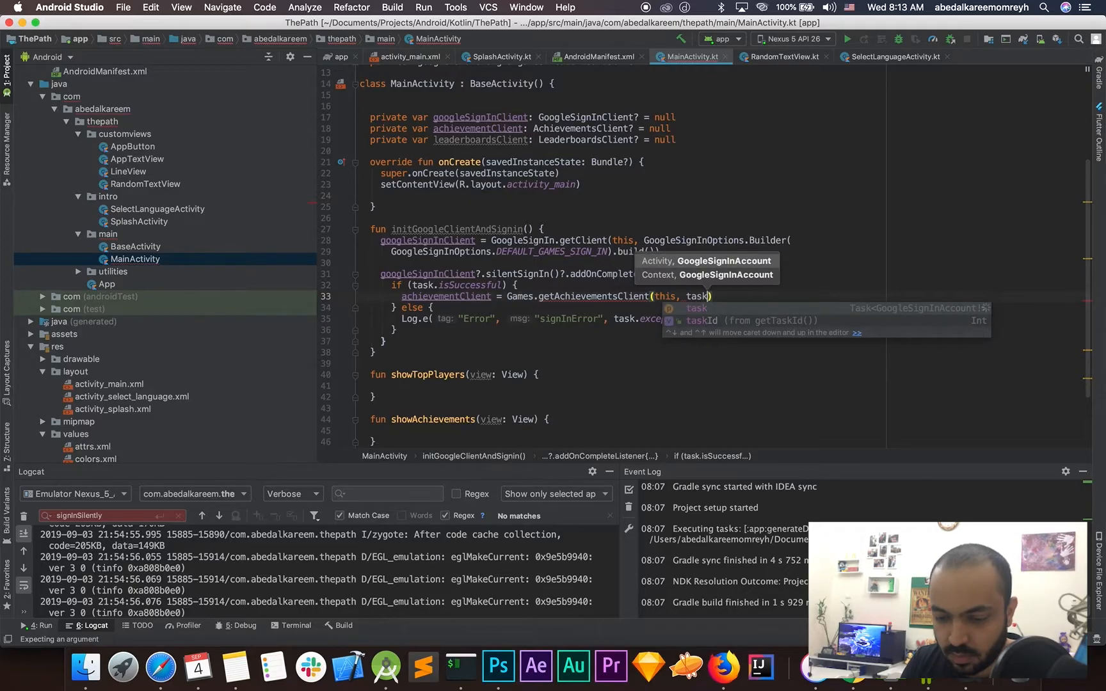
type(".")
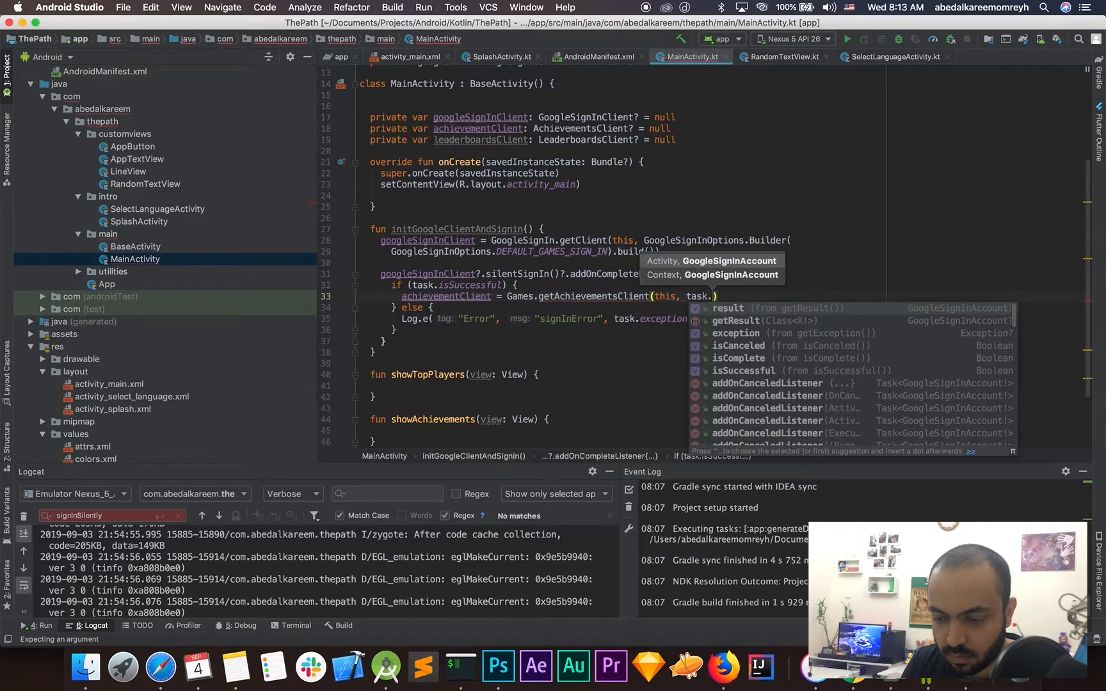
type("result")
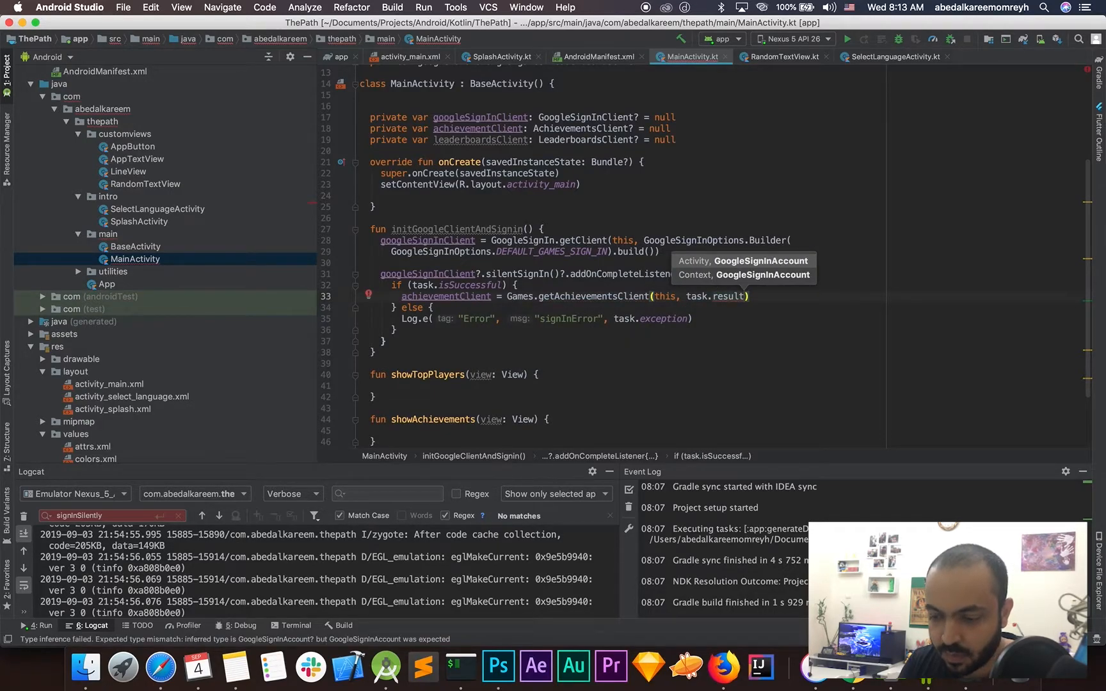
type("!!")
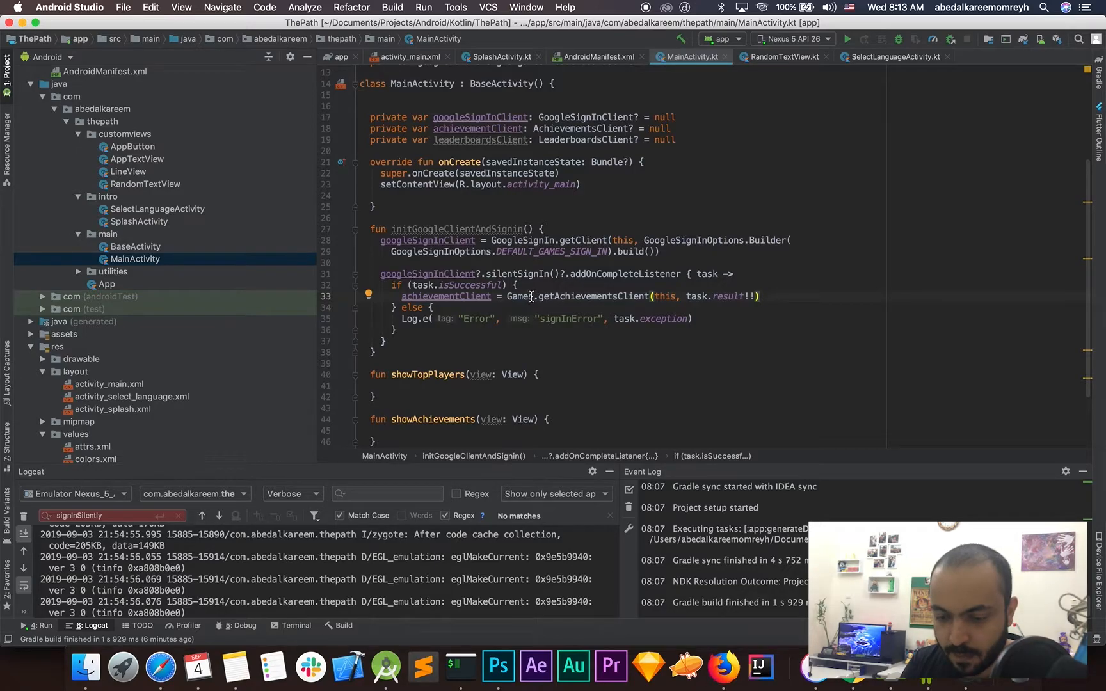
Set leaderboardsClient = Games.getLeaderboardsClient(this, task.result!!) in the same branch.
type("le")
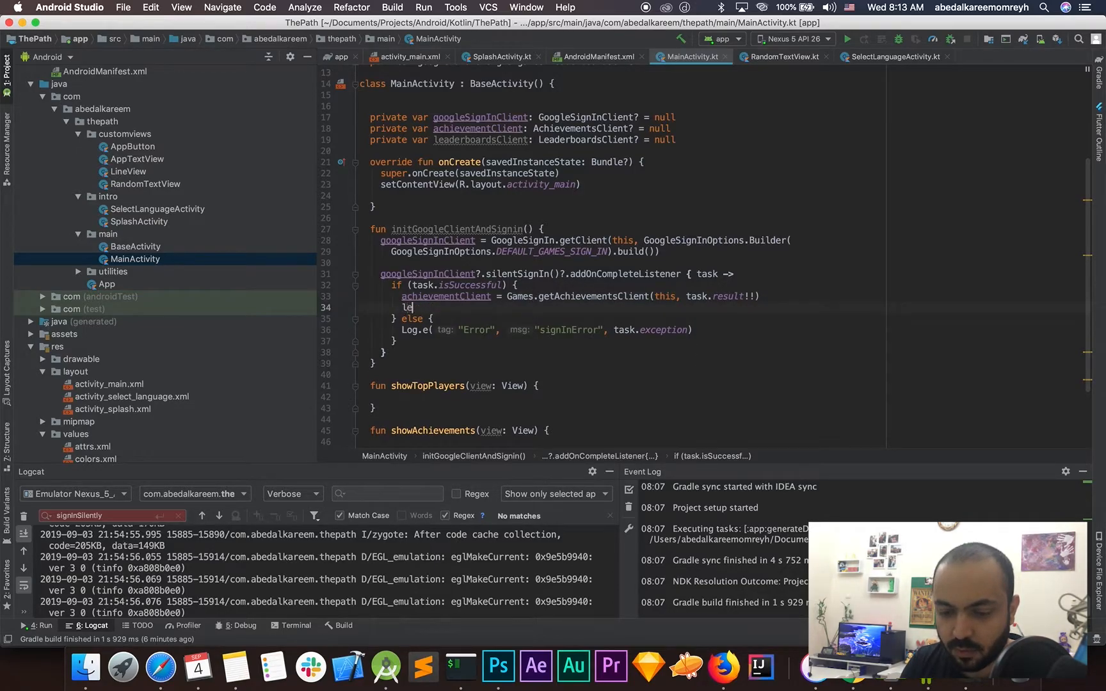
type("leaderboardsClient =")
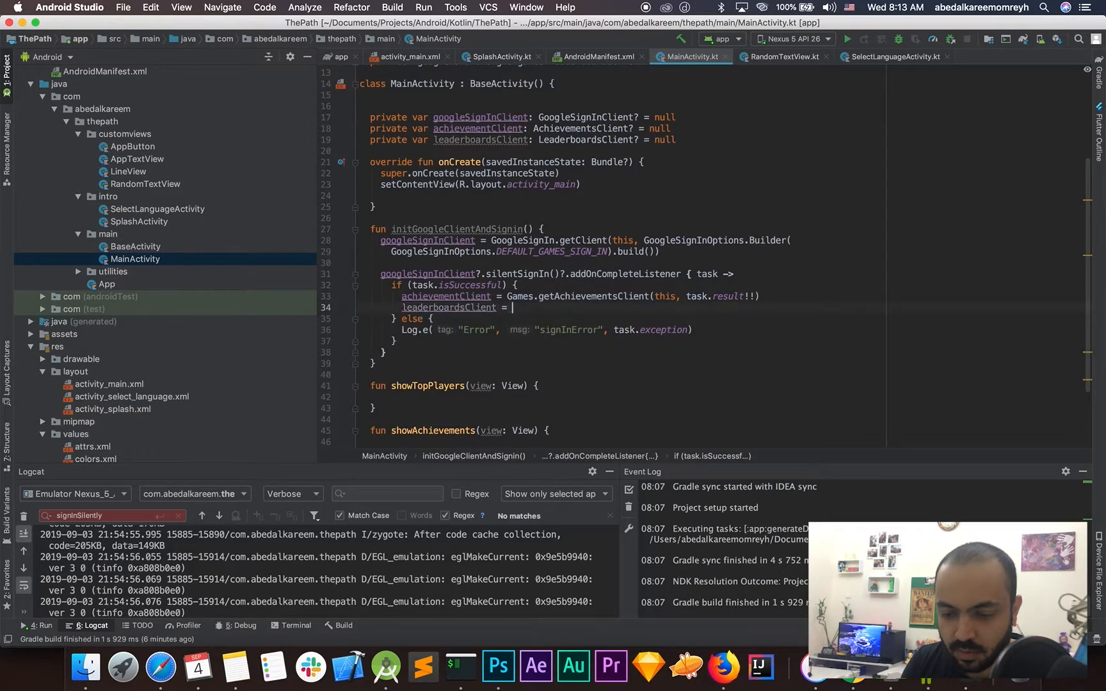
type("Games")
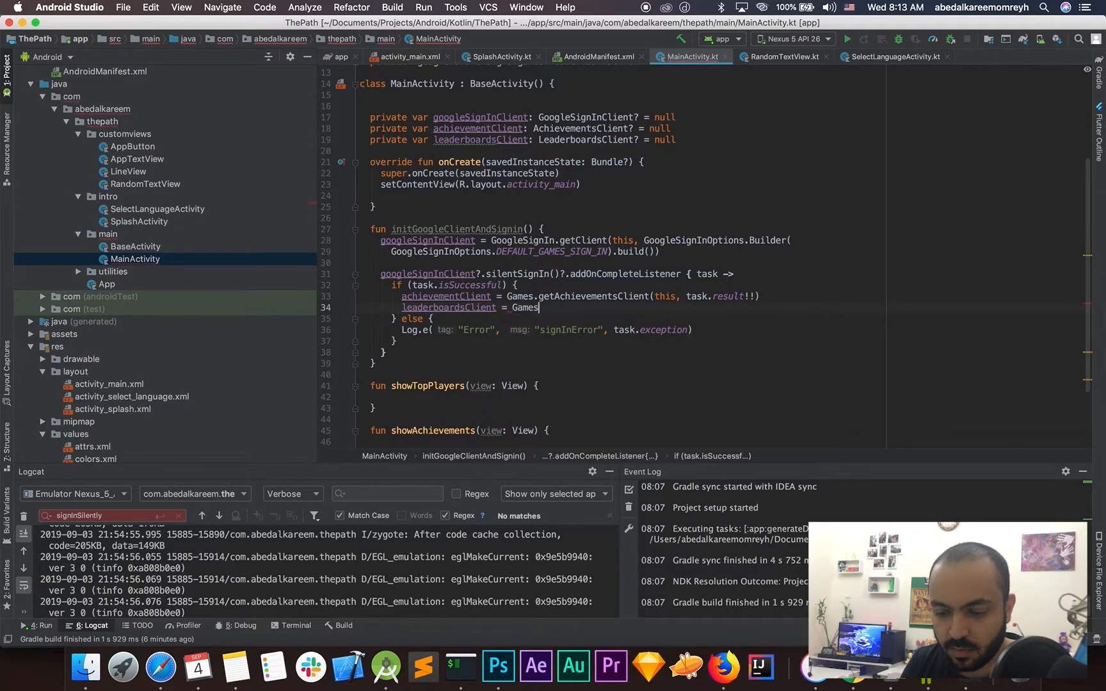
type(".getLeaderboardsClient()")
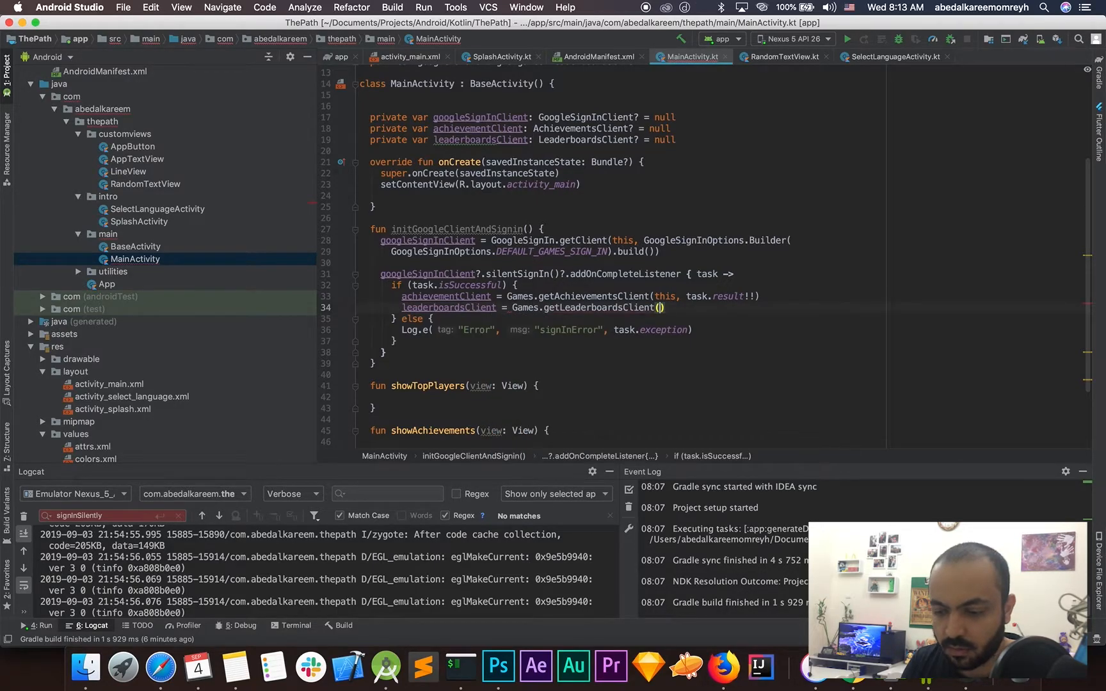
type("this, task.result")
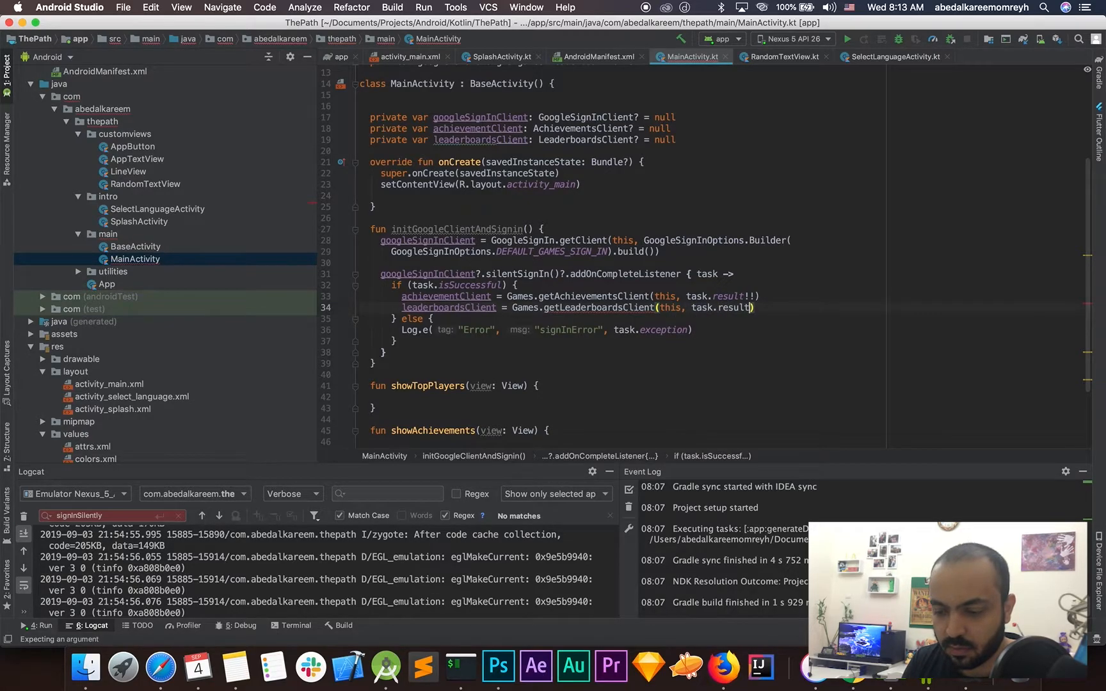
type("!!")
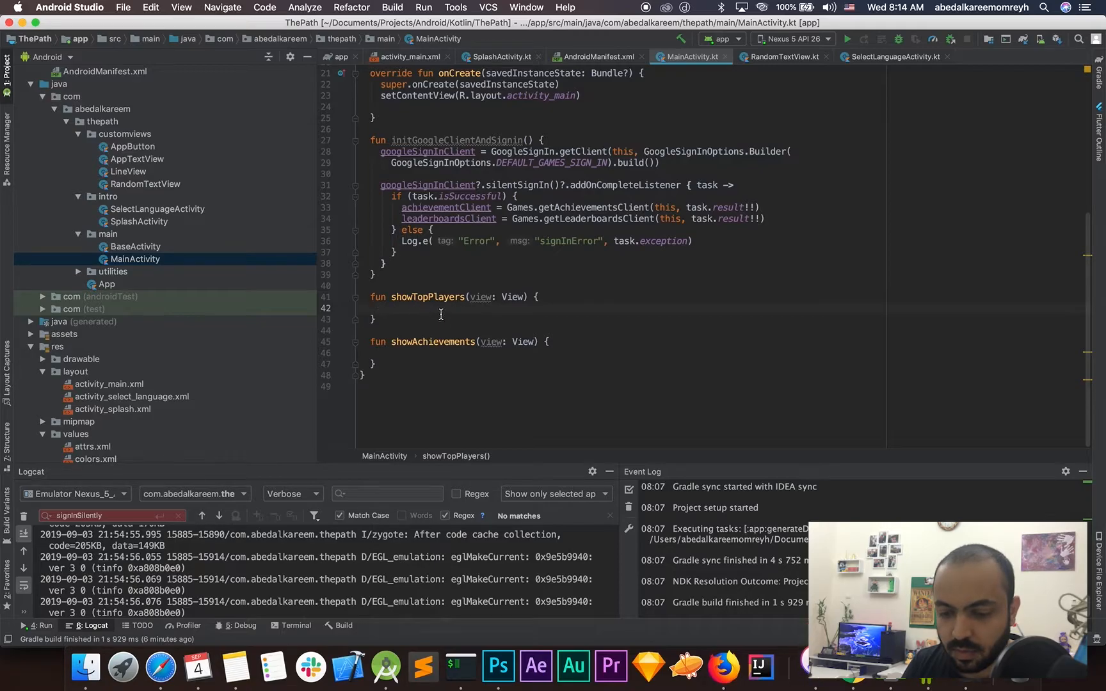
In showTopPlayers, launch leaderboardsClient's allLeaderboardsIntent with startActivityForResult(intent, 0) on success.
type("leaderboardsClient")
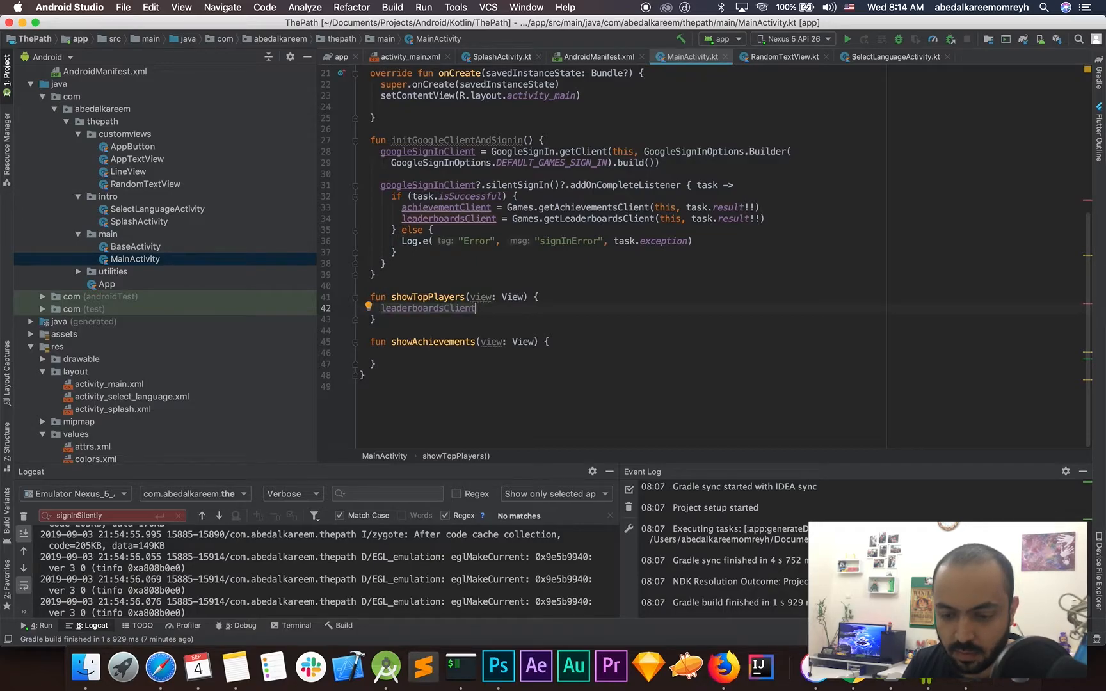
type(".")
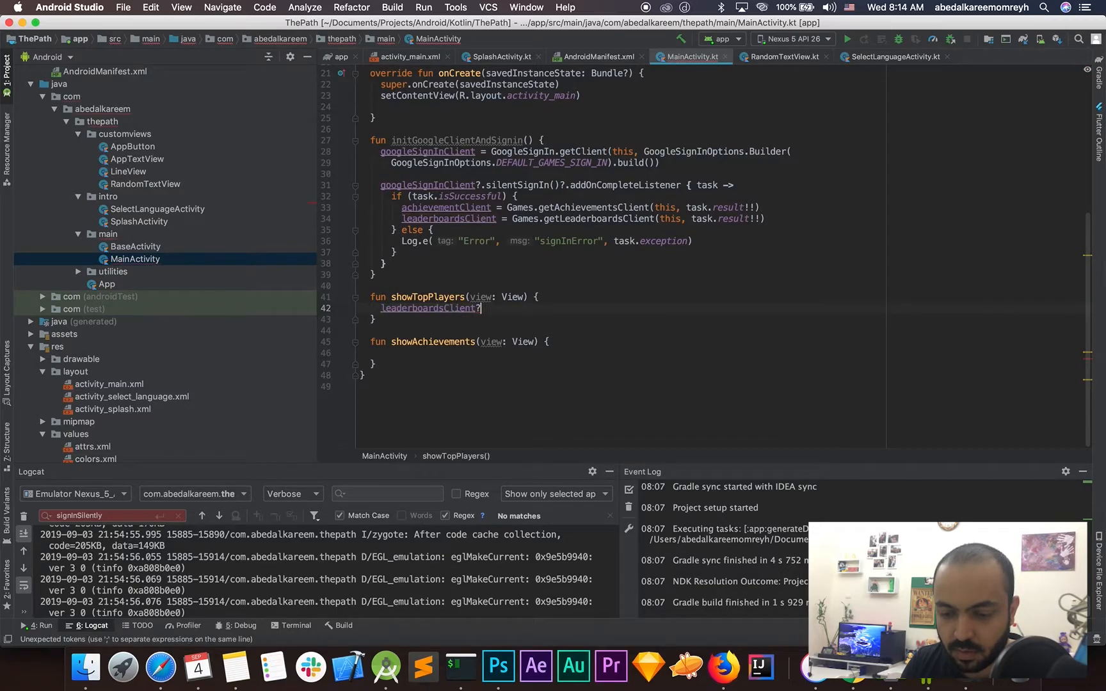
type(".in")
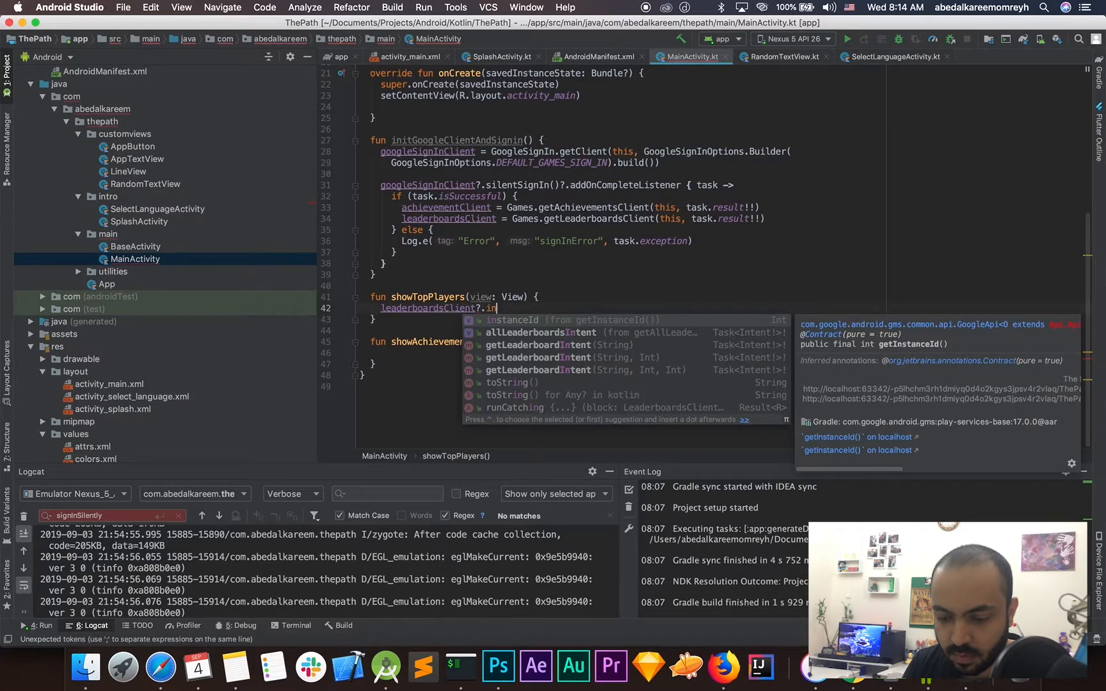
key("Down")
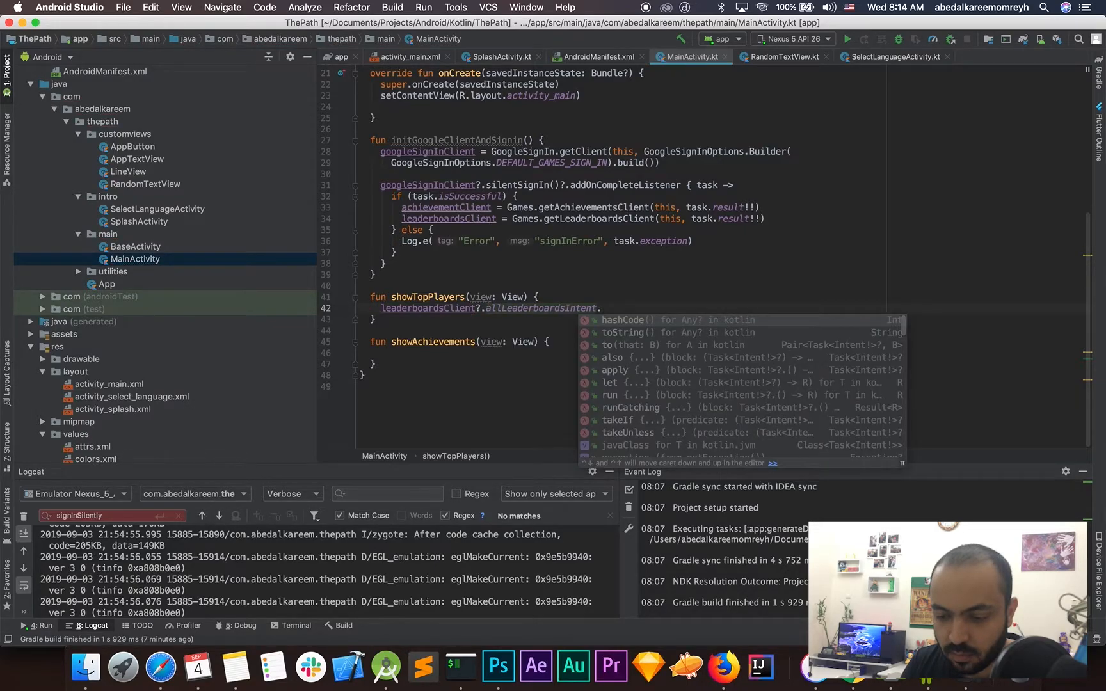
type(".addo")
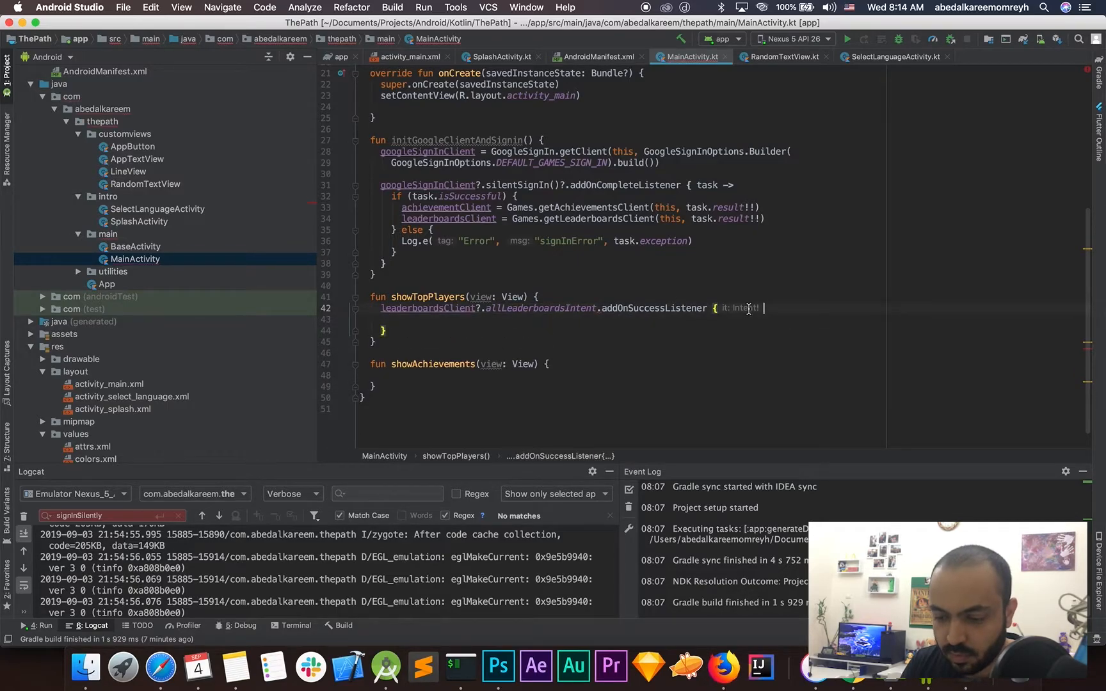
type("intent ->")
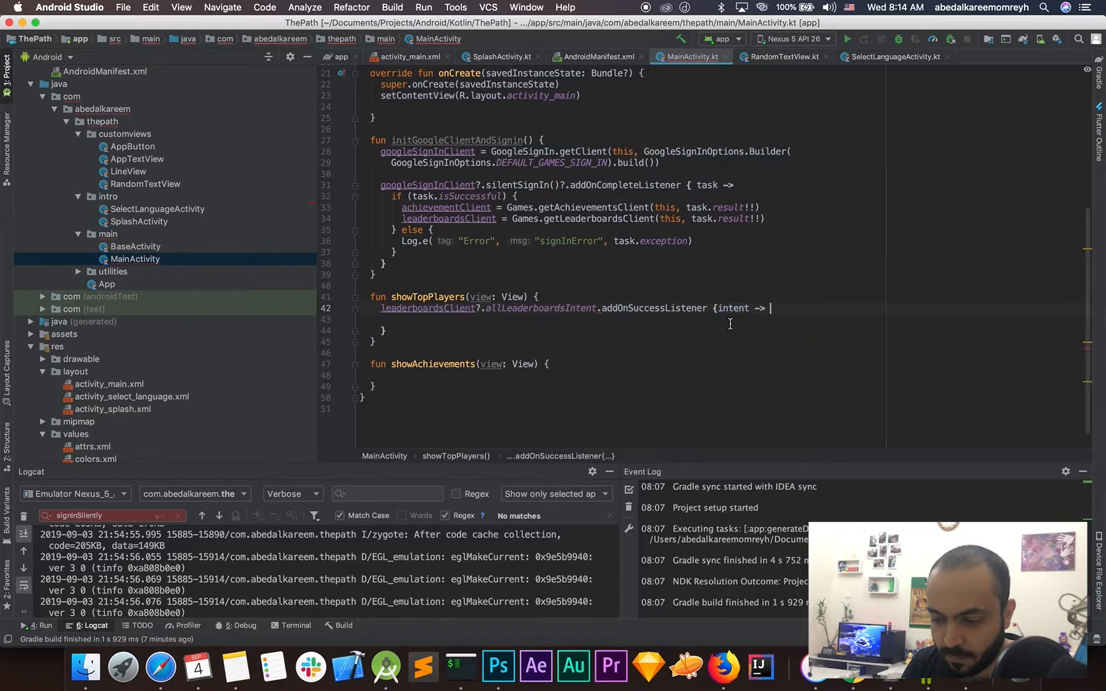
type("start")
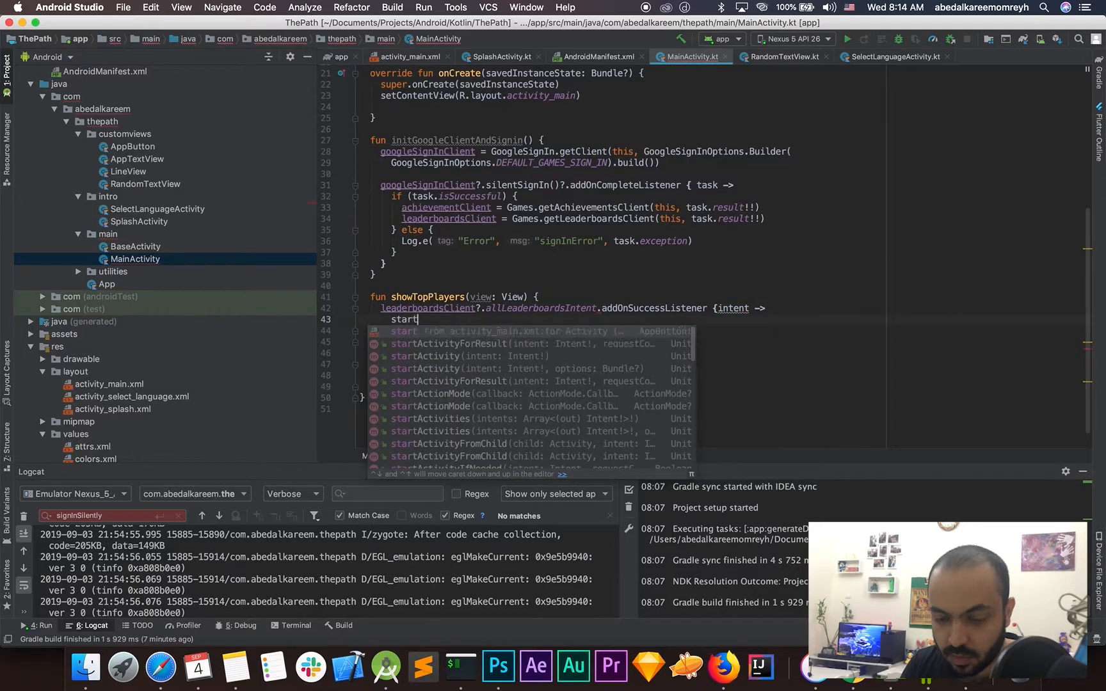
type("ac")
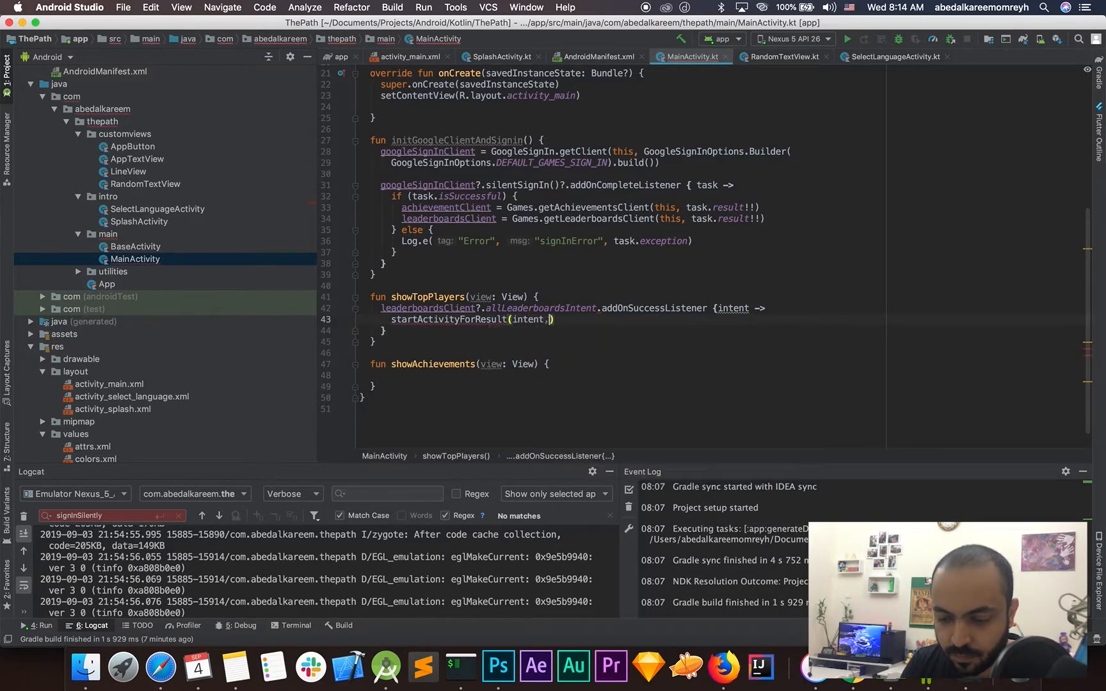
type("requestCode: 0);")
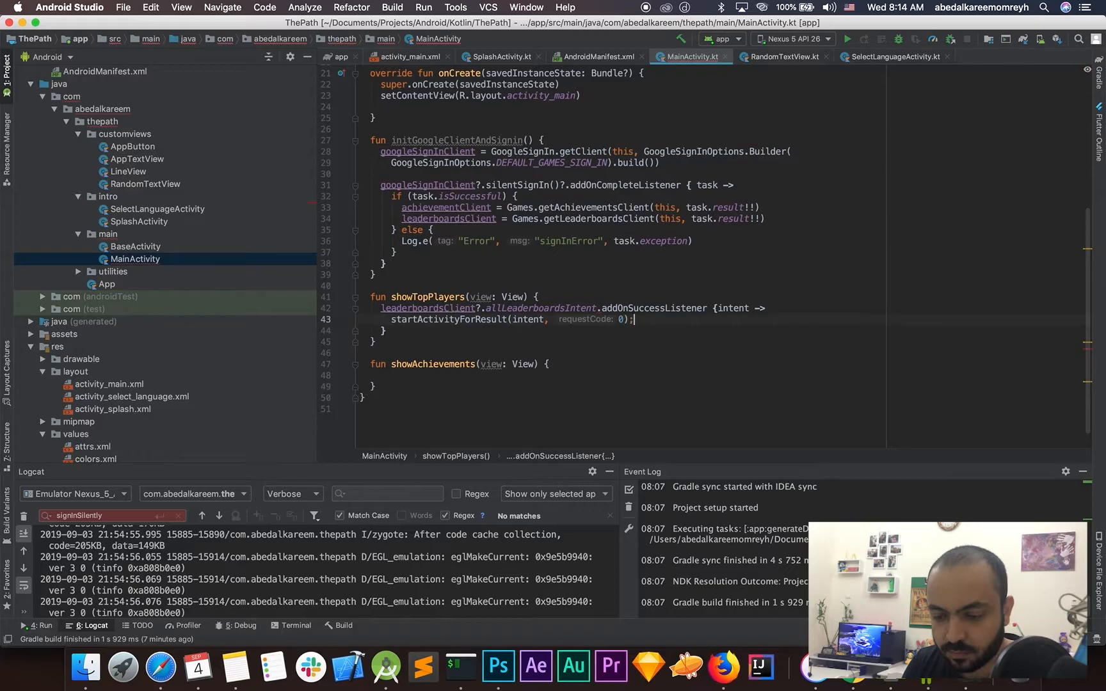
key("backspace")
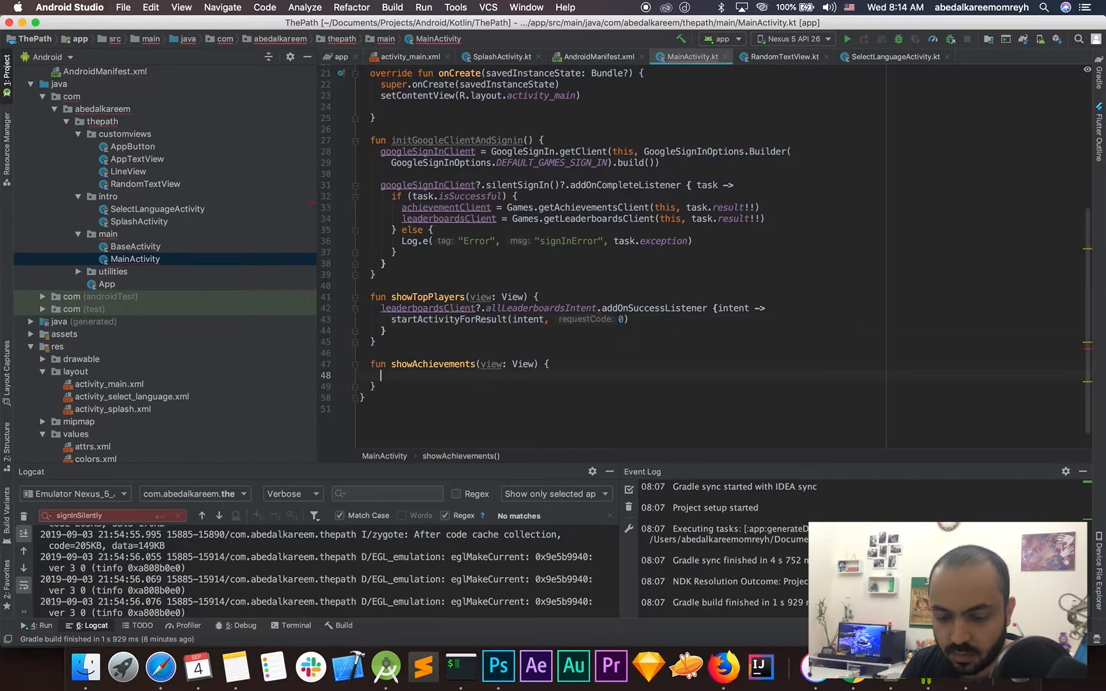
In showAchievements, launch achievementClient?.achievementsIntent with startActivityForResult(intent, 0) on success.
type("a")
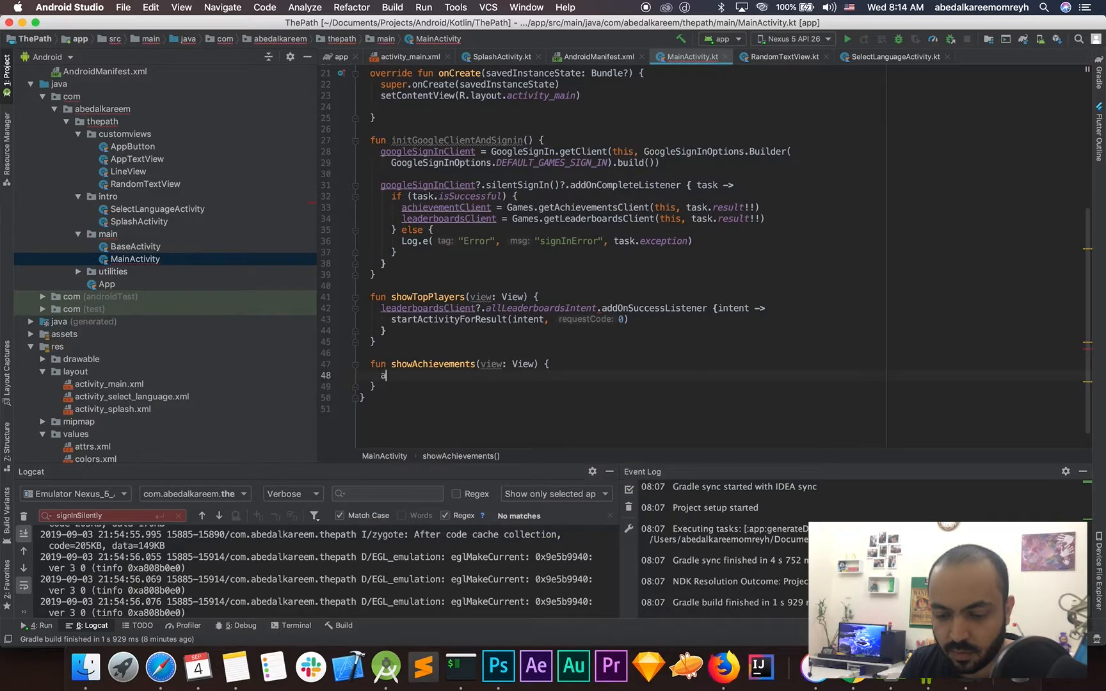
type("chievementClient")
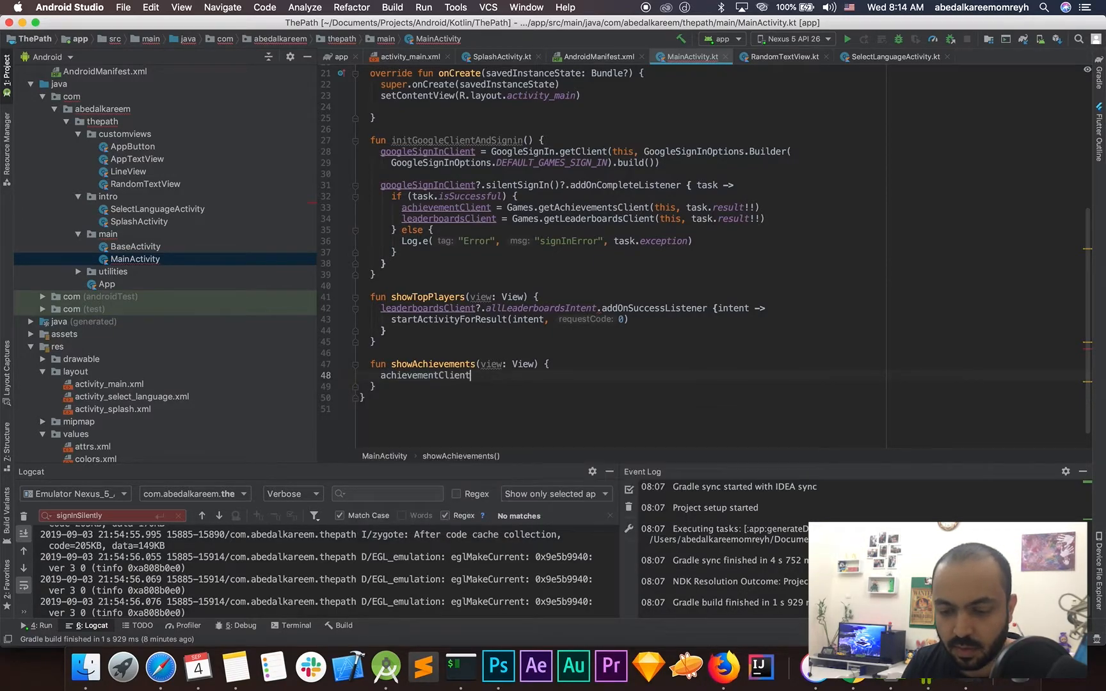
type(".achievementsIntent.")
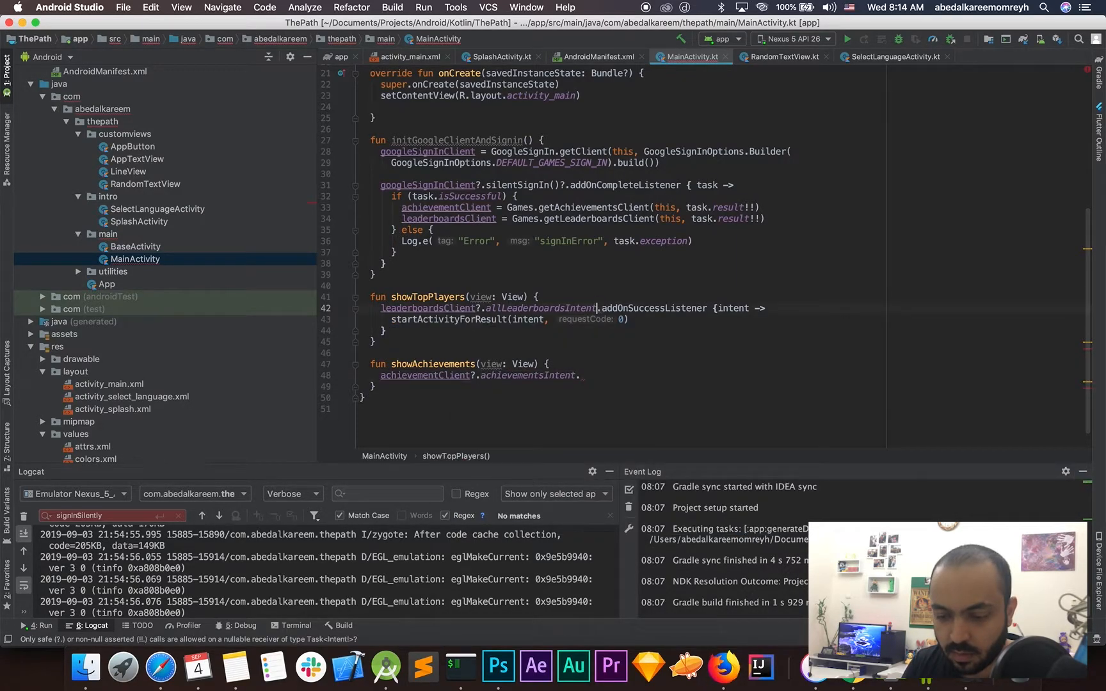
type("?")
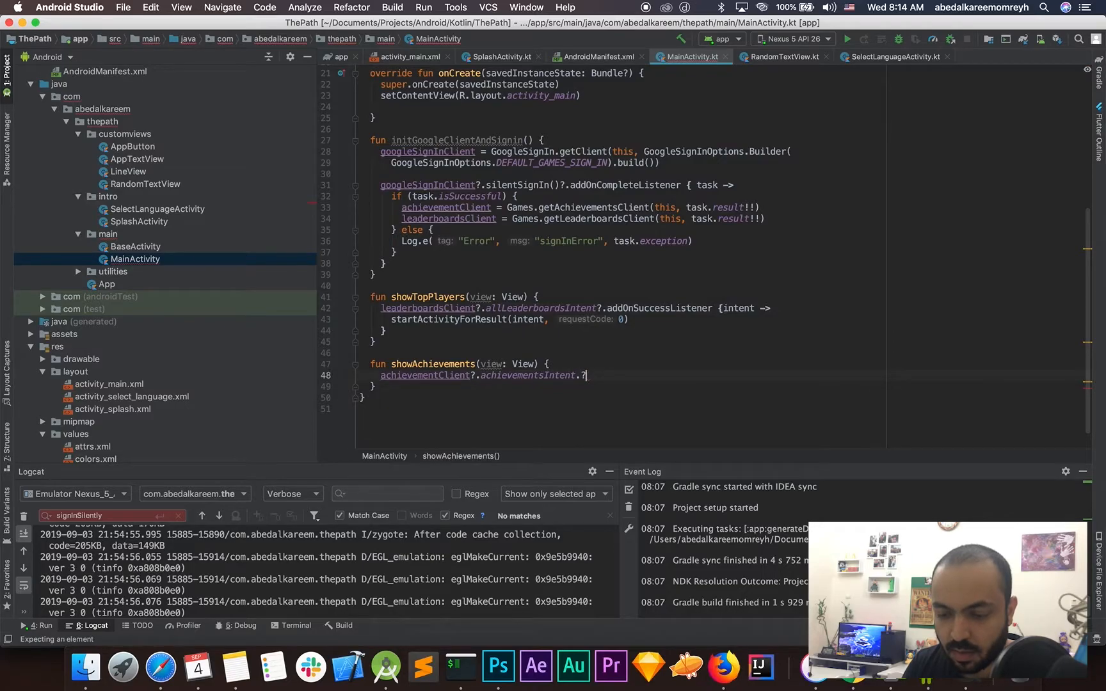
key("Backspace")
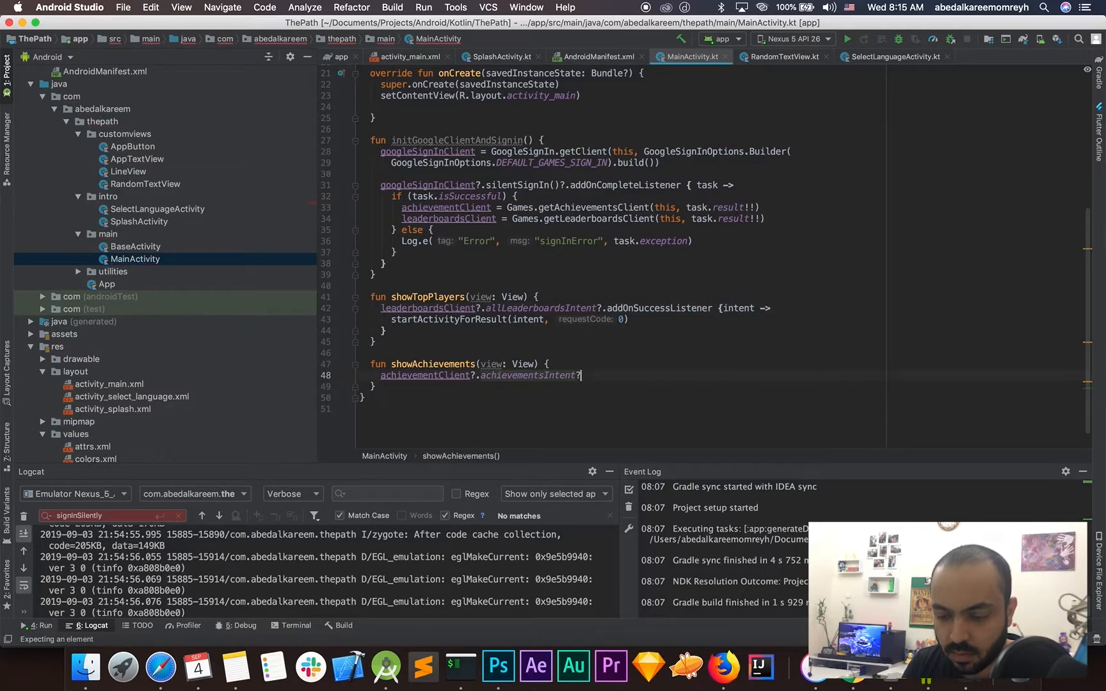
type(".addons")
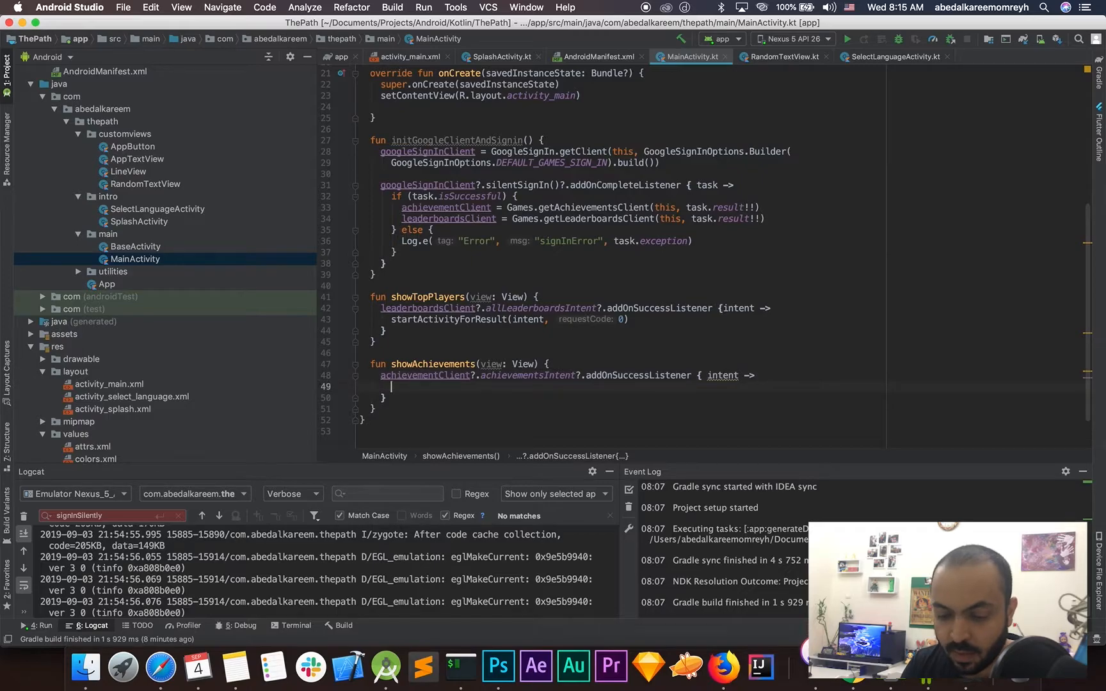
type("startActivityForResult(intent")
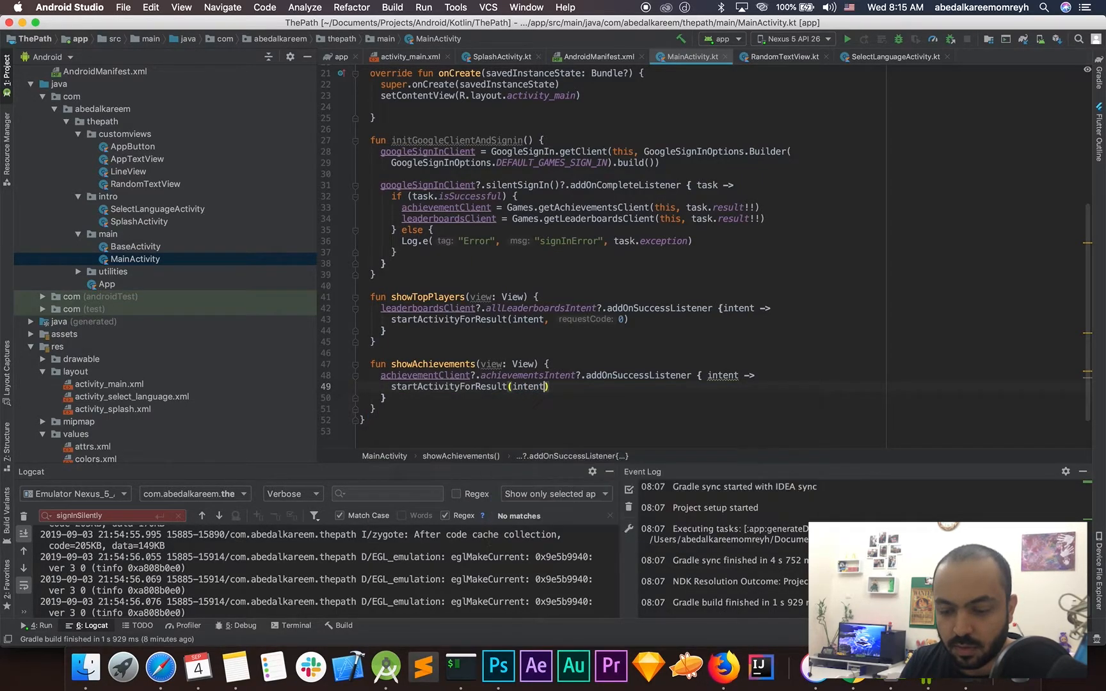
type(", requestCode: 0")
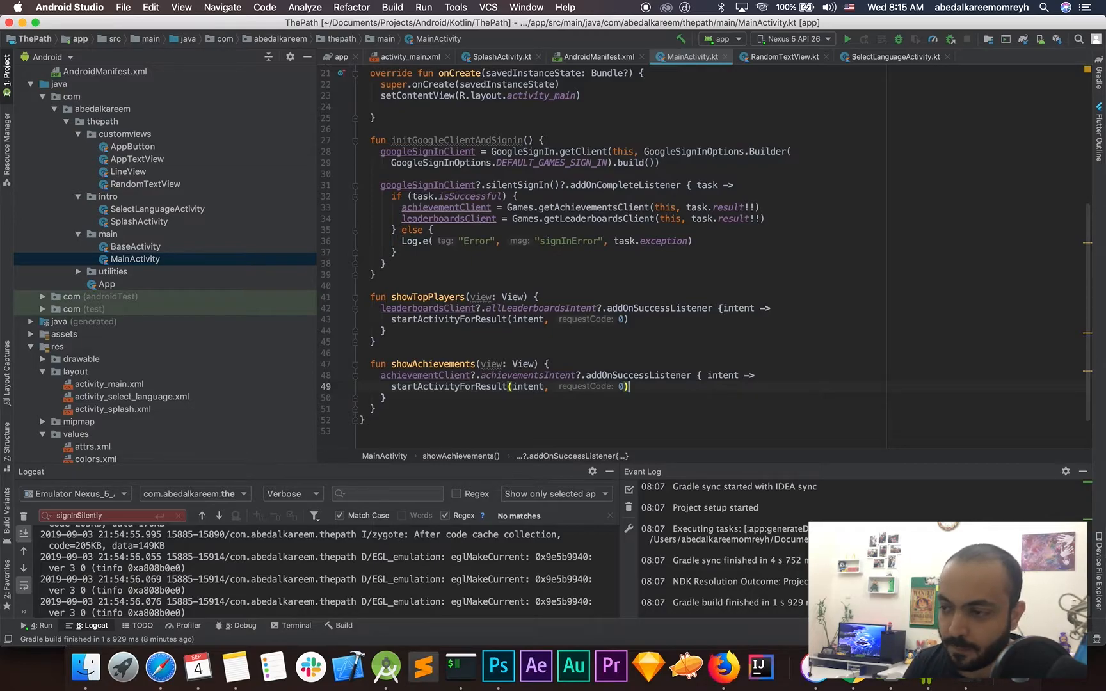
mouse_move(160, 666)
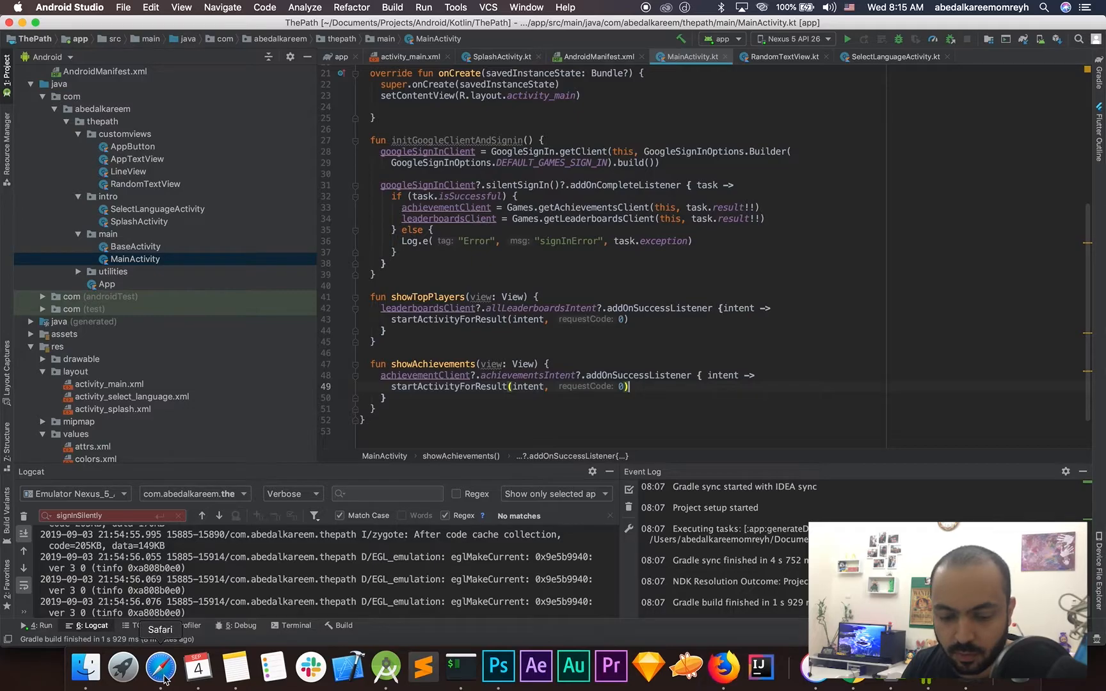
Switch to Chrome and open The Path's Linked apps page in Game services.
left_click(160, 665)
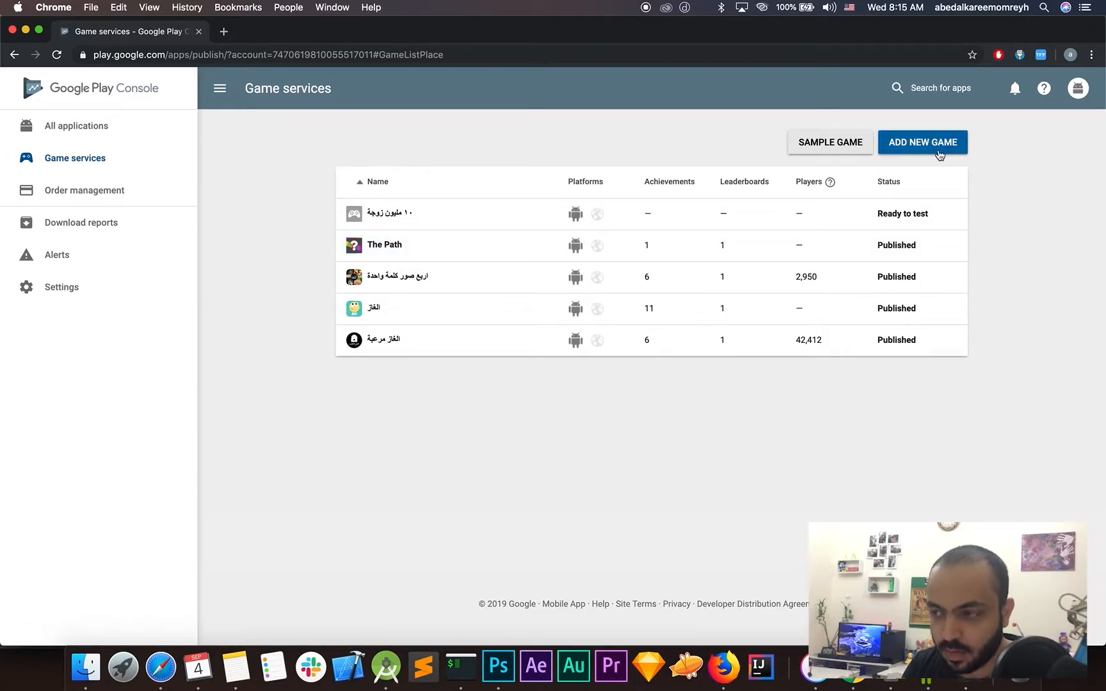
mouse_move(931, 154)
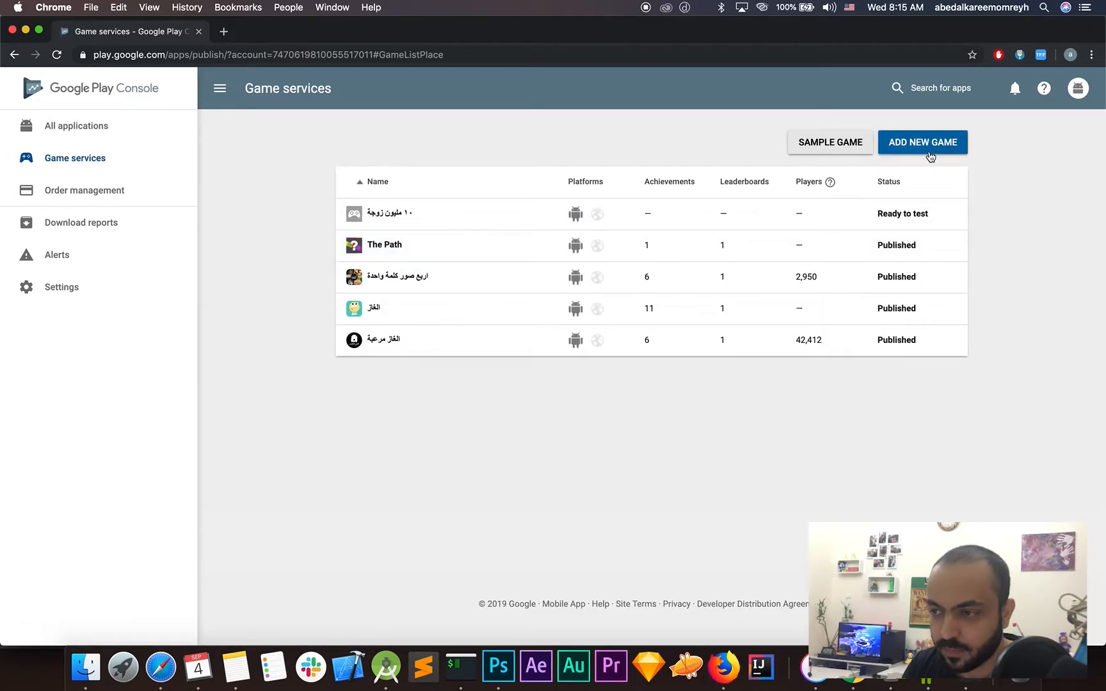
mouse_move(392, 255)
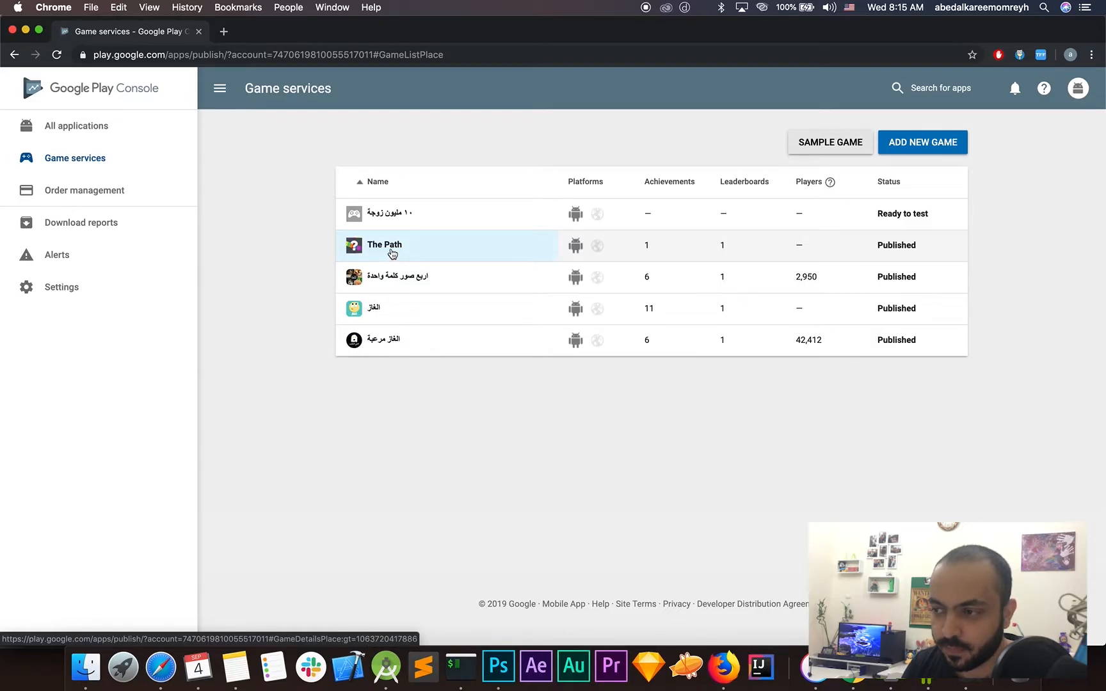
left_click(384, 244)
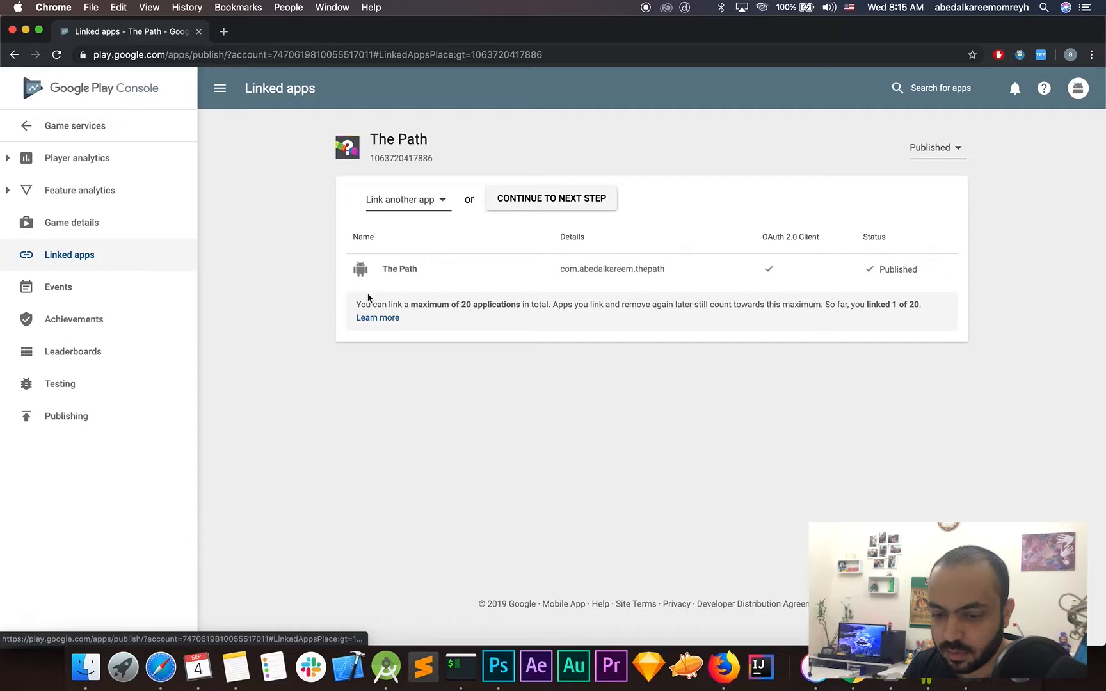
mouse_move(514, 353)
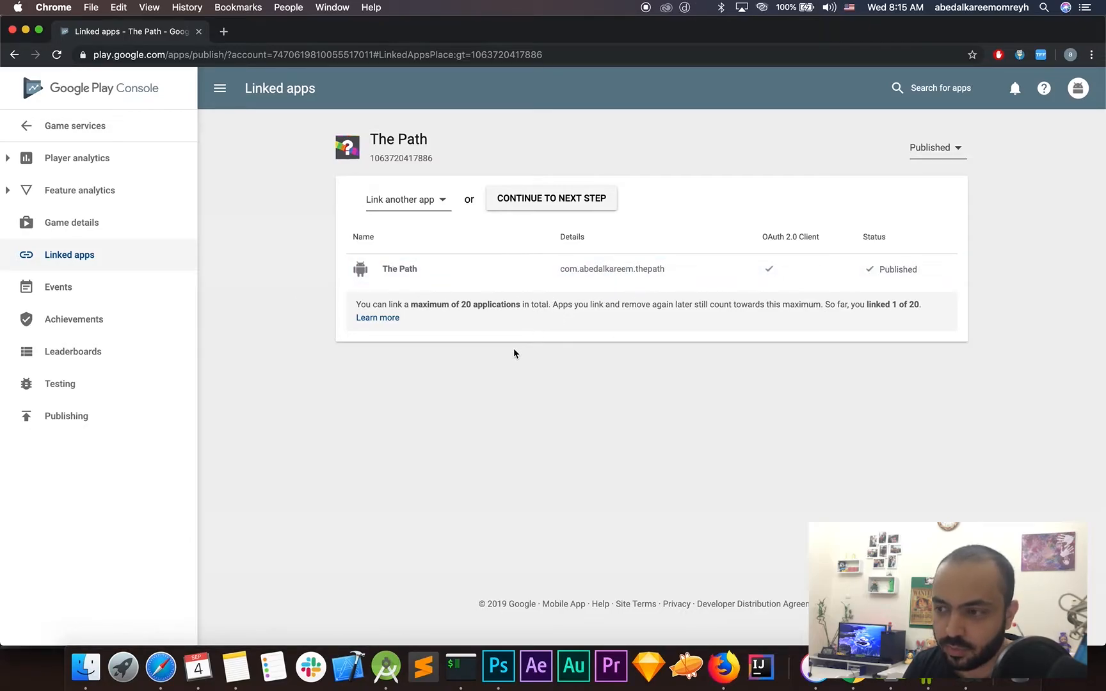
mouse_move(626, 270)
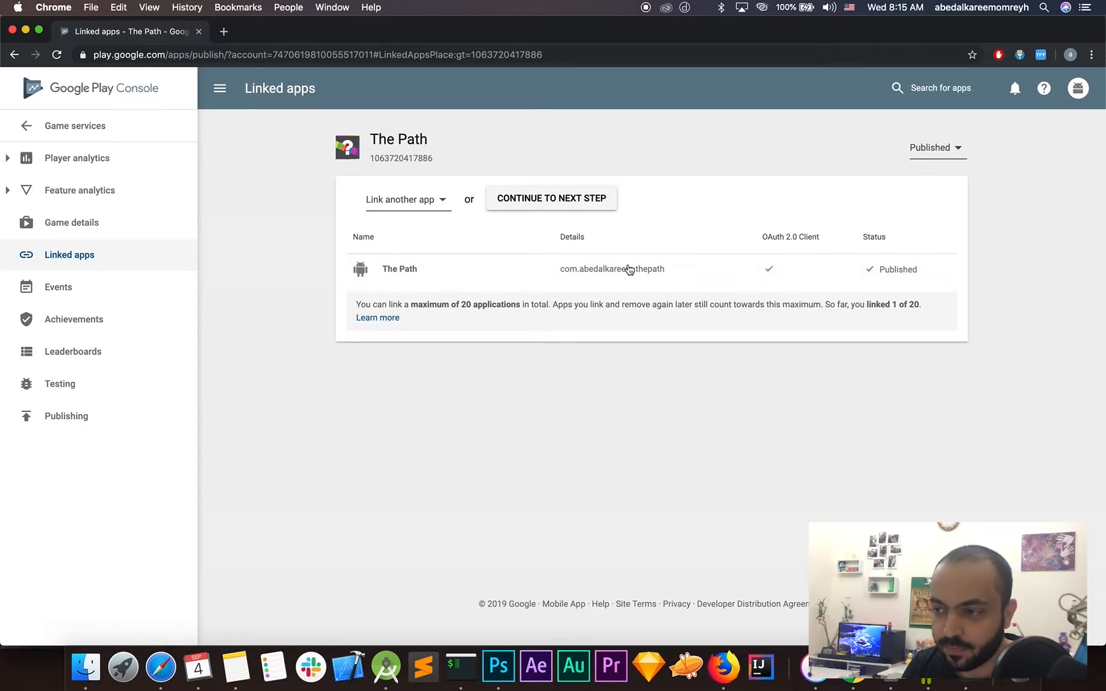
Link a new Android app 'The Path', package com.abedalkareem.thepath, and save it.
left_click(403, 199)
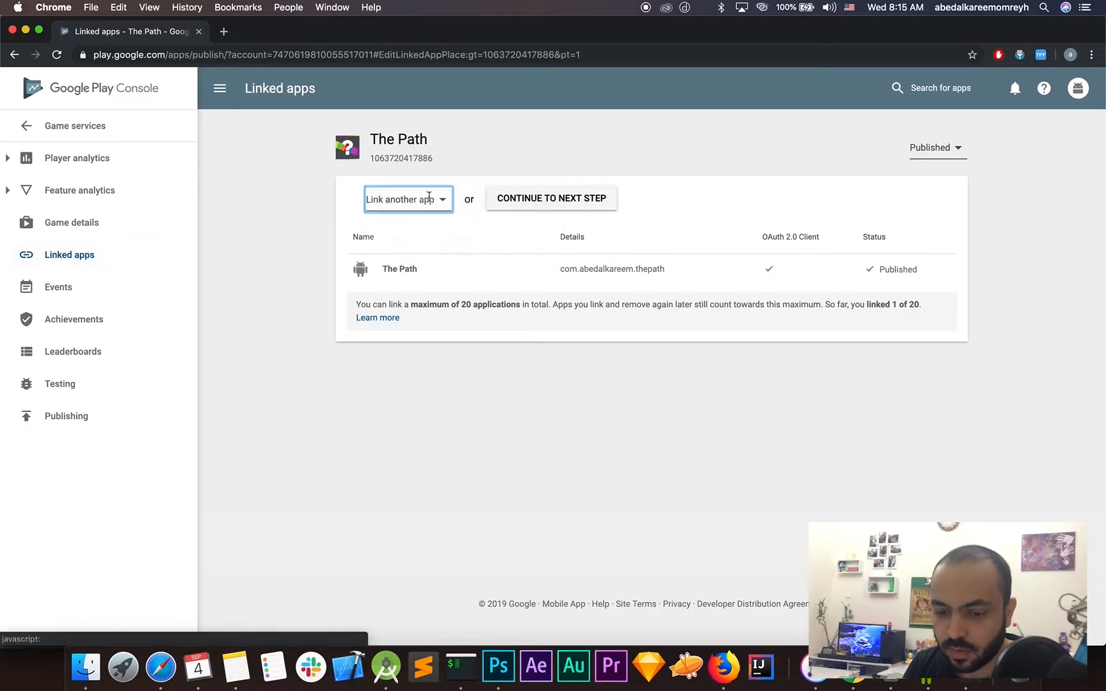
left_click(408, 199)
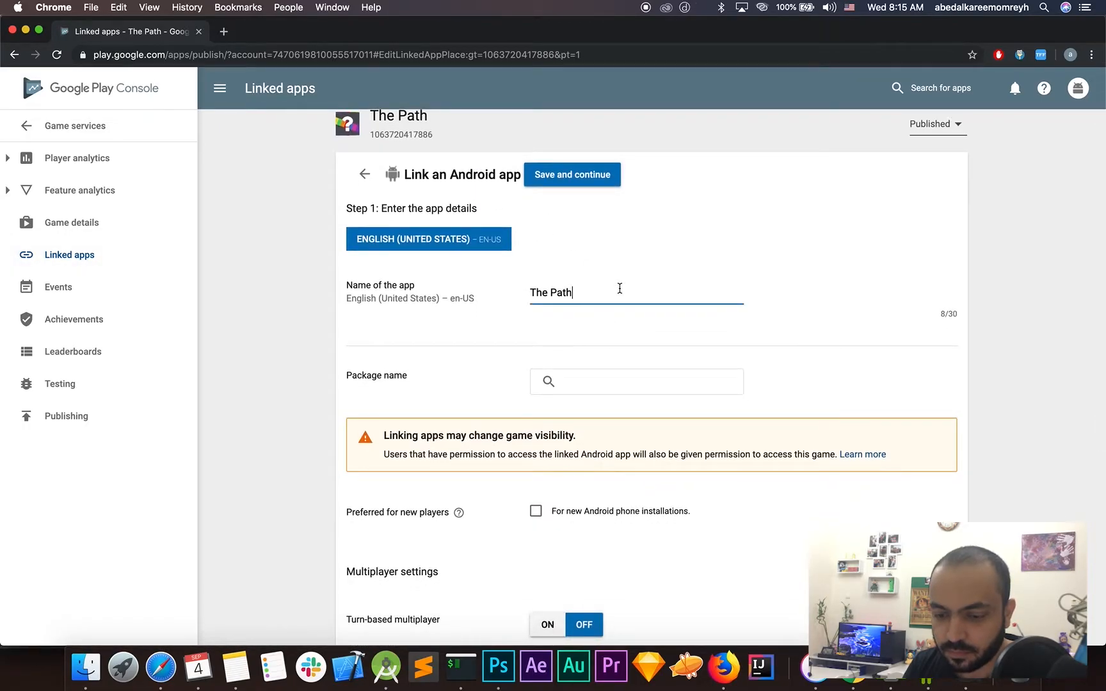
scroll("down", 3)
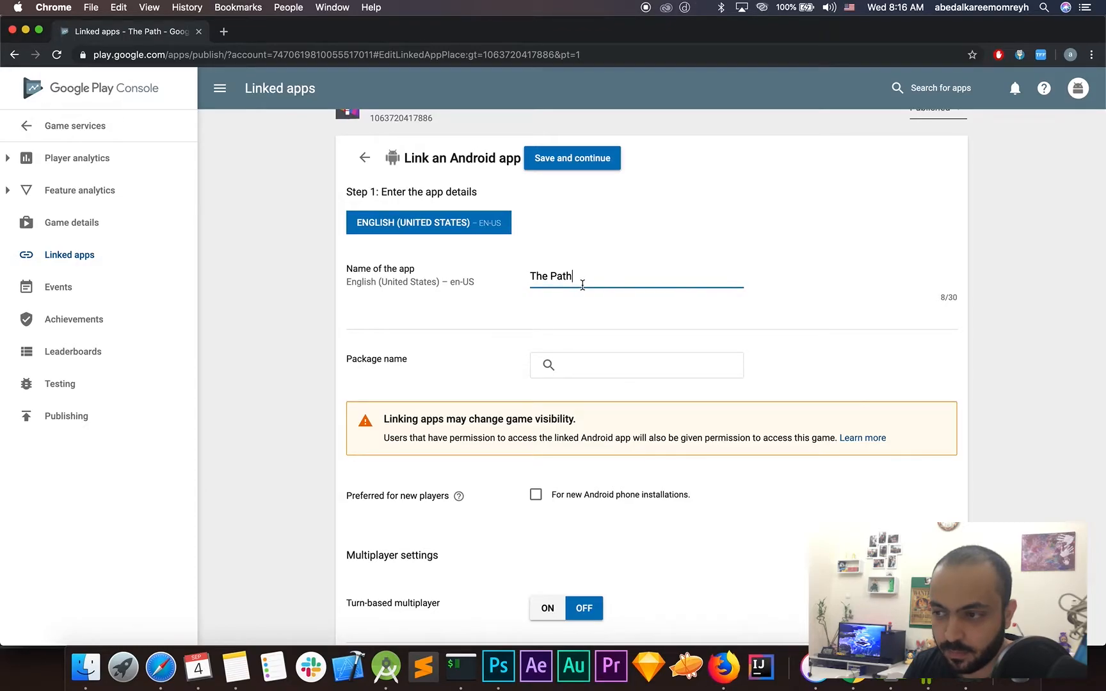
scroll("down", 3)
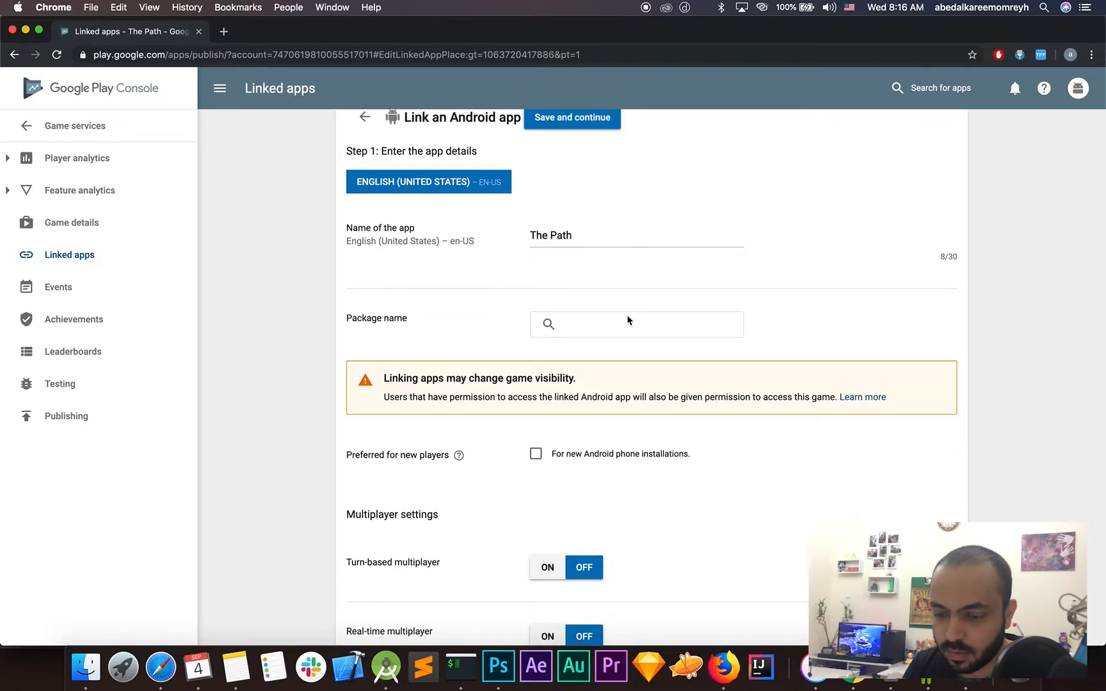
type("path")
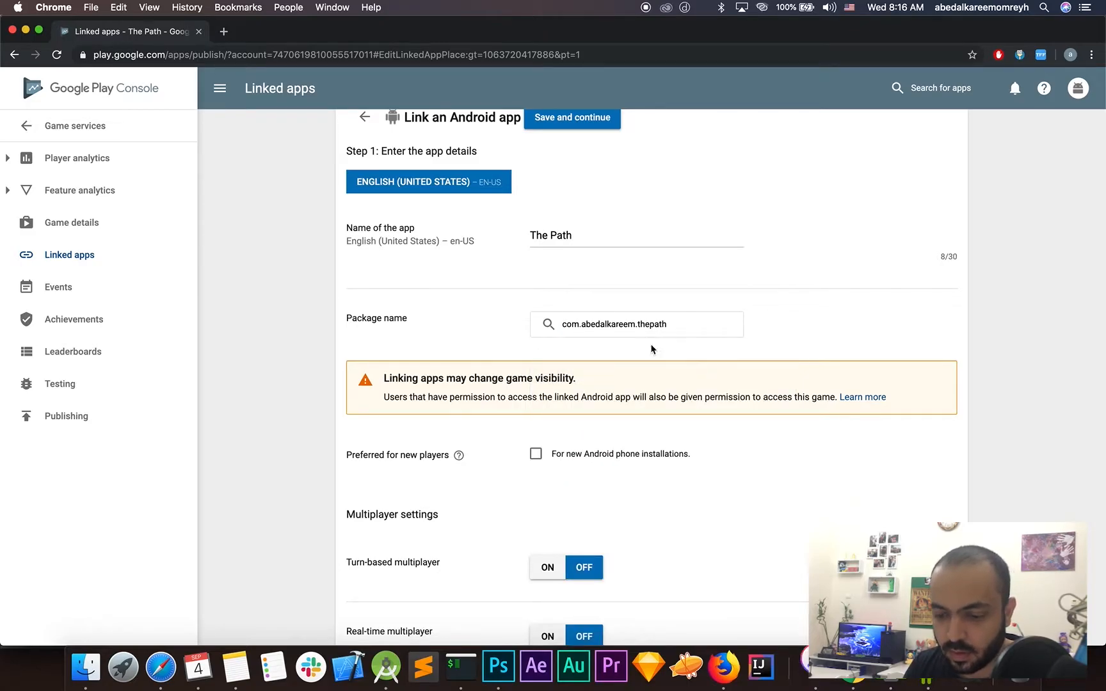
mouse_move(645, 361)
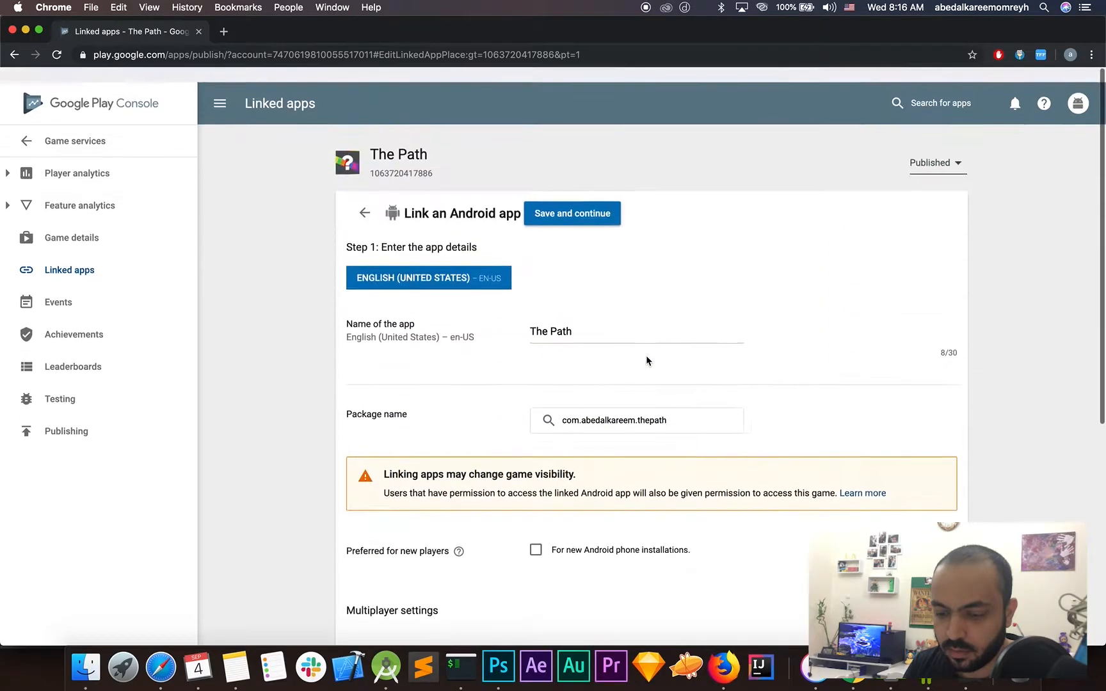
left_click(571, 213)
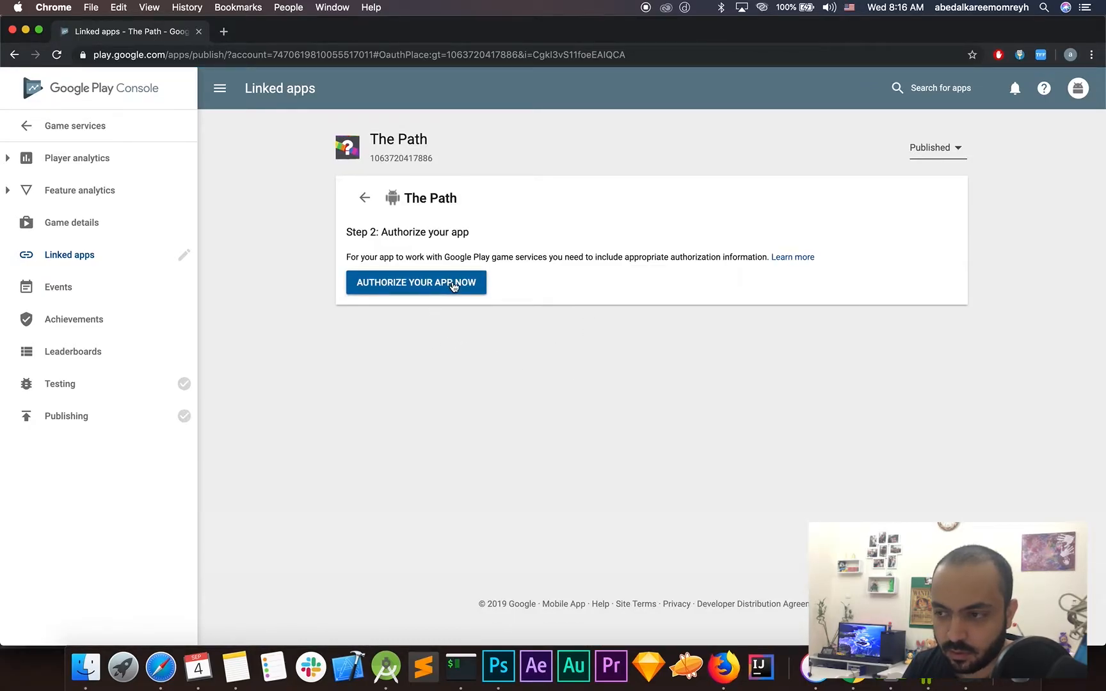
Start authorizing the linked app and enter SHA1 fingerprint 21:45:BD:F6:98:B8… in the OAuth form.
left_click(415, 283)
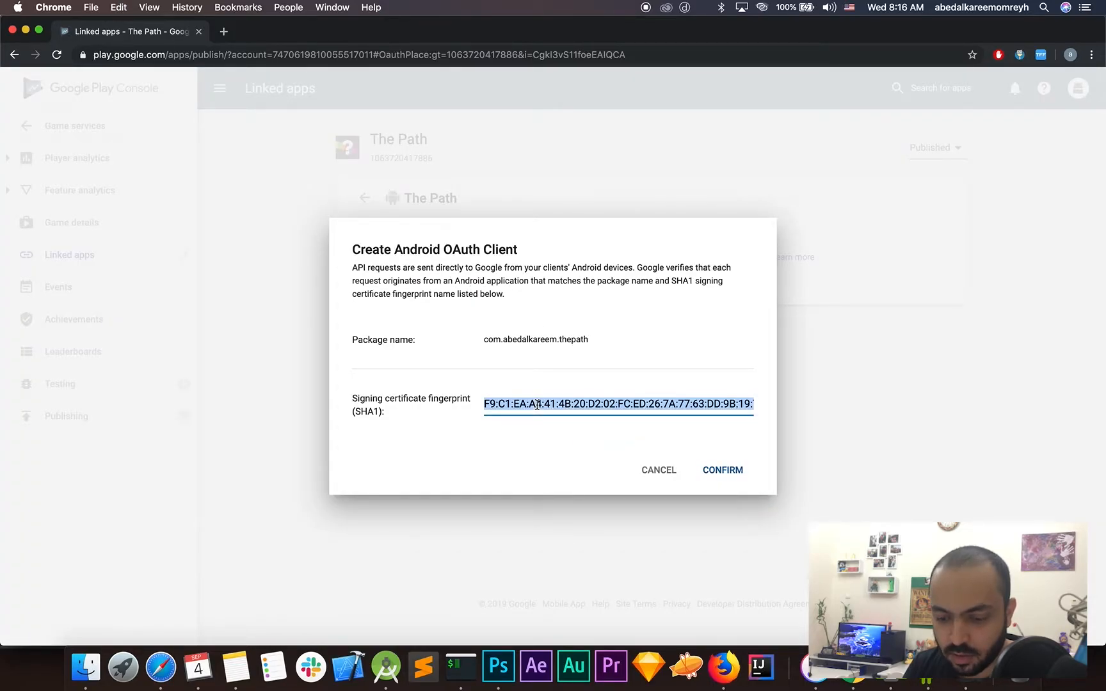
type("21:45:BD:F6:98:B8:71:50:39:BD:0E:83:F2:06:9B:ED:43:5A:0")
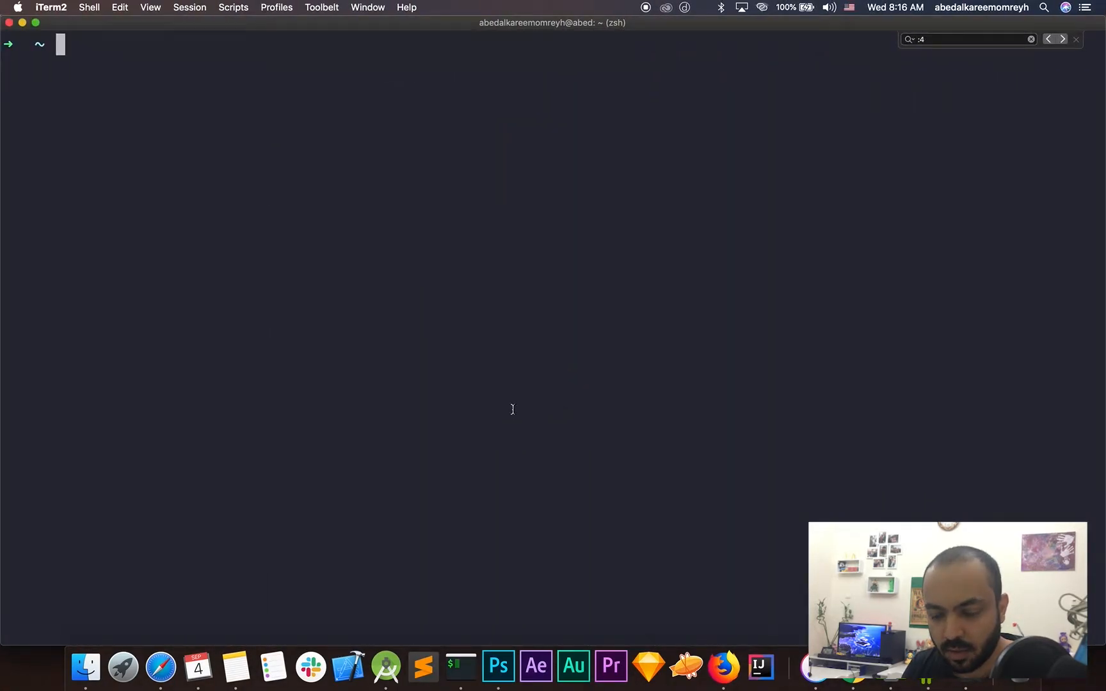
List the debug keystore's certificate with keytool and select its SHA1 fingerprint.
type("keytool -list -v -keystore ~/.android/debug.keystore -alias androiddebugkey -storepass android -keypass android")
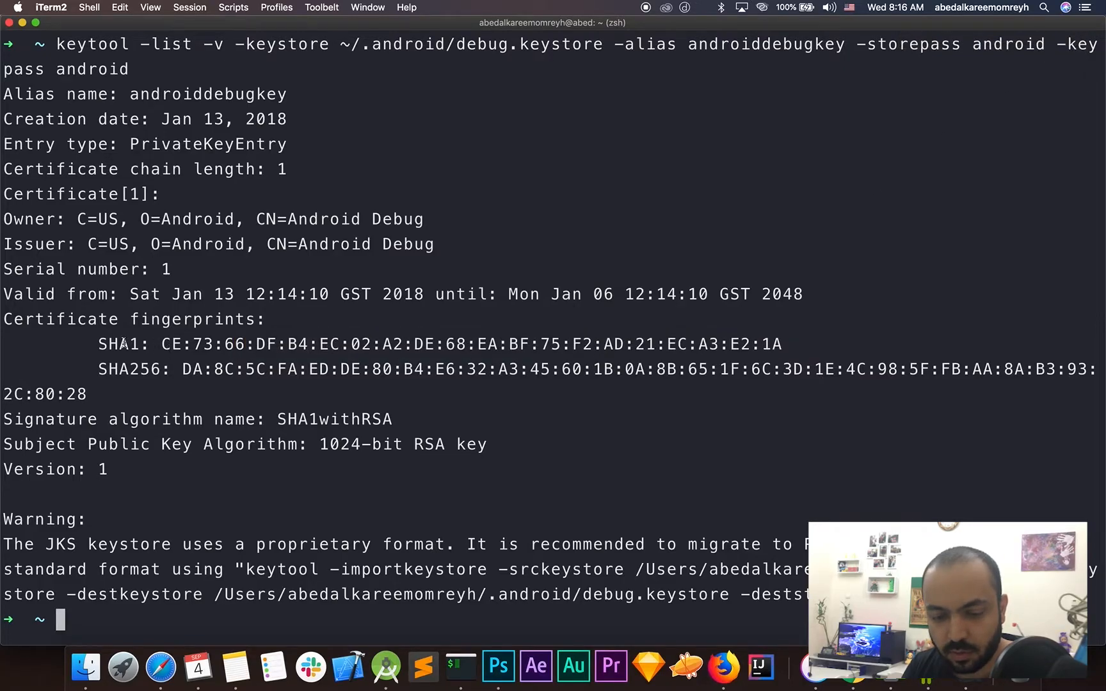
double_click(119, 345)
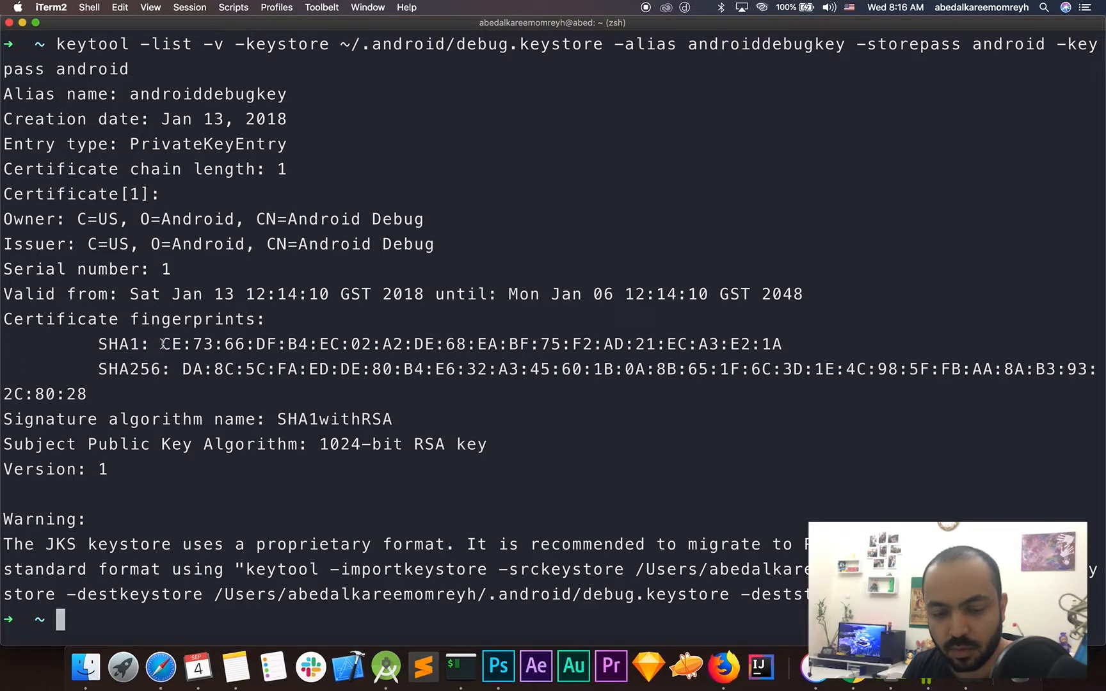
left_click_drag(161, 344, 782, 345)
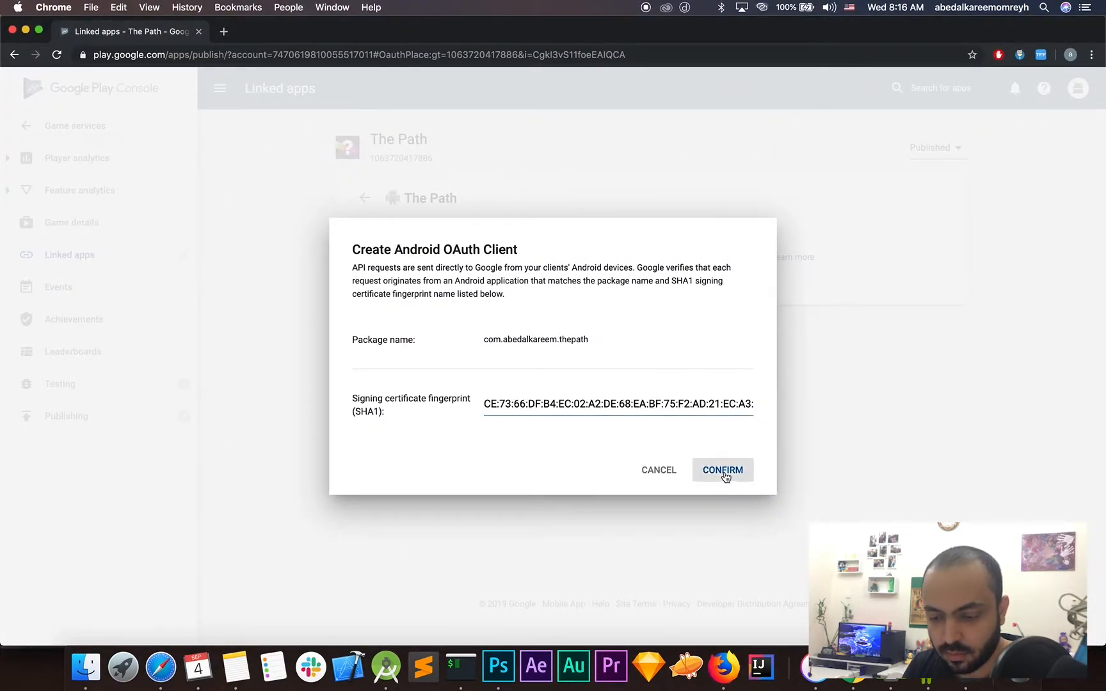
Submit the OAuth client, then cancel after the fingerprint-already-exists error.
left_click(720, 470)
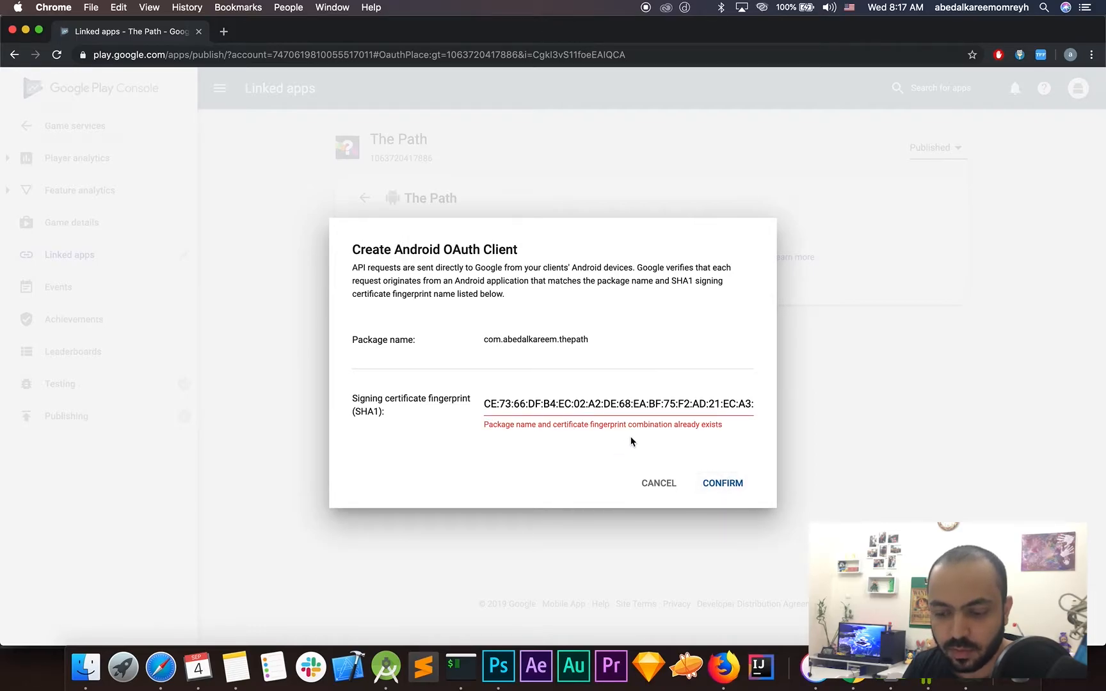
mouse_move(707, 437)
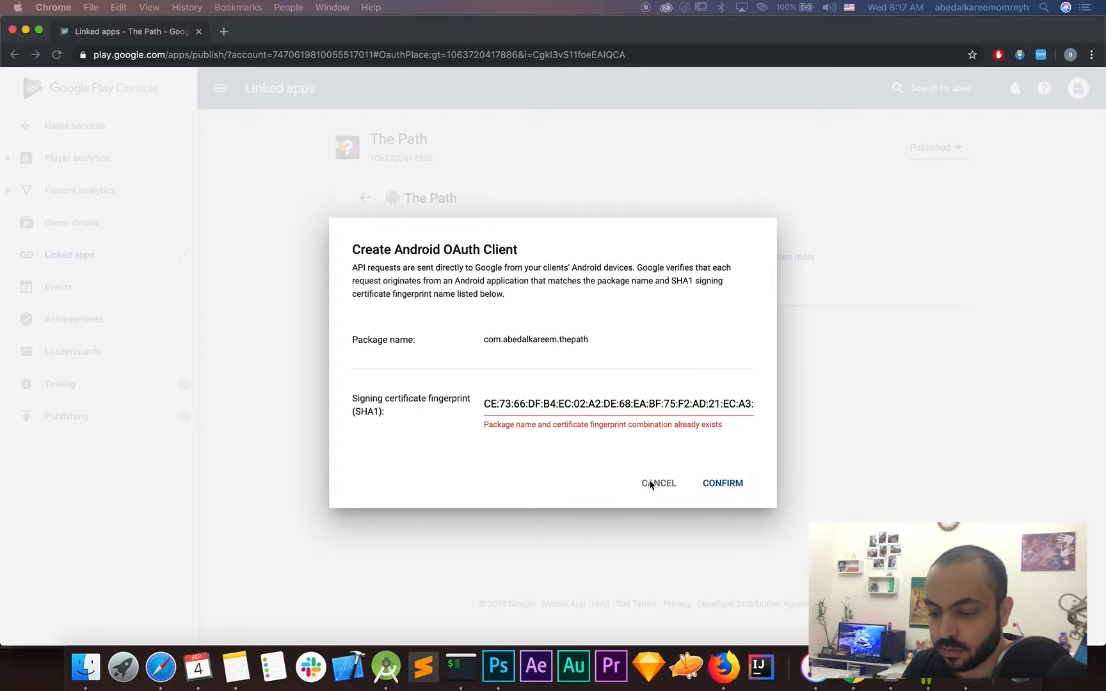
left_click(657, 483)
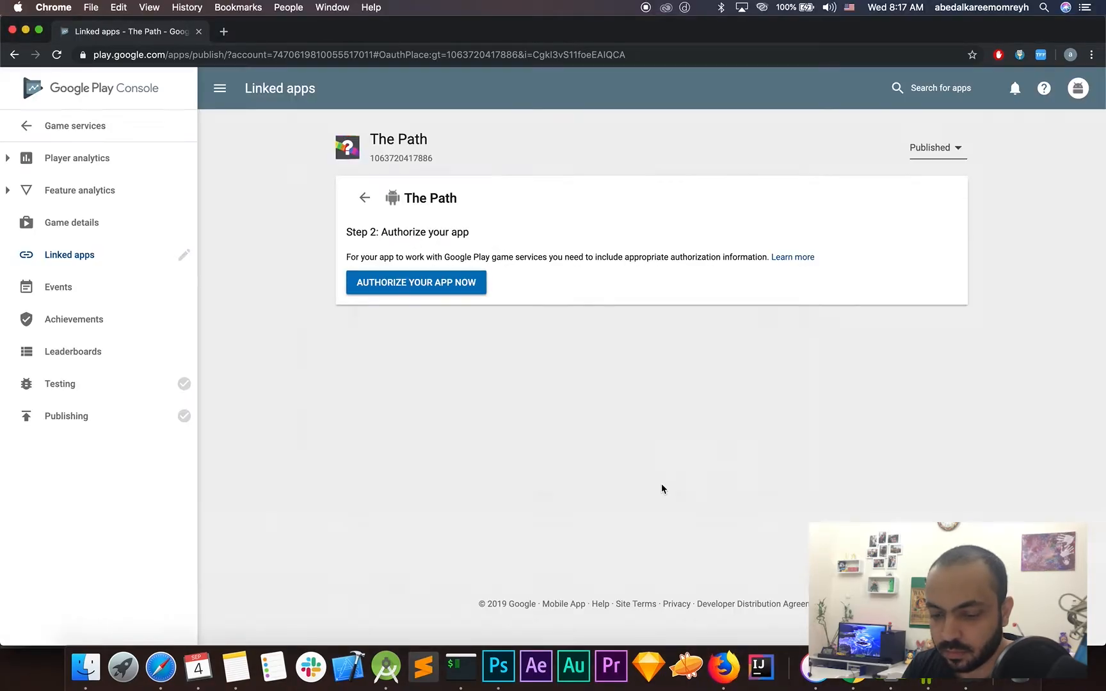
Review The Path's Game details settings and move on to Leaderboards.
left_click(71, 222)
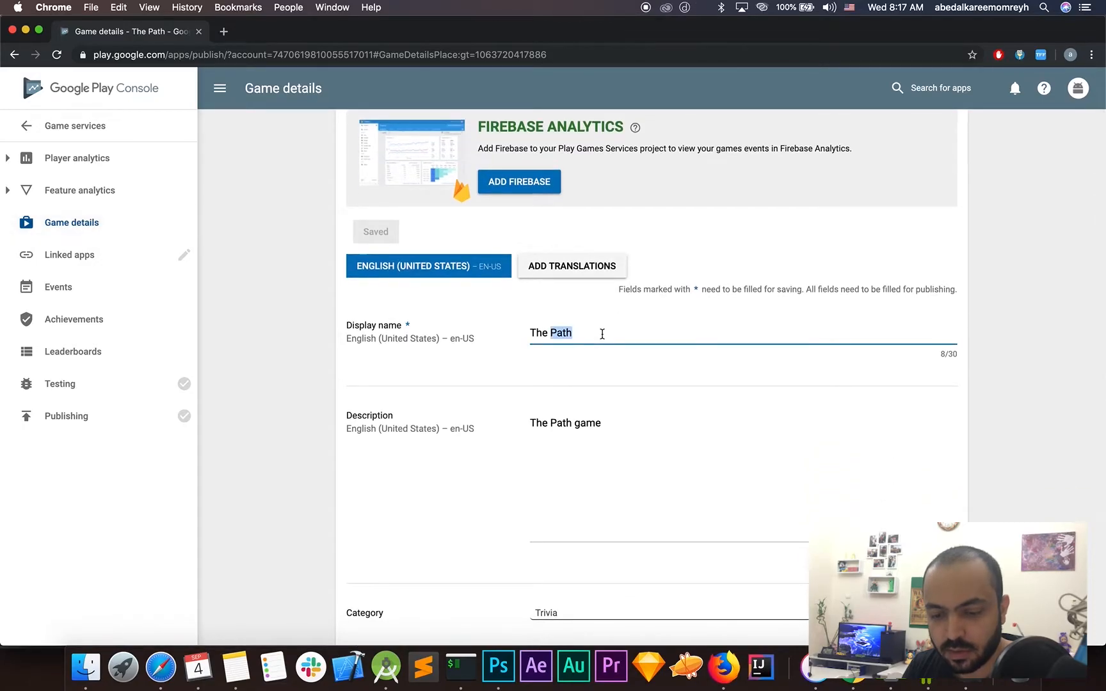
scroll("down", 3)
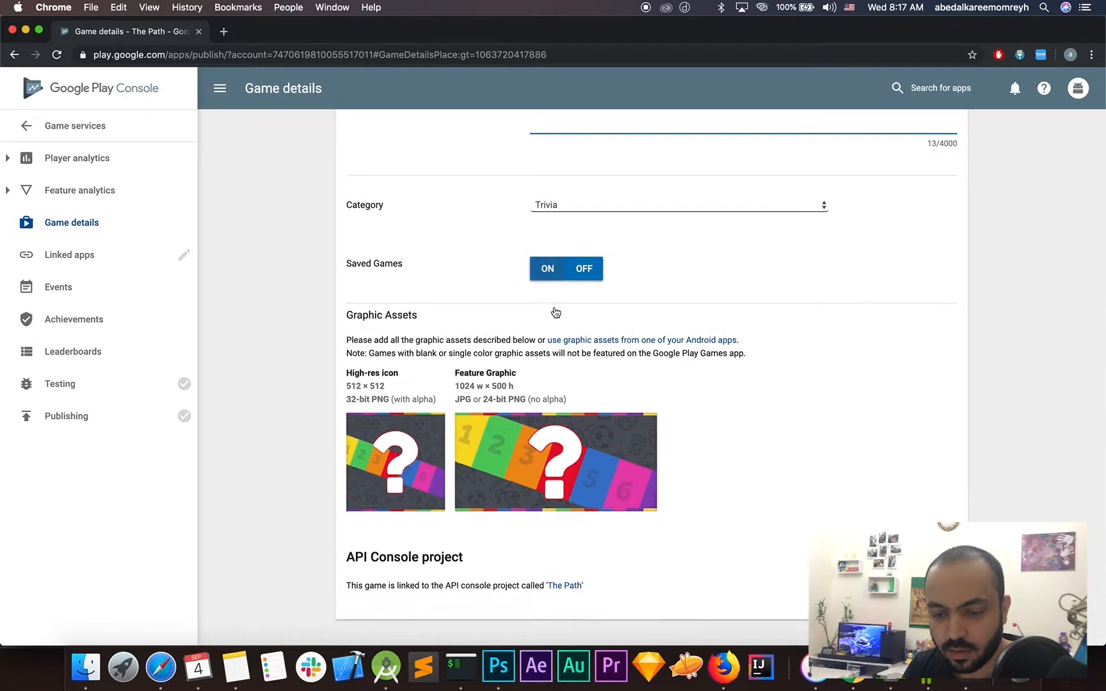
left_click(583, 268)
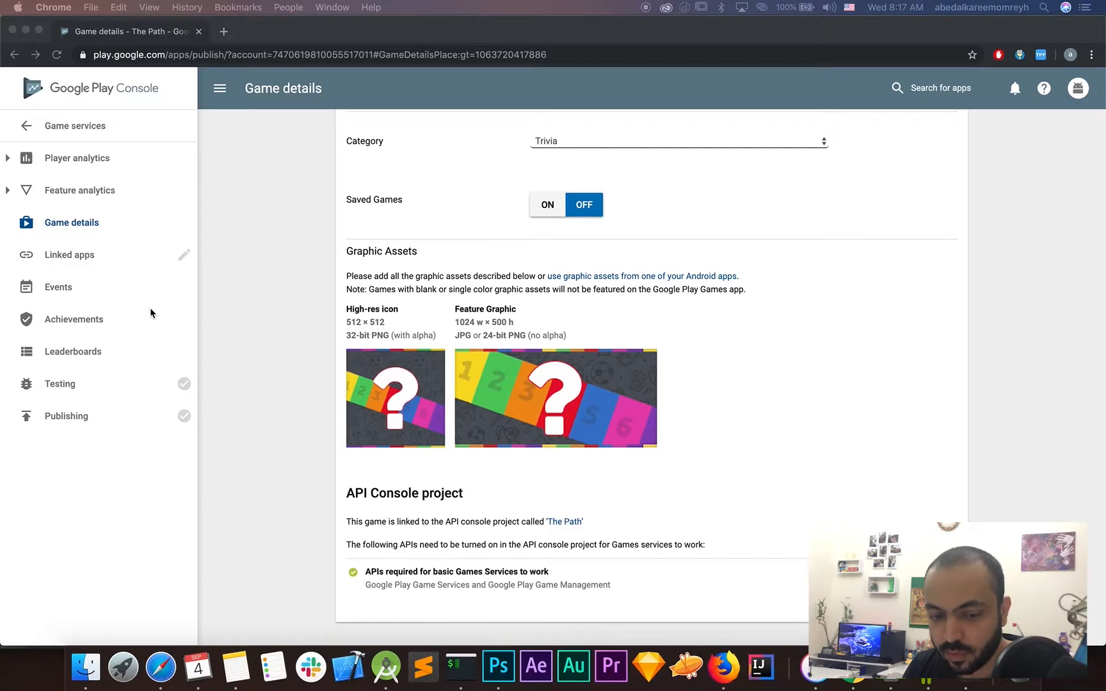
mouse_move(104, 353)
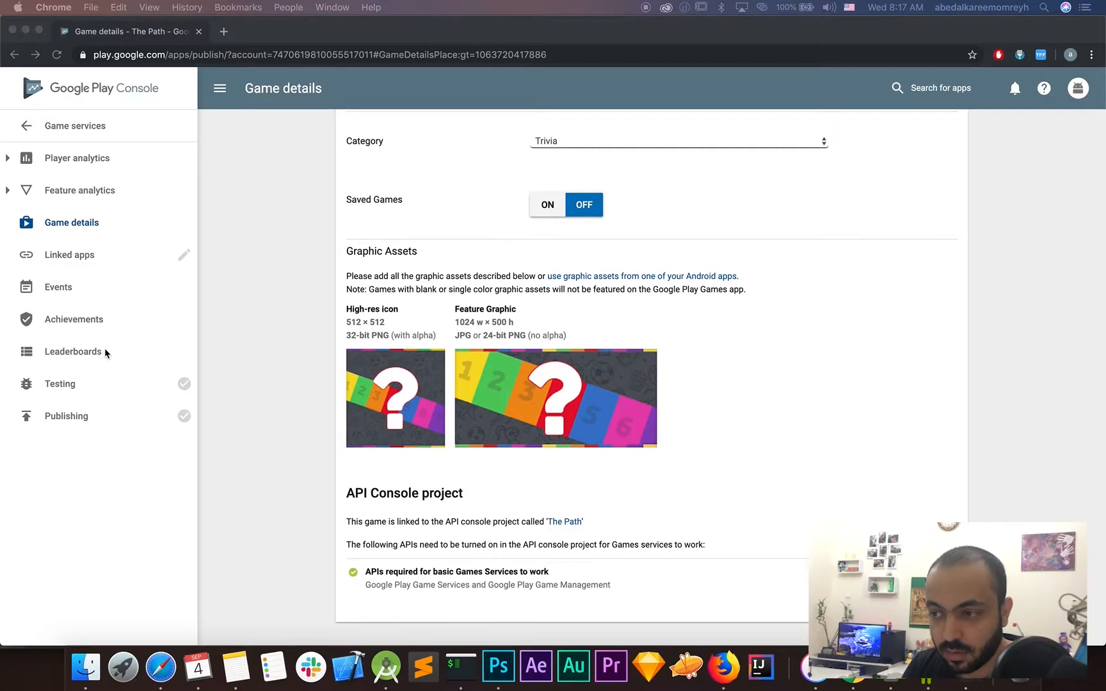
left_click(73, 352)
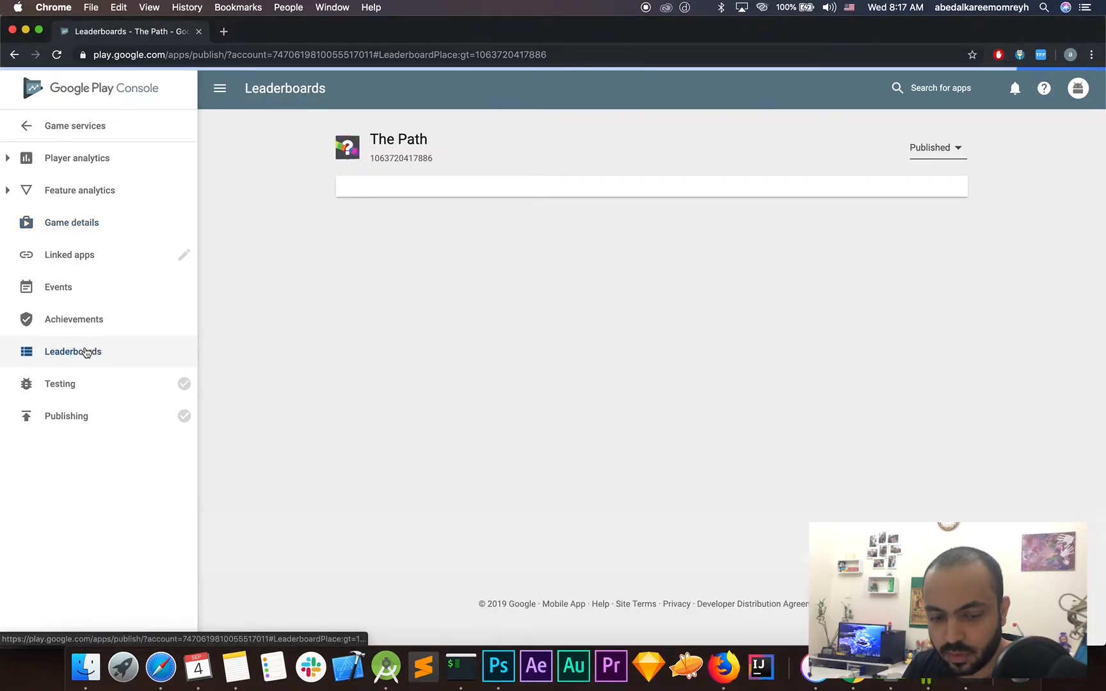
Review the Top players leaderboard, then view the Achievements list with 10 Levels.
left_click(73, 351)
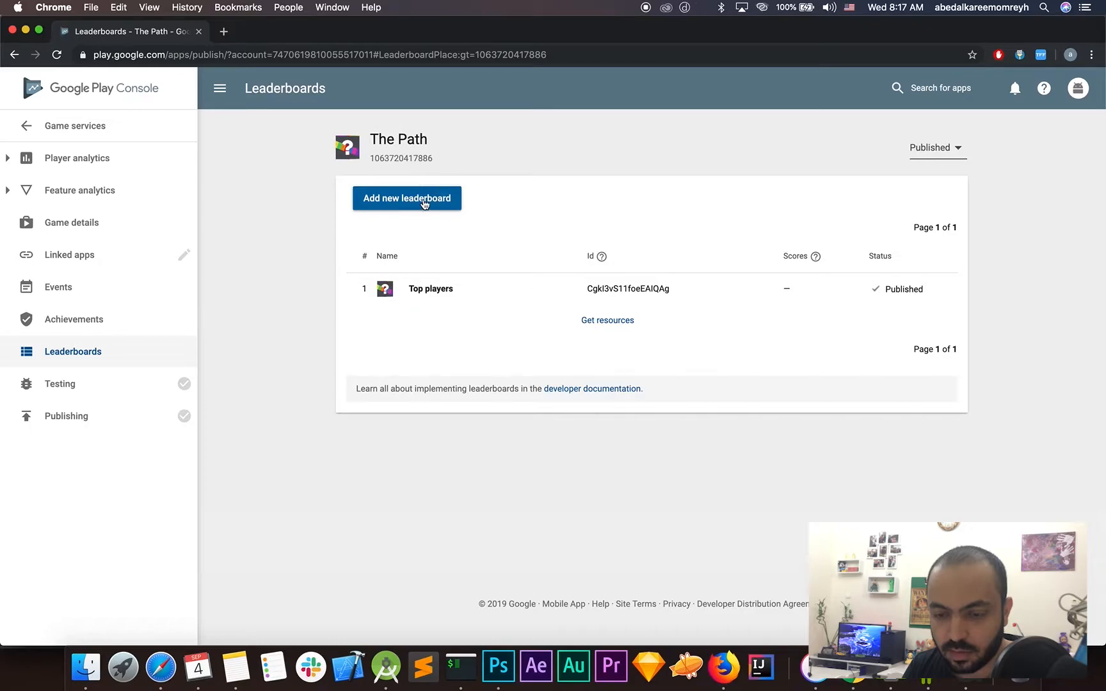
mouse_move(476, 358)
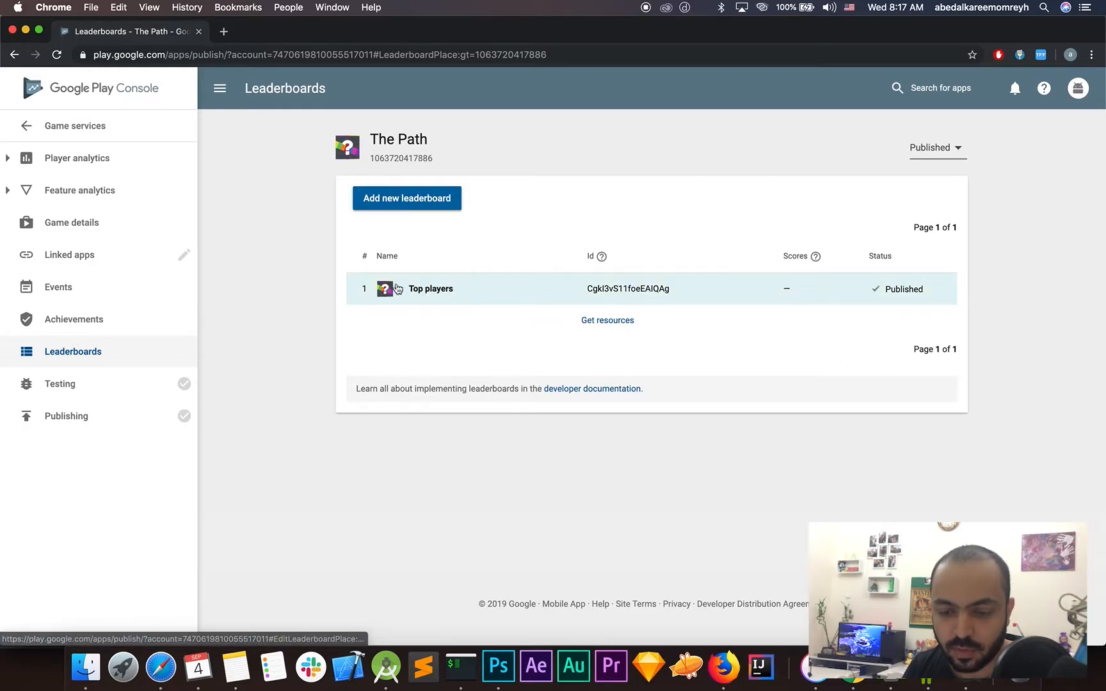
mouse_move(588, 294)
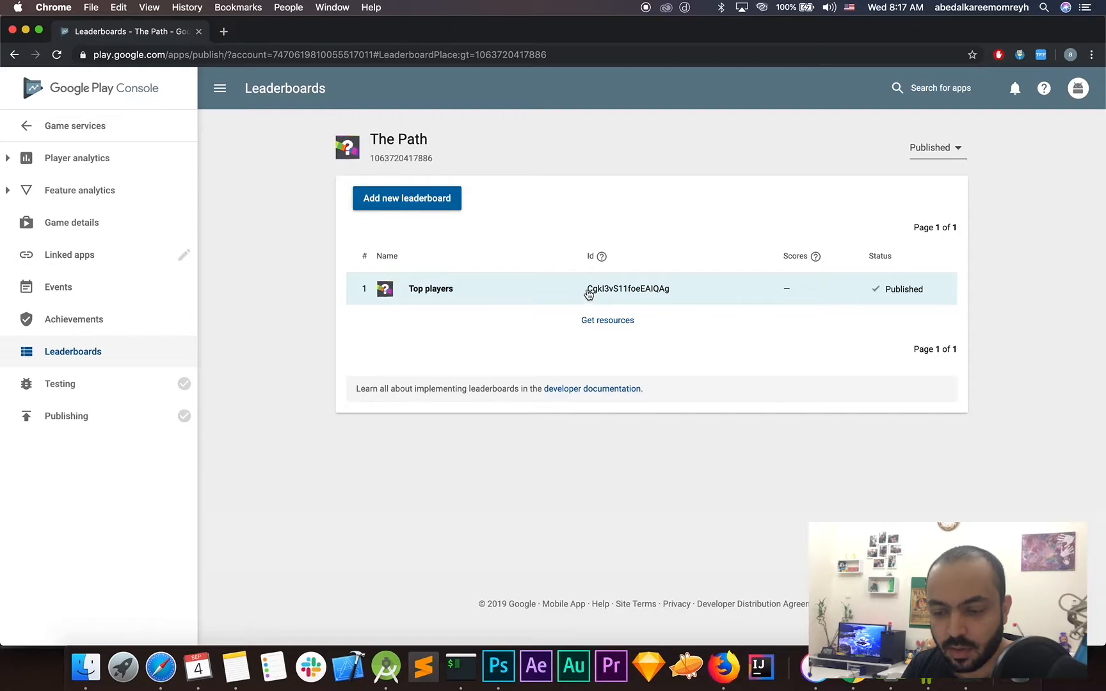
mouse_move(636, 297)
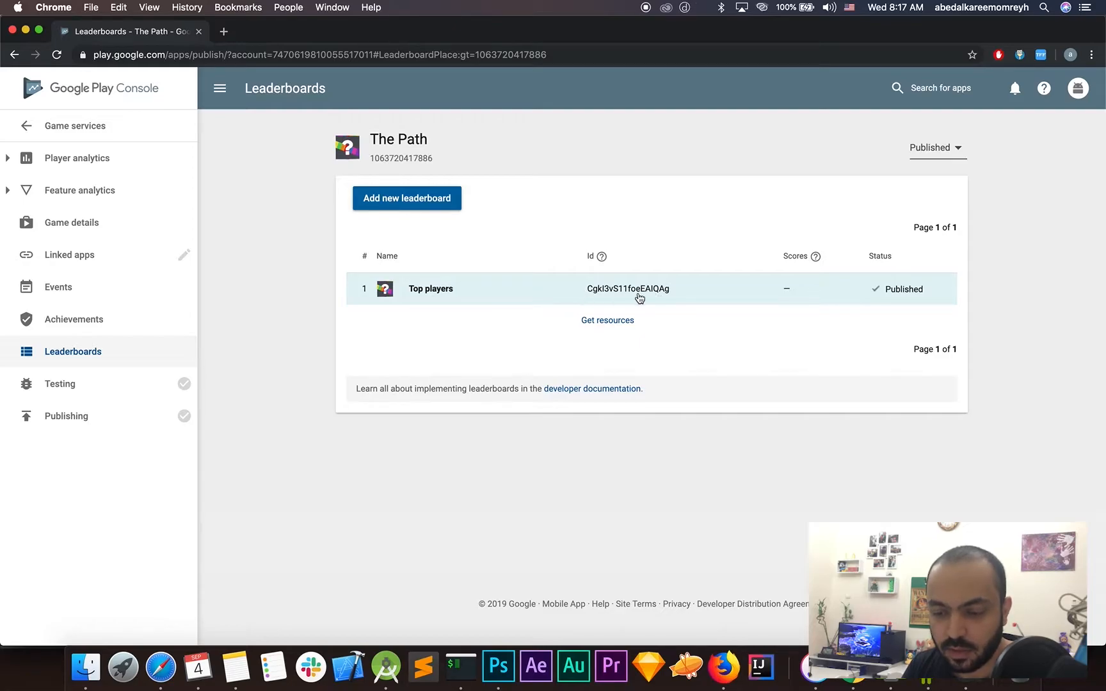
mouse_move(128, 335)
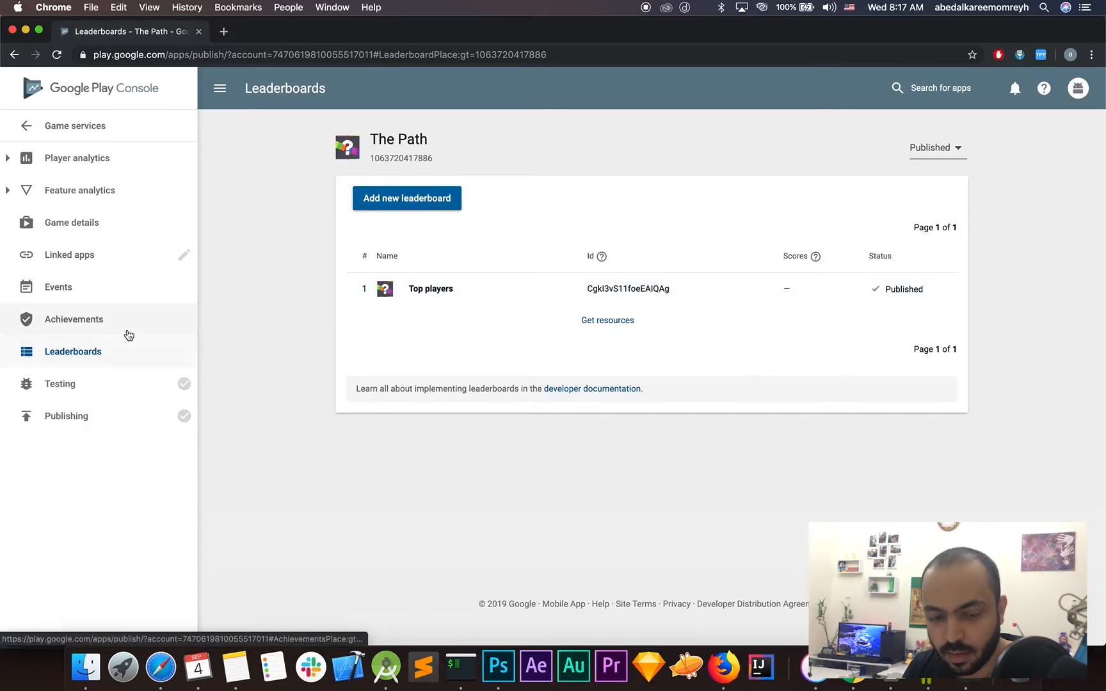
left_click(74, 318)
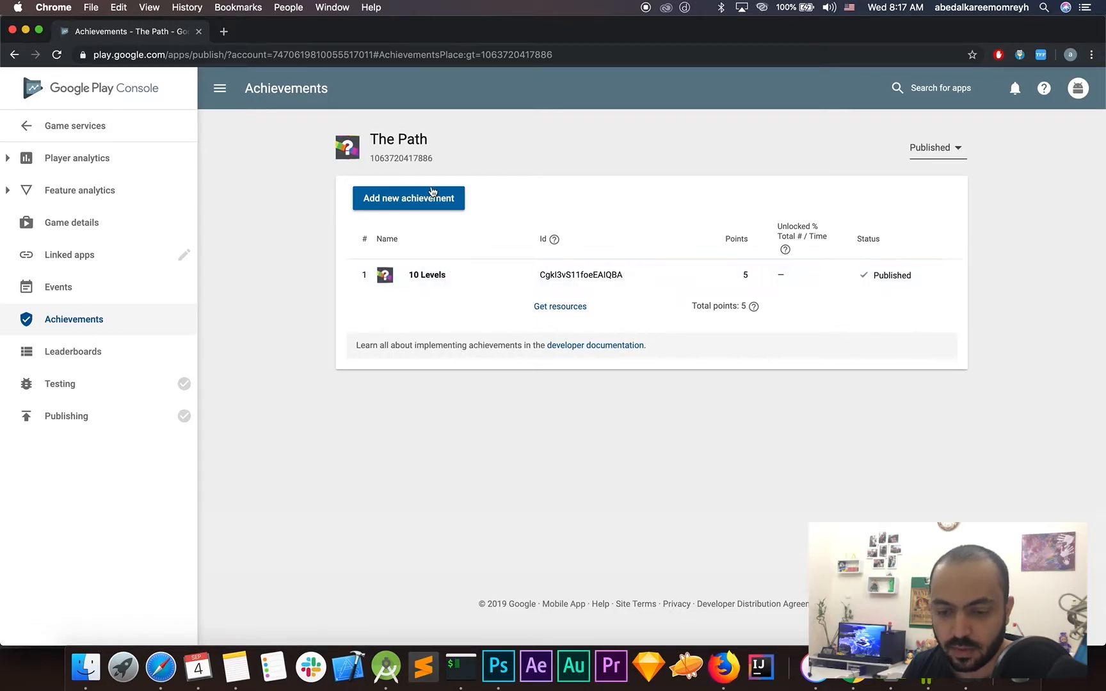
mouse_move(525, 303)
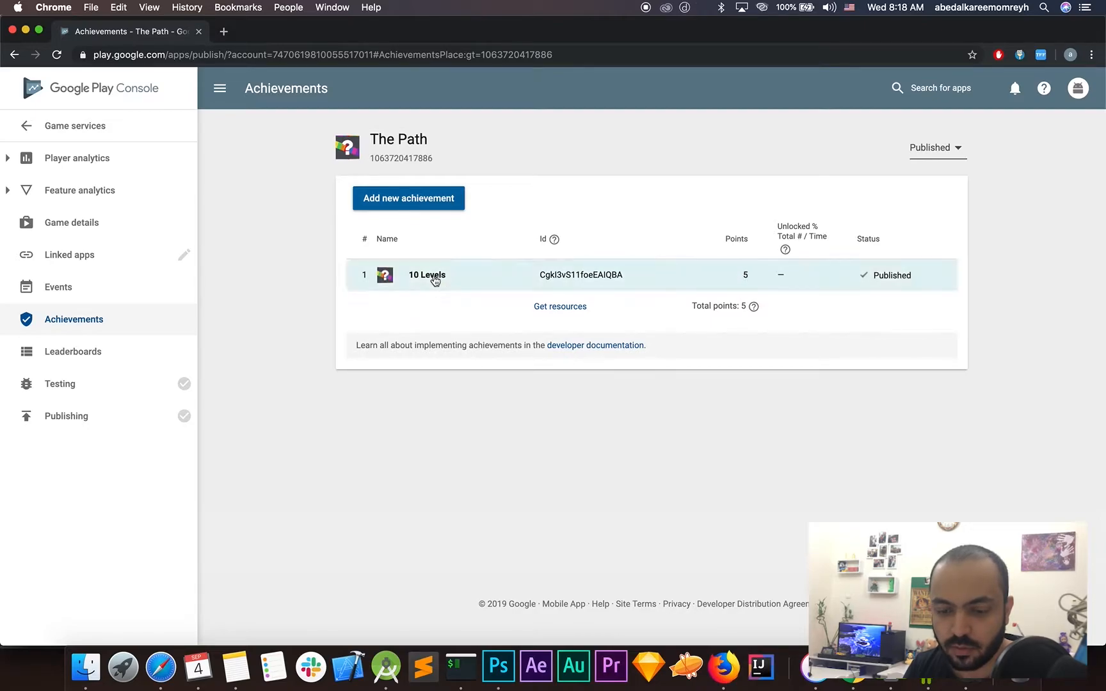
mouse_move(455, 381)
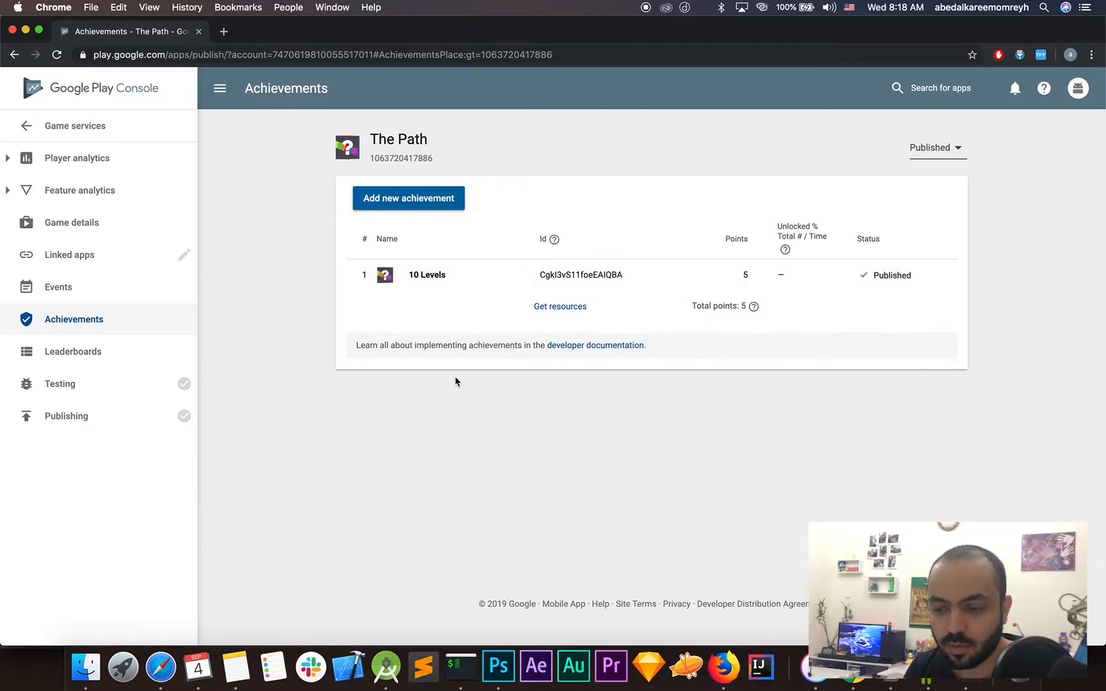
mouse_move(191, 396)
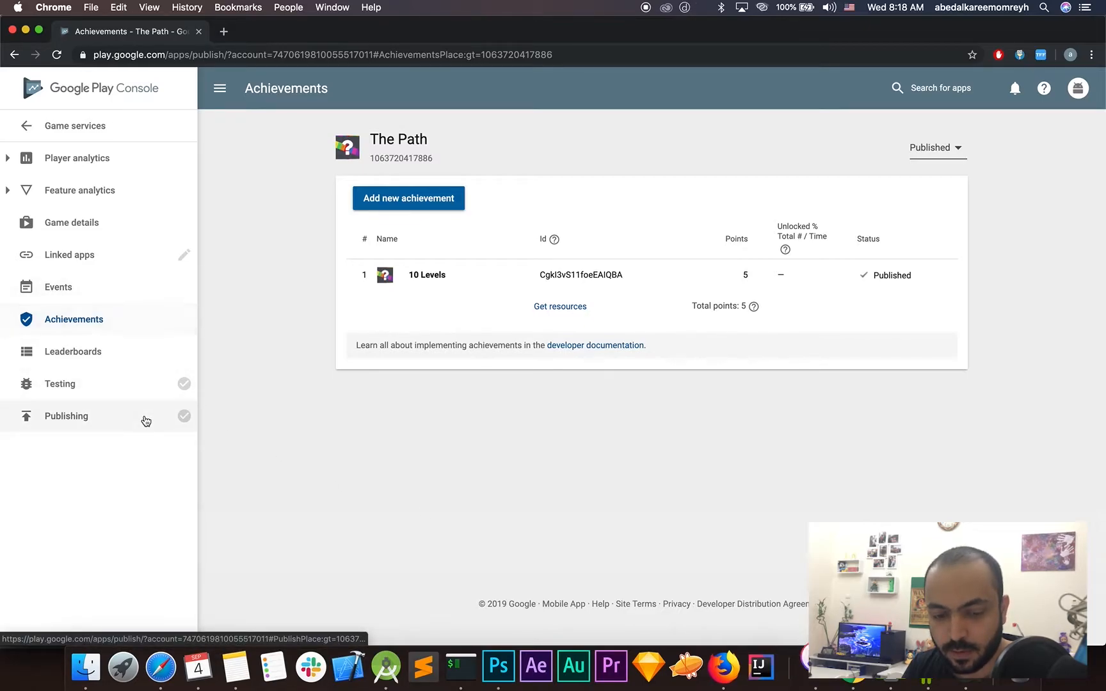
Start a new achievement named '20 Levels' with description 'You passed 20 levels!'.
left_click(66, 415)
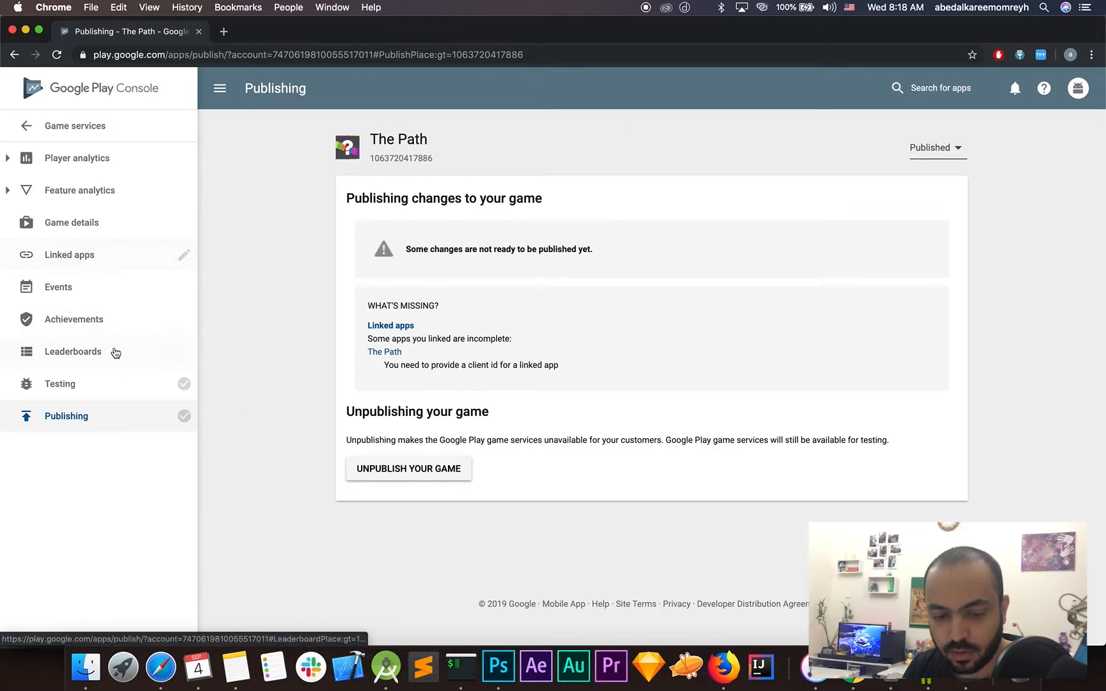
left_click(73, 319)
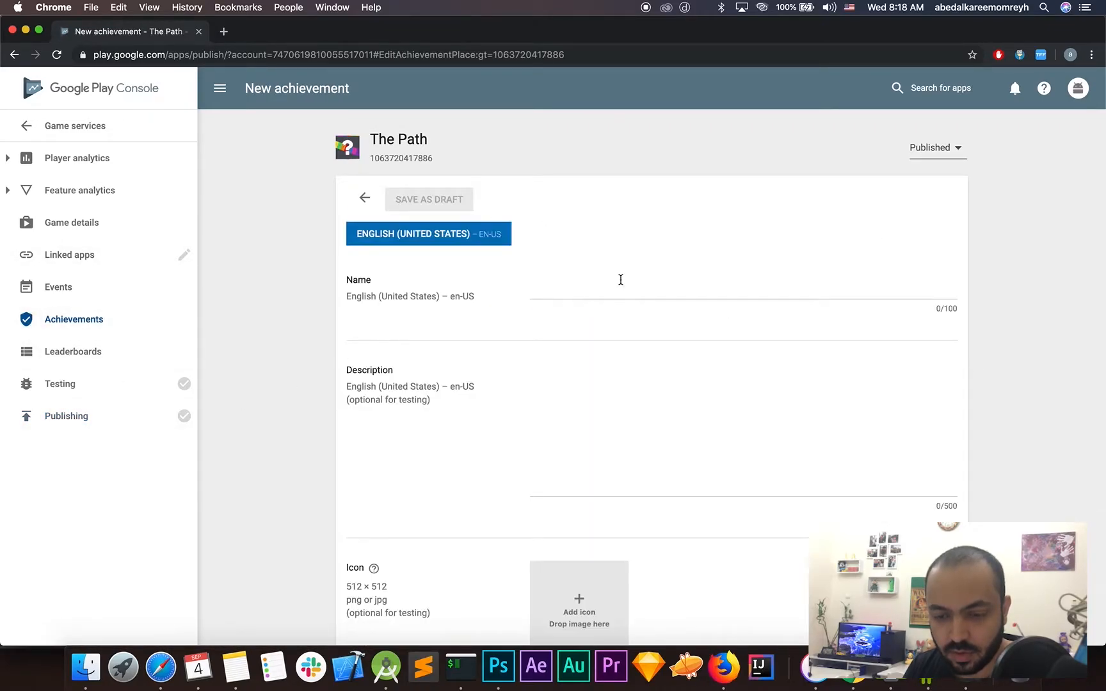
type("20 L")
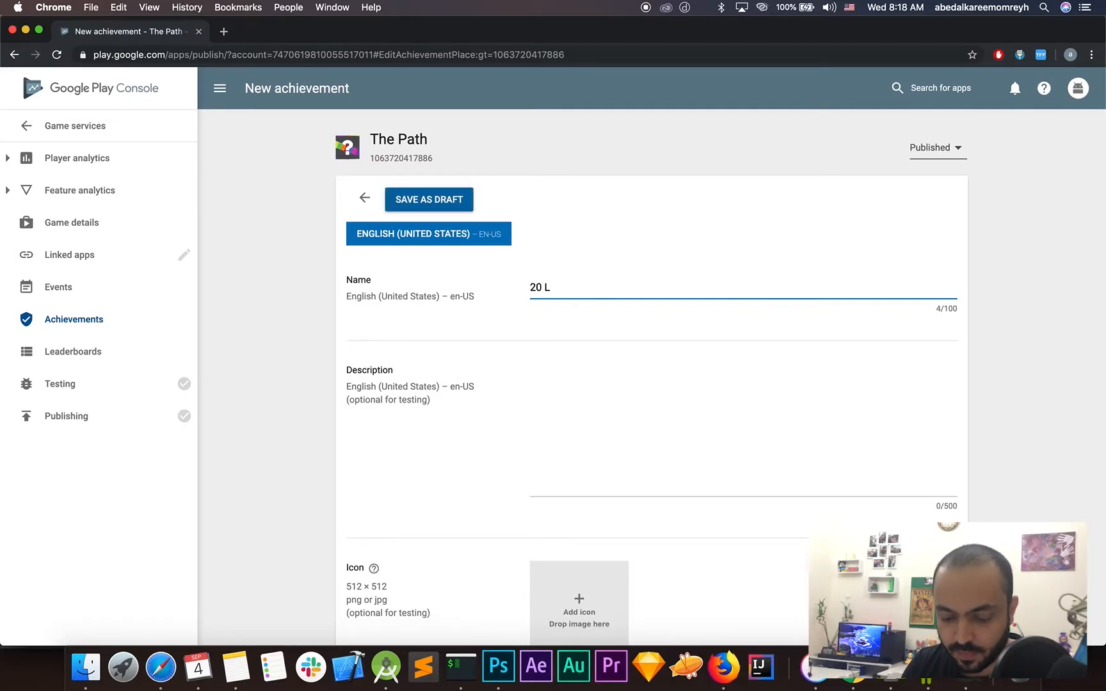
type("e")
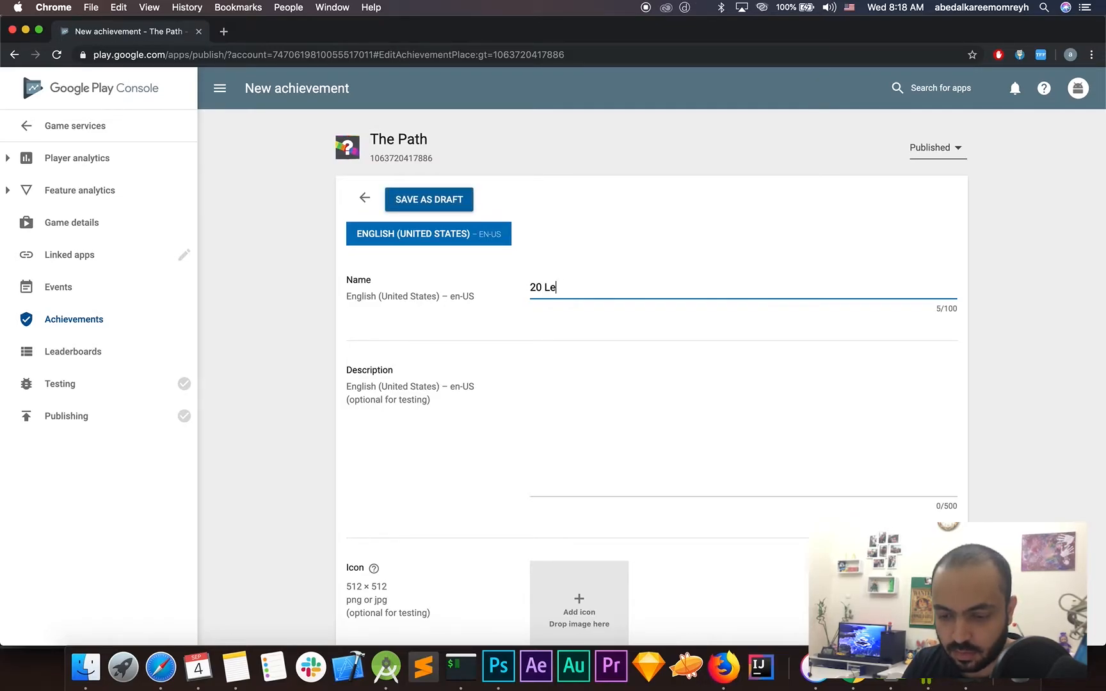
type("you")
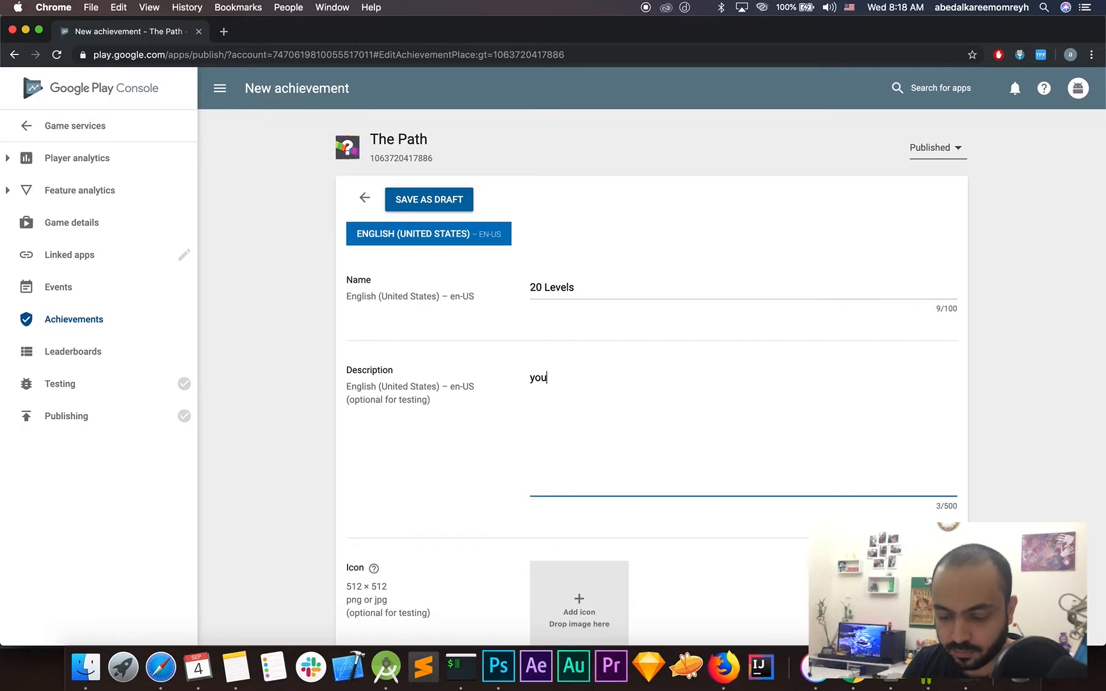
type("passed")
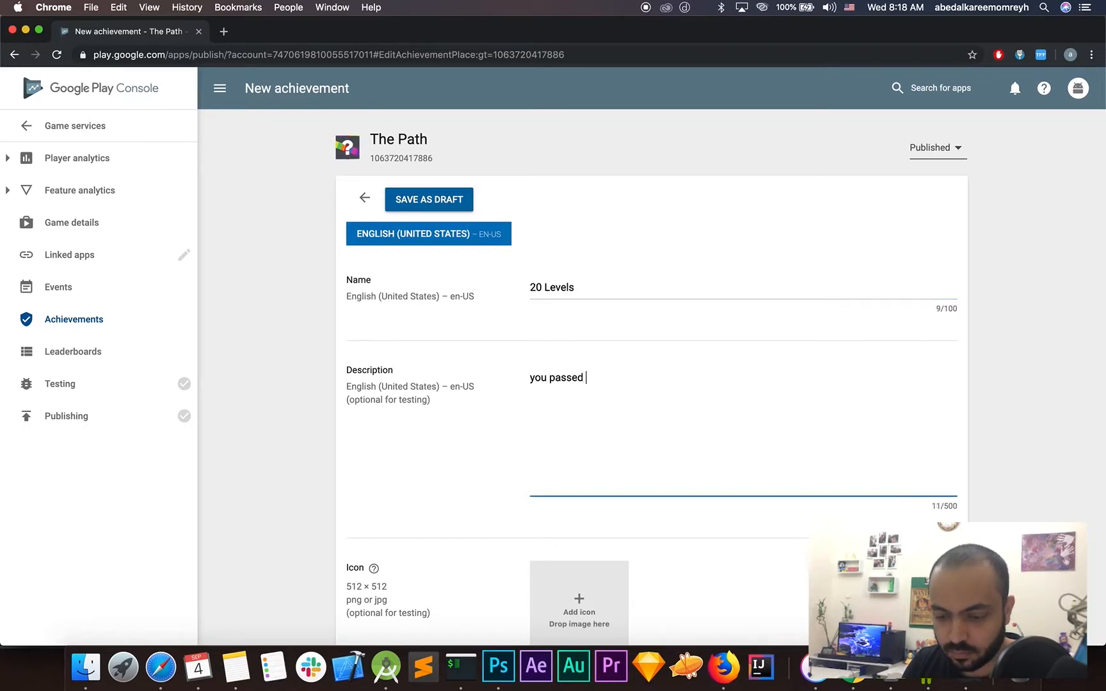
type("20")
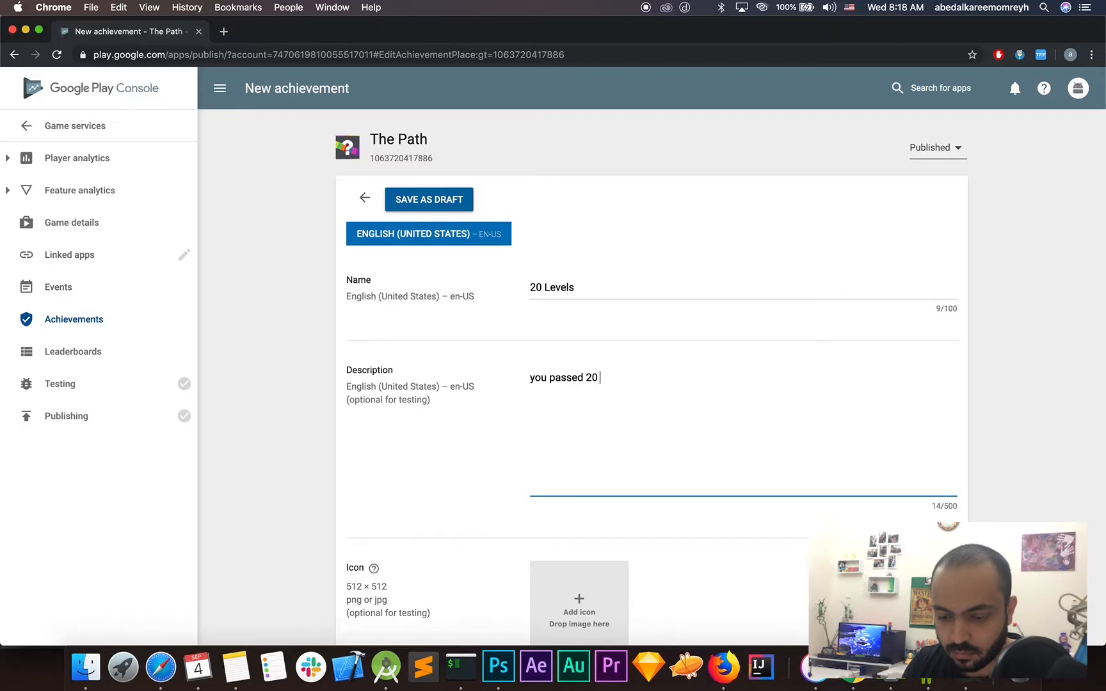
type("levels!")
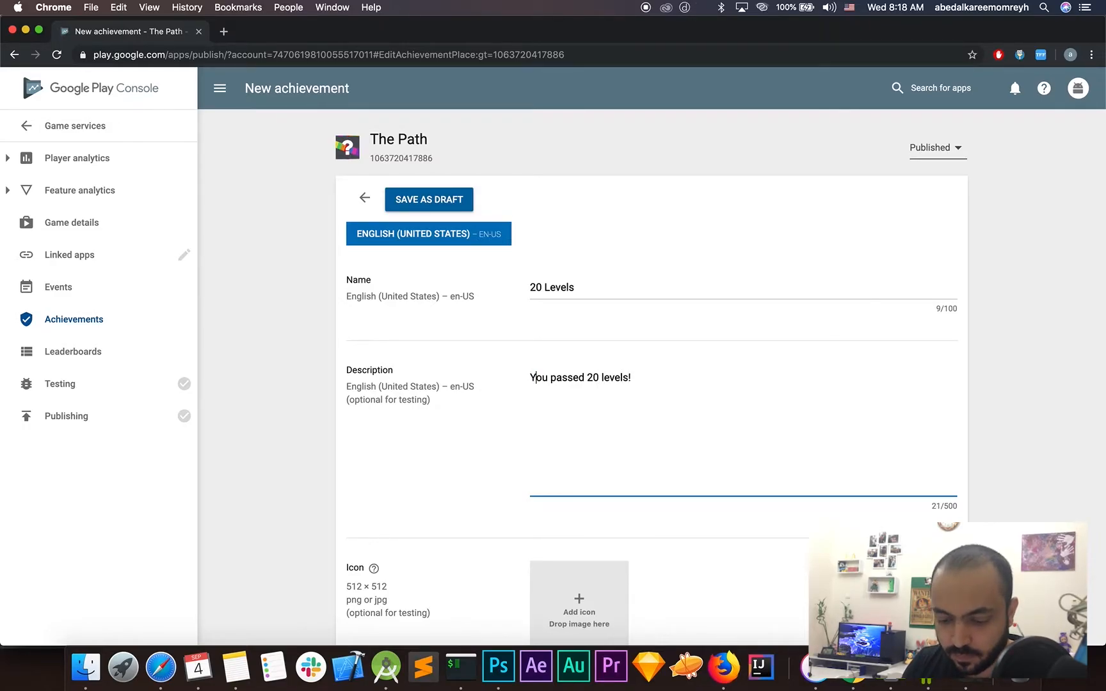
Add the question-mark icon and save the achievement as a draft.
scroll("down", 3)
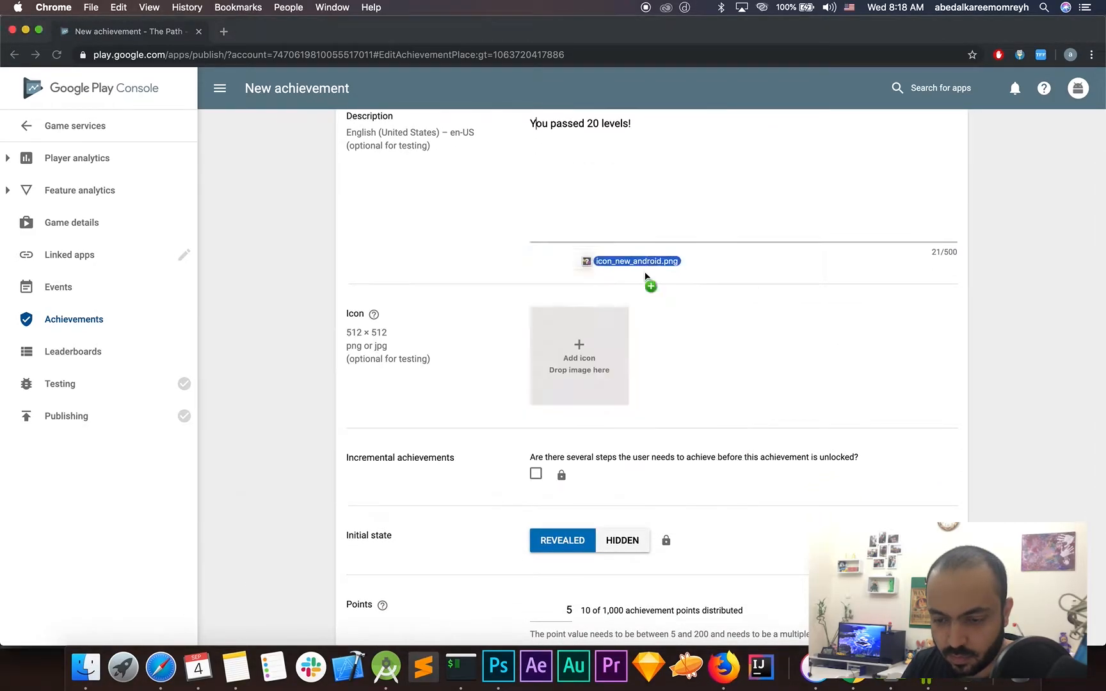
scroll("down", 3)
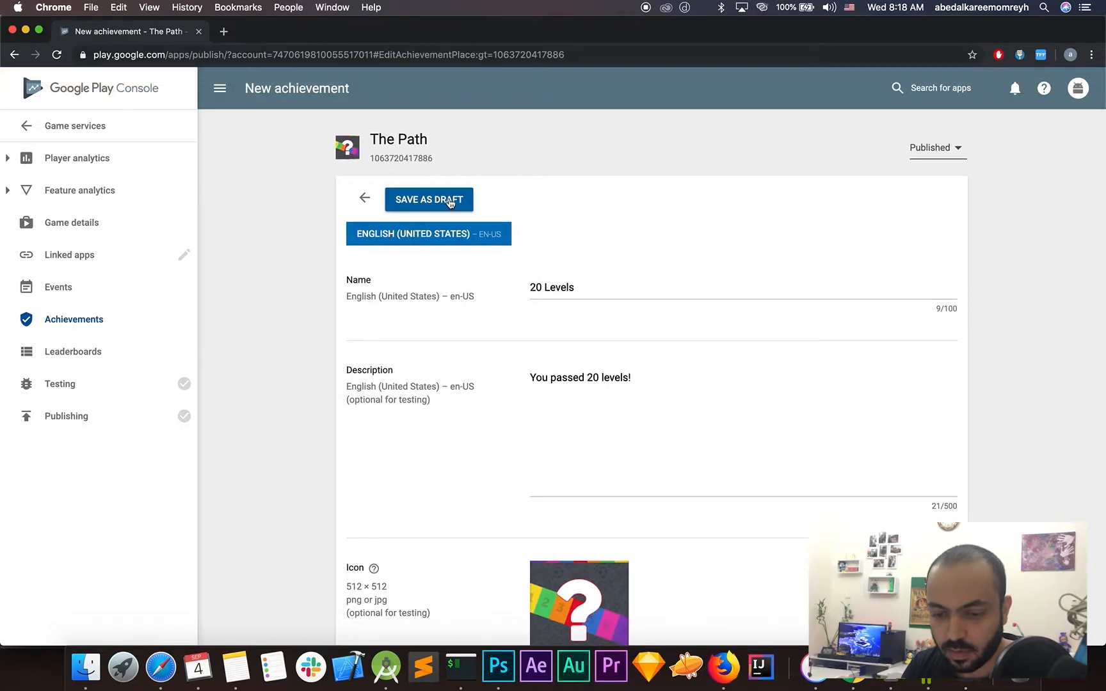
left_click(428, 199)
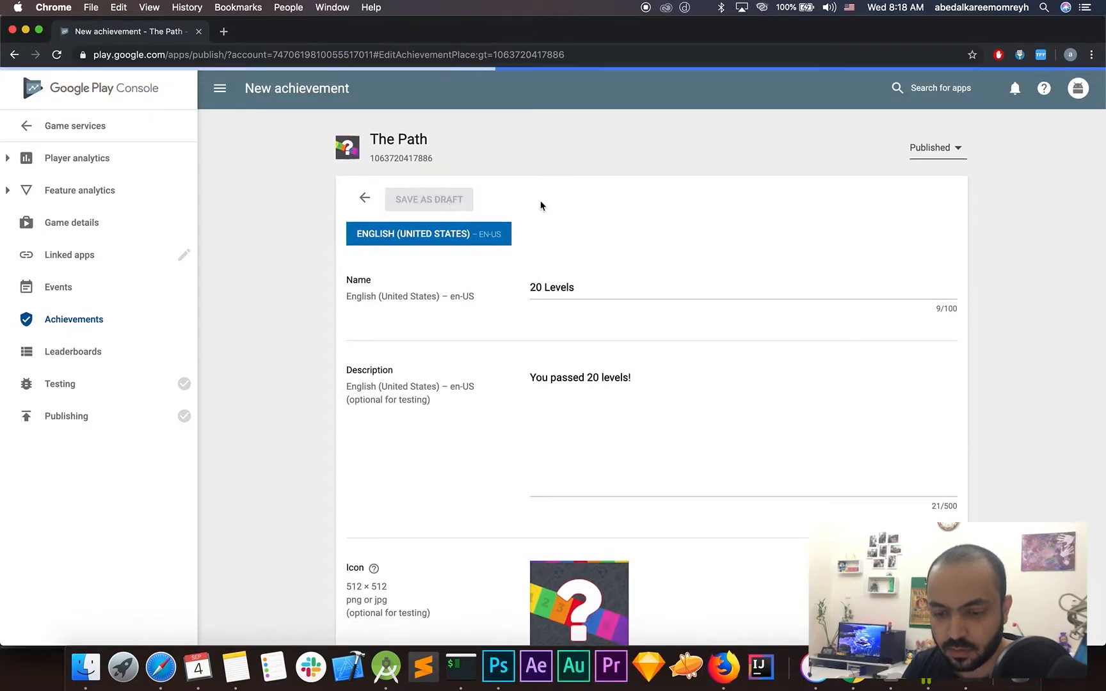
mouse_move(576, 217)
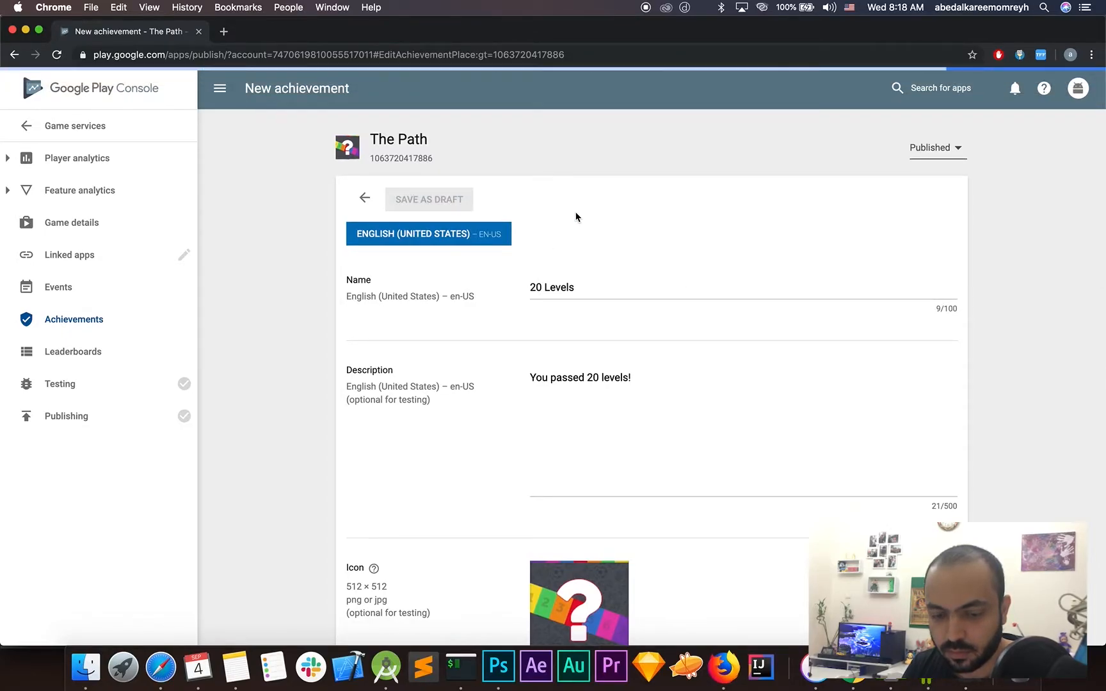
Check publishing blockers, reopen the 20 Levels achievement, then go to Linked apps.
scroll("down", 3)
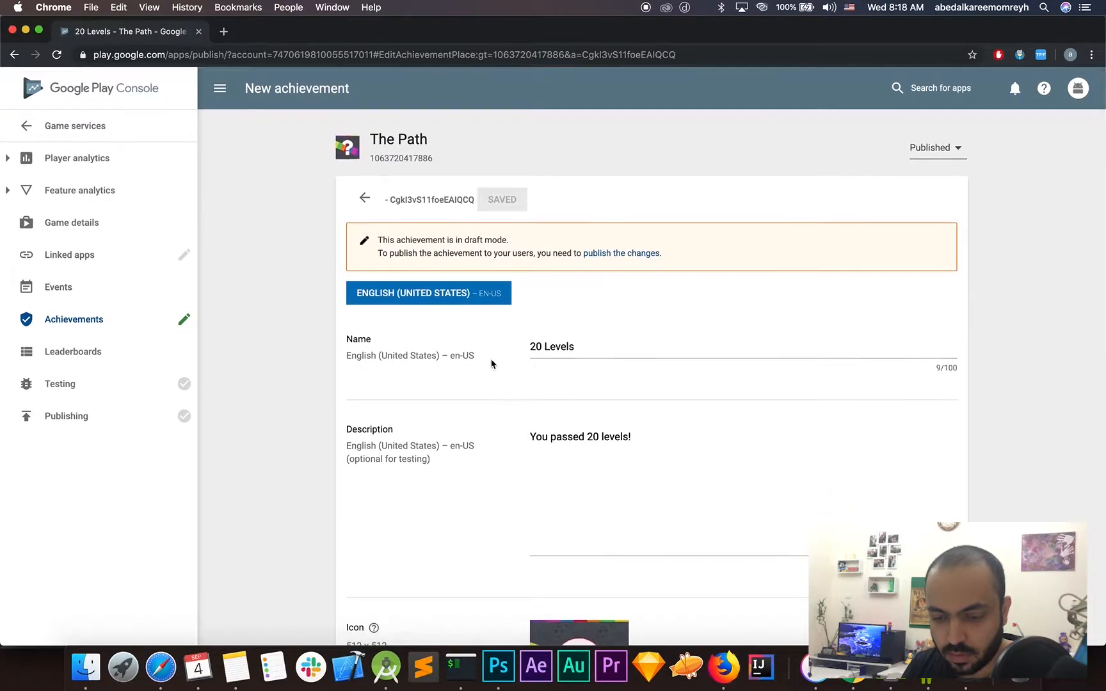
left_click(364, 198)
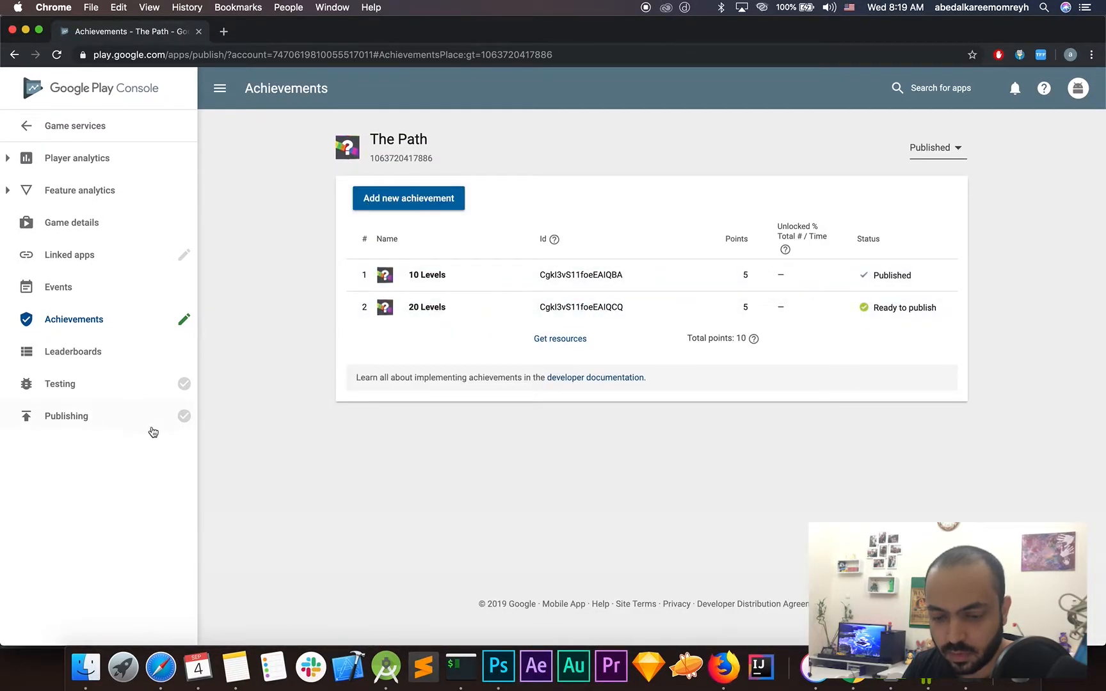
left_click(65, 416)
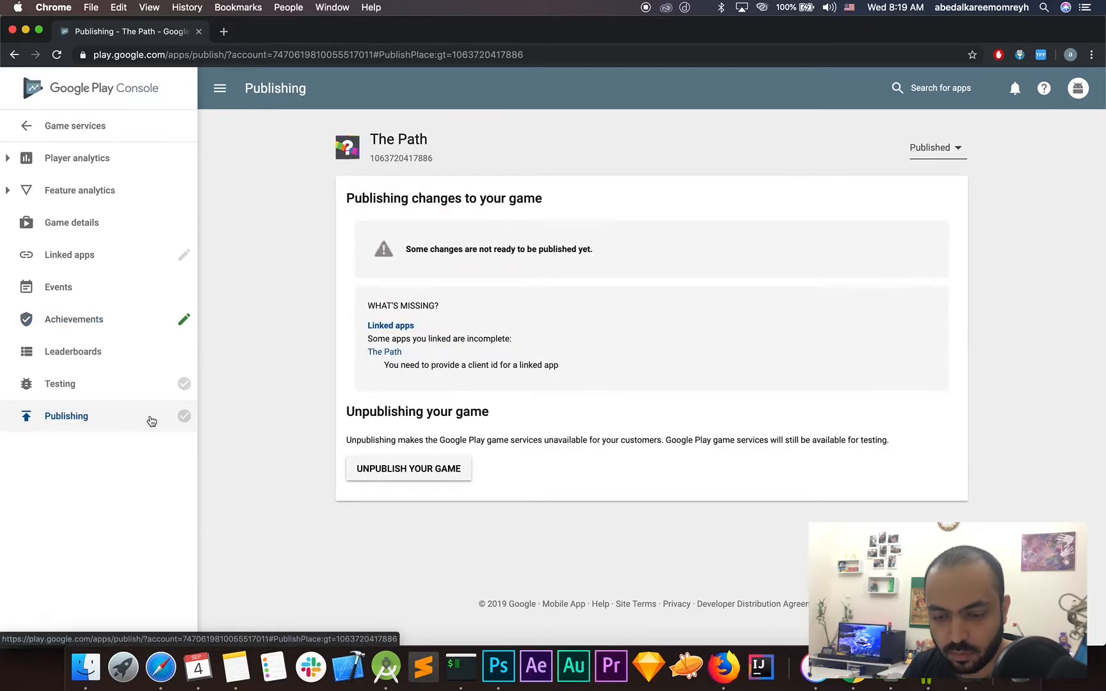
mouse_move(139, 365)
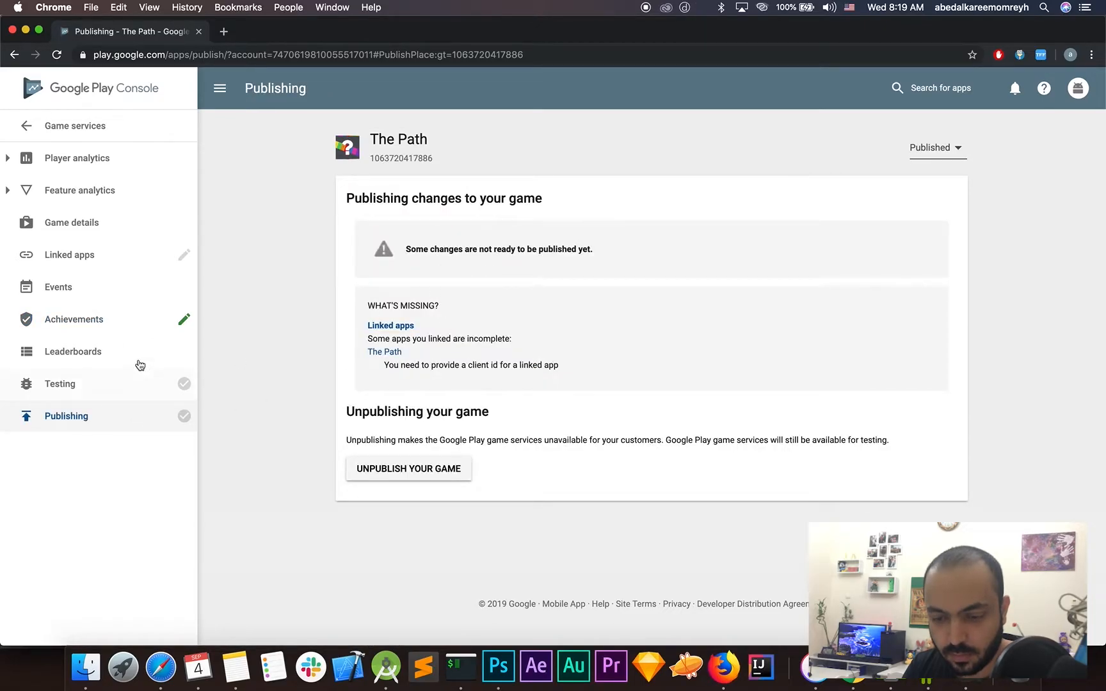
left_click(74, 319)
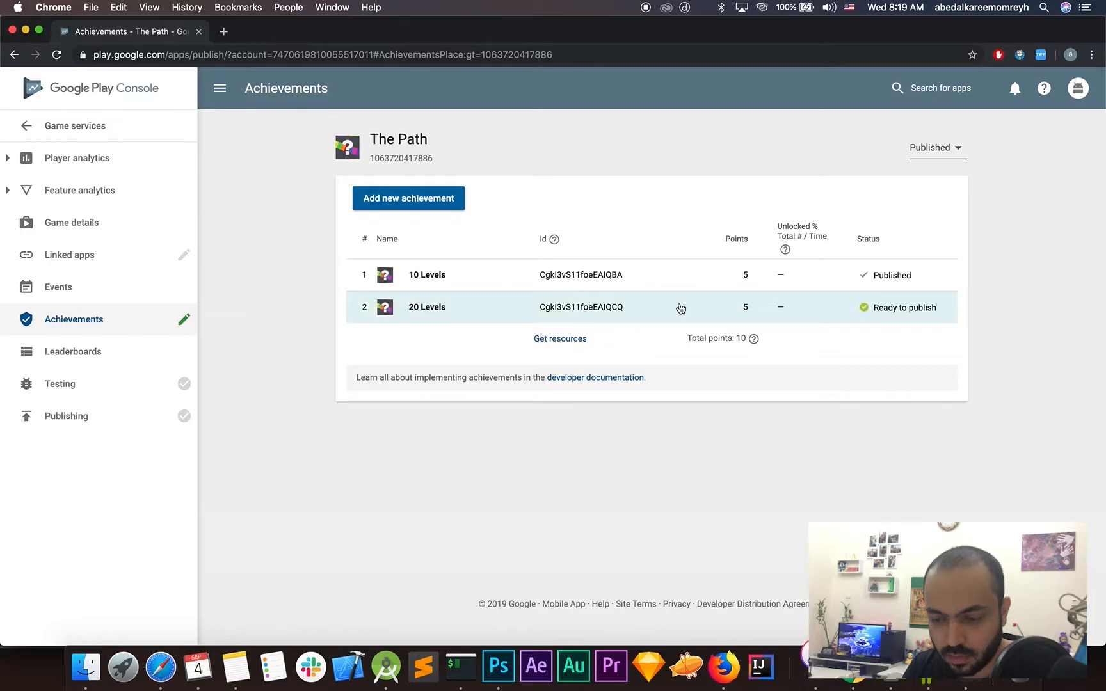
mouse_move(631, 311)
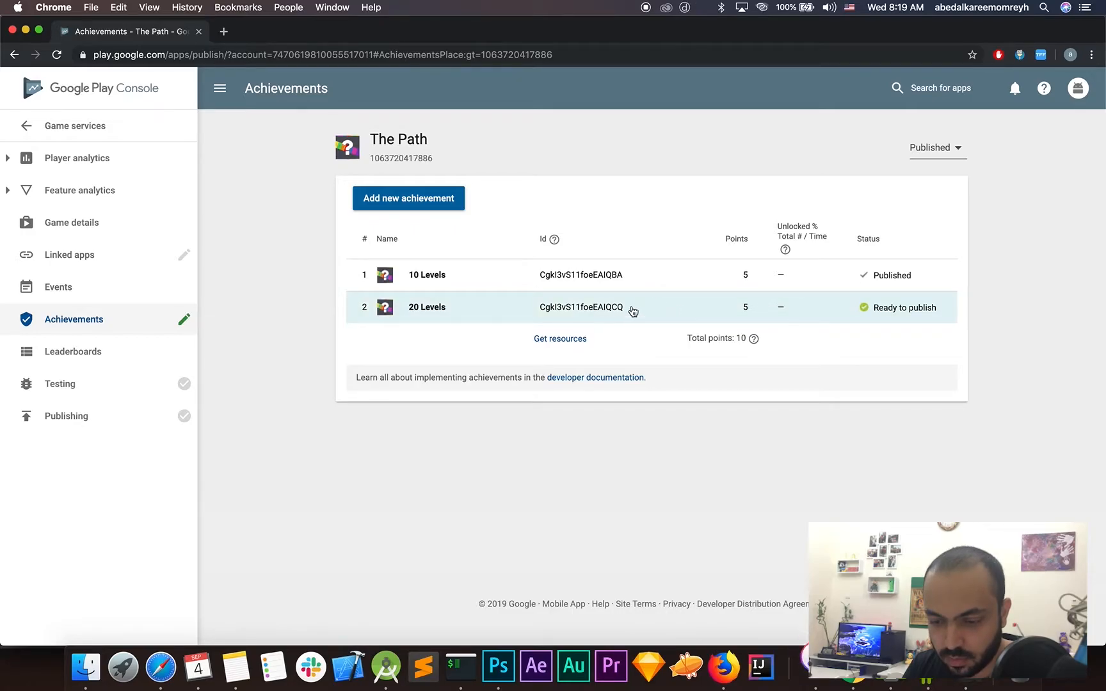
left_click(426, 307)
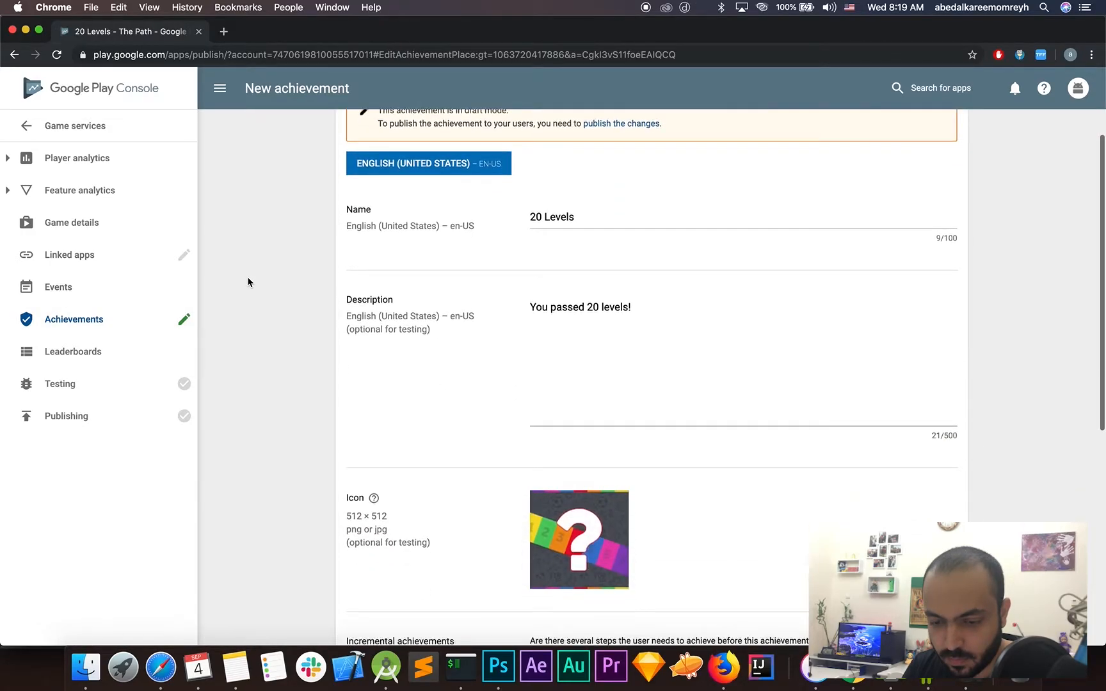
left_click(69, 255)
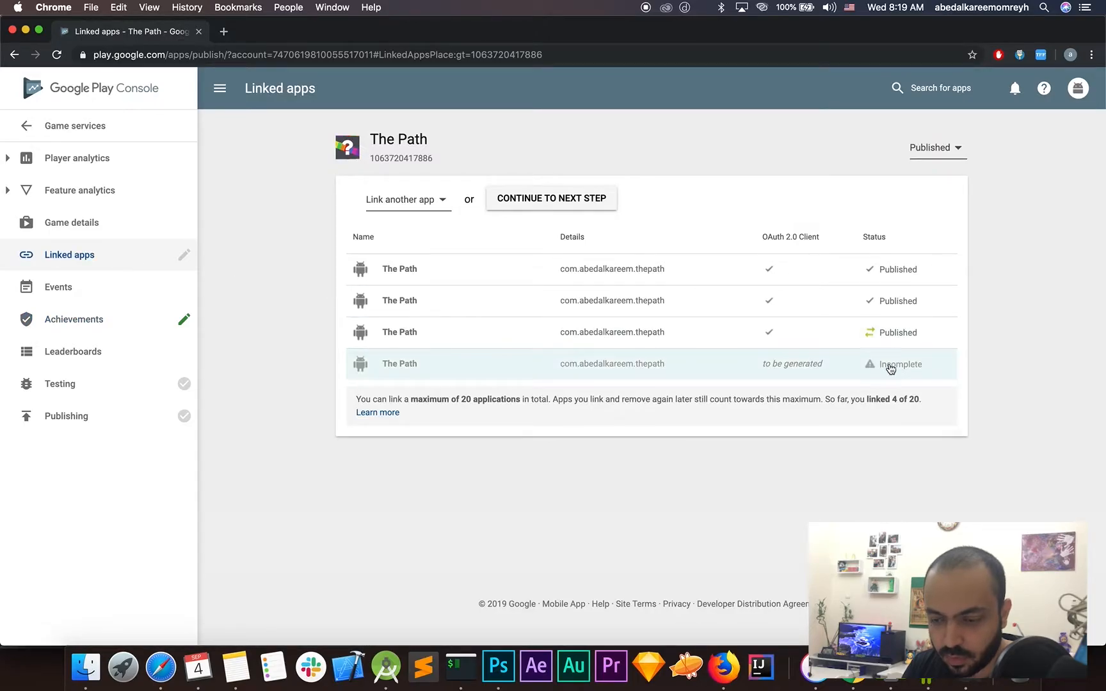
mouse_move(544, 370)
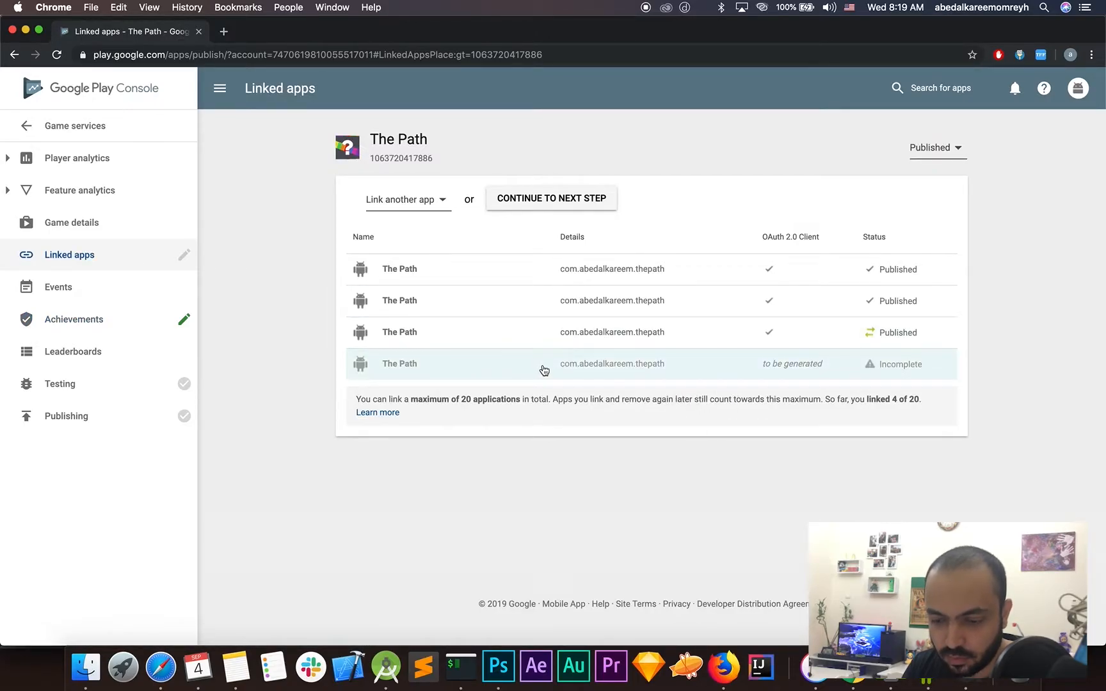
Remove the incomplete linked app from The Path.
left_click(399, 364)
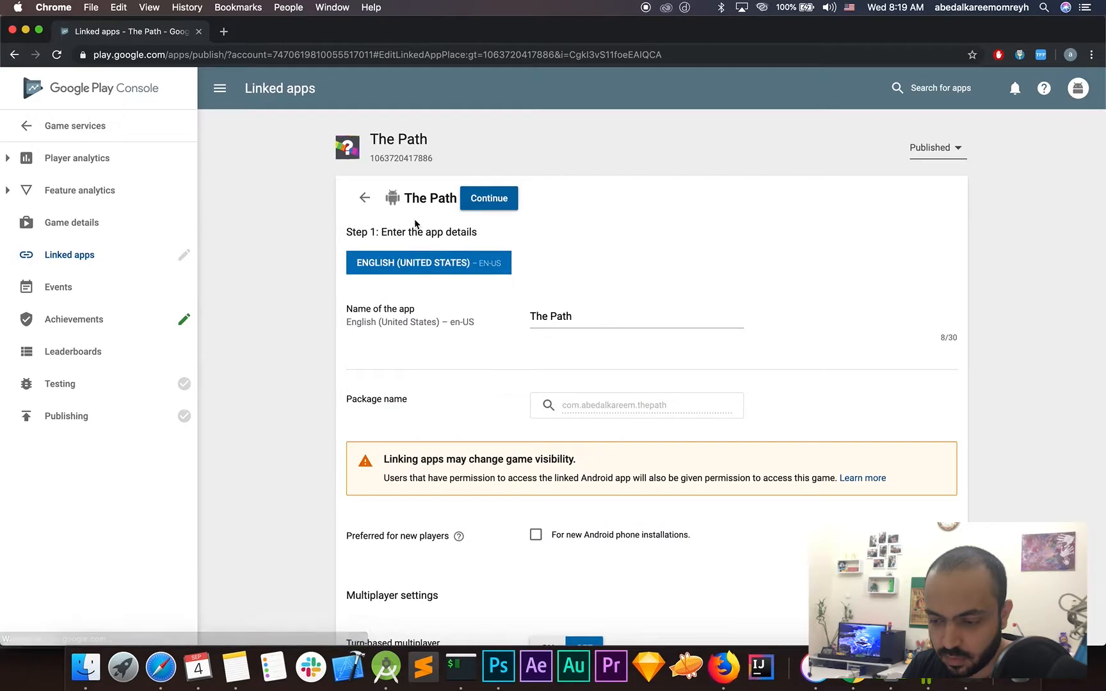
scroll("down", 3)
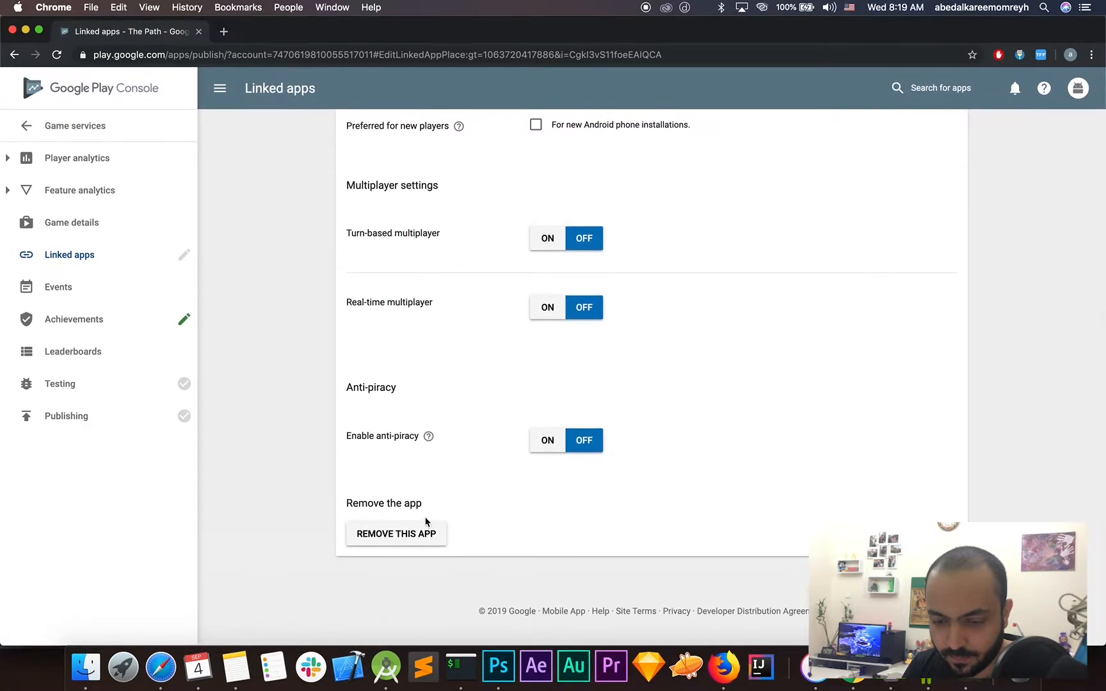
left_click(396, 533)
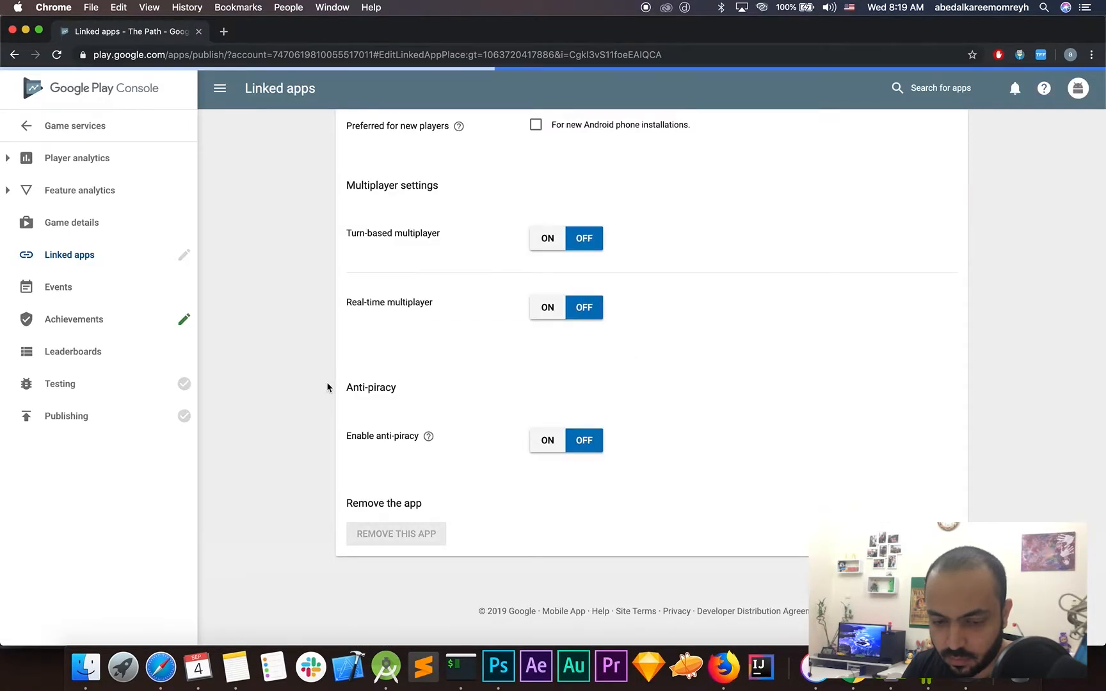
Review the Publishing status, Linked apps, Achievements and Testing access pages.
left_click(67, 415)
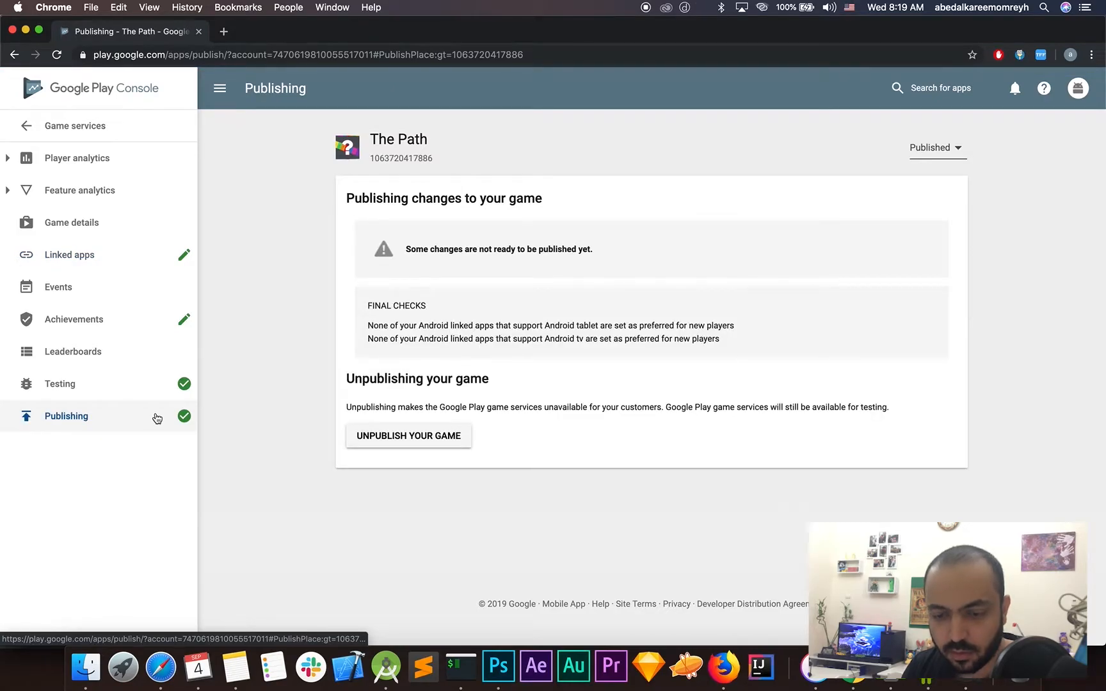
left_click(69, 255)
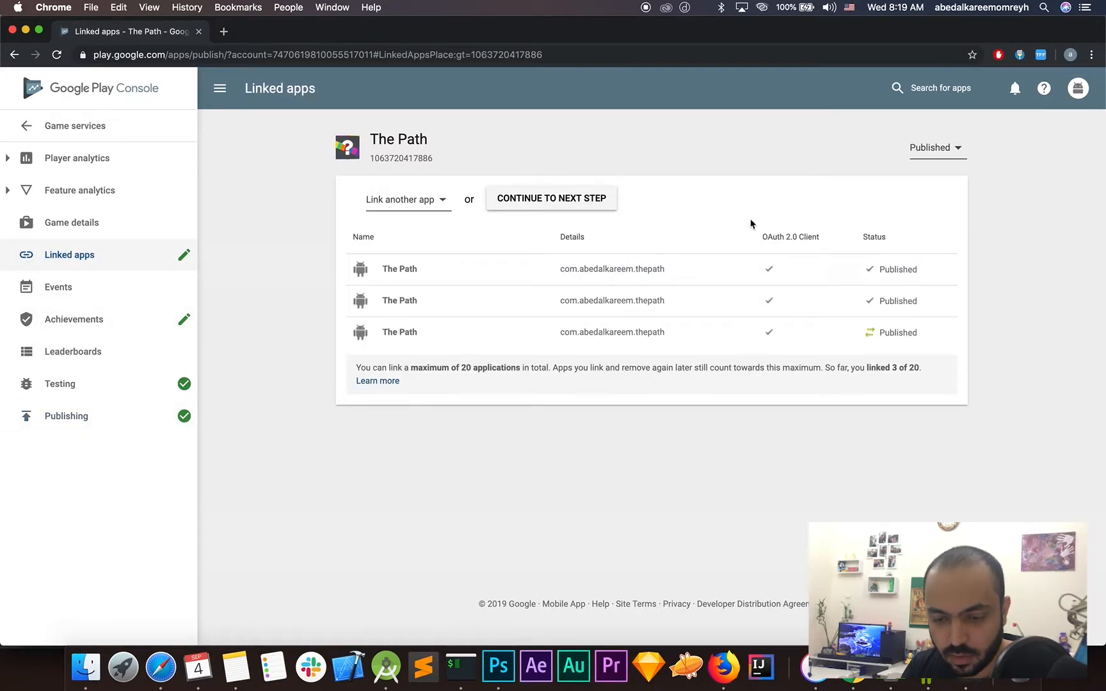
mouse_move(543, 338)
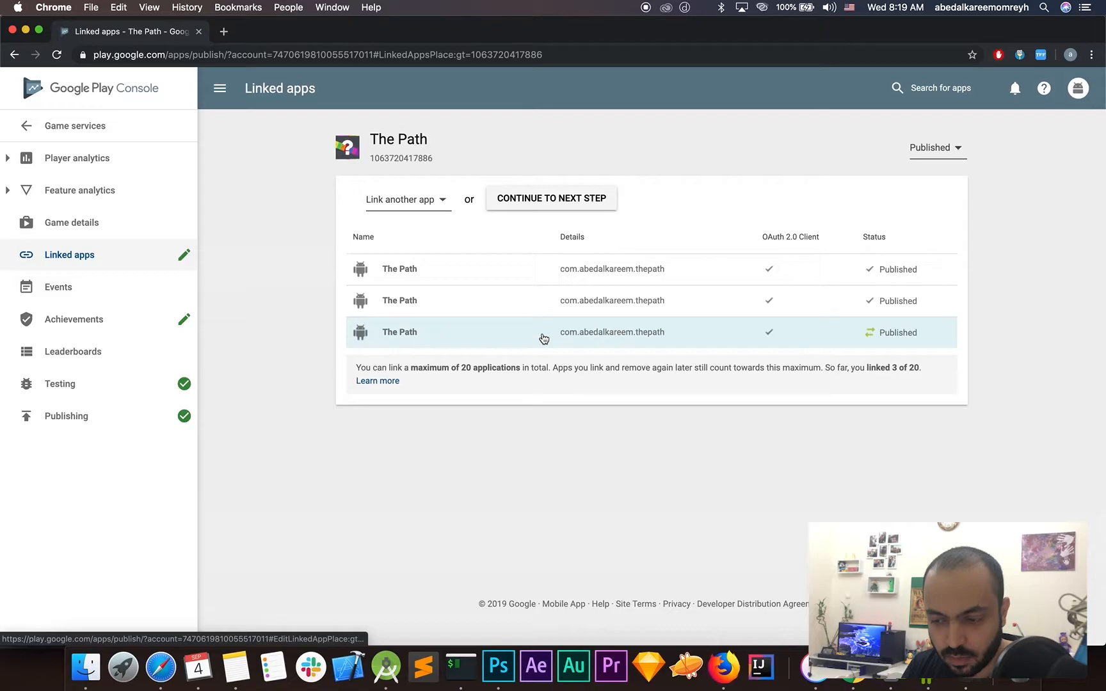
left_click(74, 318)
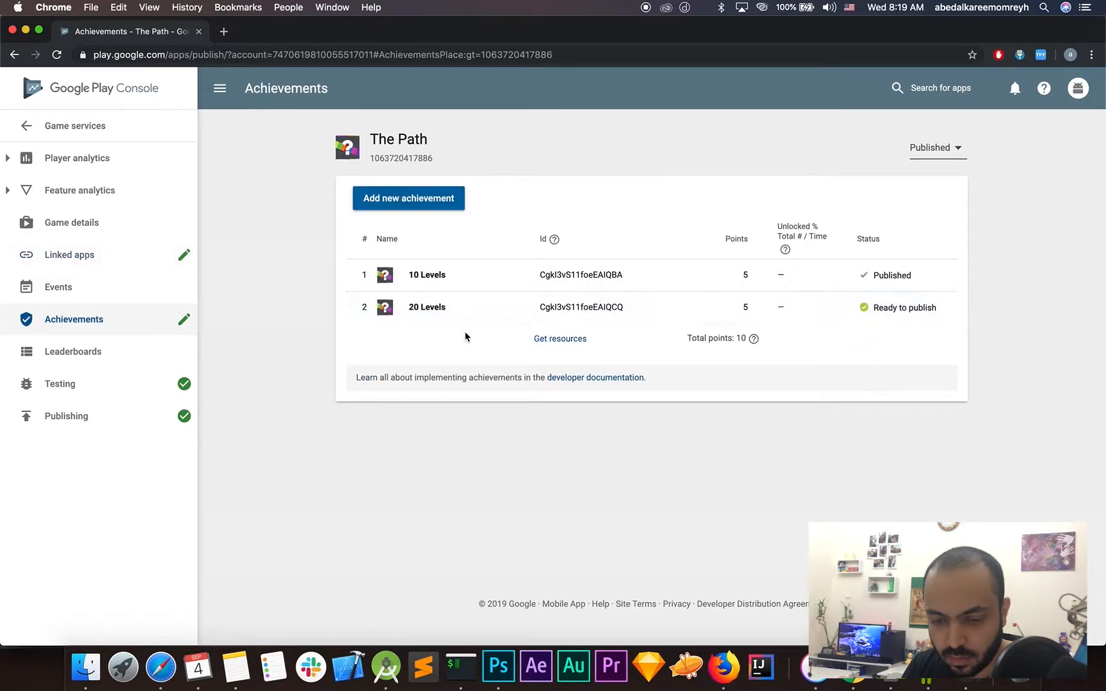
left_click(59, 382)
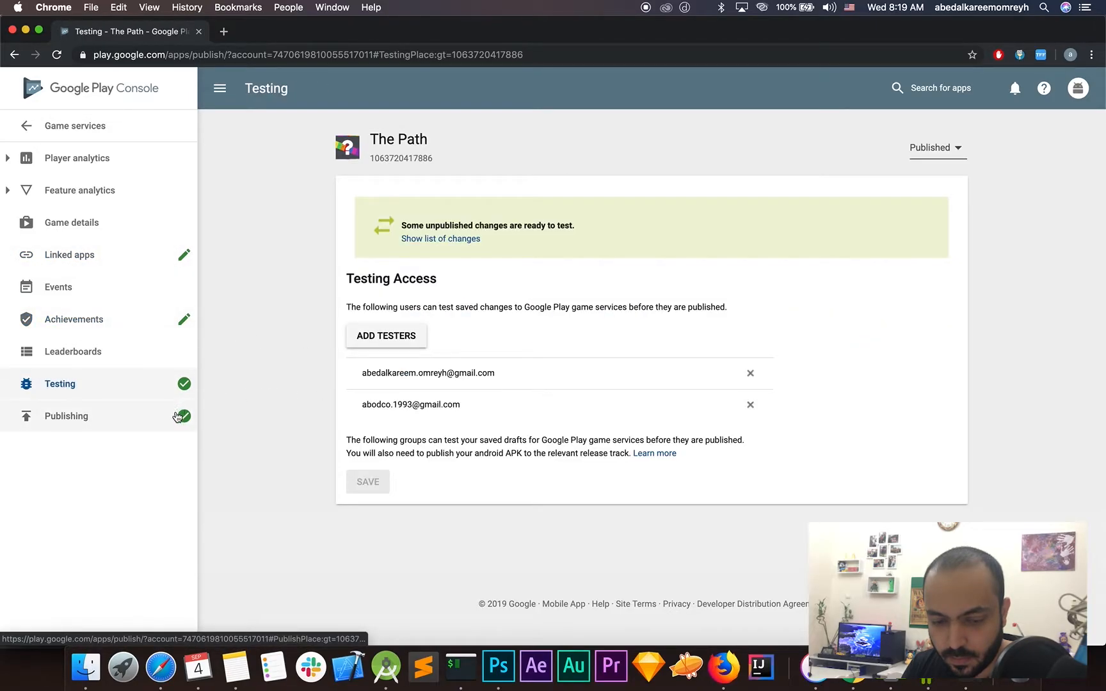
left_click(65, 415)
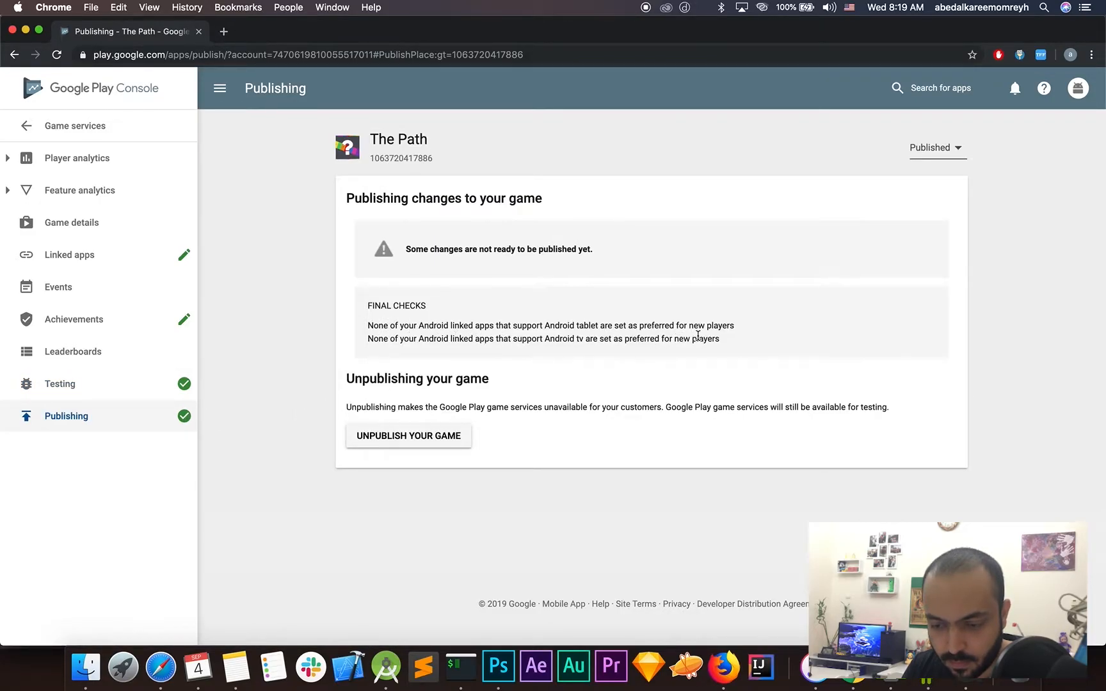
mouse_move(596, 368)
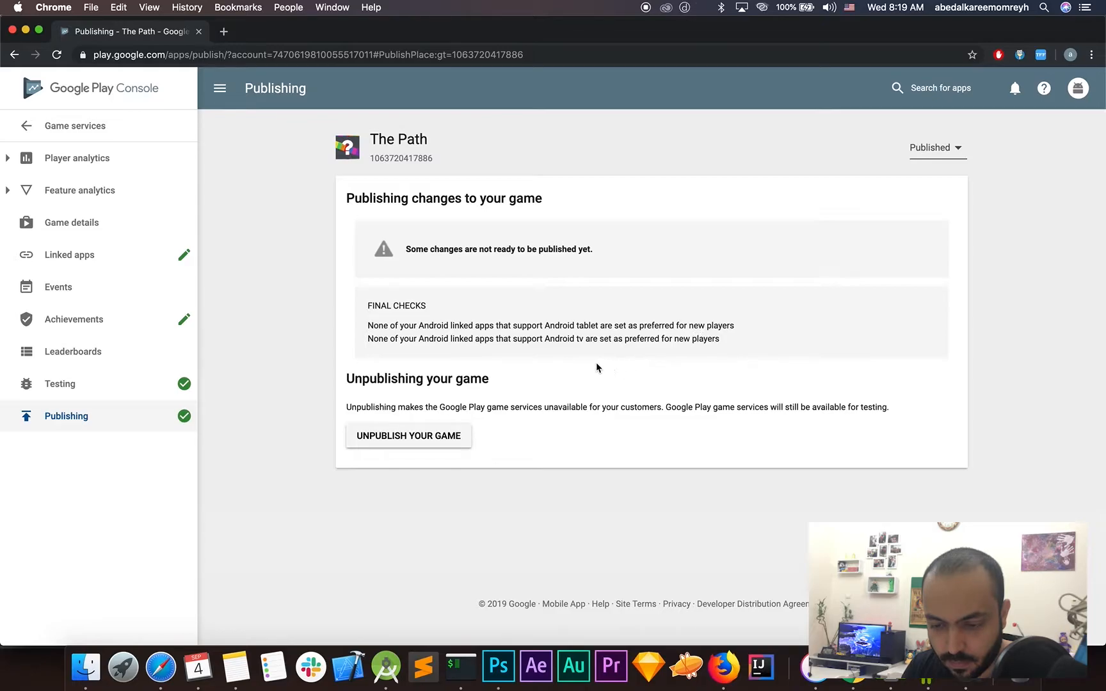
mouse_move(455, 335)
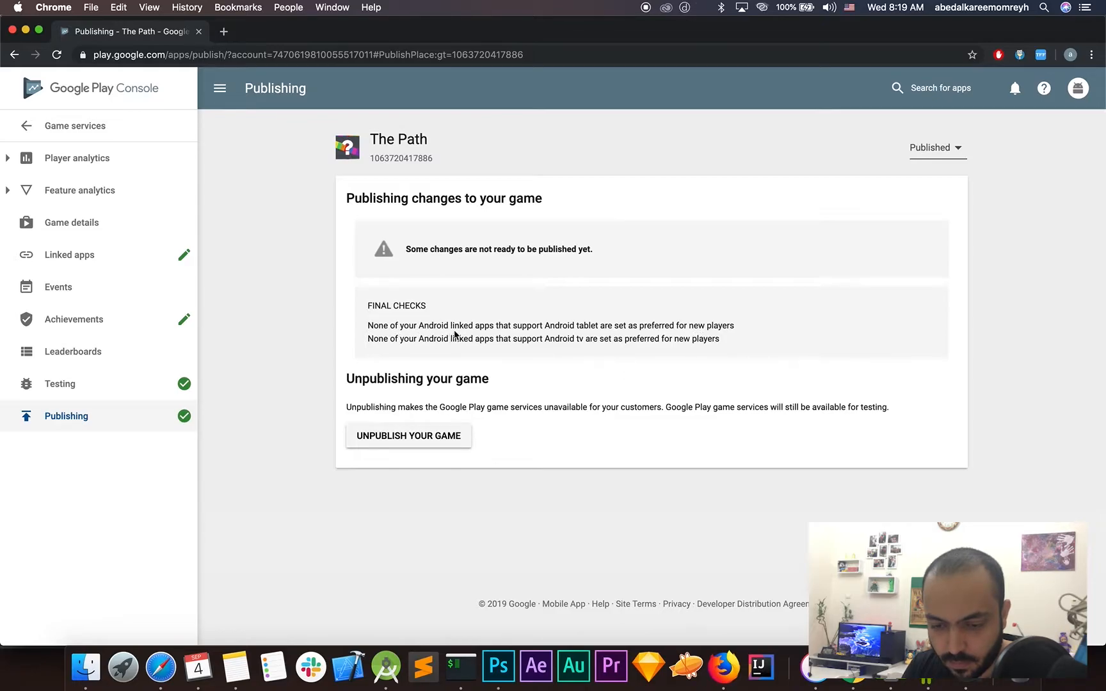
mouse_move(140, 341)
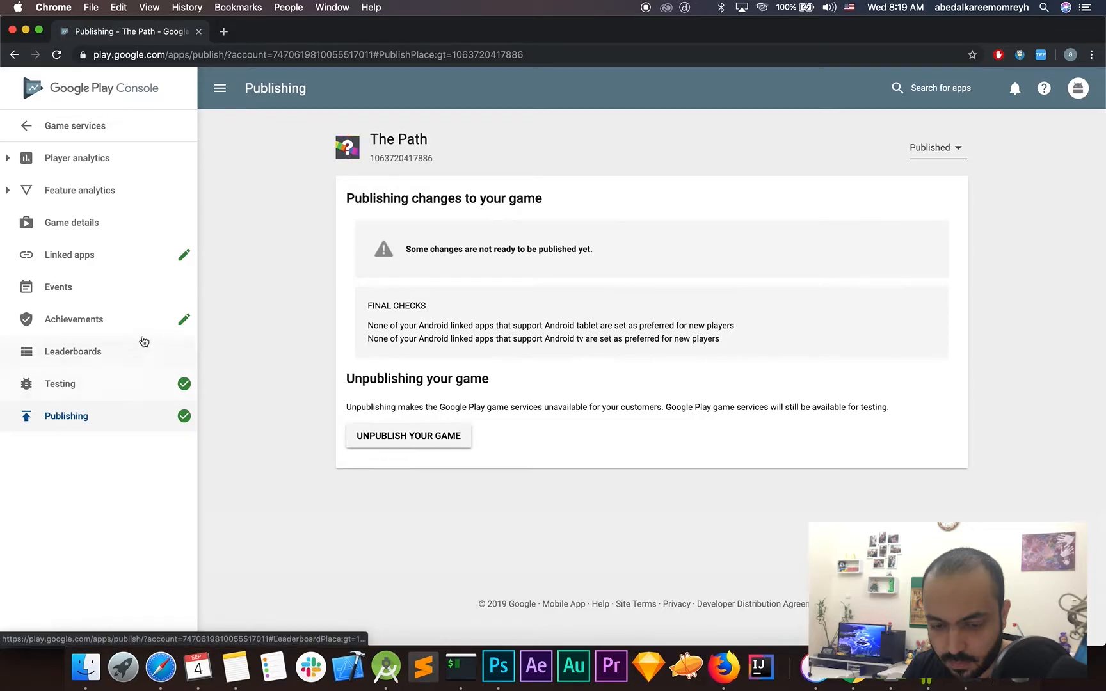
left_click(73, 319)
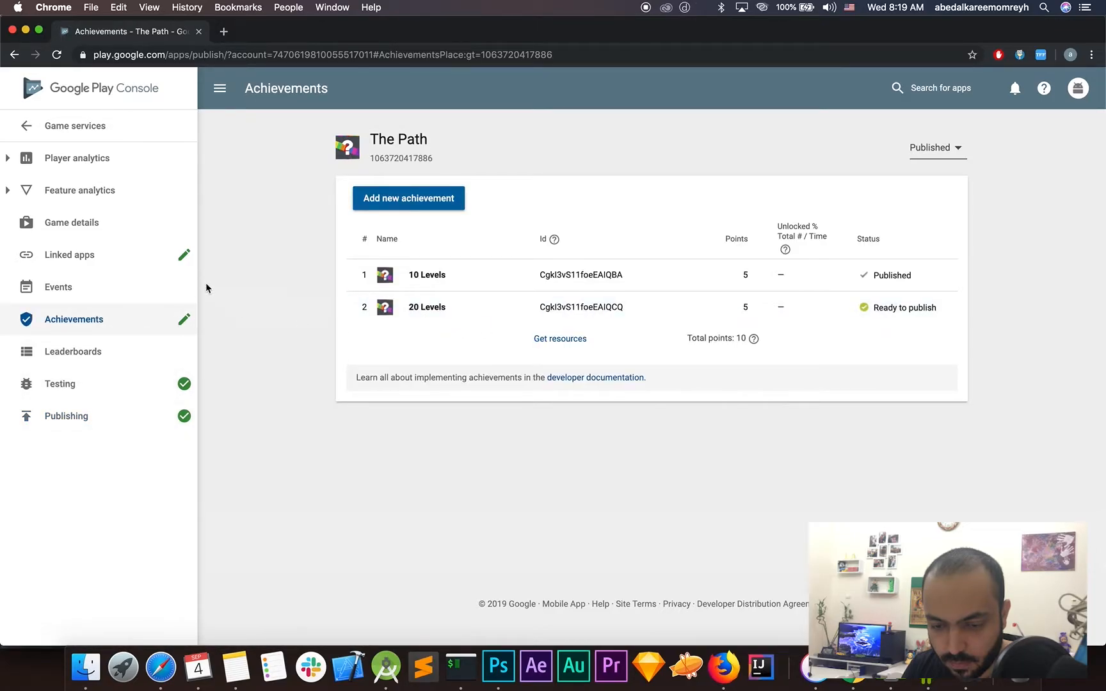
Inspect the third linked app's details, then check the publishing status page.
left_click(69, 255)
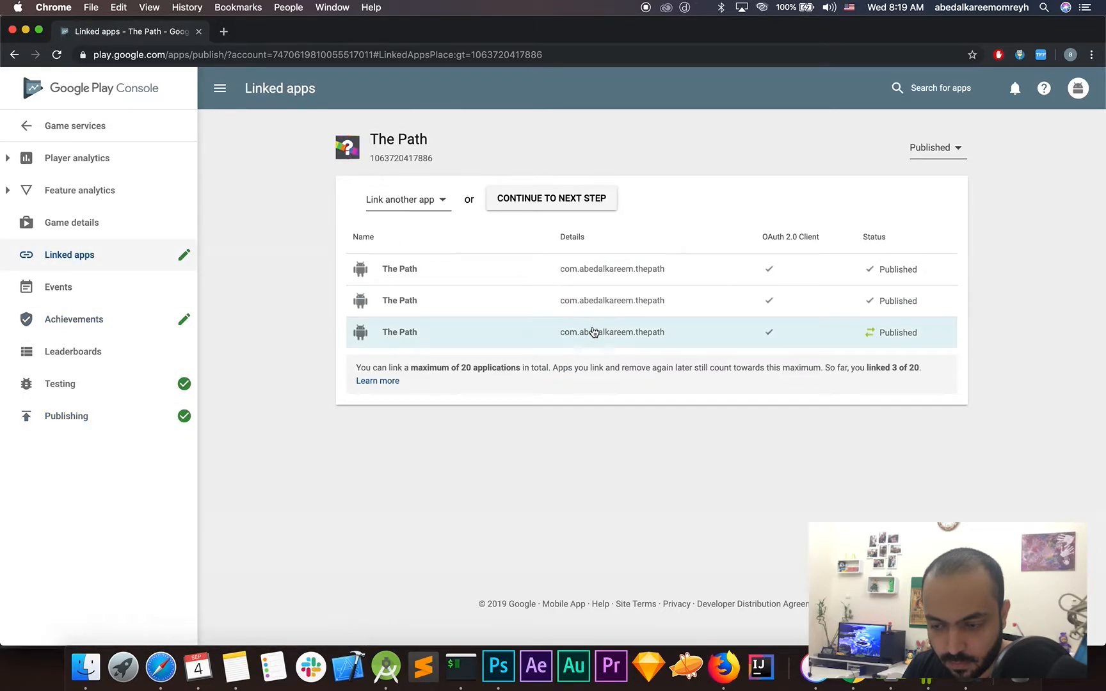
mouse_move(600, 311)
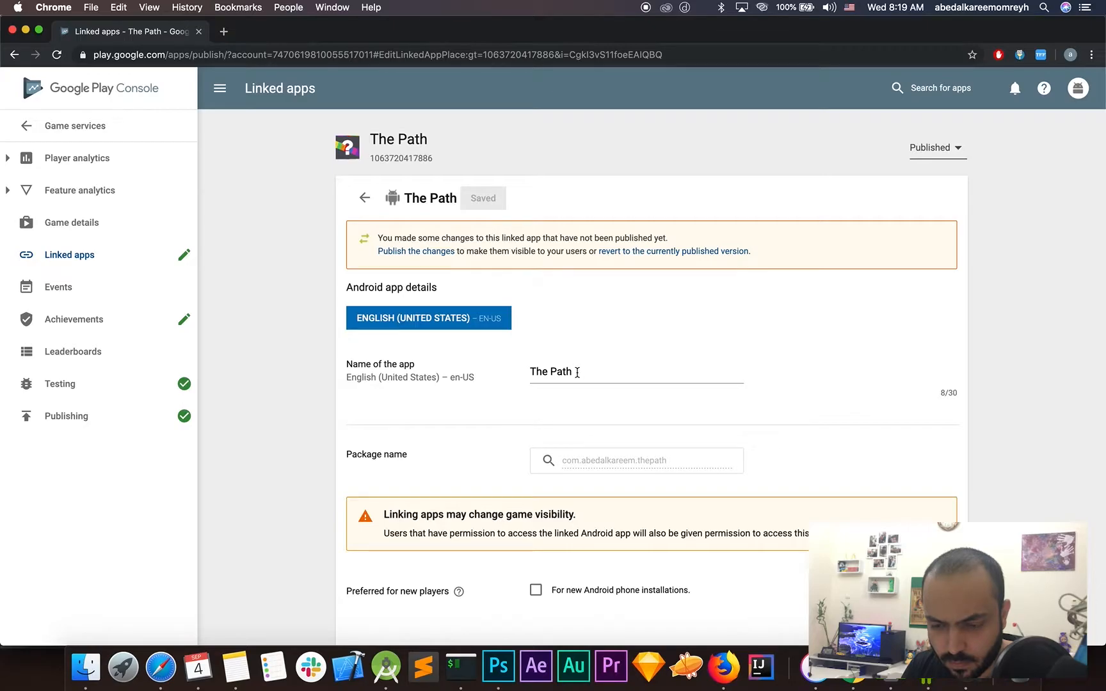
scroll("down", 3)
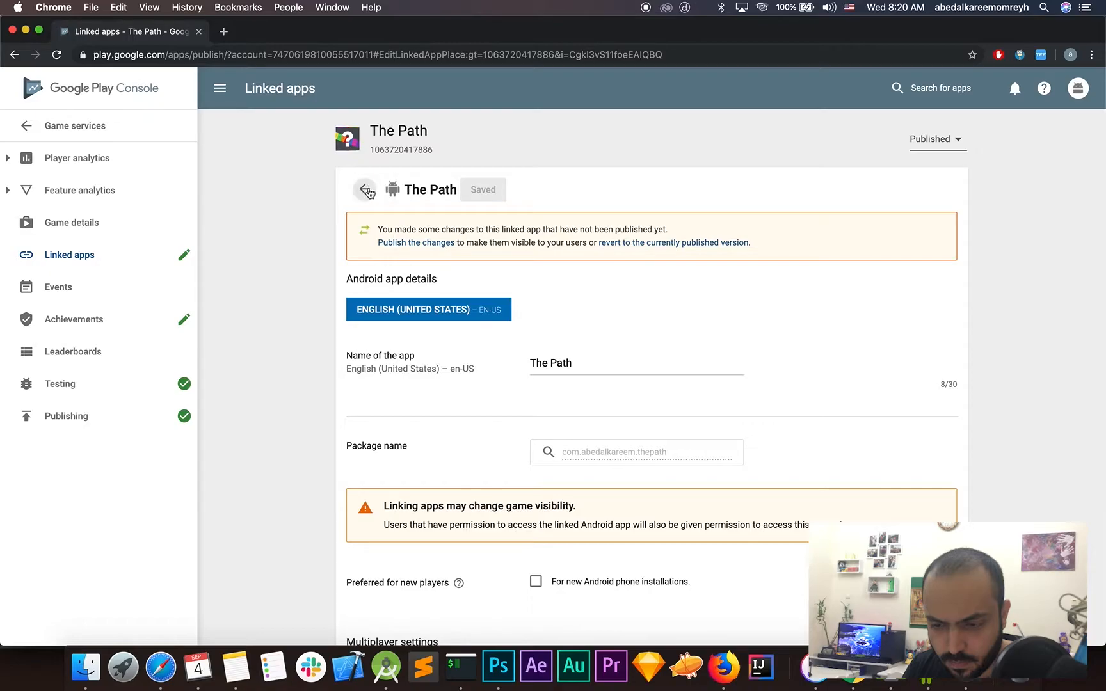
left_click(366, 189)
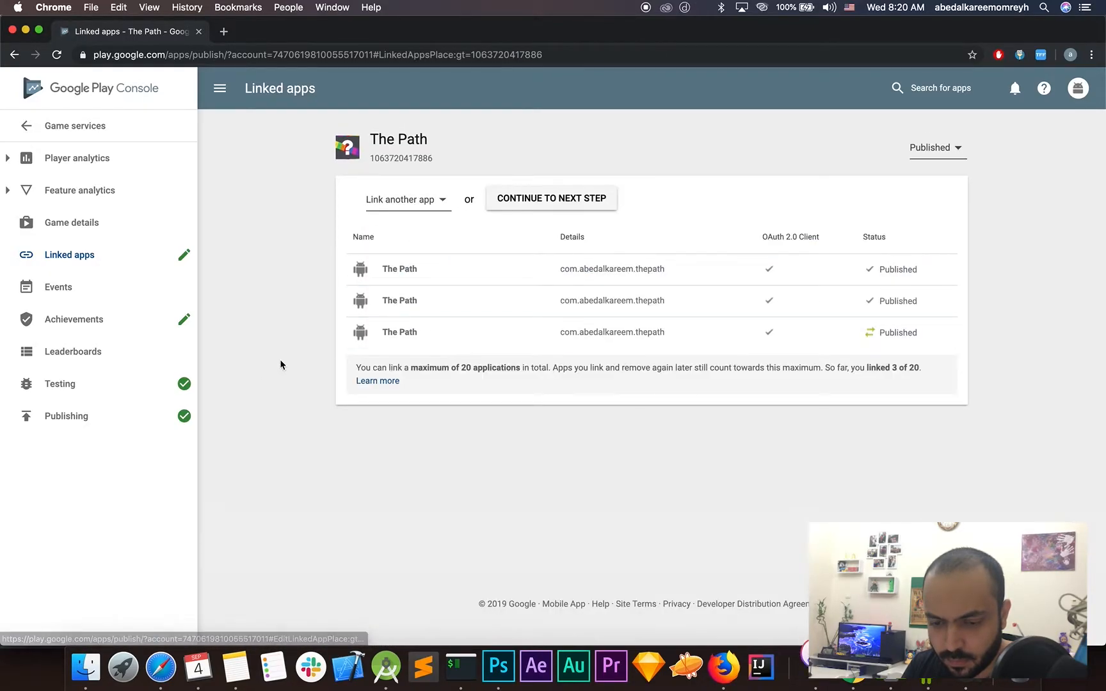
left_click(65, 415)
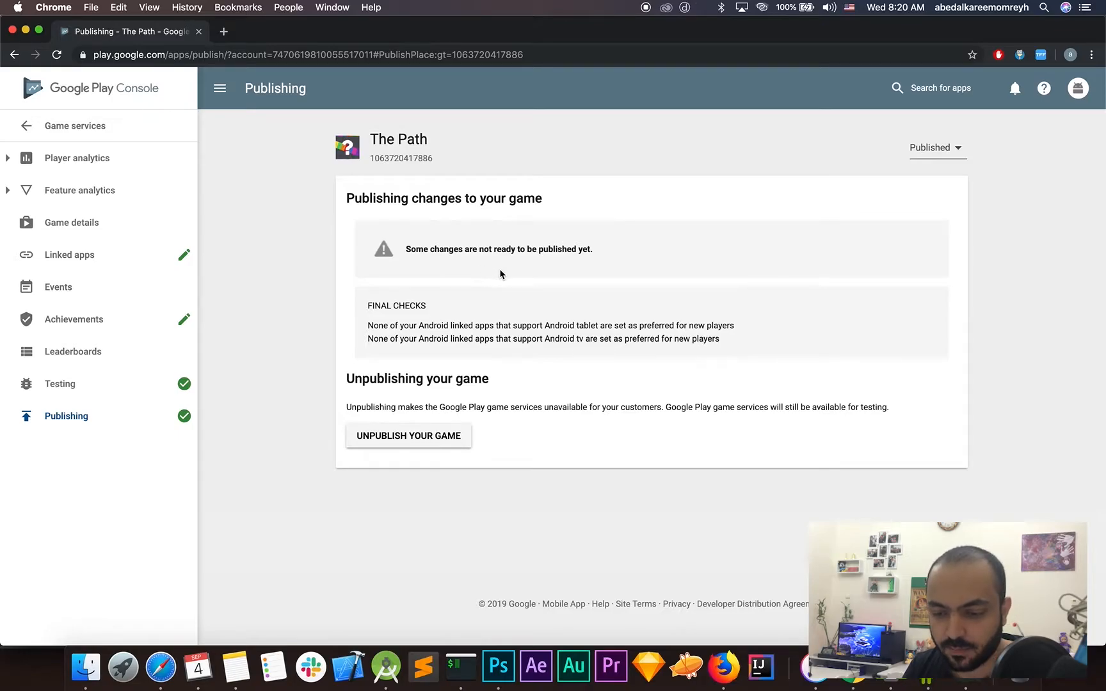
mouse_move(530, 386)
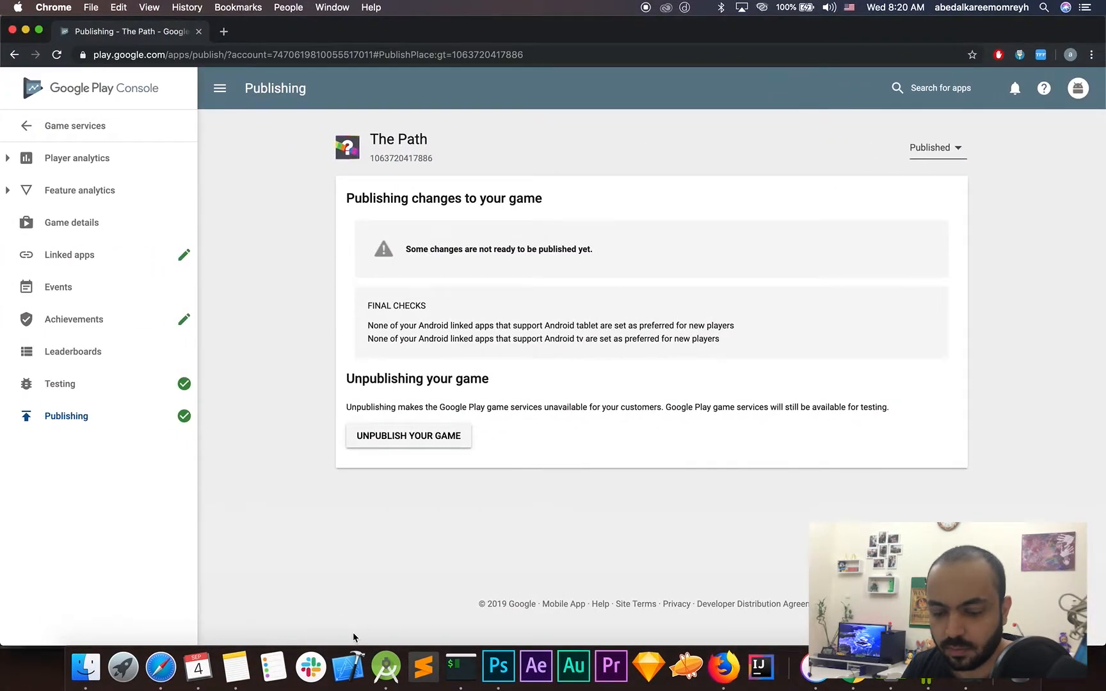
mouse_move(386, 664)
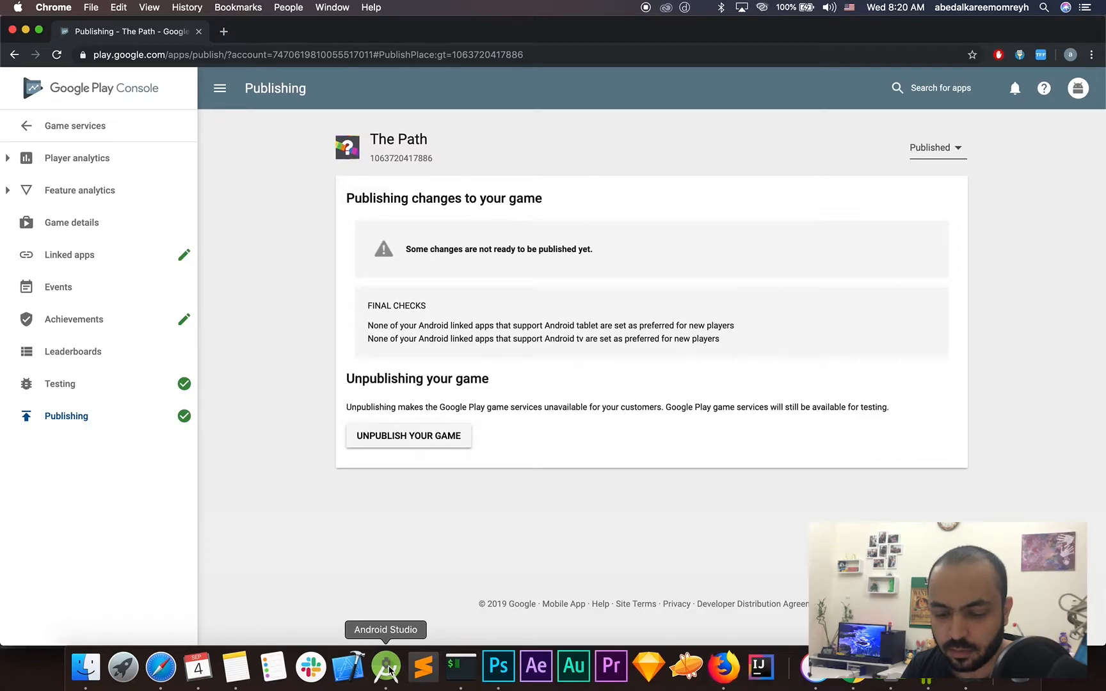
left_click(386, 665)
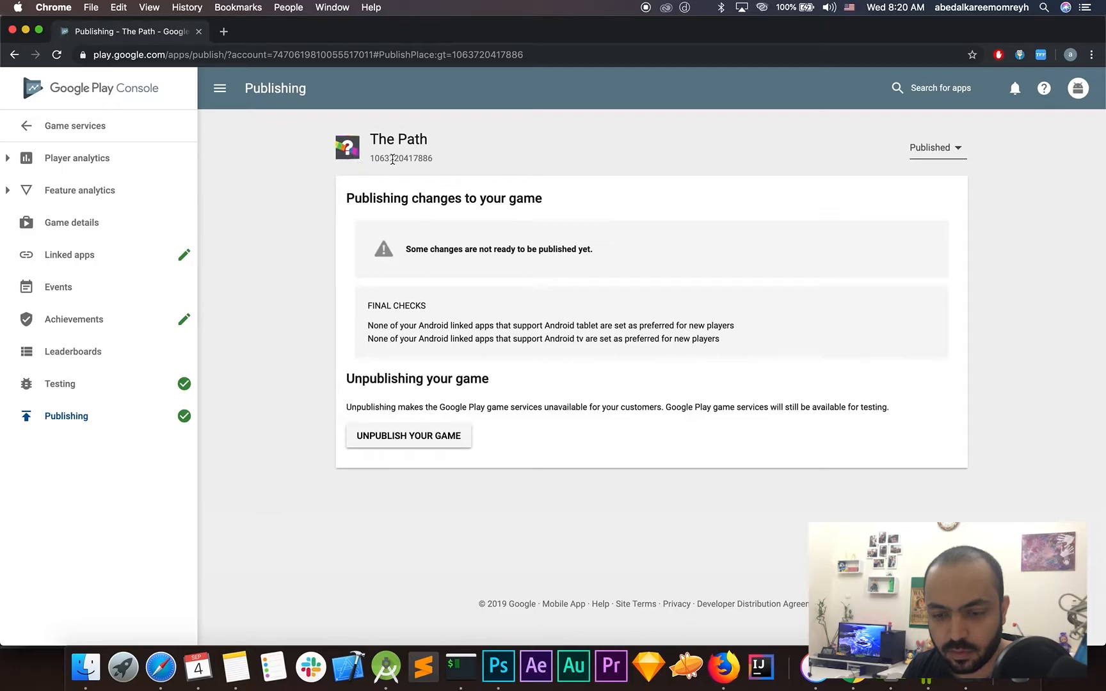
double_click(400, 158)
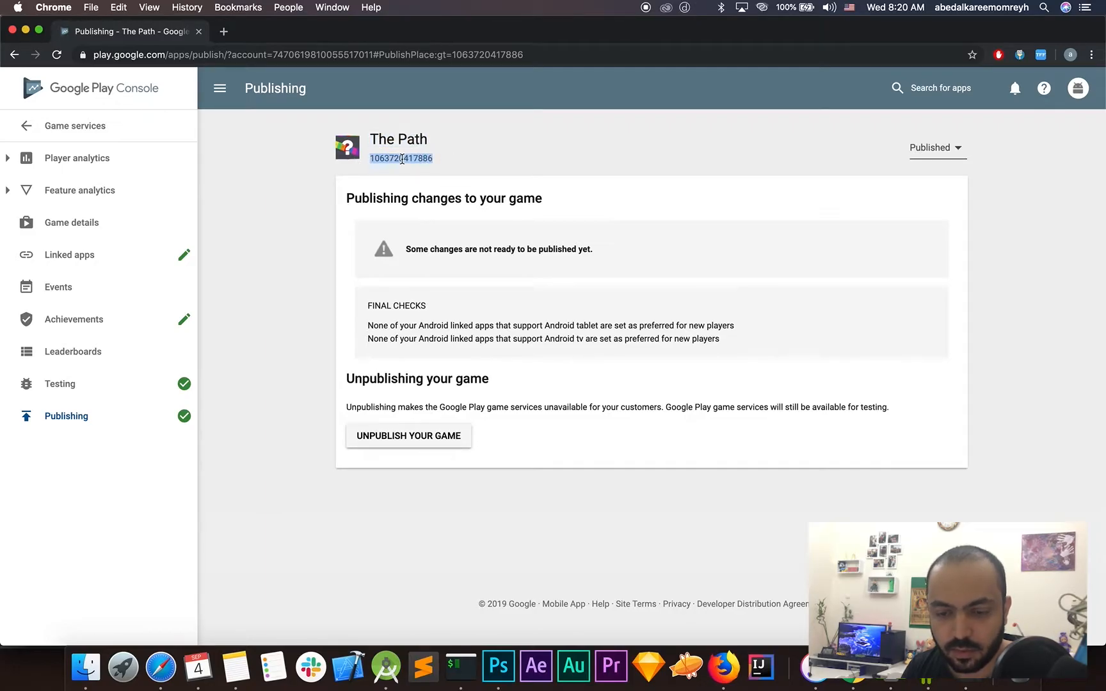
mouse_move(386, 665)
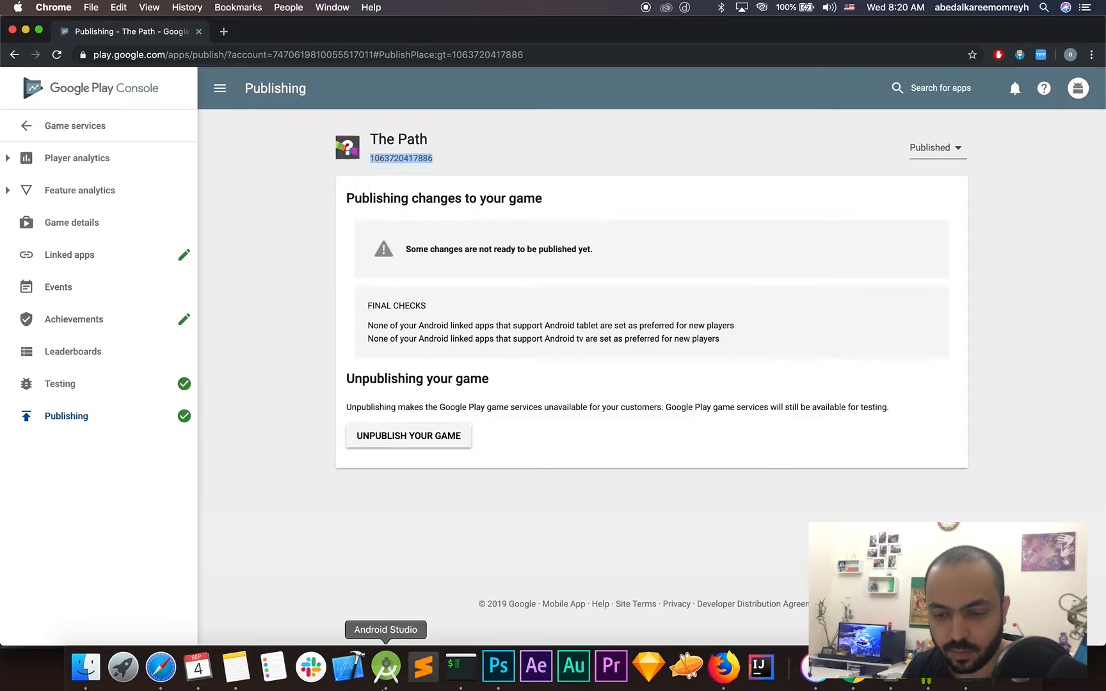
left_click(386, 666)
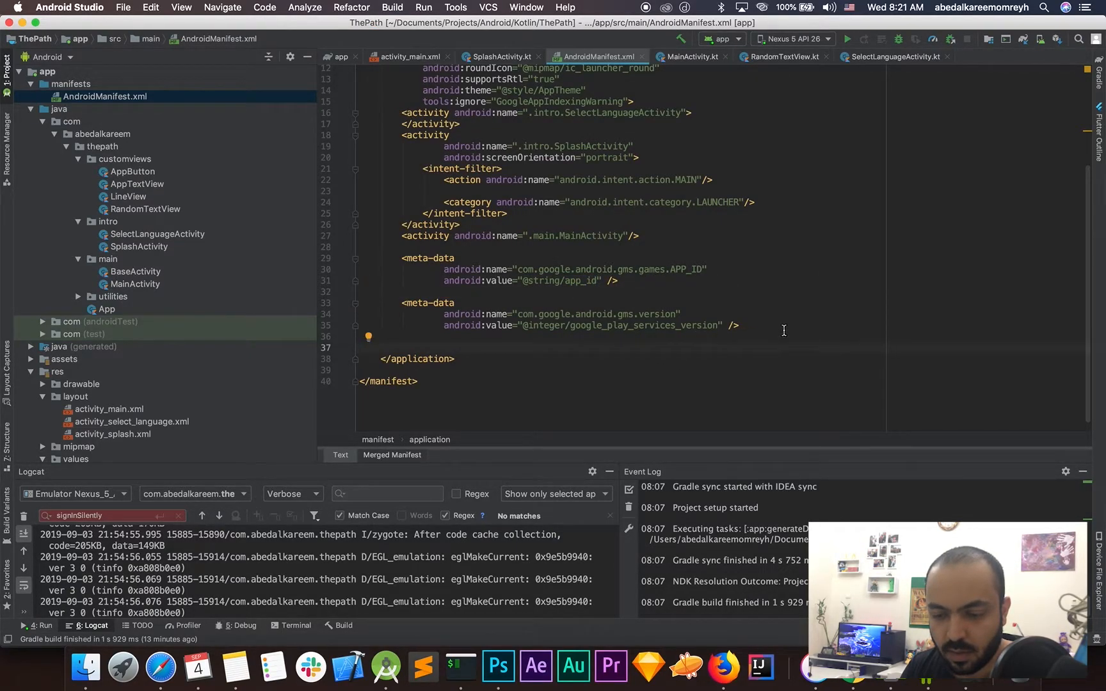
Review the games APP_ID and play-services meta-data entries, then run the app.
left_click_drag(402, 303, 738, 325)
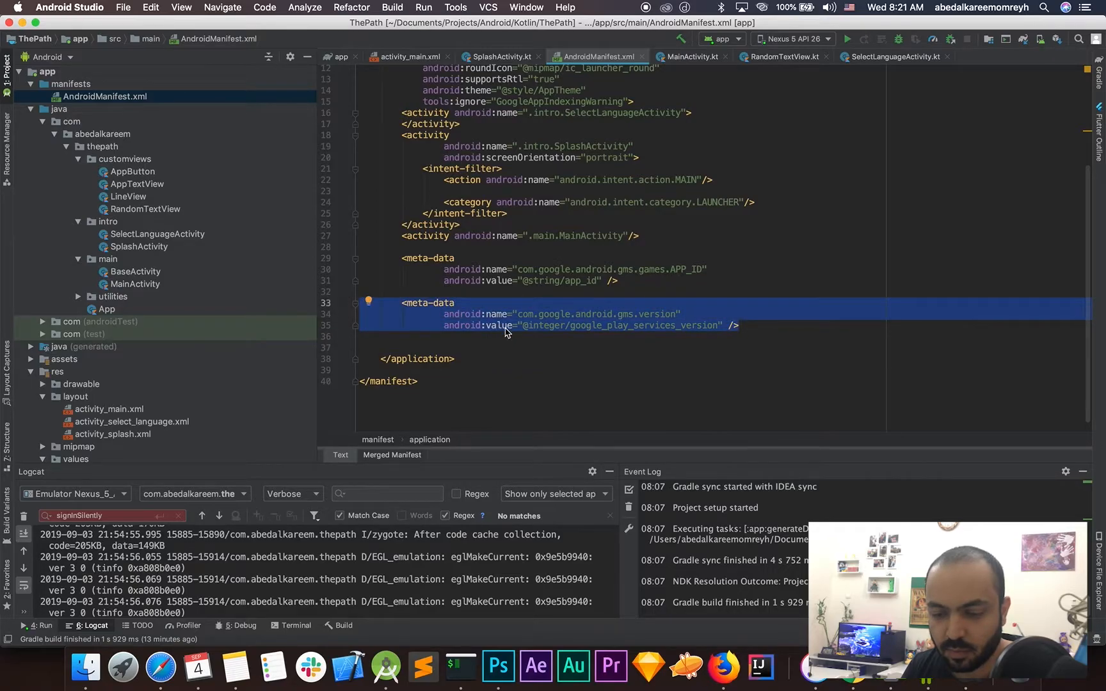
mouse_move(592, 325)
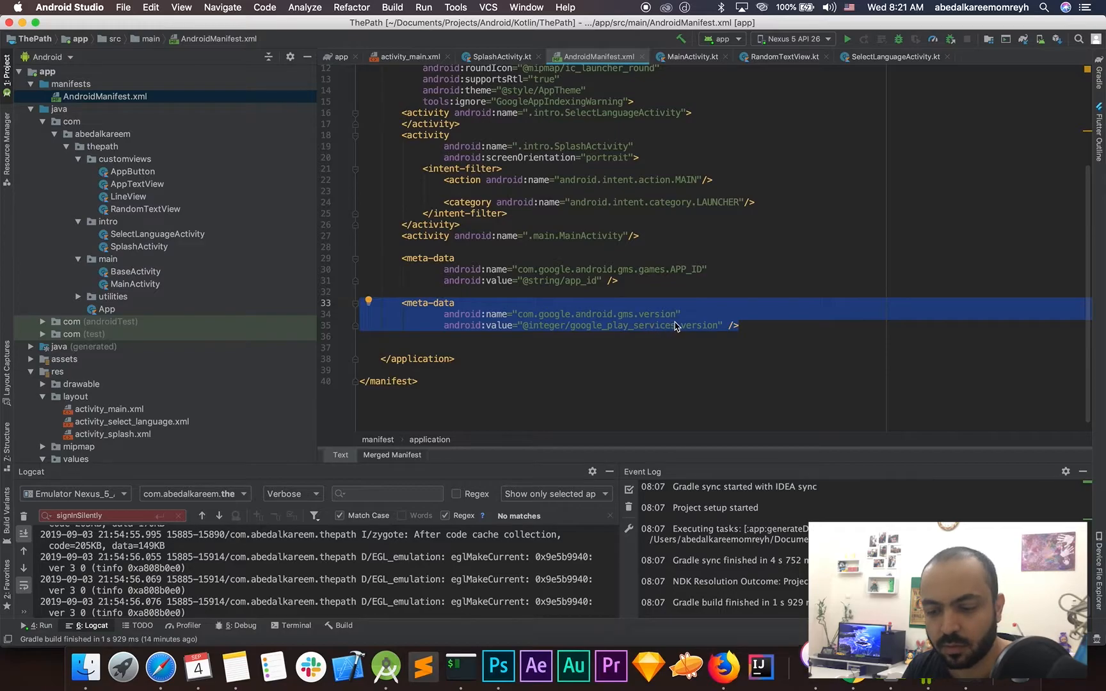
left_click(366, 325)
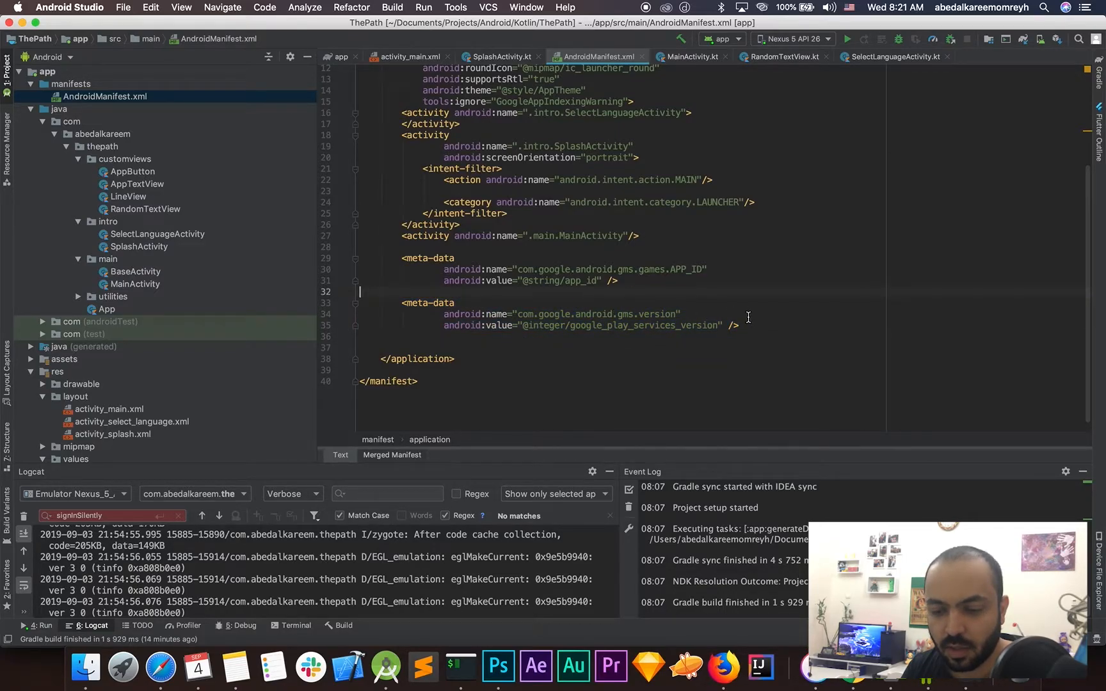
left_click_drag(406, 257, 741, 325)
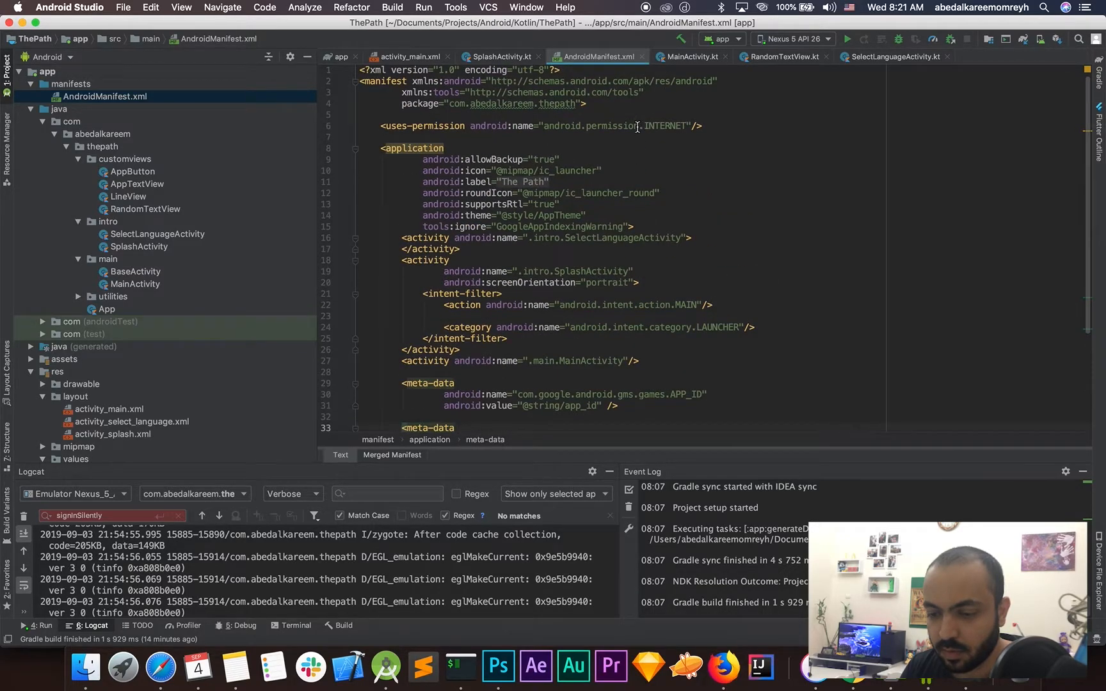
left_click(635, 125)
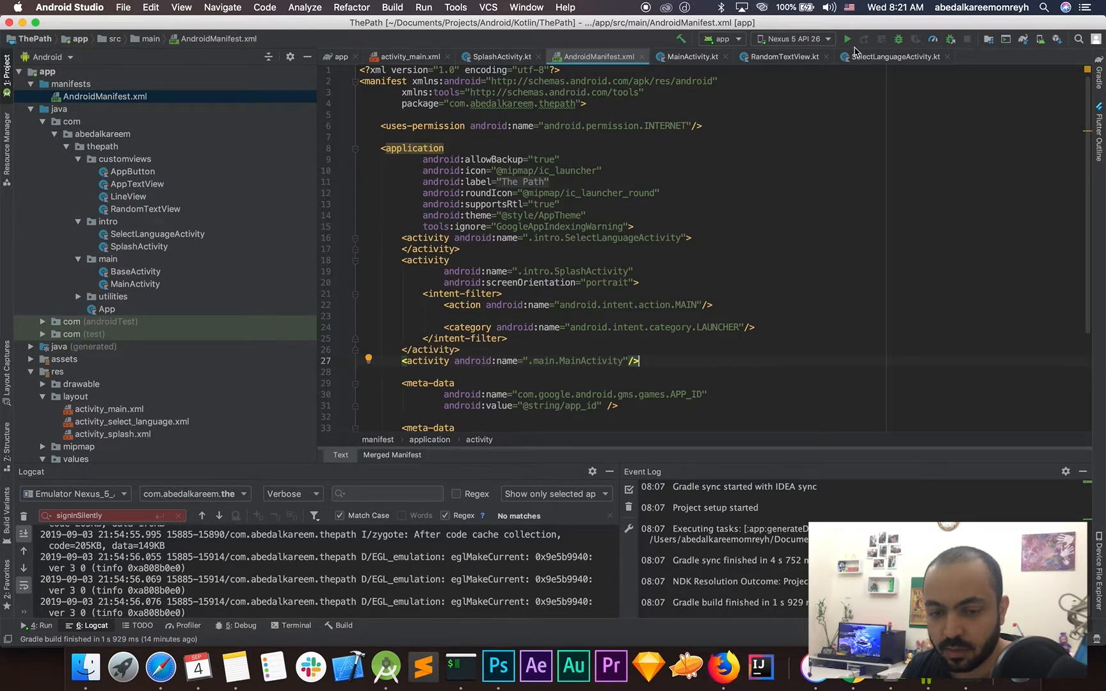
left_click(846, 39)
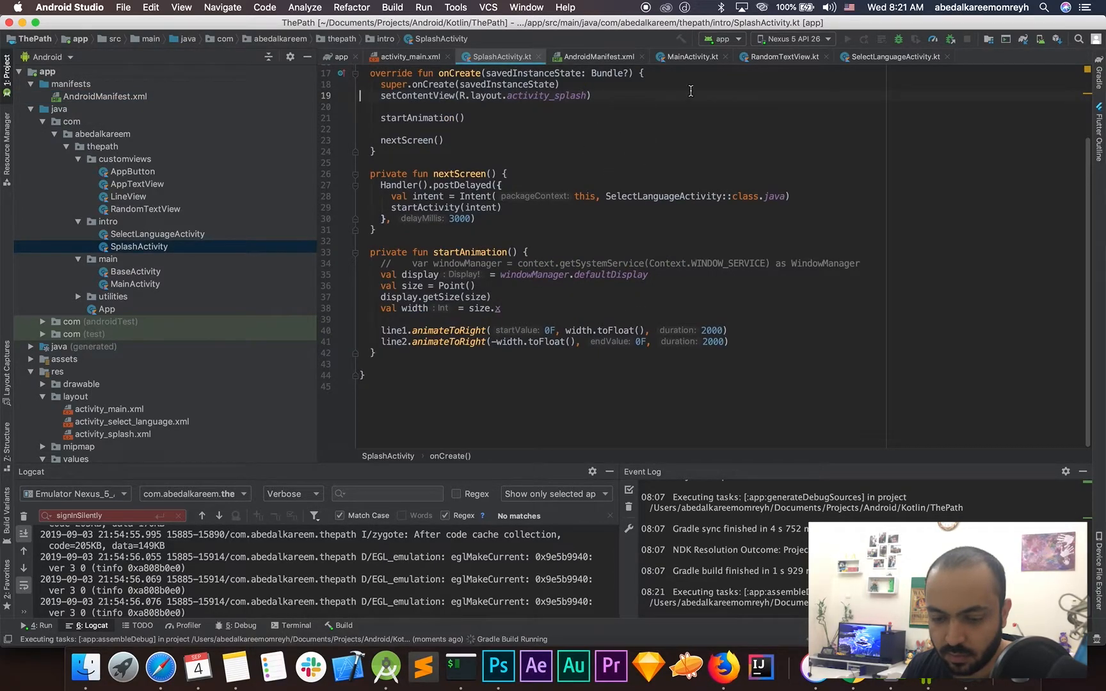
Call initGoogleClientAndSignin() inside MainActivity's onCreate.
left_click(690, 57)
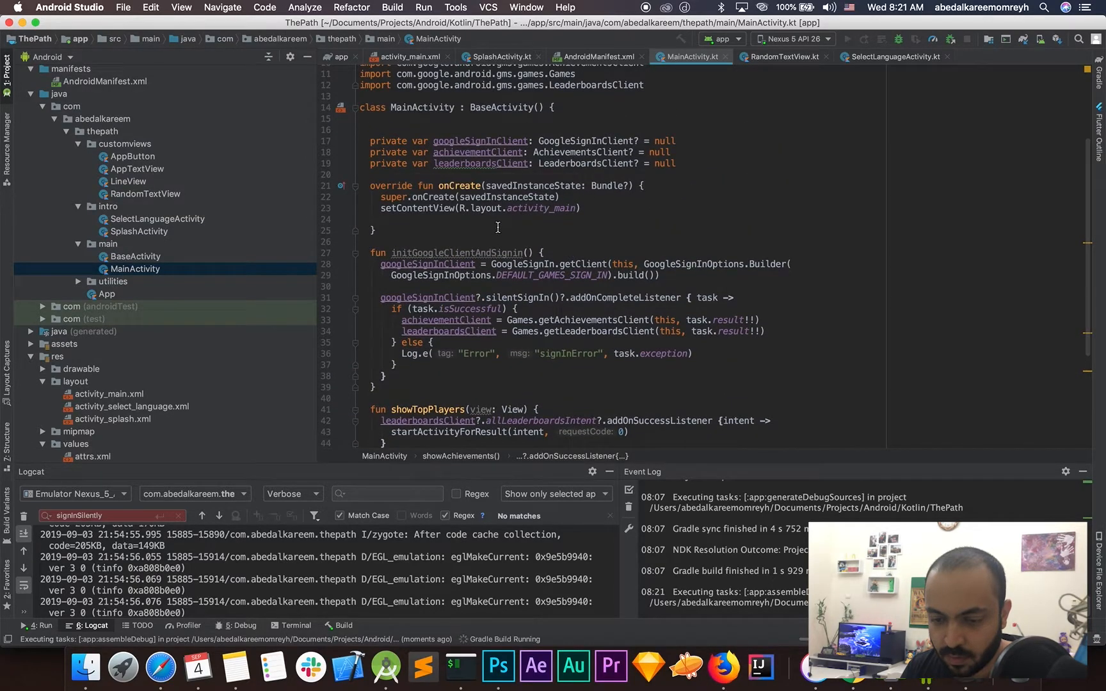
mouse_move(456, 252)
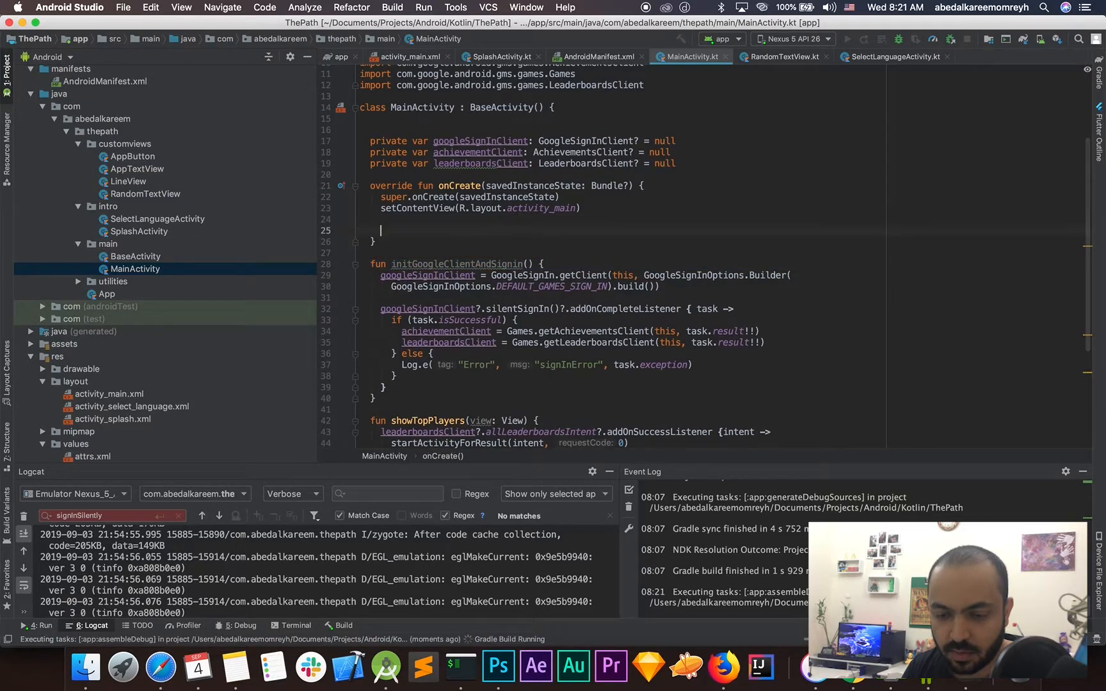
type("initGoogleClientAndSignin()")
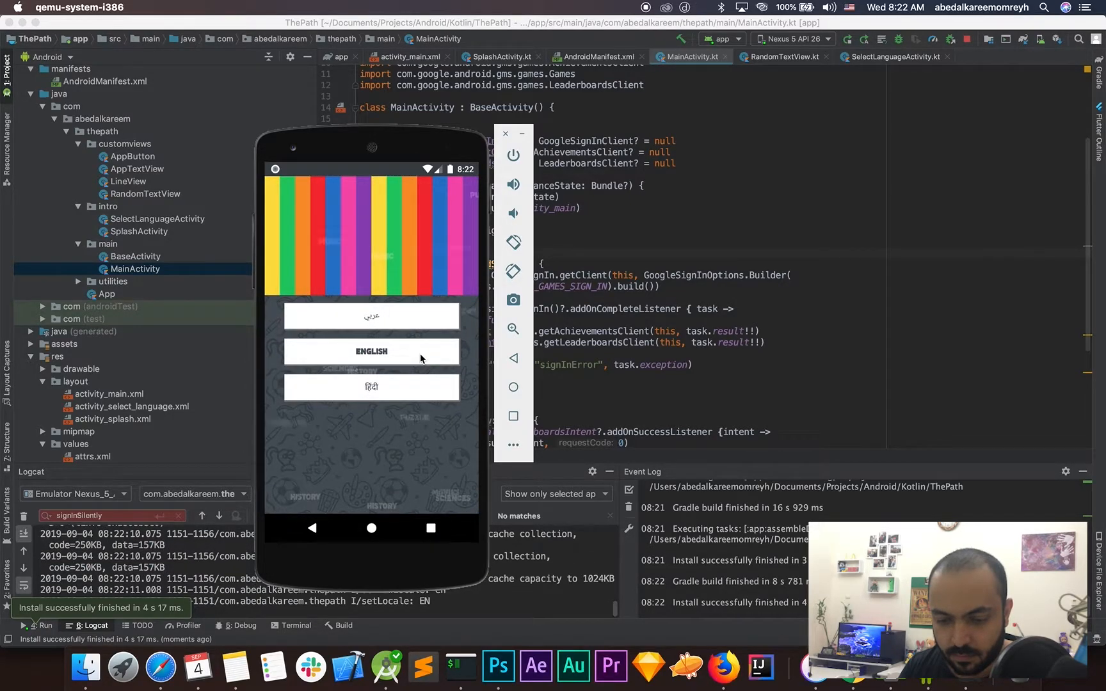
Choose English in the running app, then view and leave the Top Players leaderboard.
left_click(371, 352)
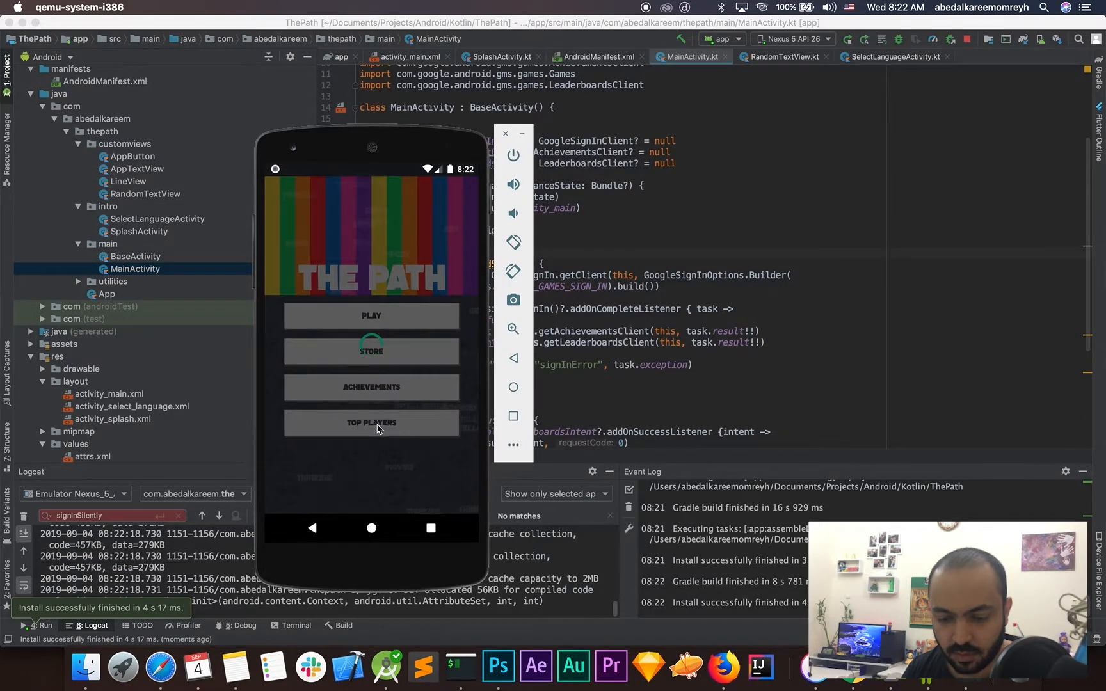
left_click(371, 422)
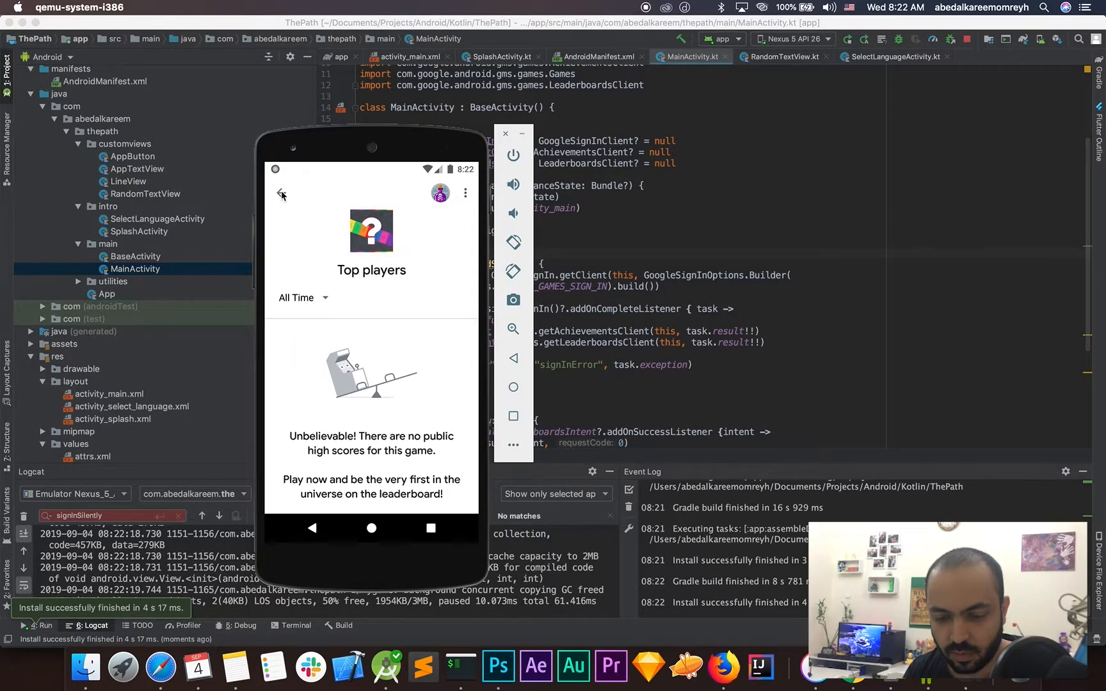
left_click(281, 194)
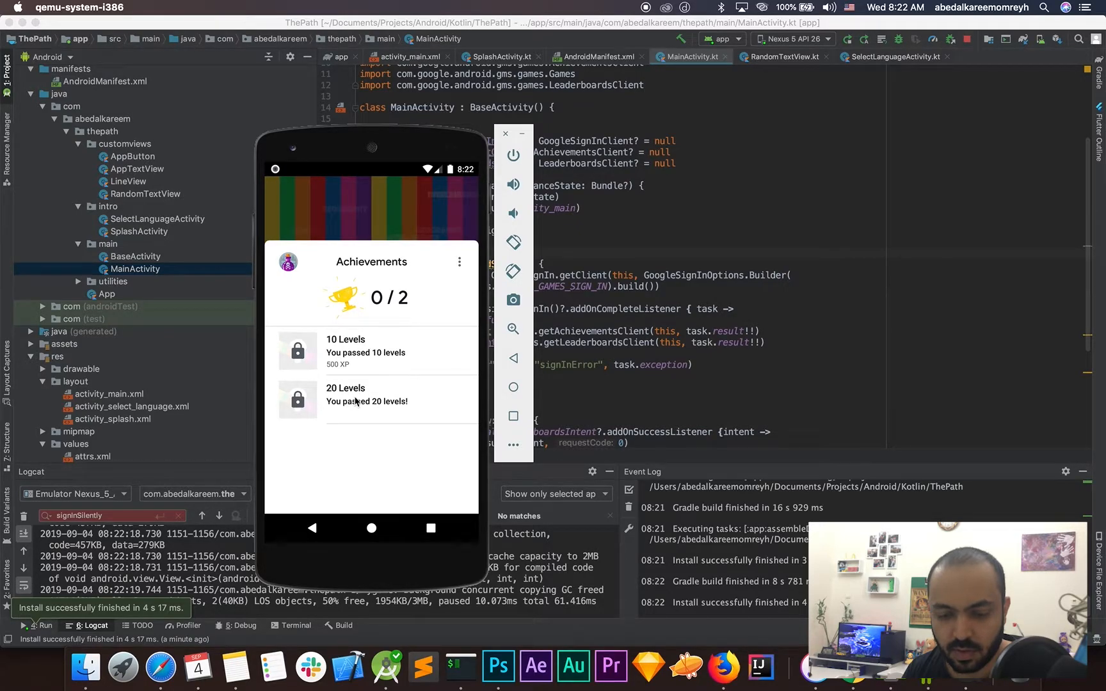
mouse_move(303, 357)
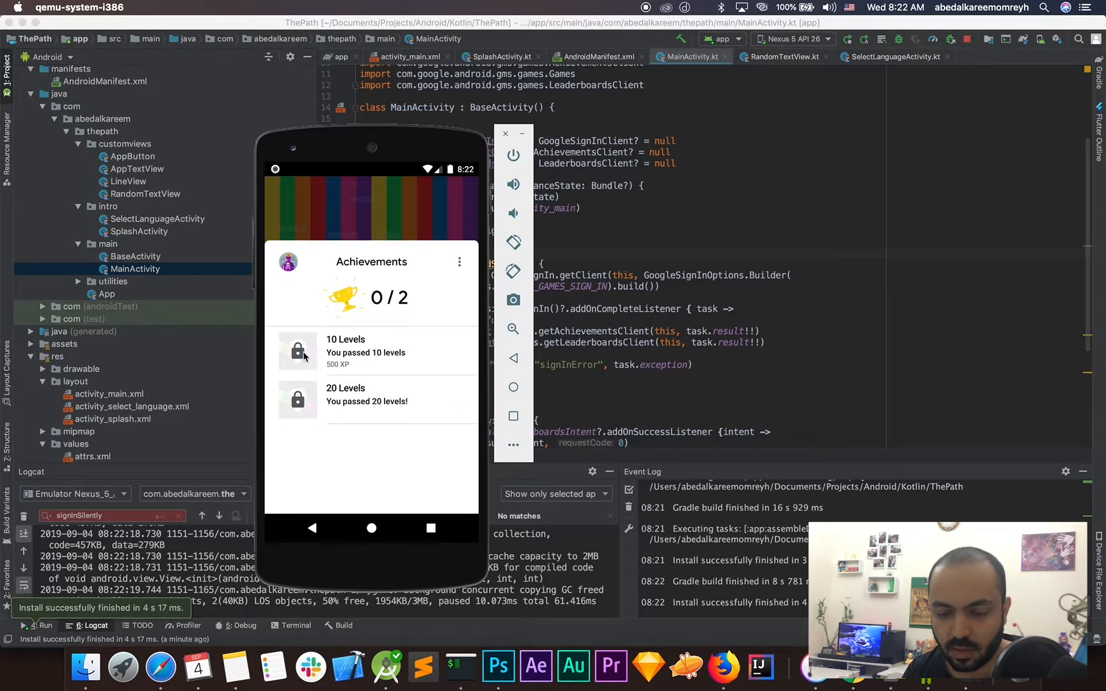
mouse_move(371, 380)
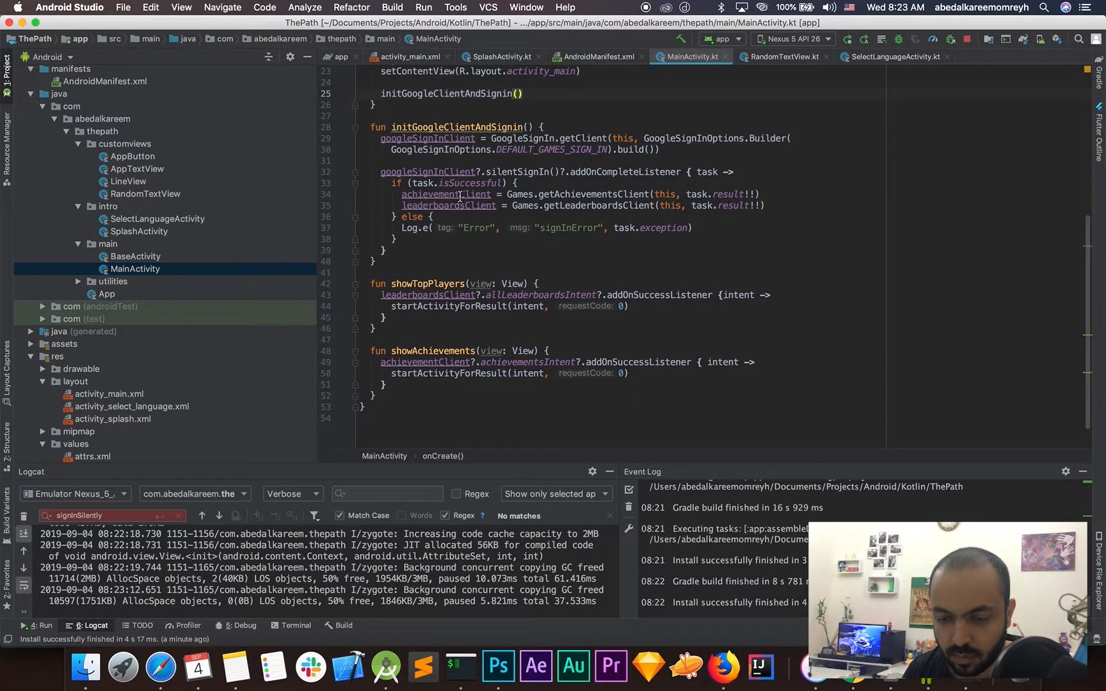
Add an achievementClient?.unlock("") placeholder call after the sign-in call in onCreate.
double_click(449, 205)
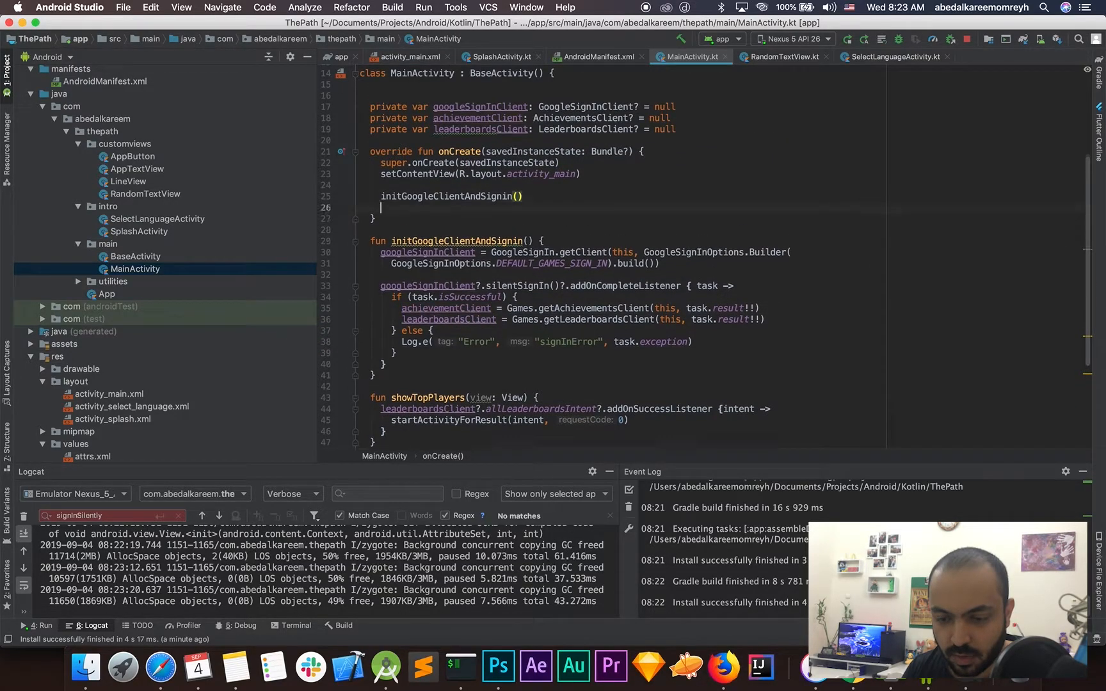
type("achievementClient")
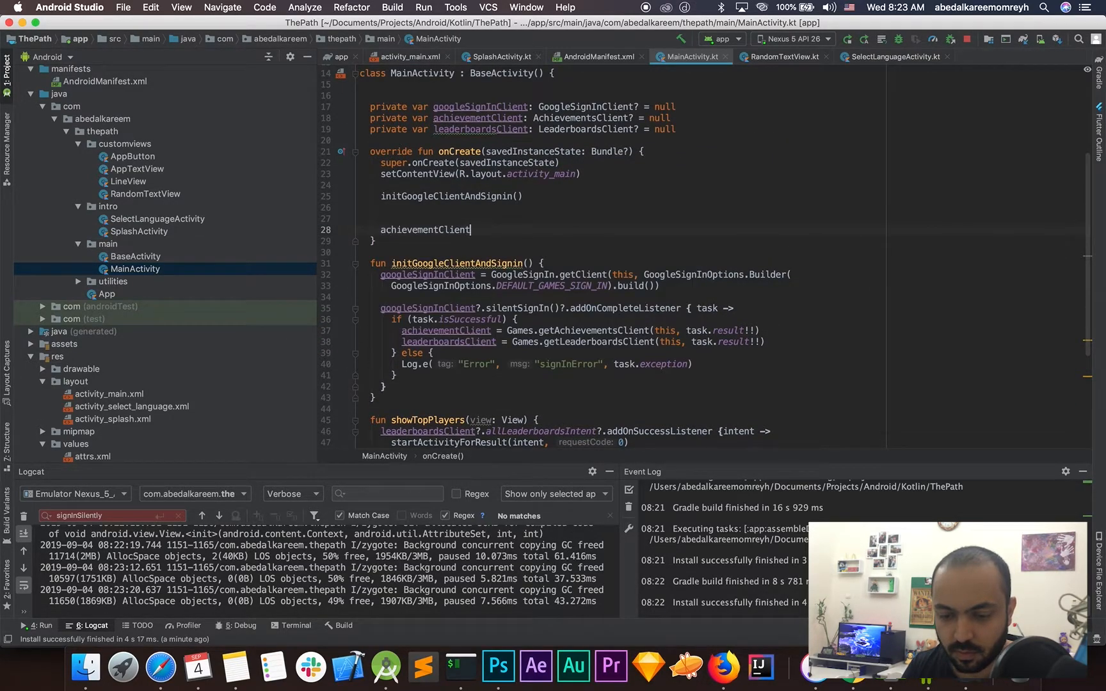
type(".")
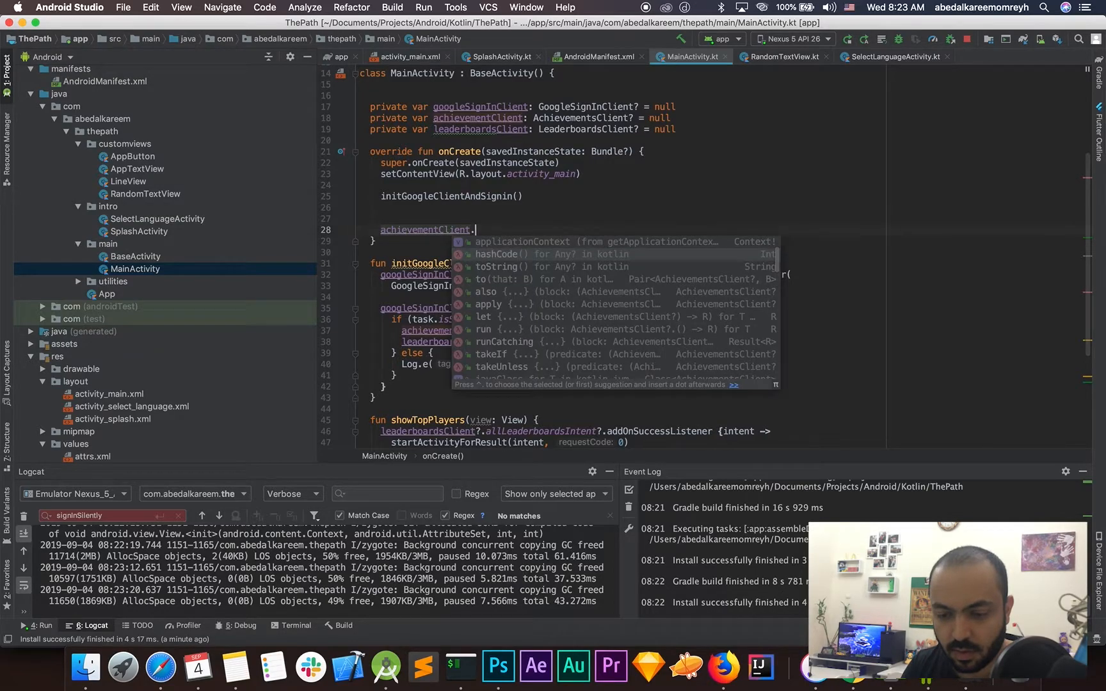
type("unlock(")
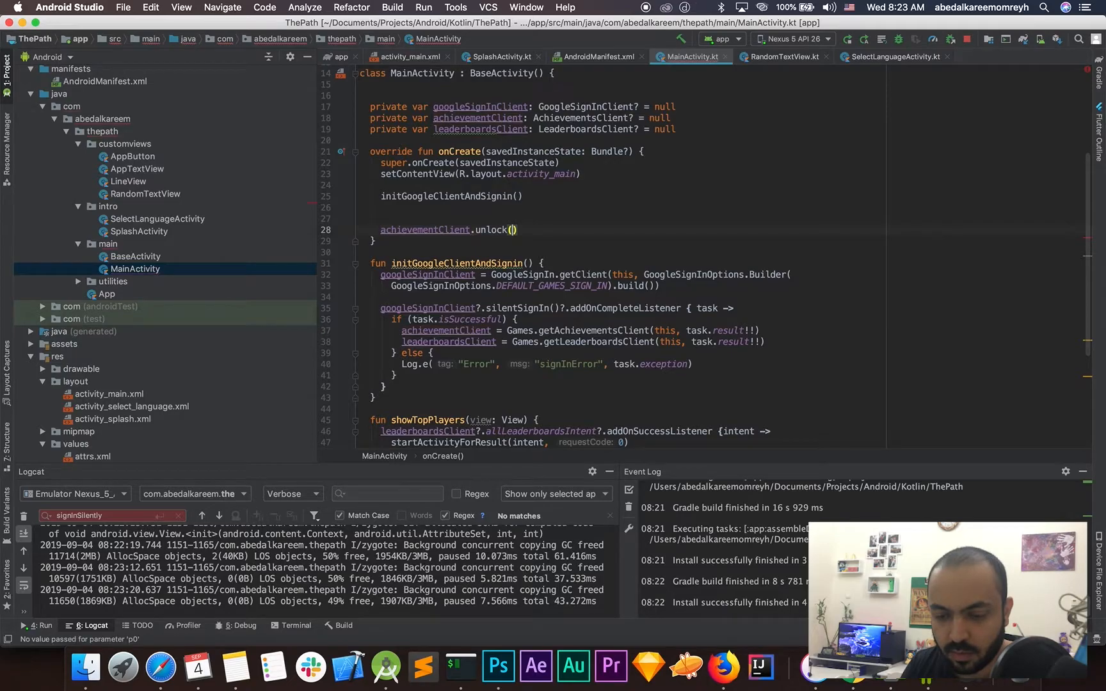
type("\"\"")
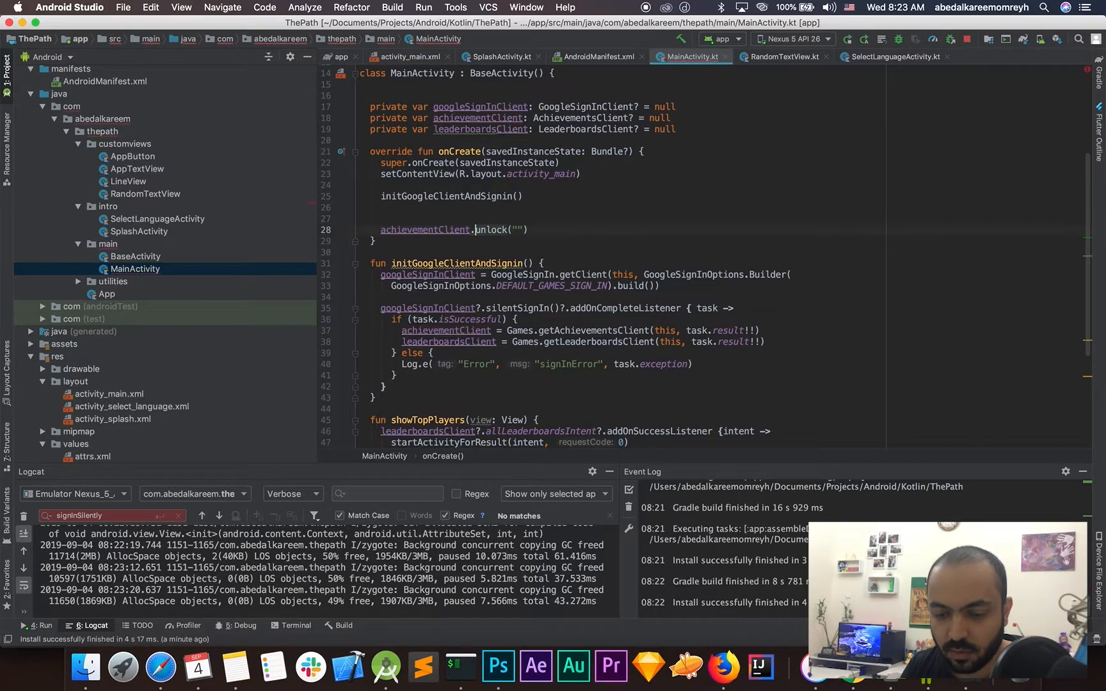
type("?")
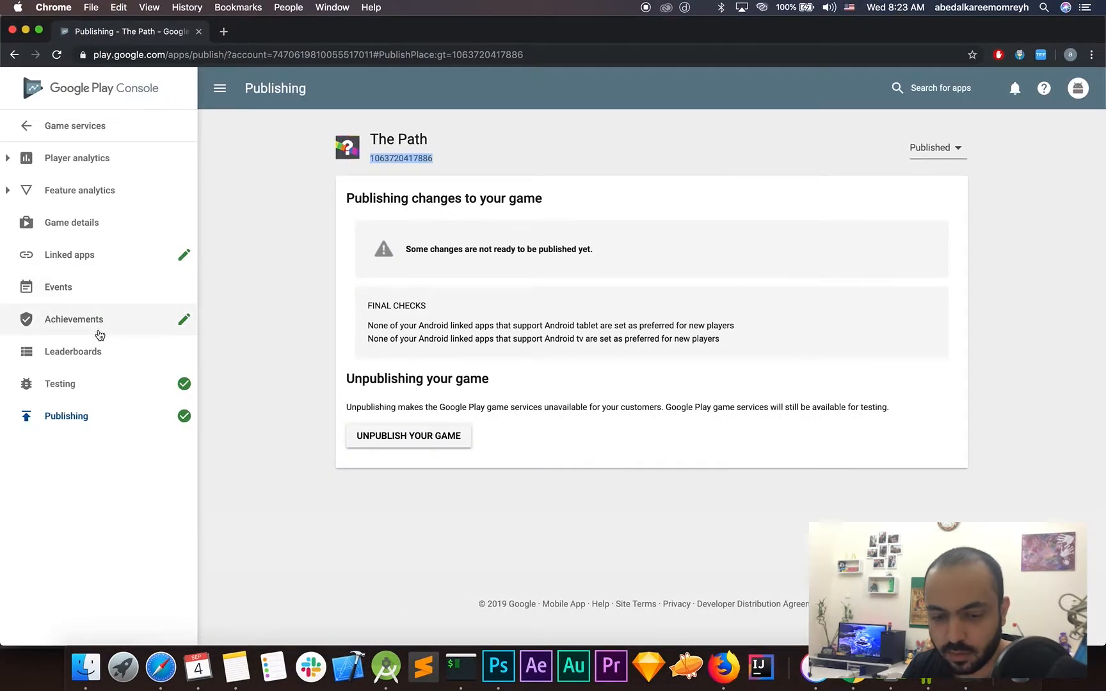
left_click(73, 318)
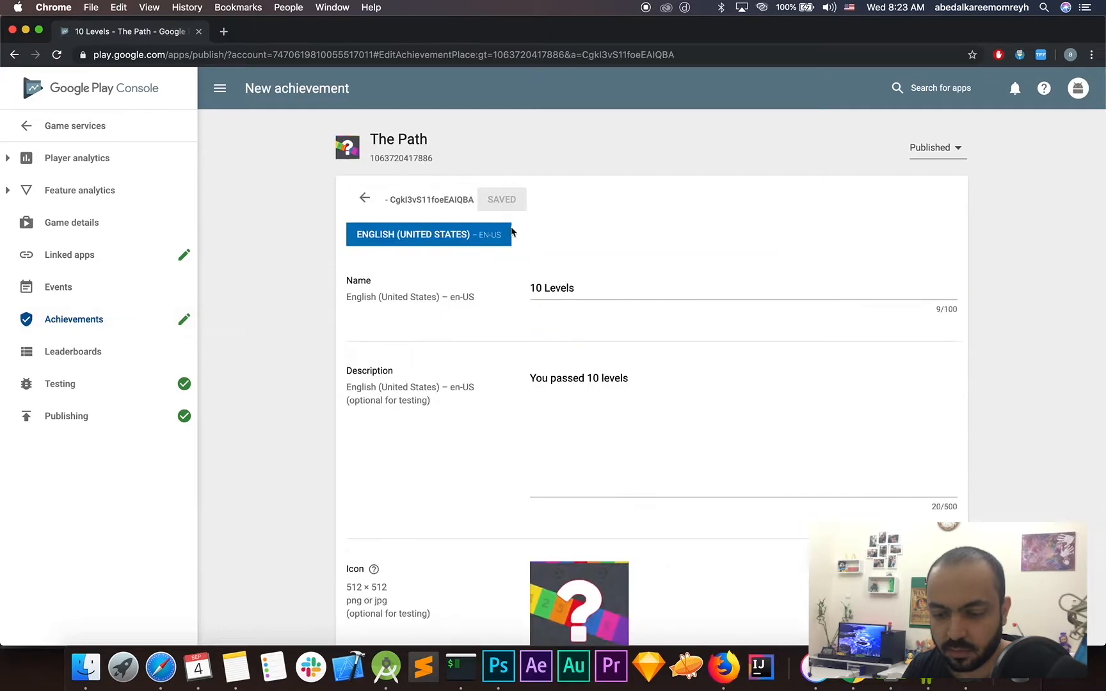
Copy the 10 Levels achievement ID CgkI3vS11foeEAIQBA into the unlock call.
double_click(430, 200)
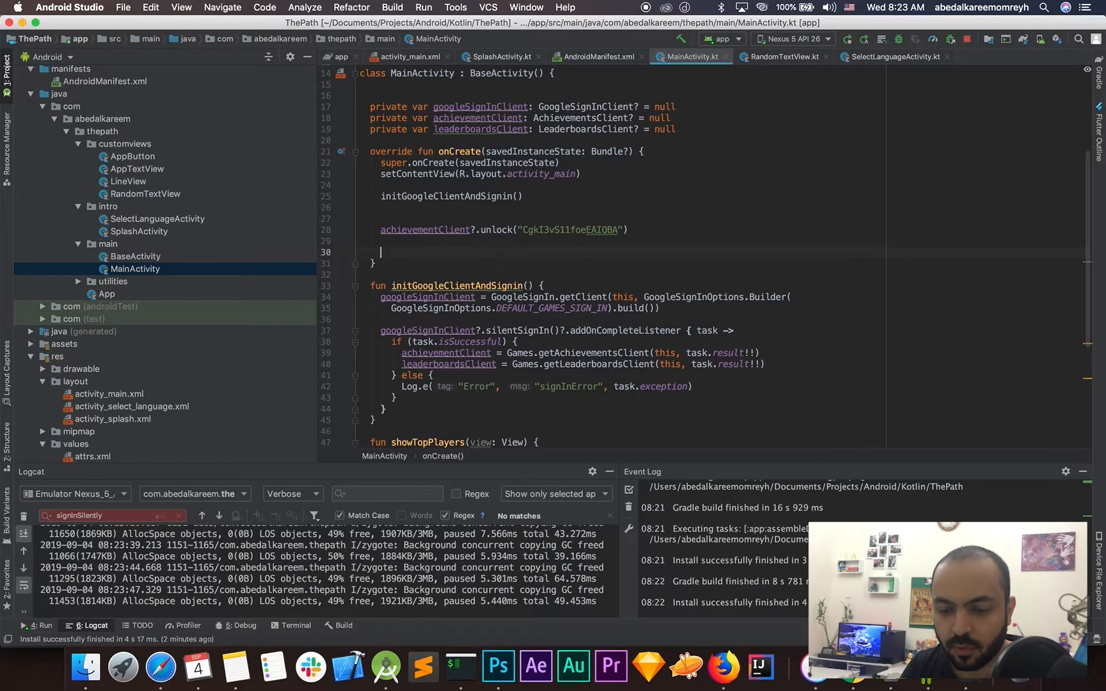
Start a leaderboardsClient?.submitScore("") call on a new line in onCreate.
type("leaderboardsClient")
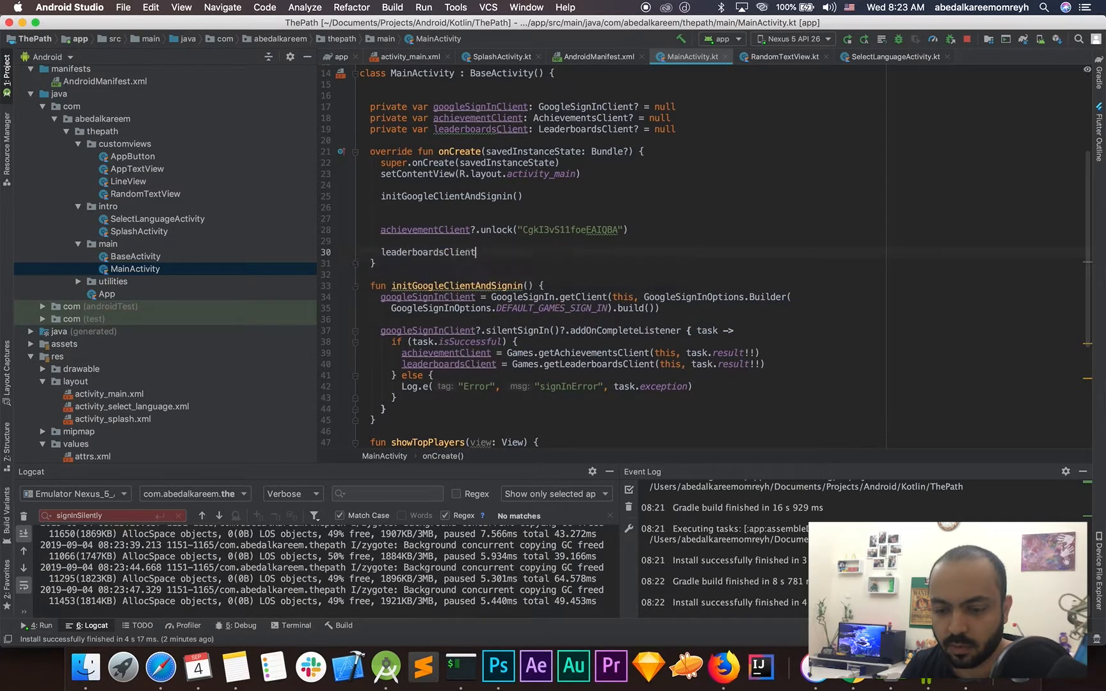
type(".")
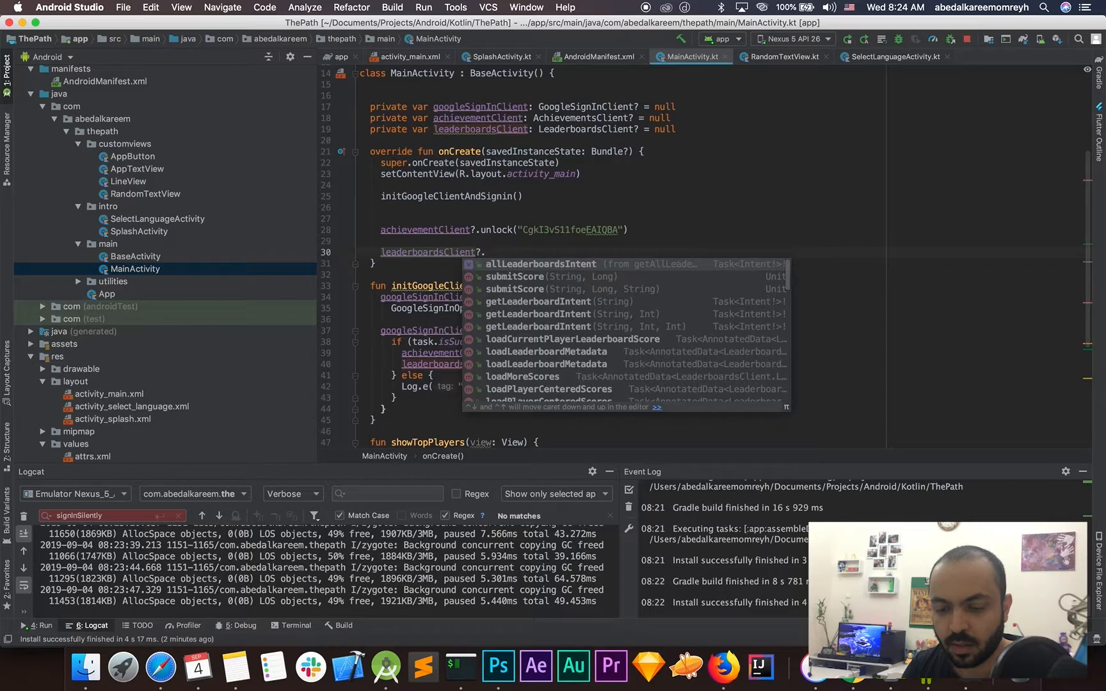
mouse_move(541, 263)
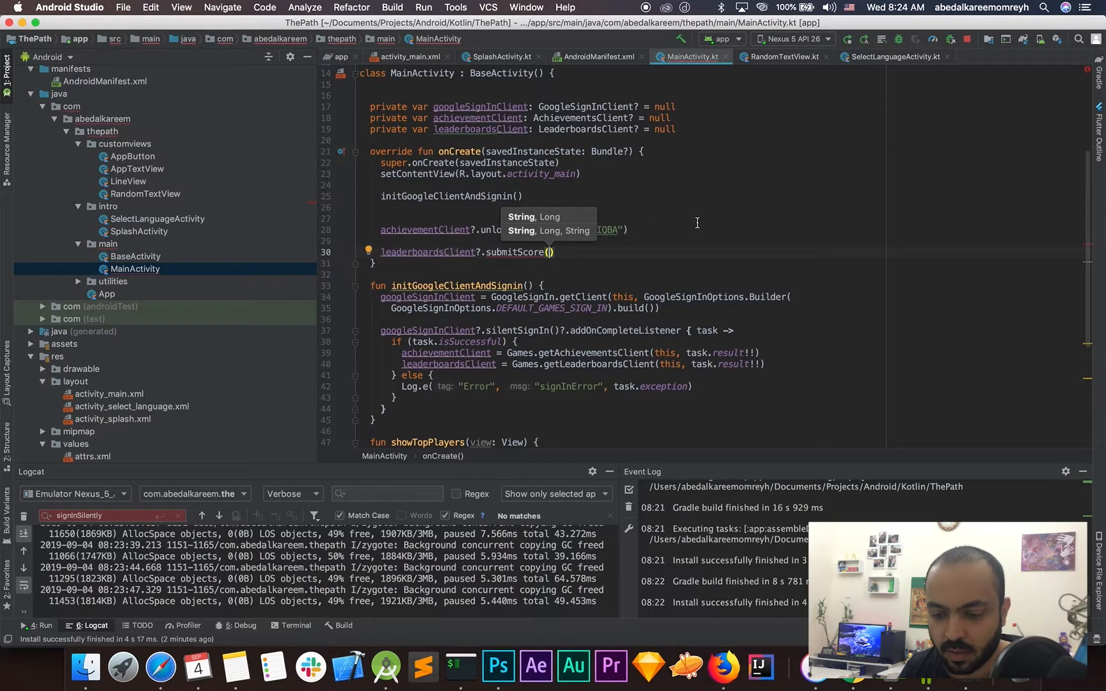
type("\"")
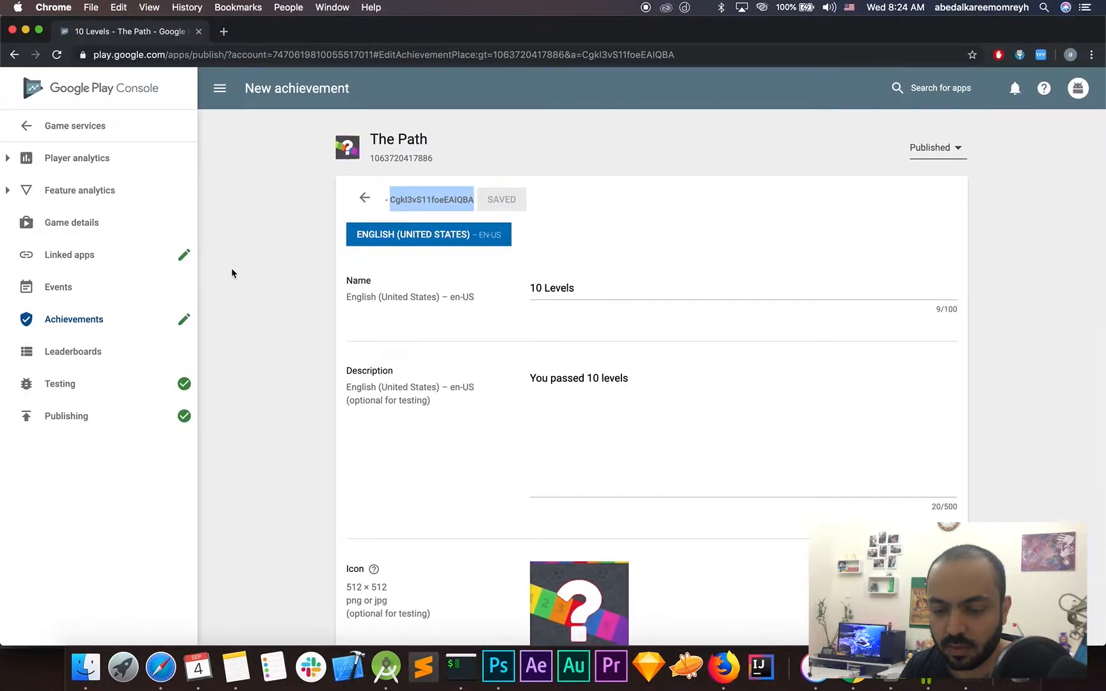
Submit score 100 to leaderboard CgkI3vS11foeEAIQAg in the submitScore call.
left_click(73, 352)
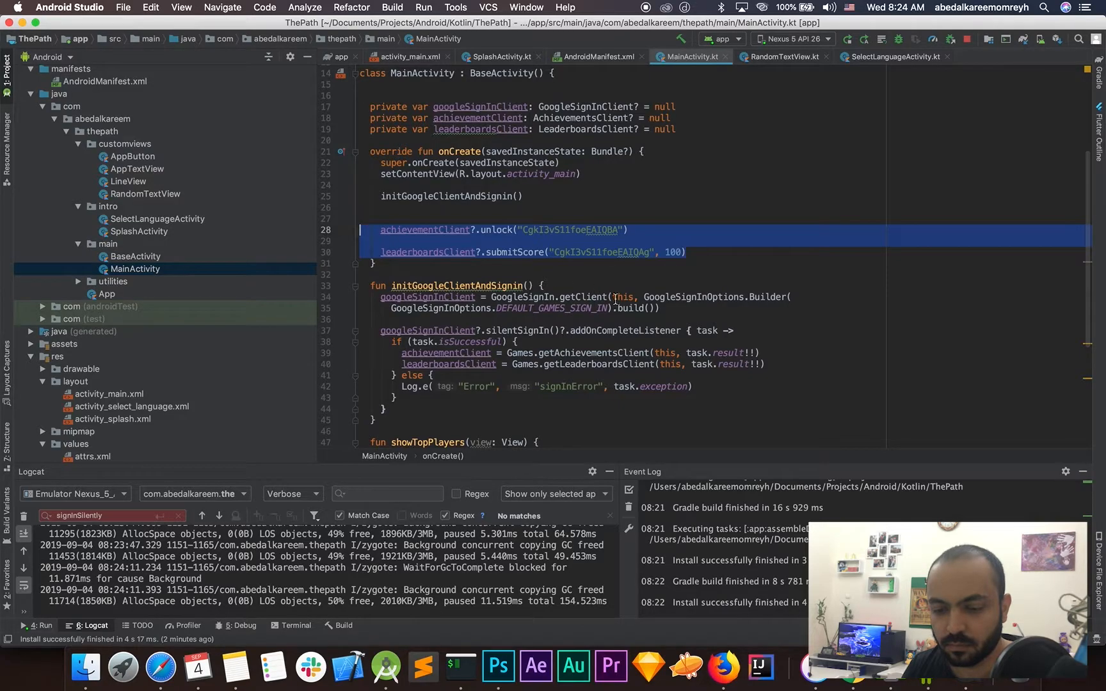
scroll("down", 3)
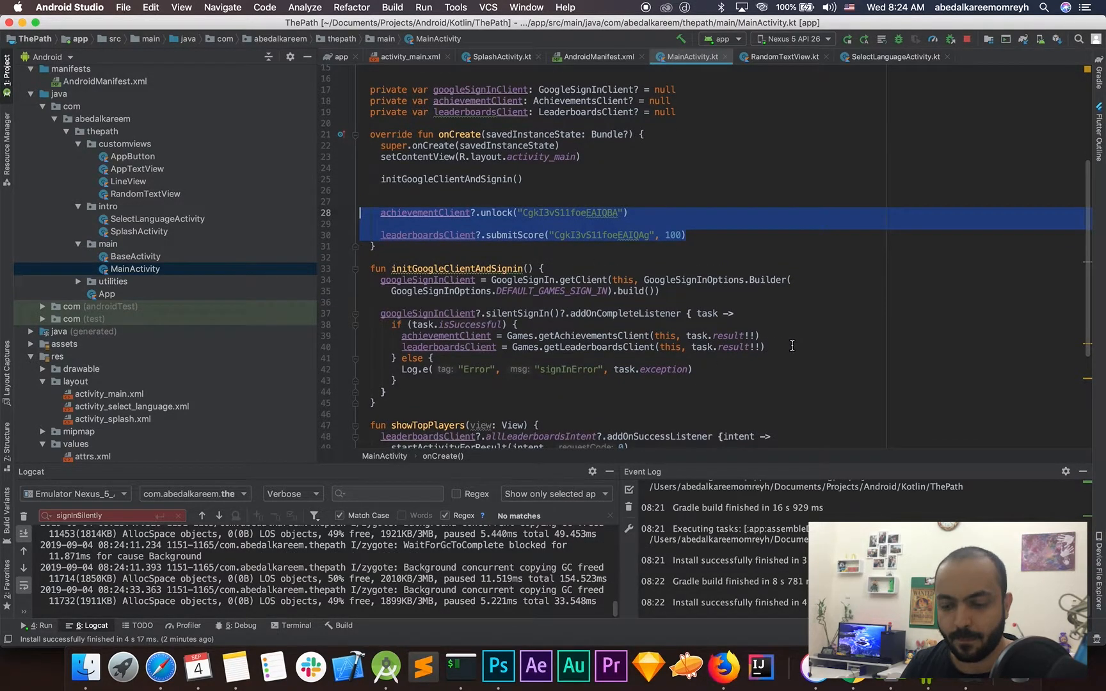